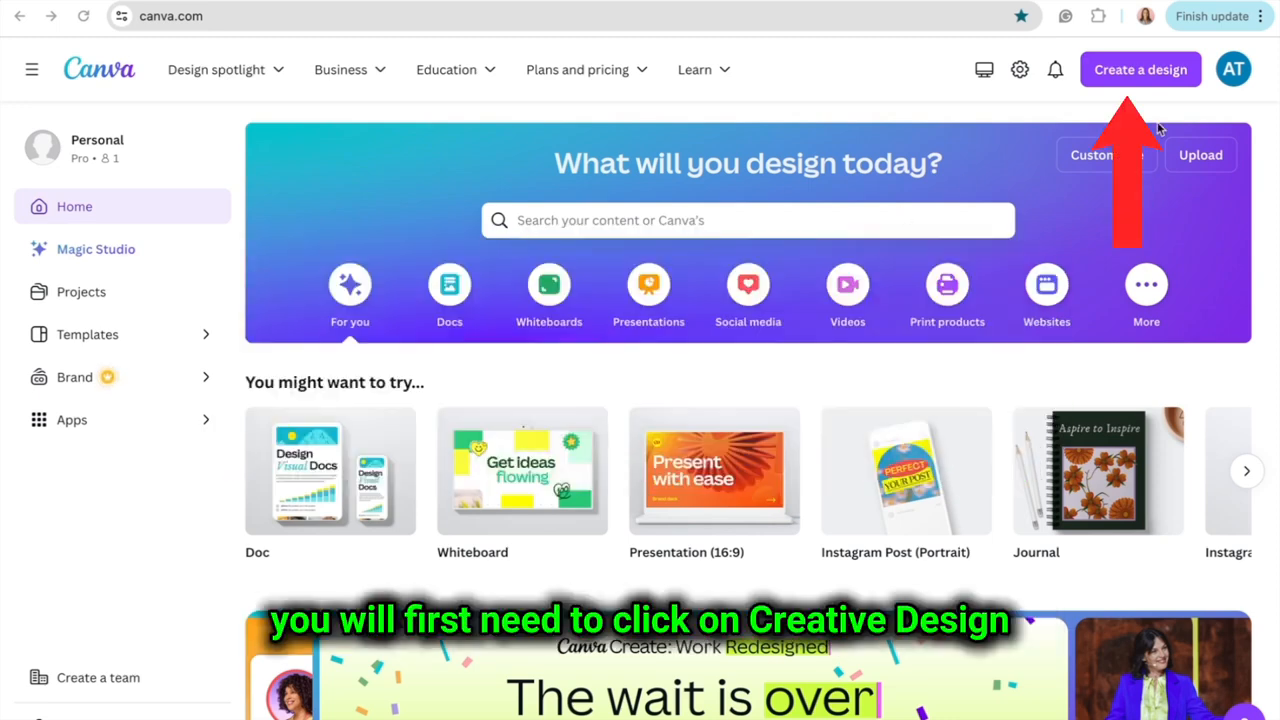
pyautogui.moveTo(1140, 68)
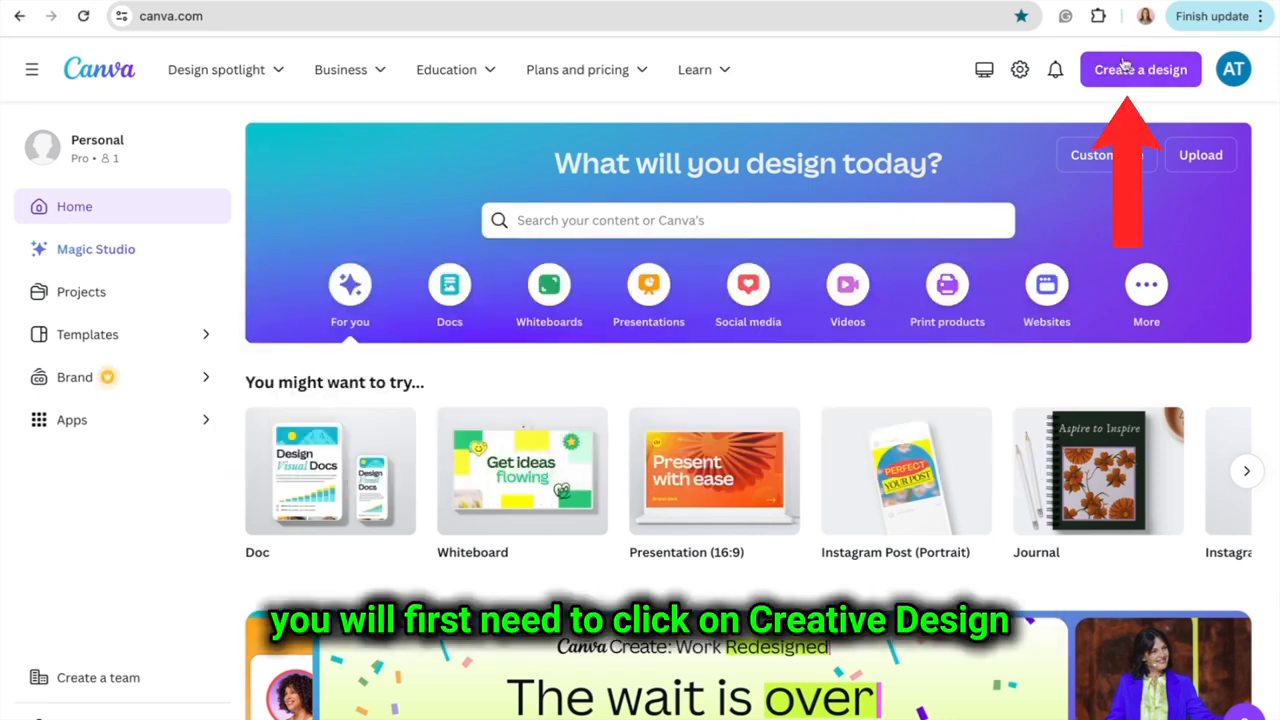
# Start a custom-size design with inches as units and 10 by 10 entered
pyautogui.click(1140, 68)
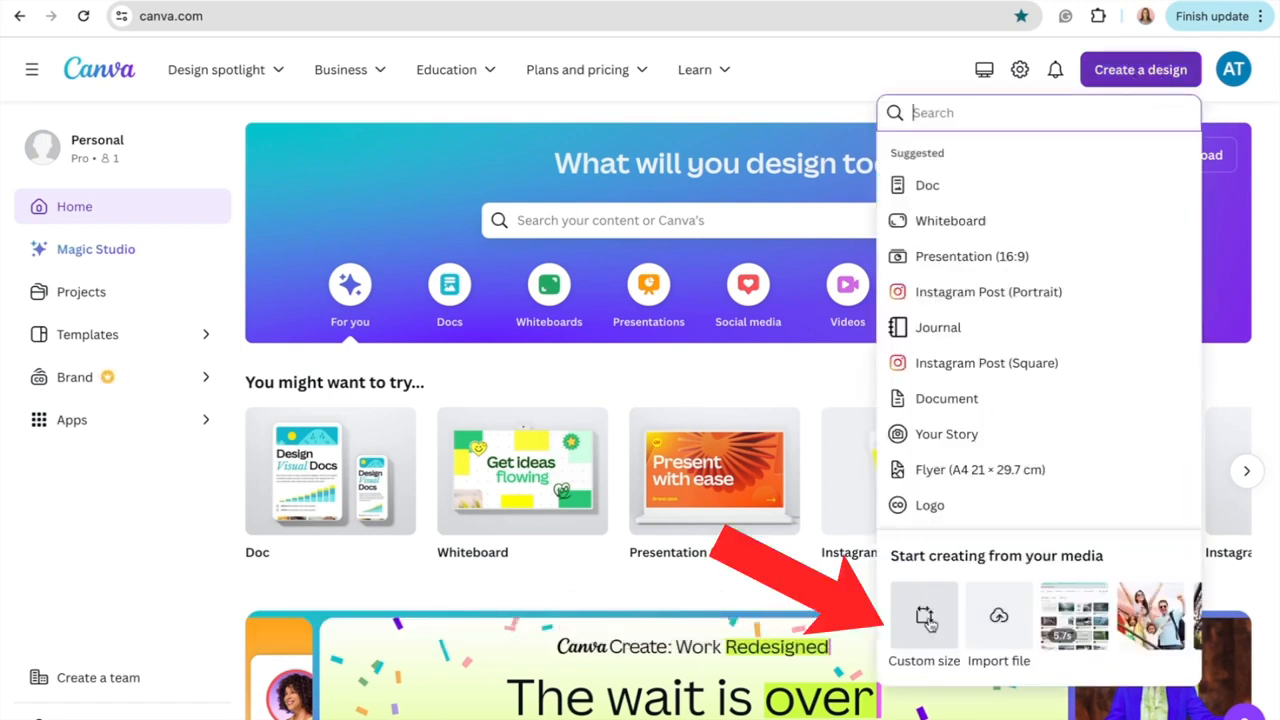
pyautogui.click(924, 616)
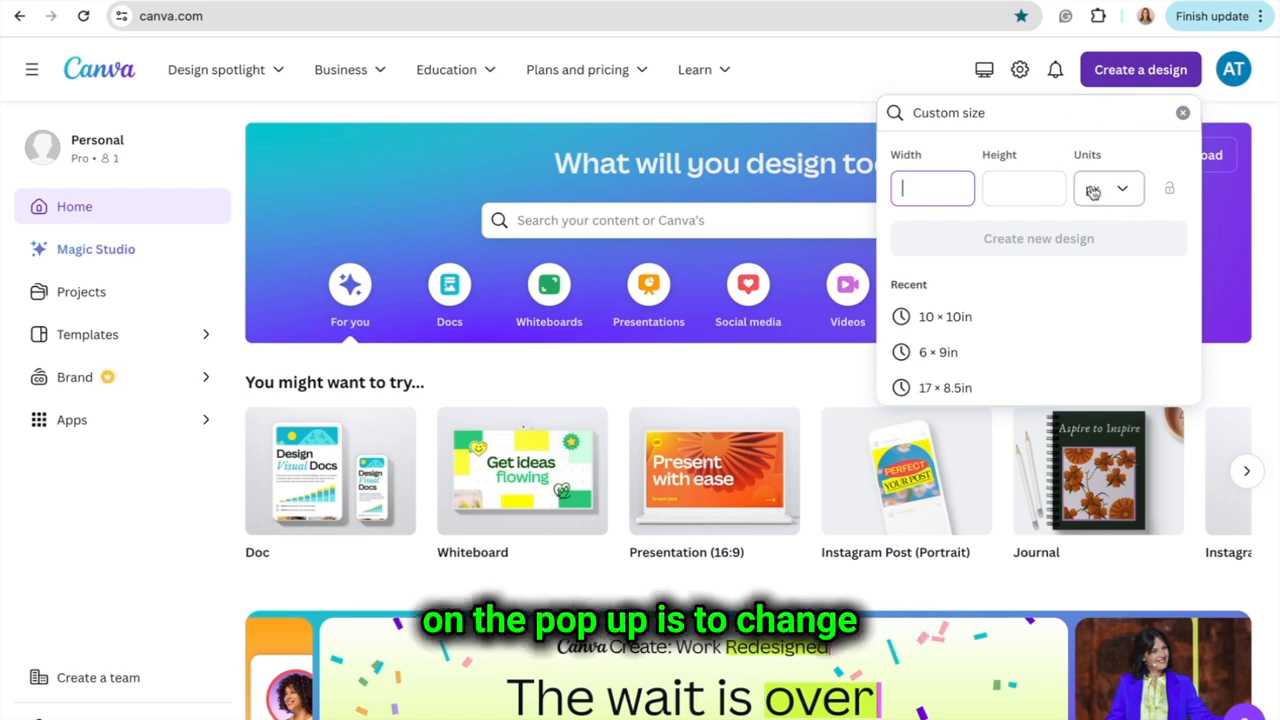
pyautogui.click(1108, 188)
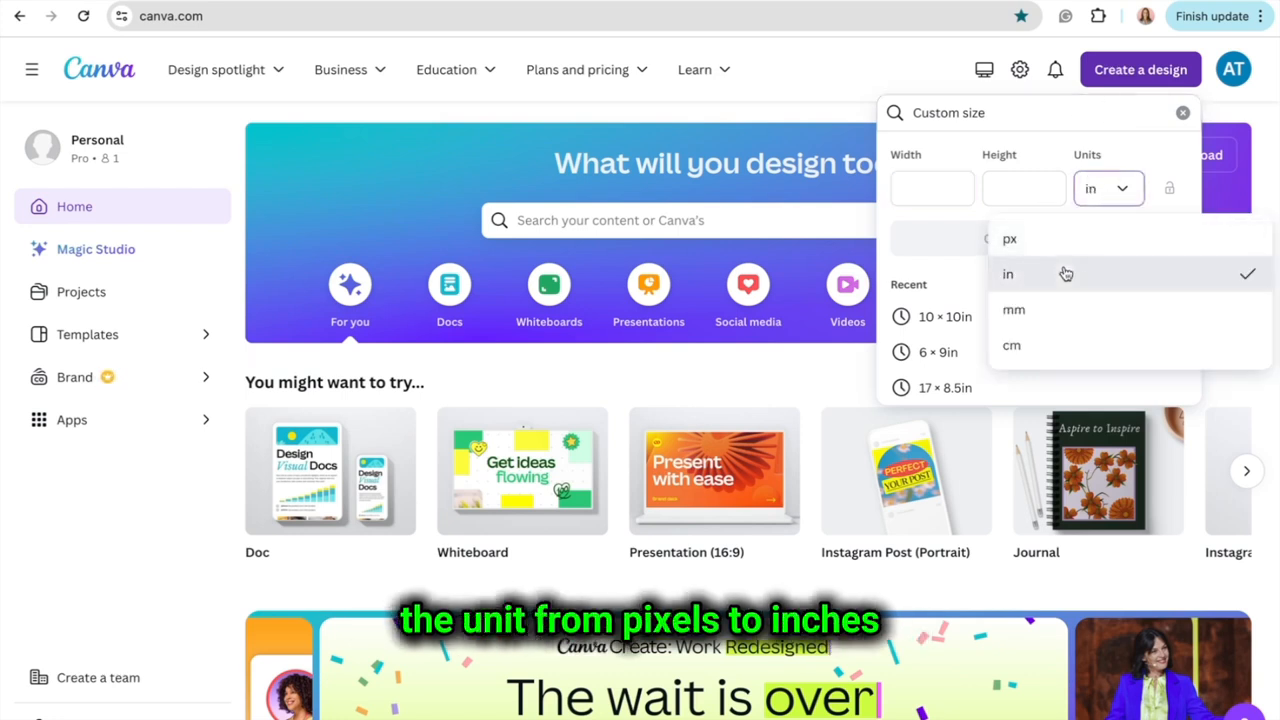
pyautogui.click(1008, 272)
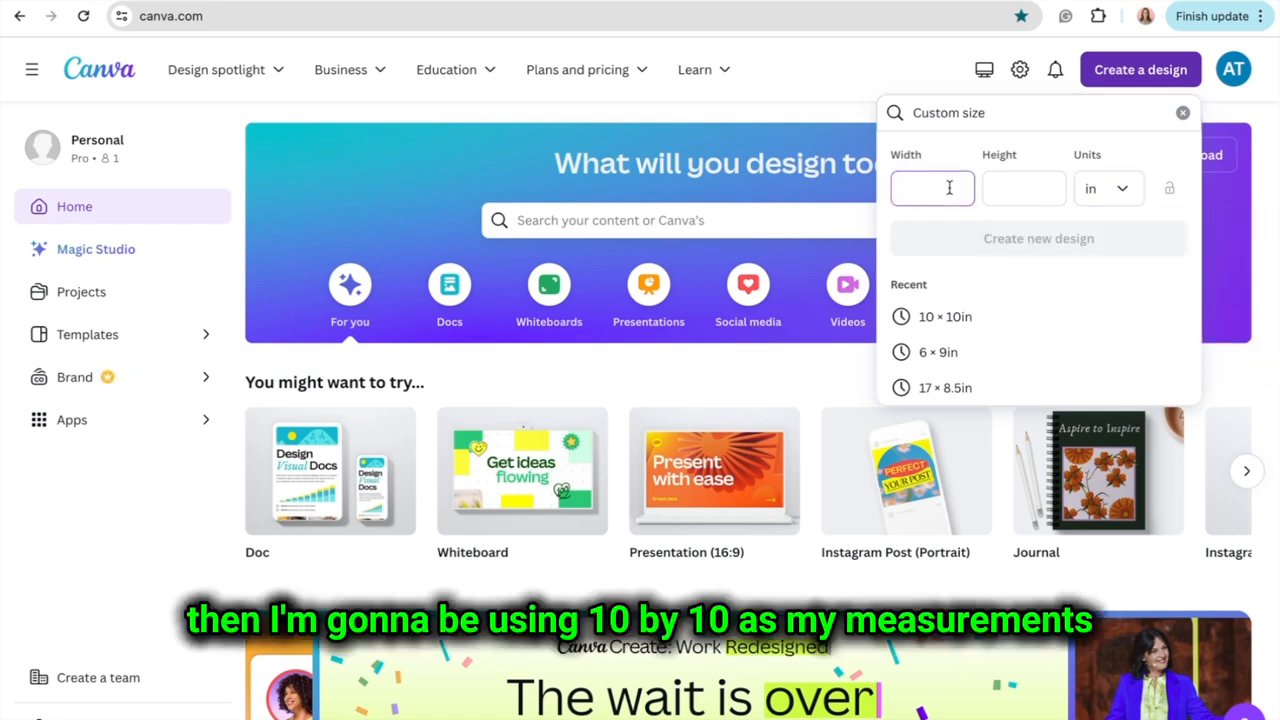
pyautogui.write('10')
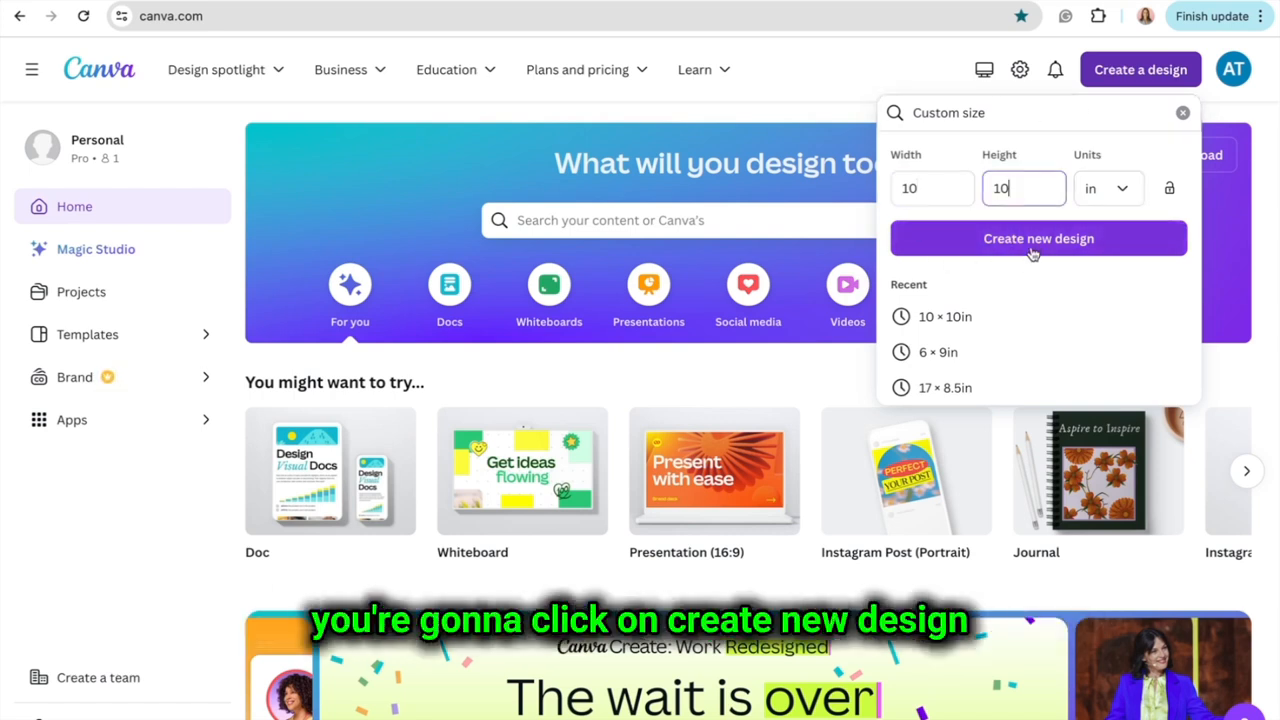
# Create the blank 10 × 10 inch design and browse the Elements and Text panels
pyautogui.click(1038, 238)
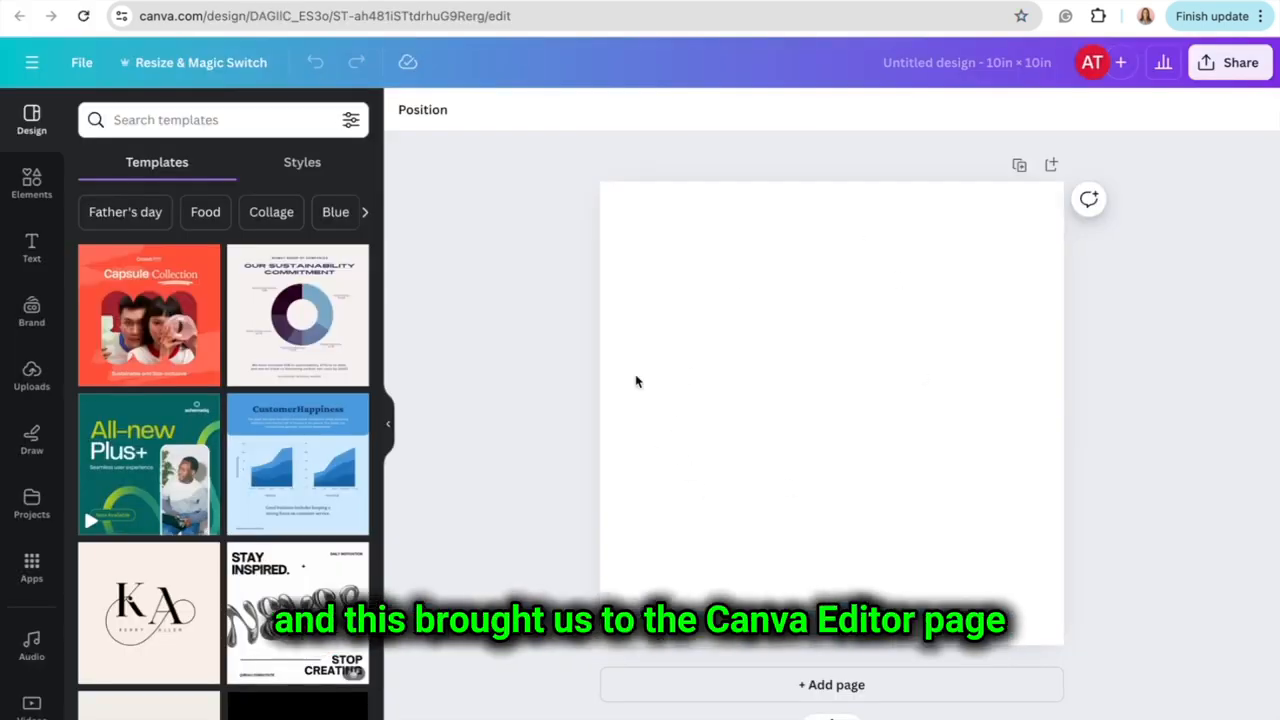
pyautogui.moveTo(800, 348)
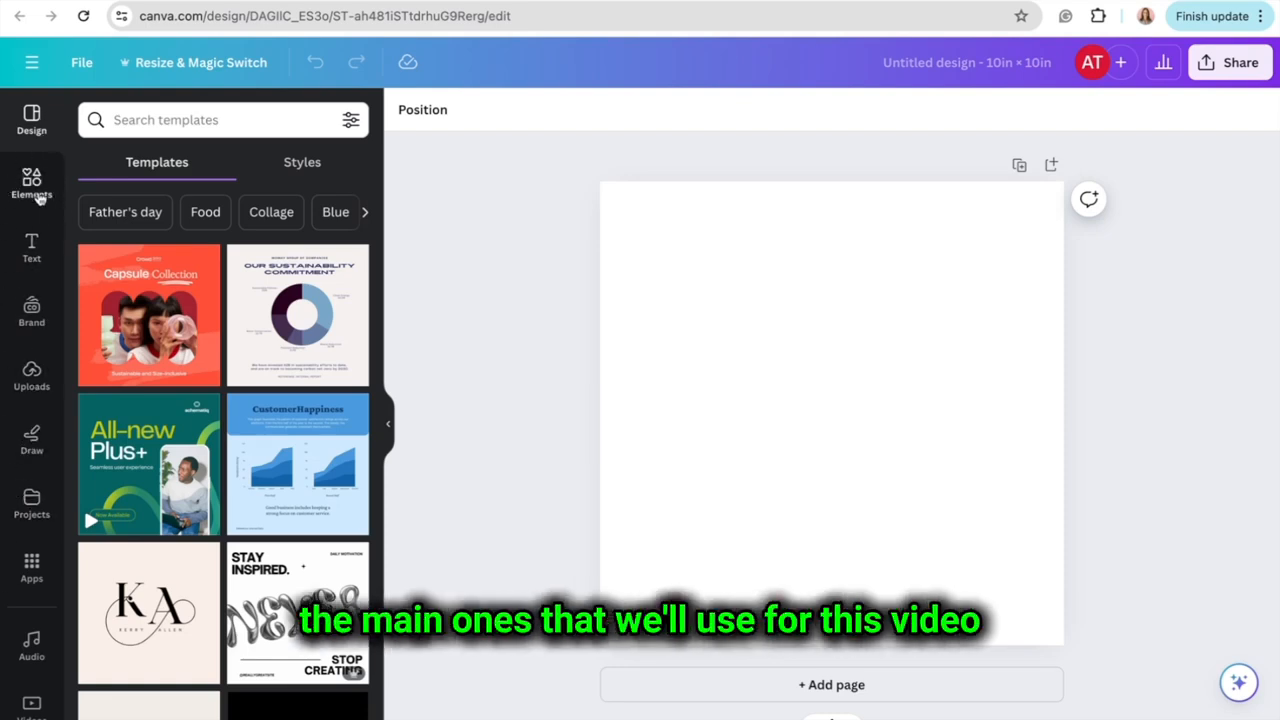
pyautogui.click(32, 184)
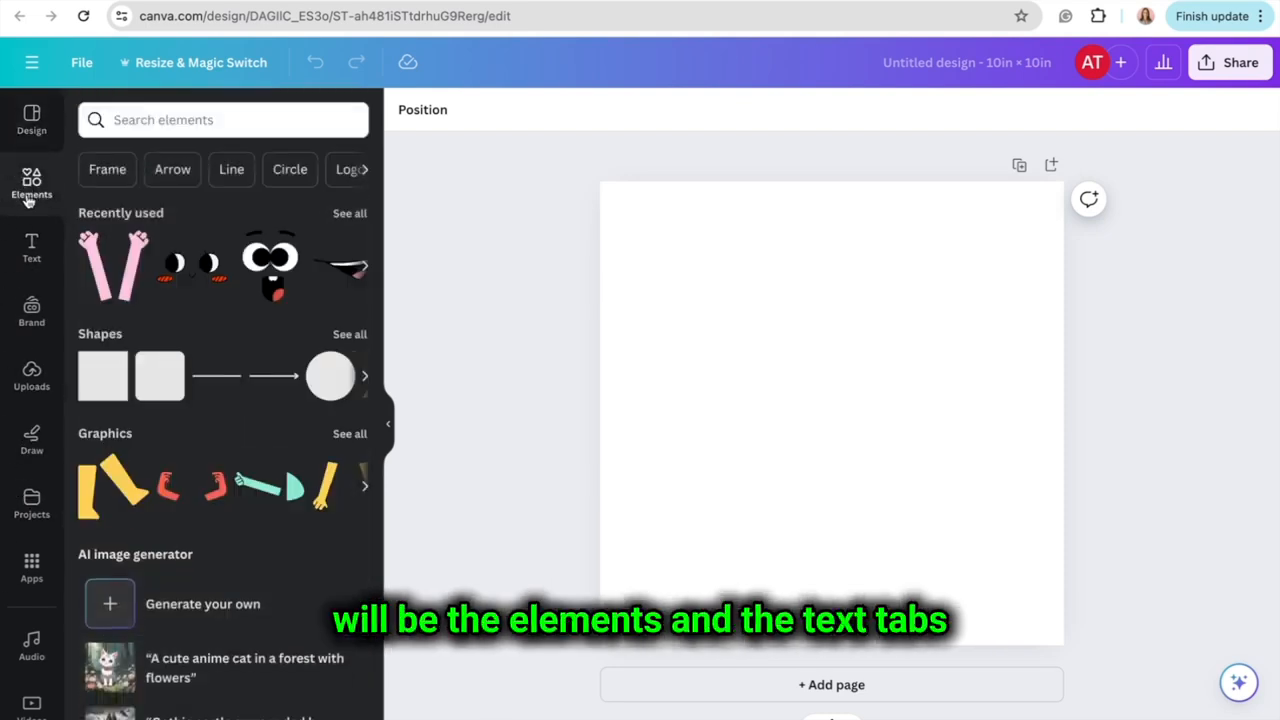
pyautogui.click(32, 248)
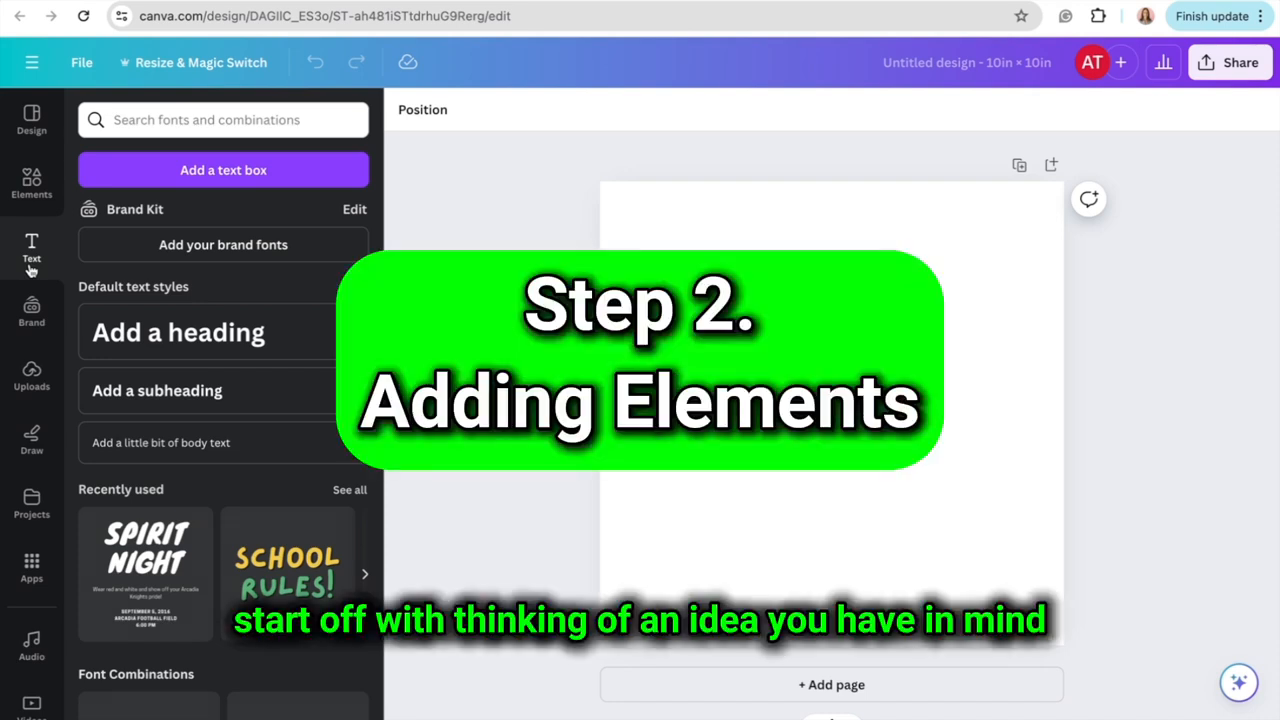
# Search the elements library for 'heart' graphics and scroll the results for a free one
pyautogui.click(32, 184)
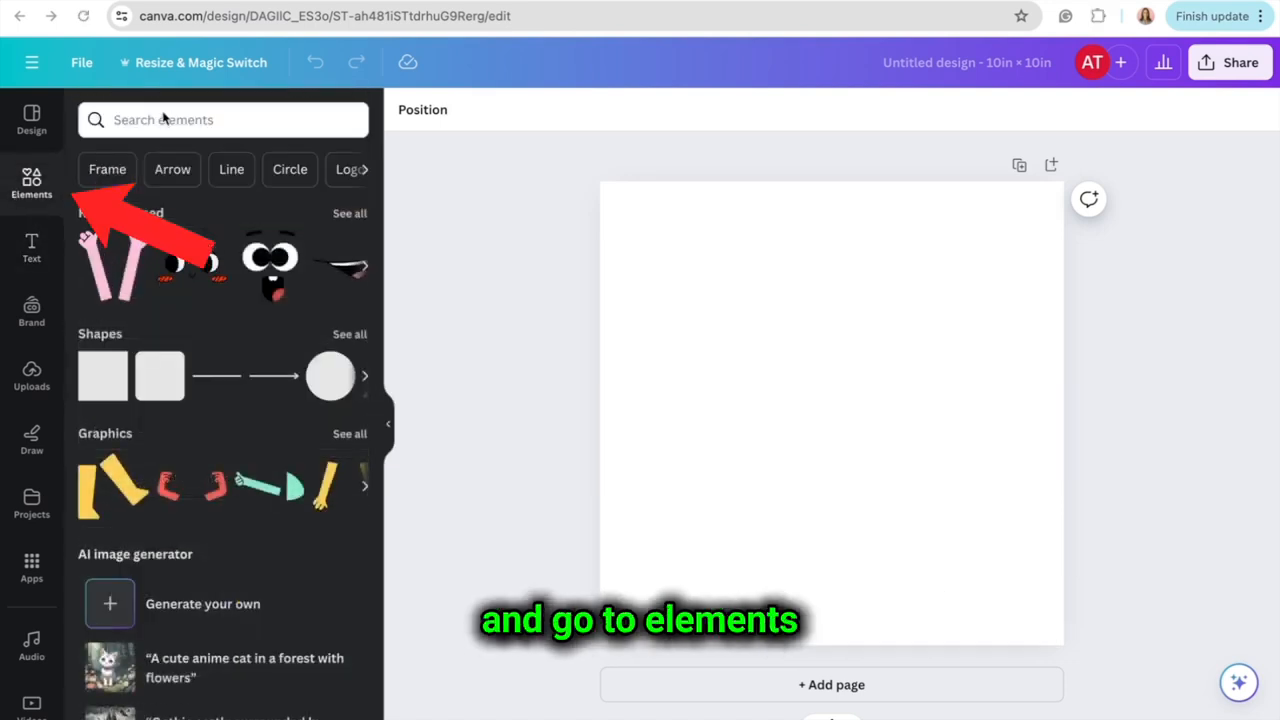
pyautogui.click(222, 120)
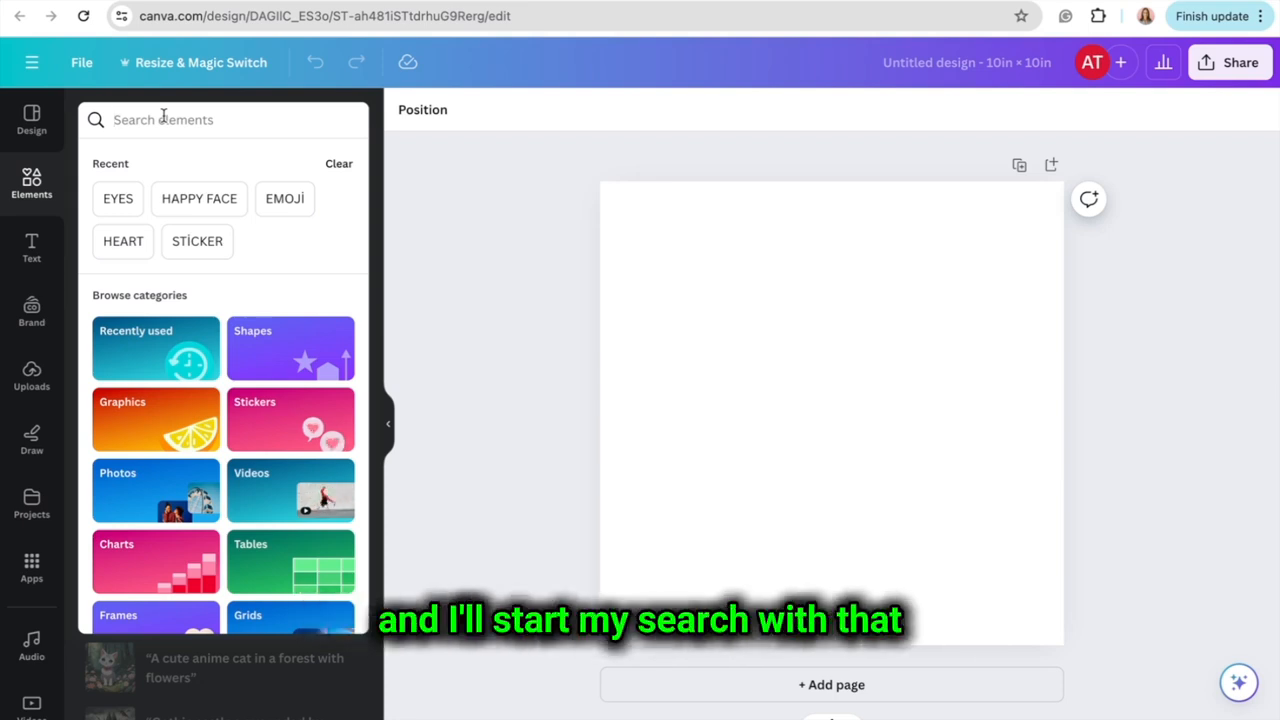
pyautogui.write('heart')
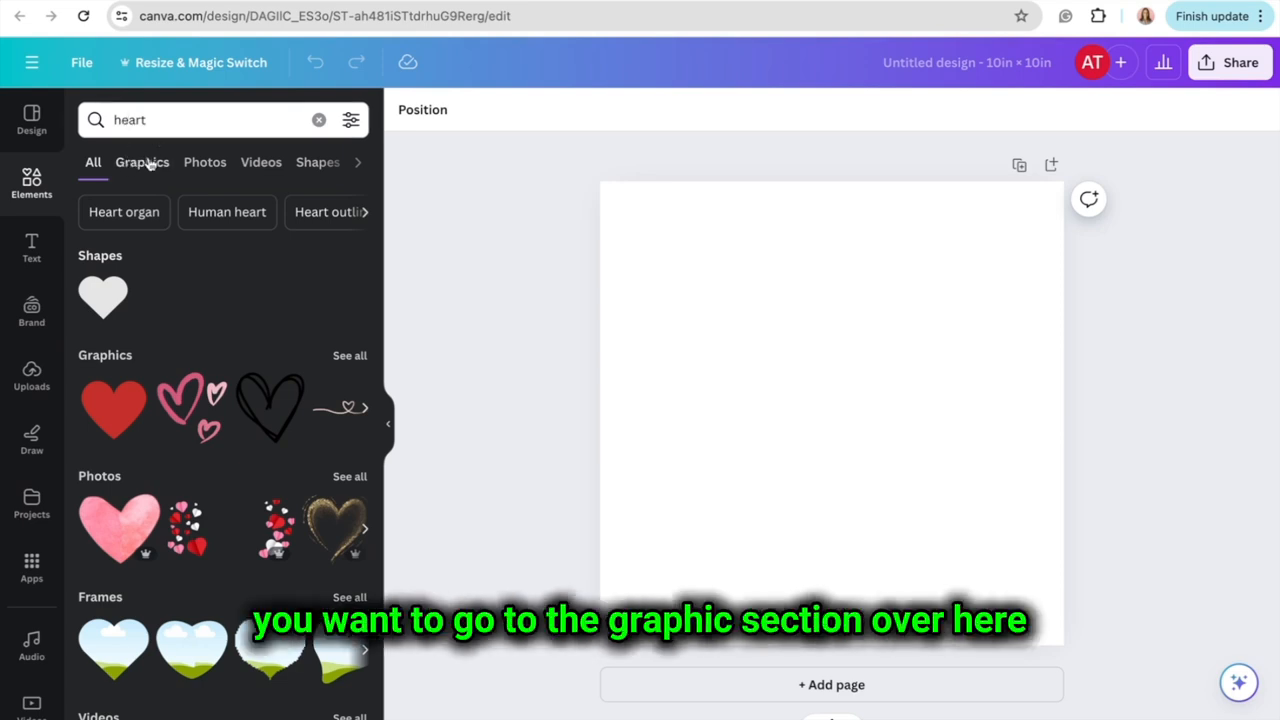
pyautogui.click(142, 162)
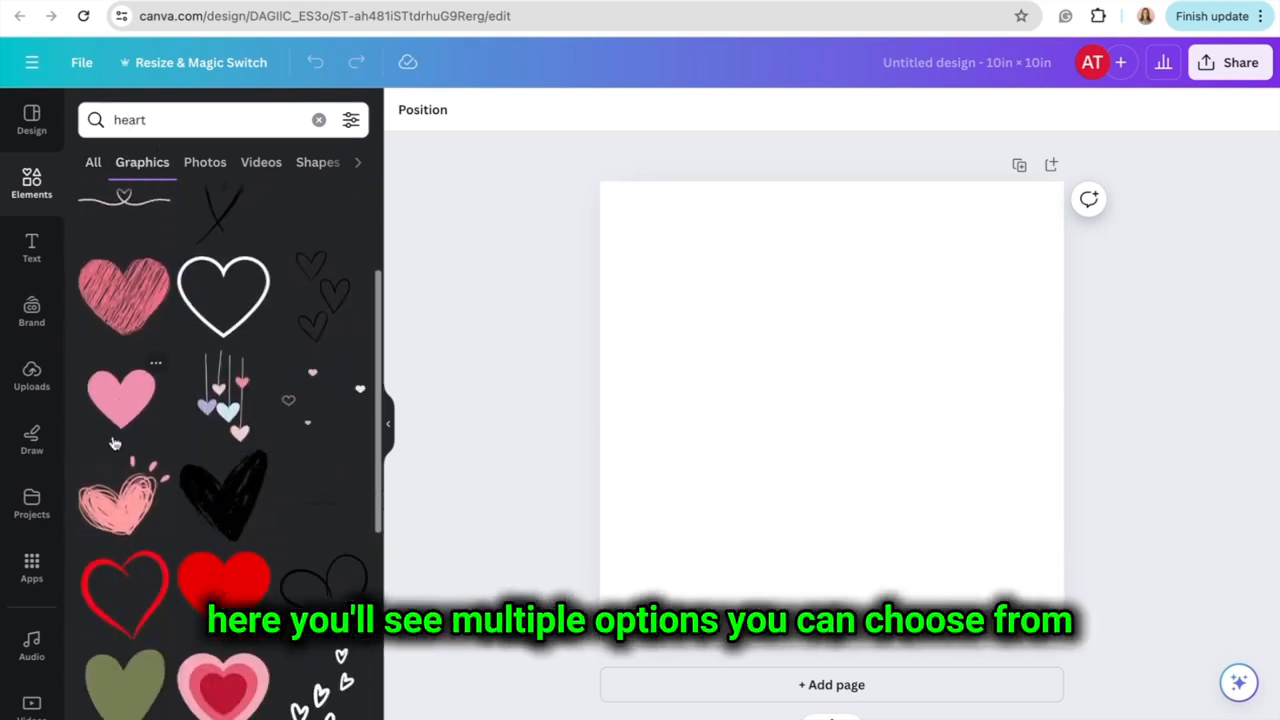
pyautogui.scroll(-3)
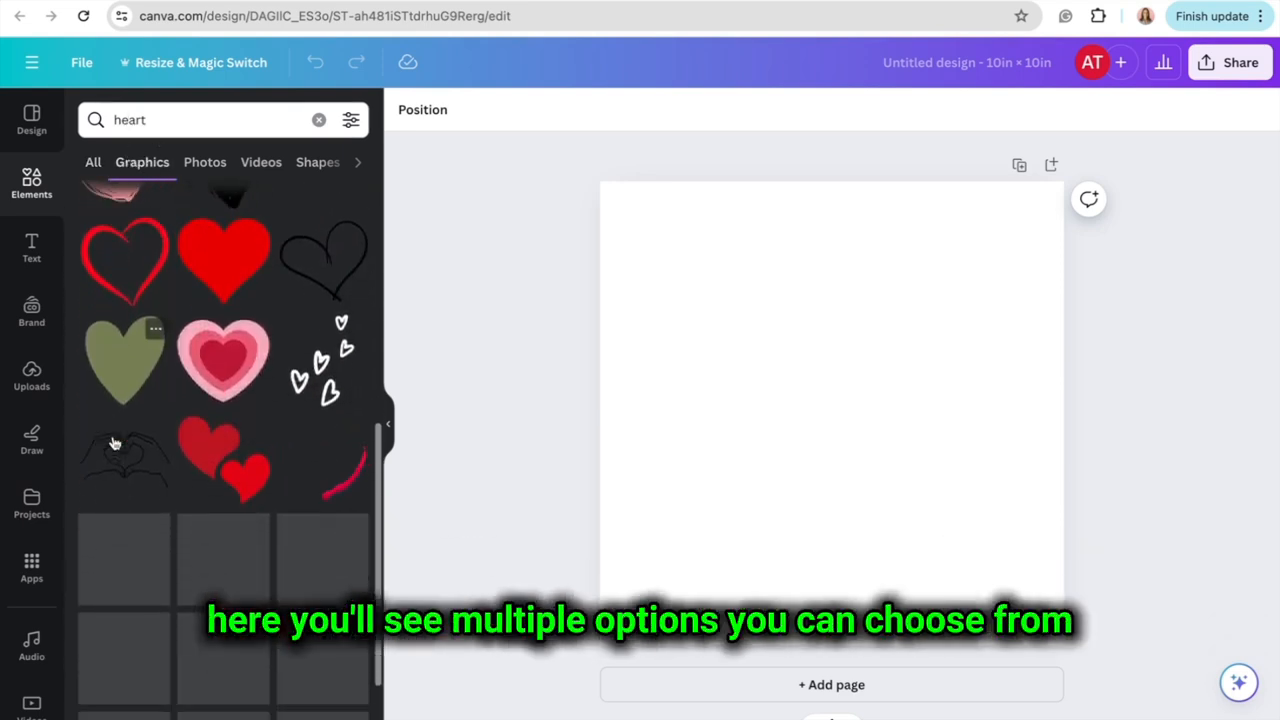
pyautogui.scroll(-3)
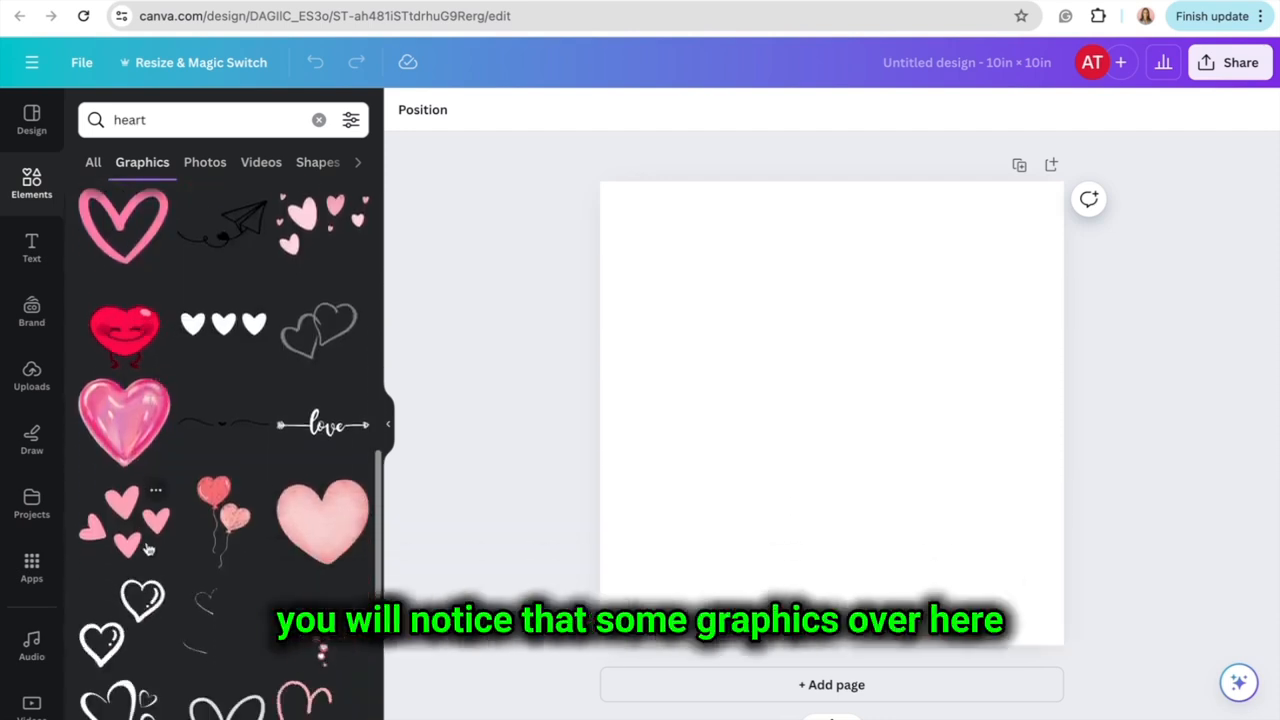
pyautogui.scroll(-3)
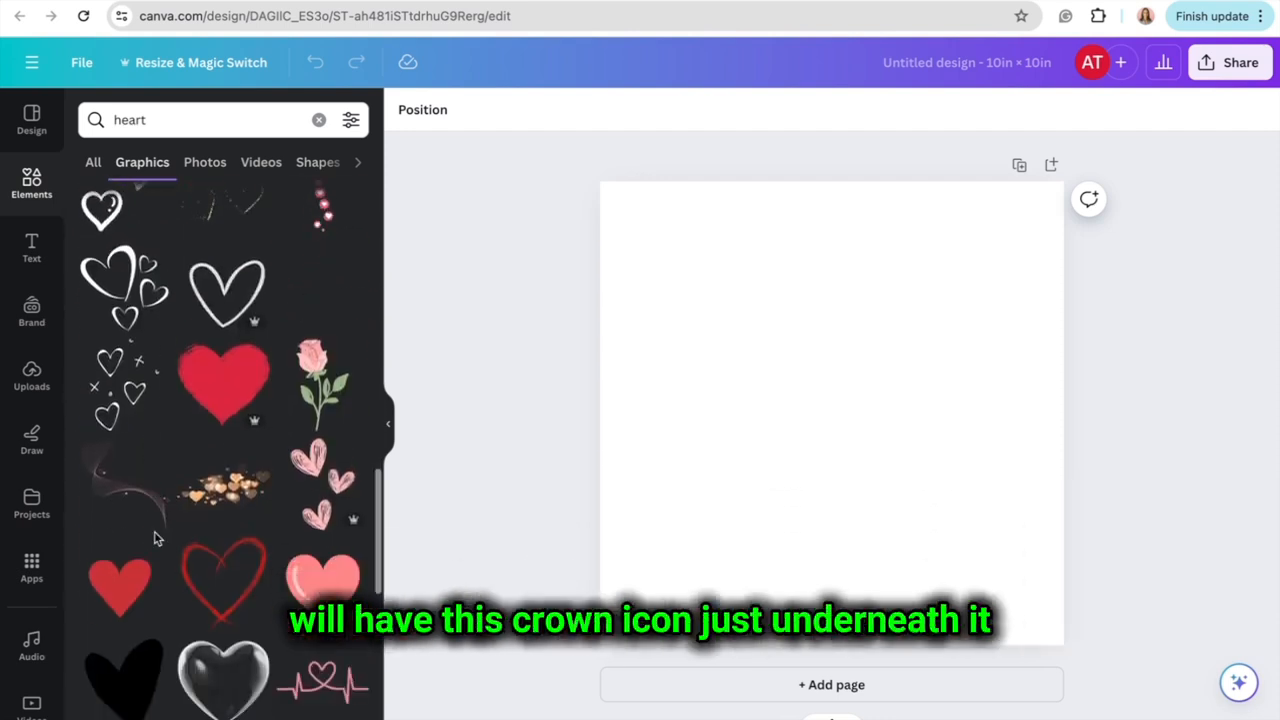
pyautogui.moveTo(232, 438)
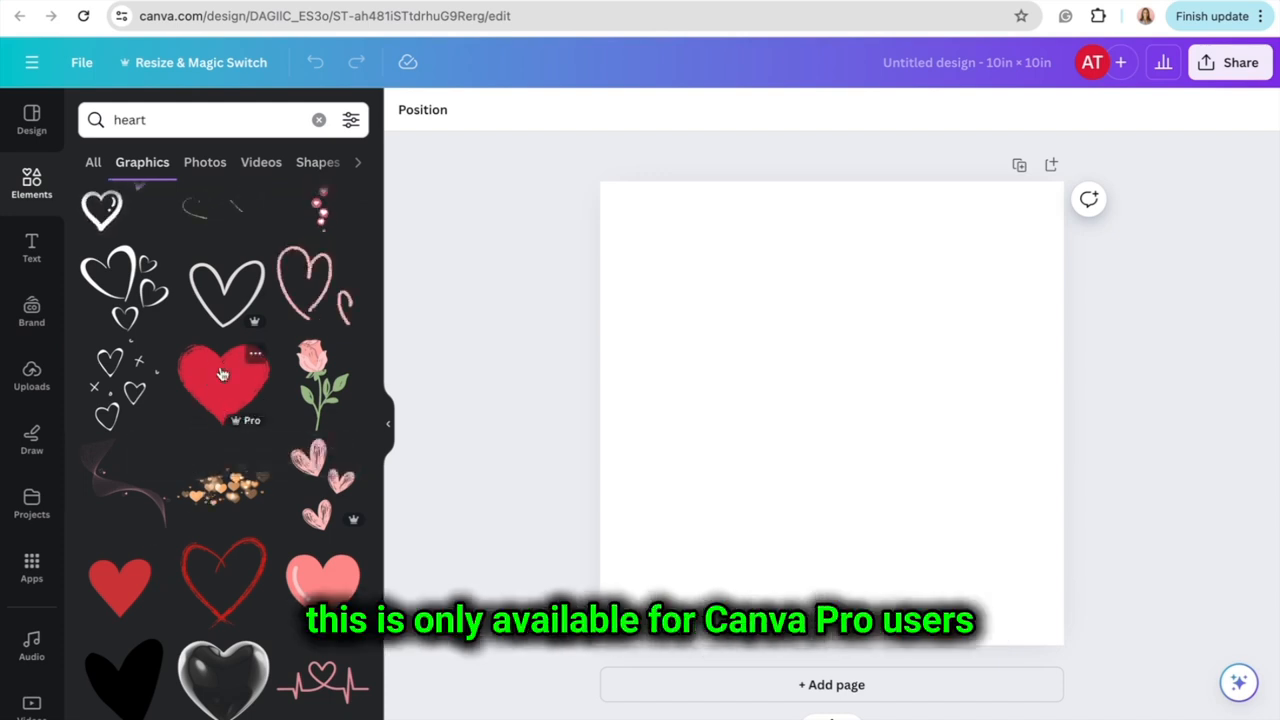
pyautogui.moveTo(276, 446)
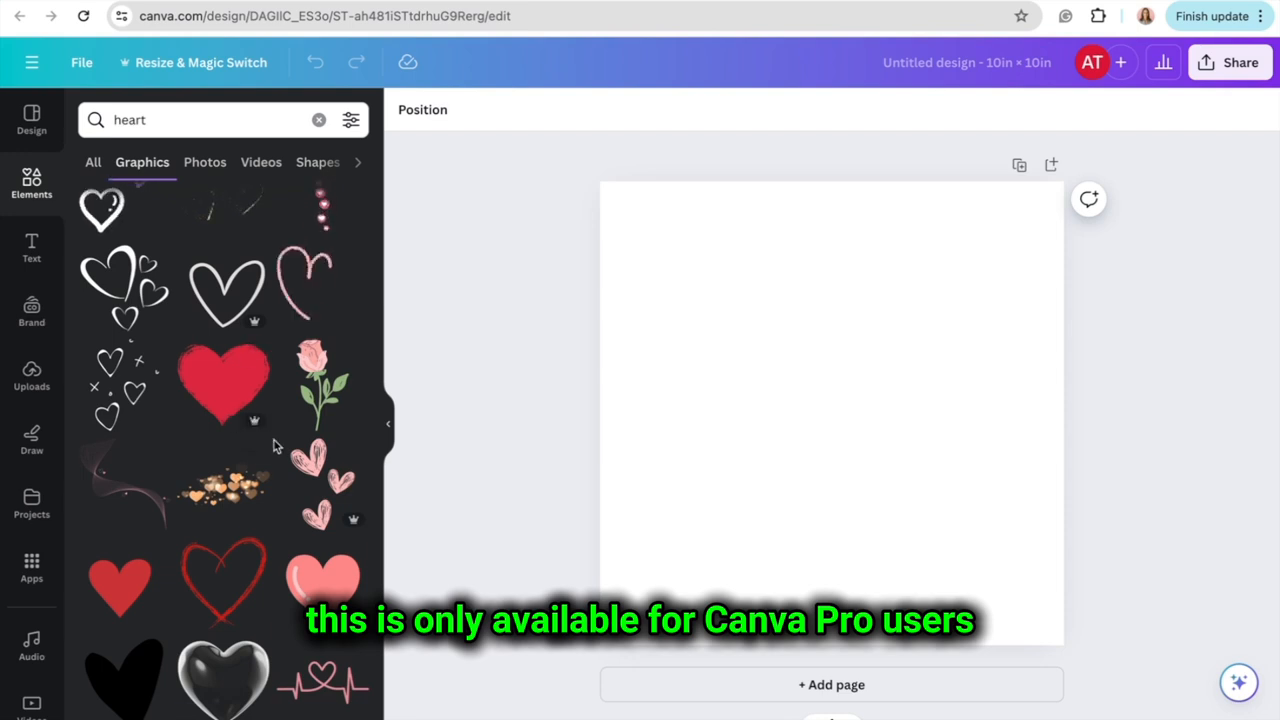
pyautogui.scroll(-3)
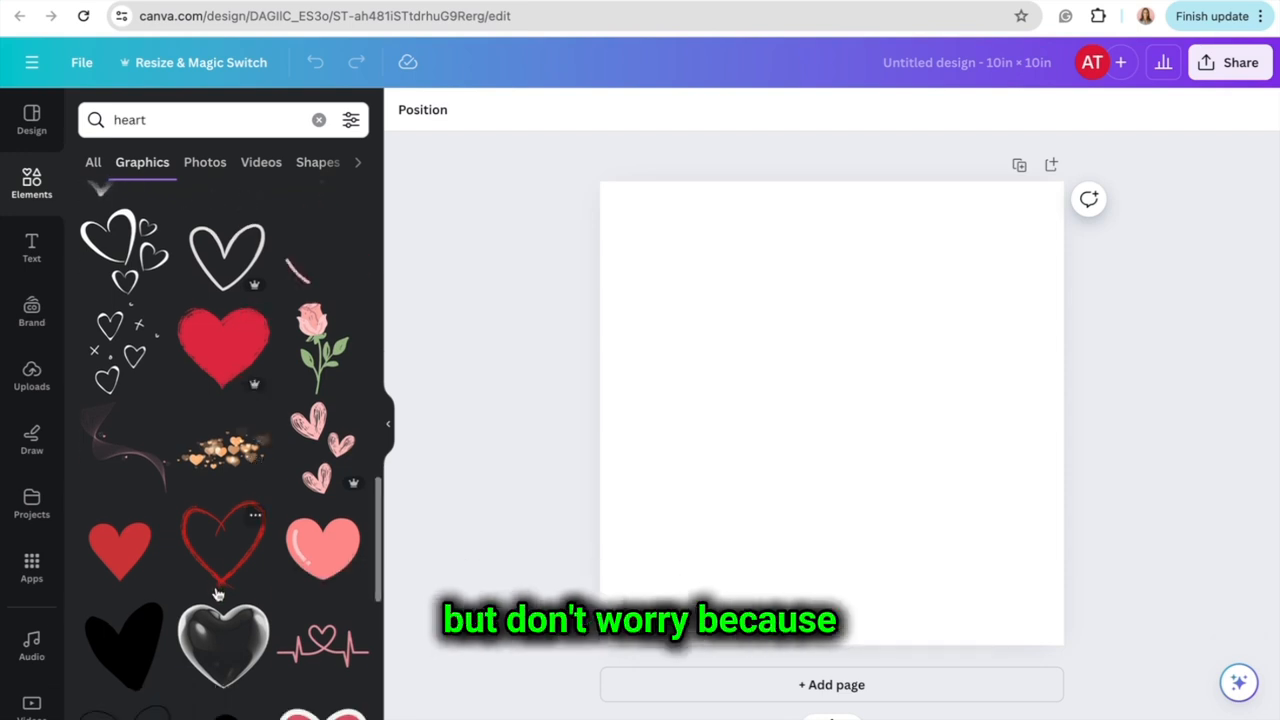
pyautogui.scroll(-3)
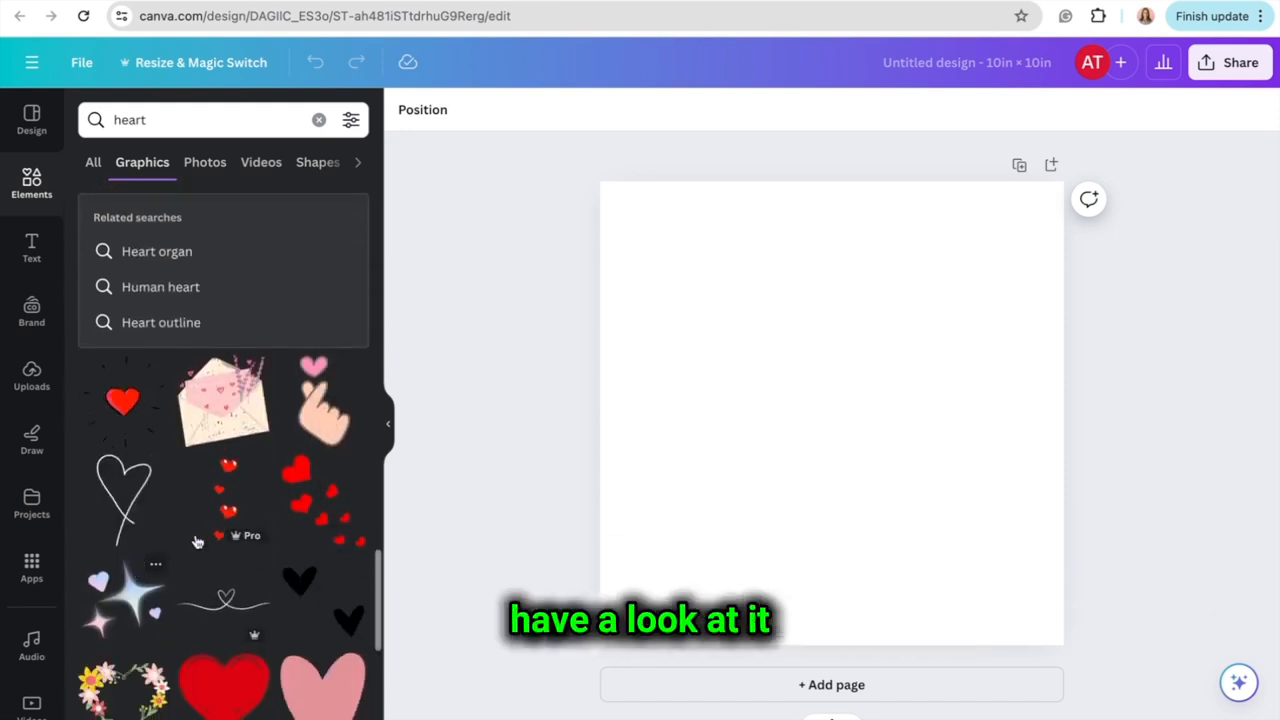
pyautogui.scroll(-3)
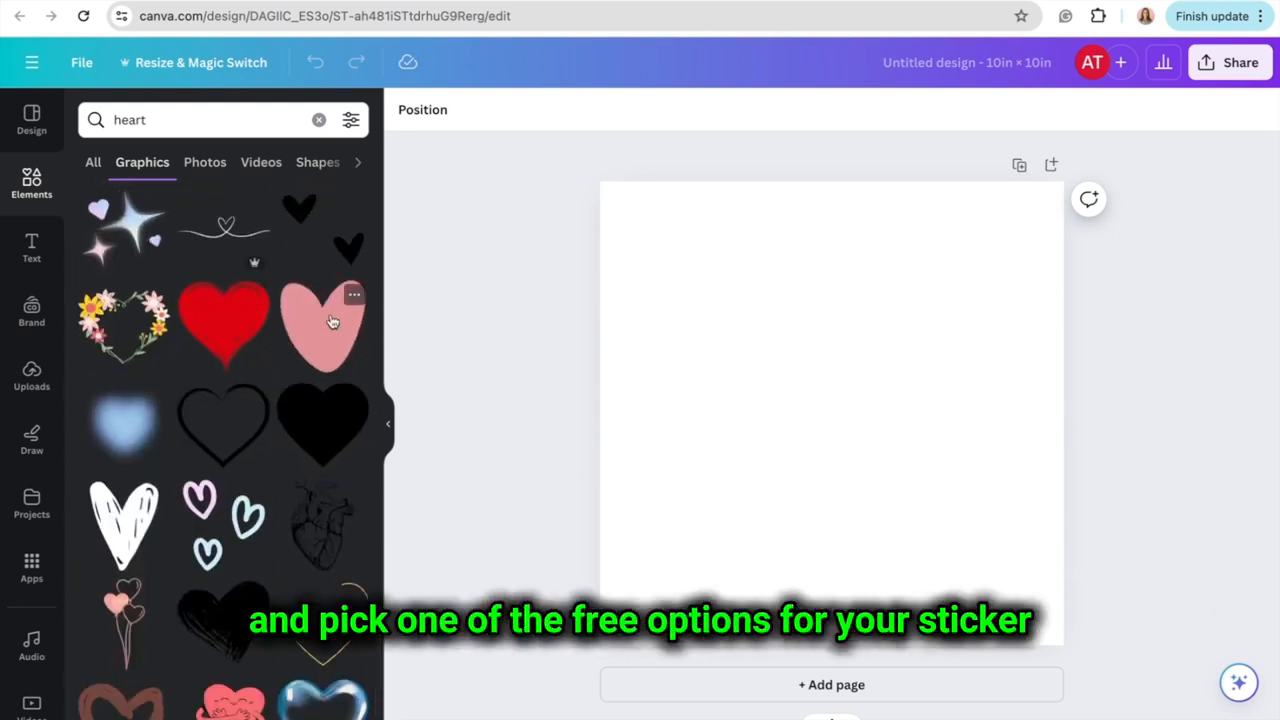
pyautogui.moveTo(340, 356)
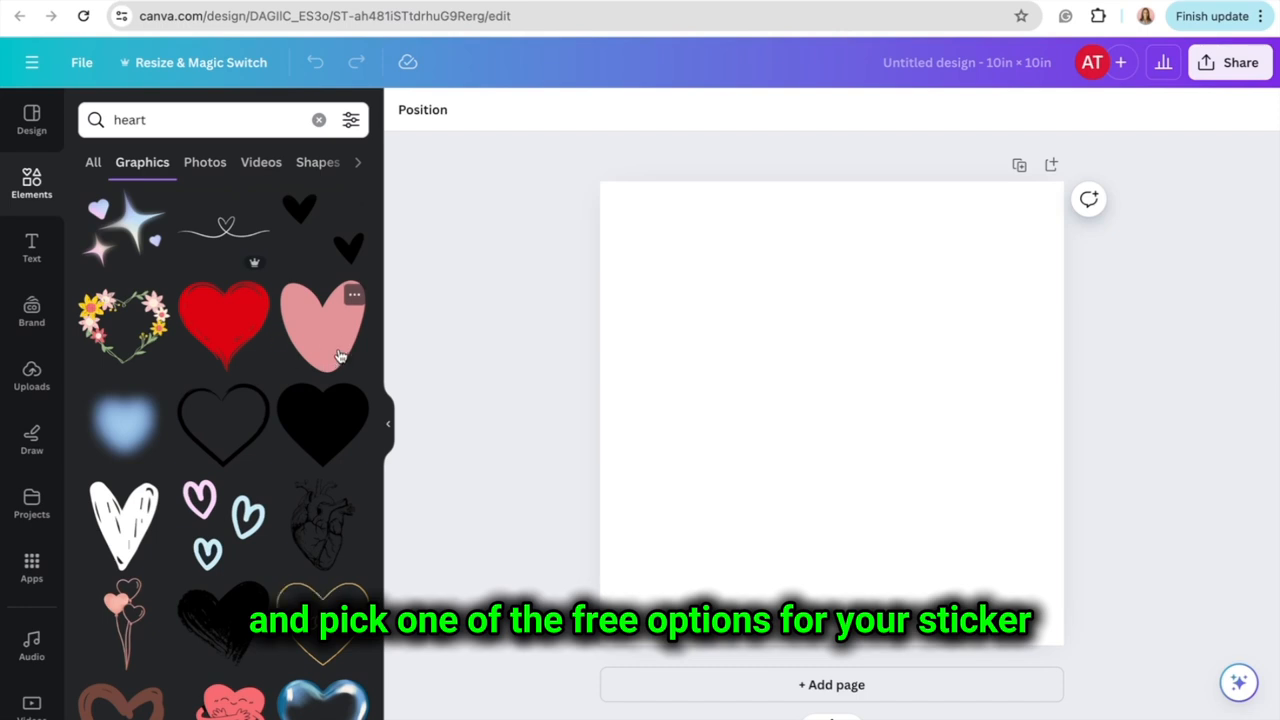
pyautogui.scroll(-3)
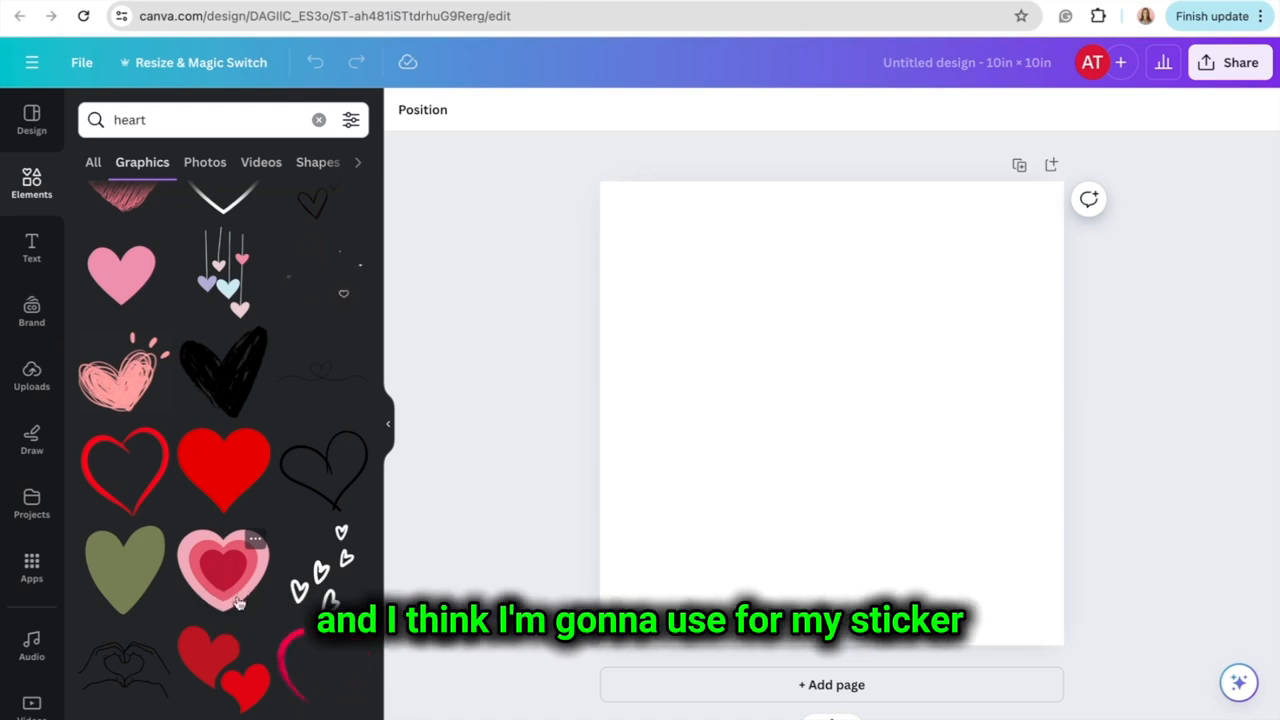
# Add the layered pink heart graphic and enlarge it to fill most of the canvas
pyautogui.click(224, 568)
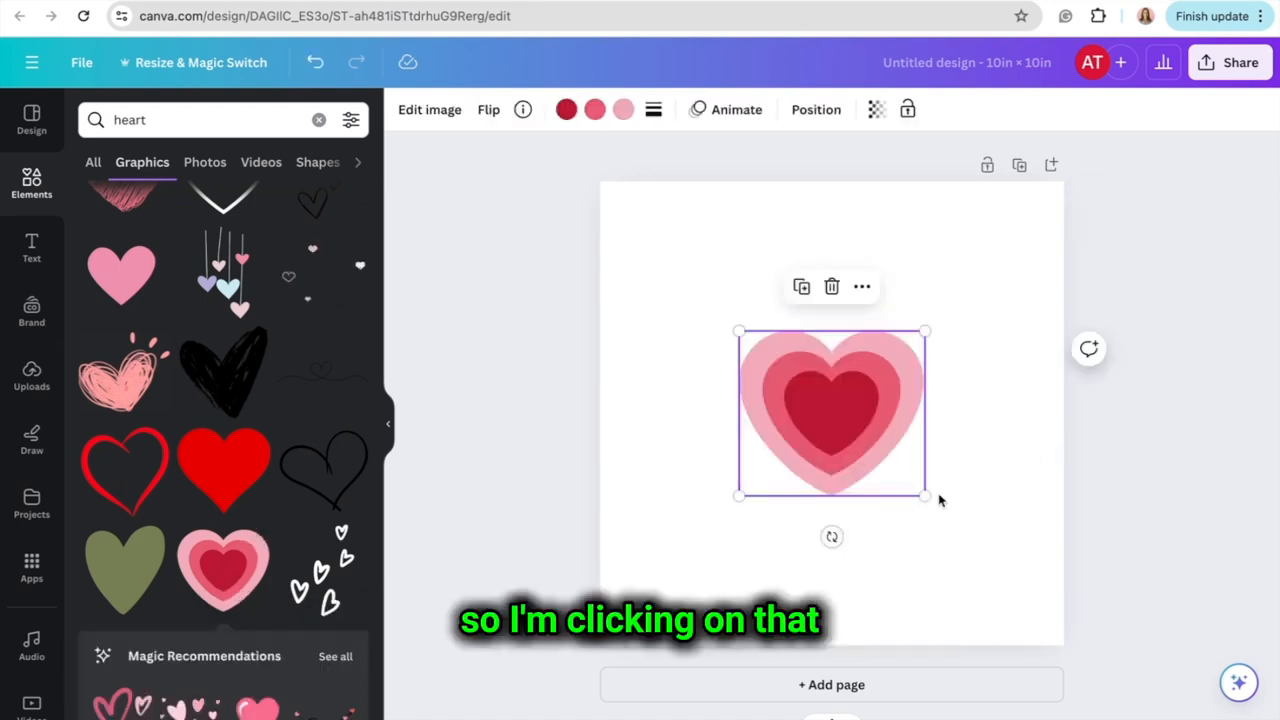
pyautogui.moveTo(924, 496); pyautogui.dragTo(978, 544)
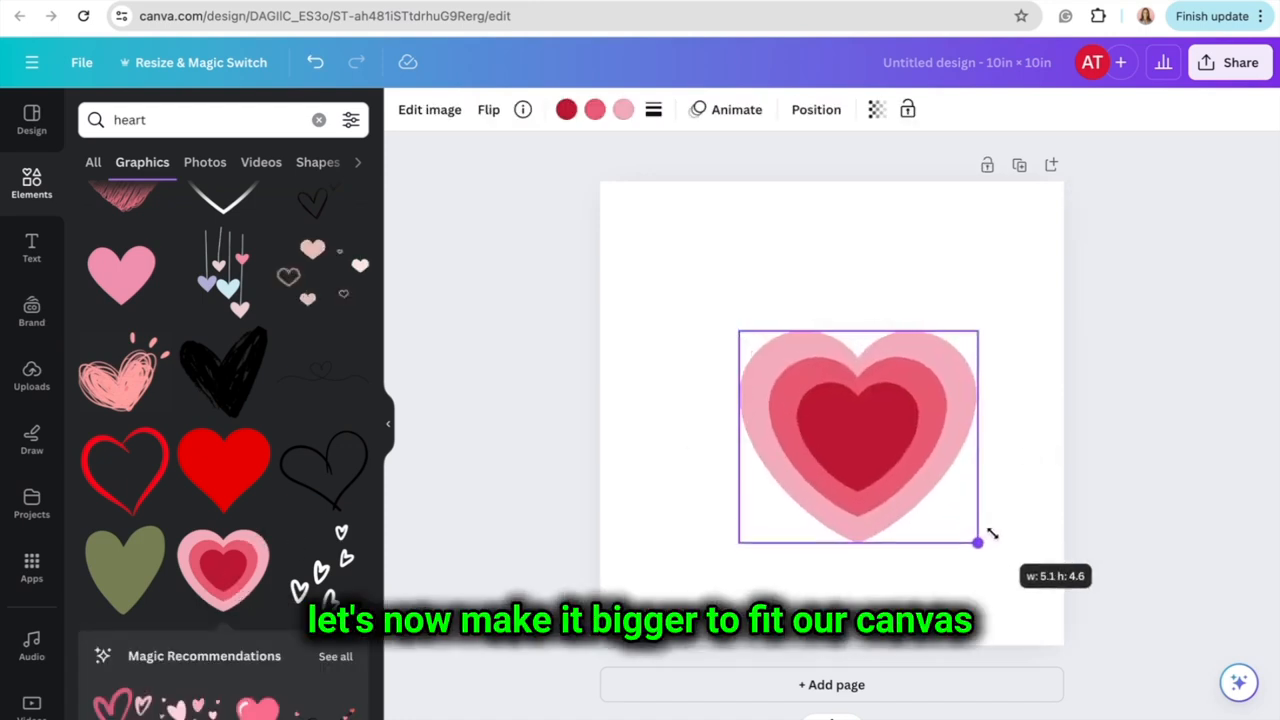
pyautogui.moveTo(978, 542); pyautogui.dragTo(996, 558)
pyautogui.write('eyes')
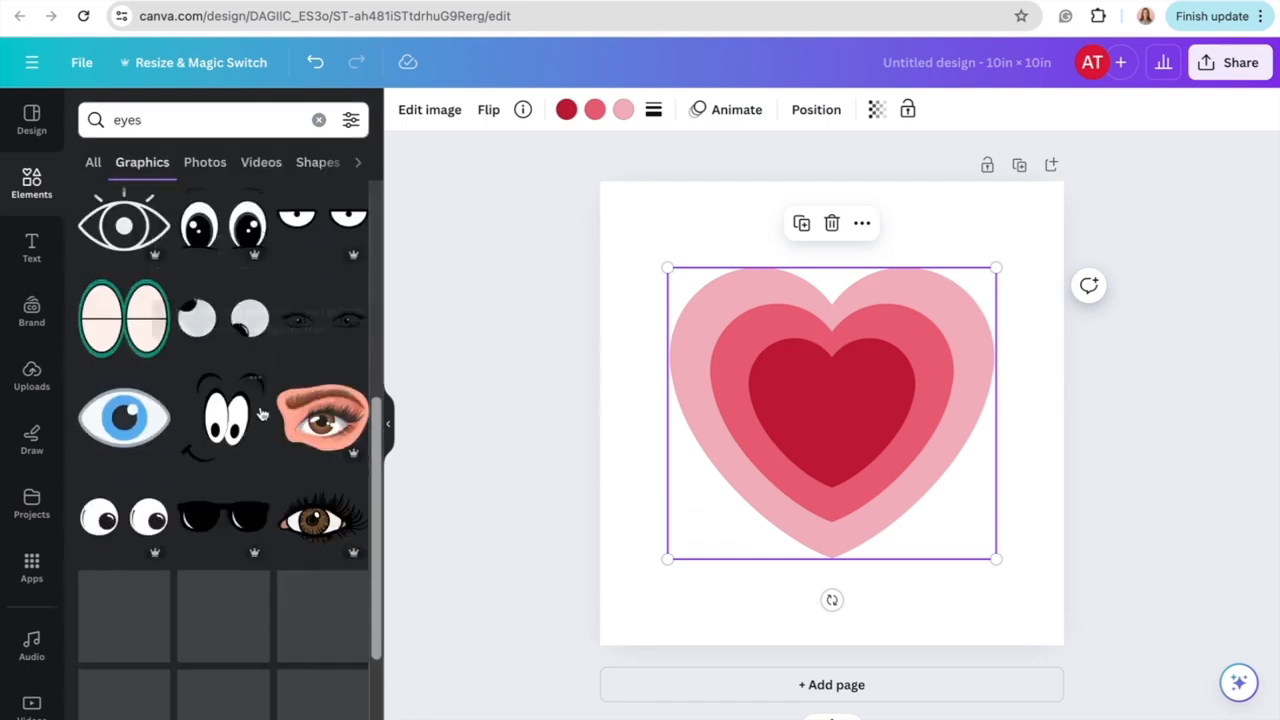
# Place a cartoon eyes-and-mouth face graphic centred on the heart
pyautogui.scroll(-3)
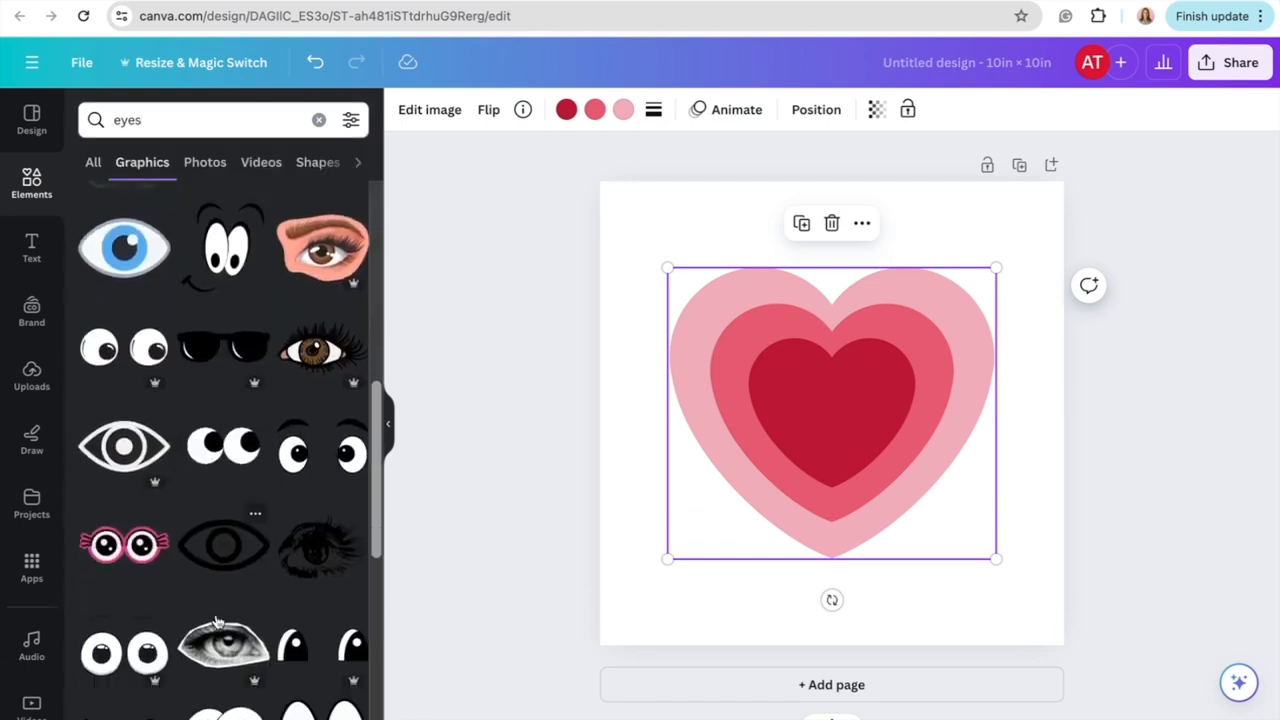
pyautogui.scroll(-3)
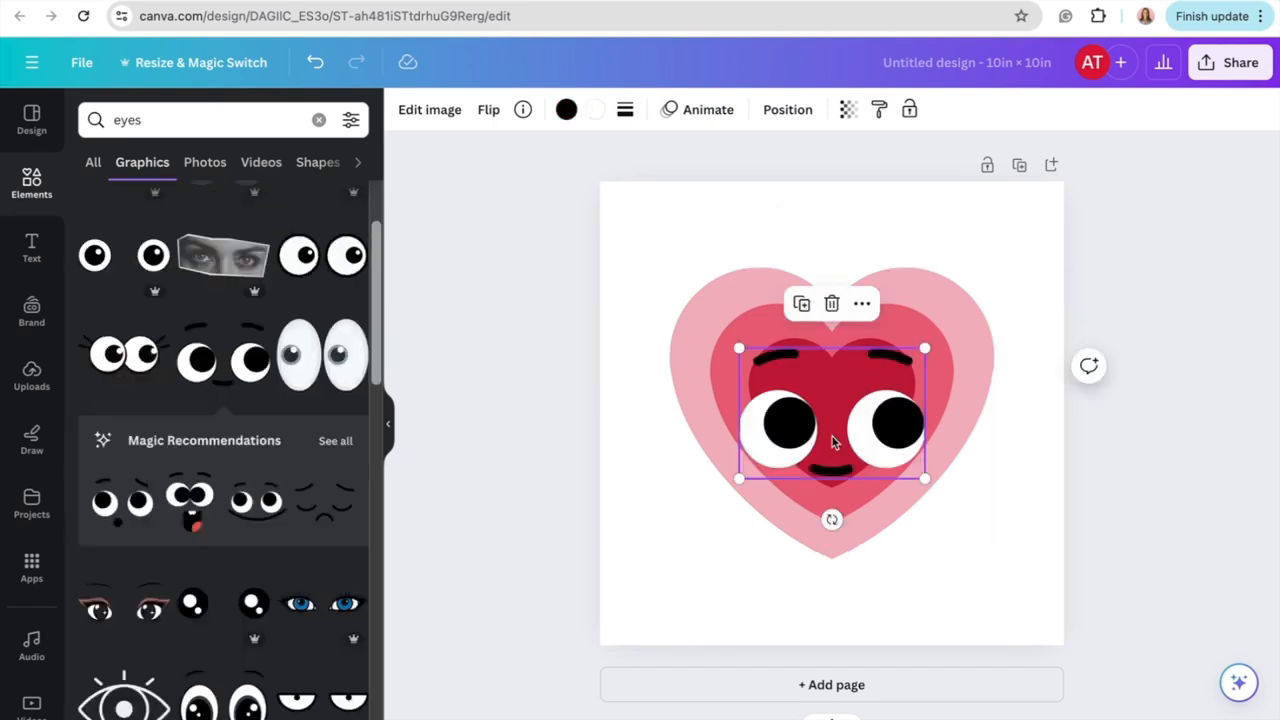
pyautogui.moveTo(836, 442); pyautogui.dragTo(830, 432)
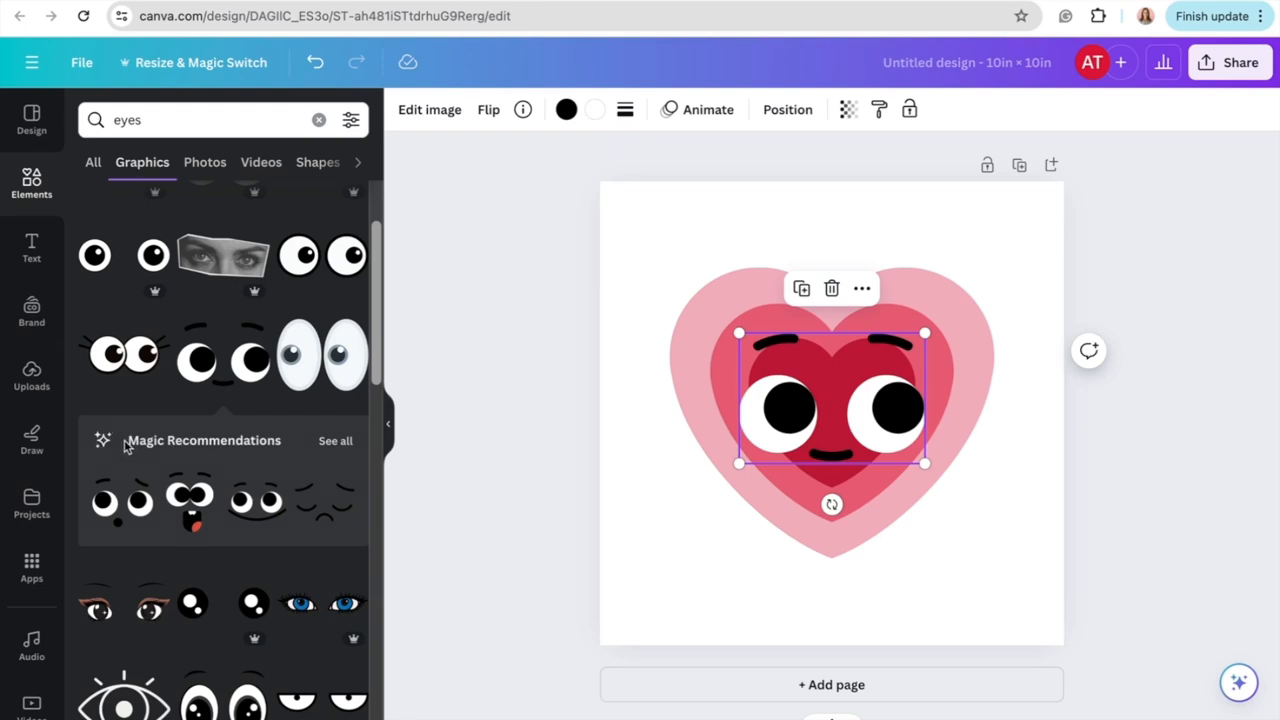
pyautogui.moveTo(348, 458)
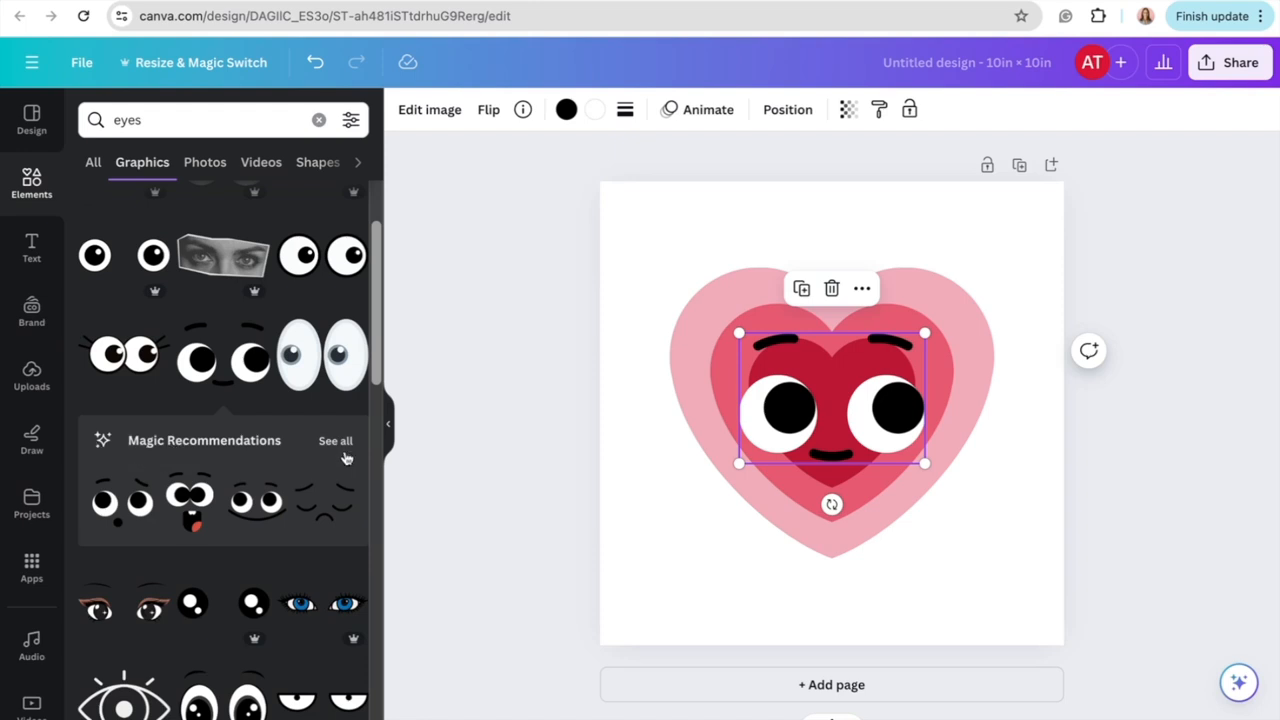
# Replace the face with a recommended smiling one with lashes and striped cheeks
pyautogui.click(336, 440)
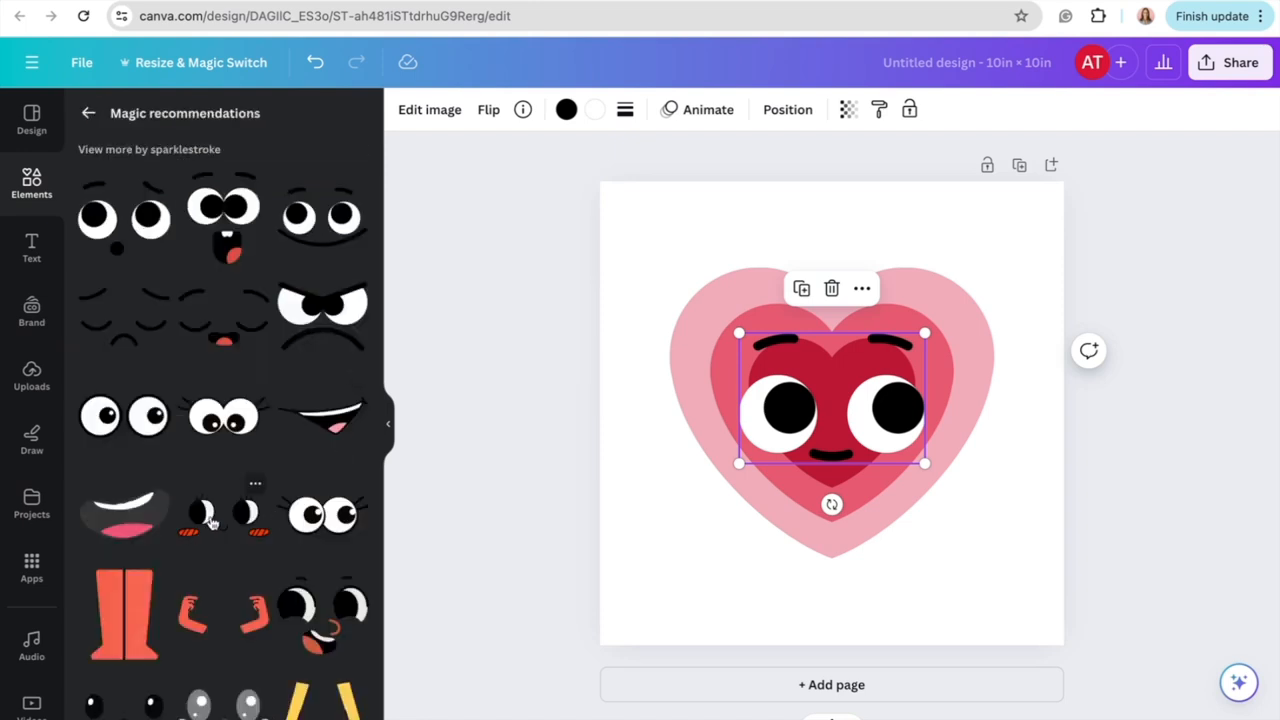
pyautogui.scroll(-3)
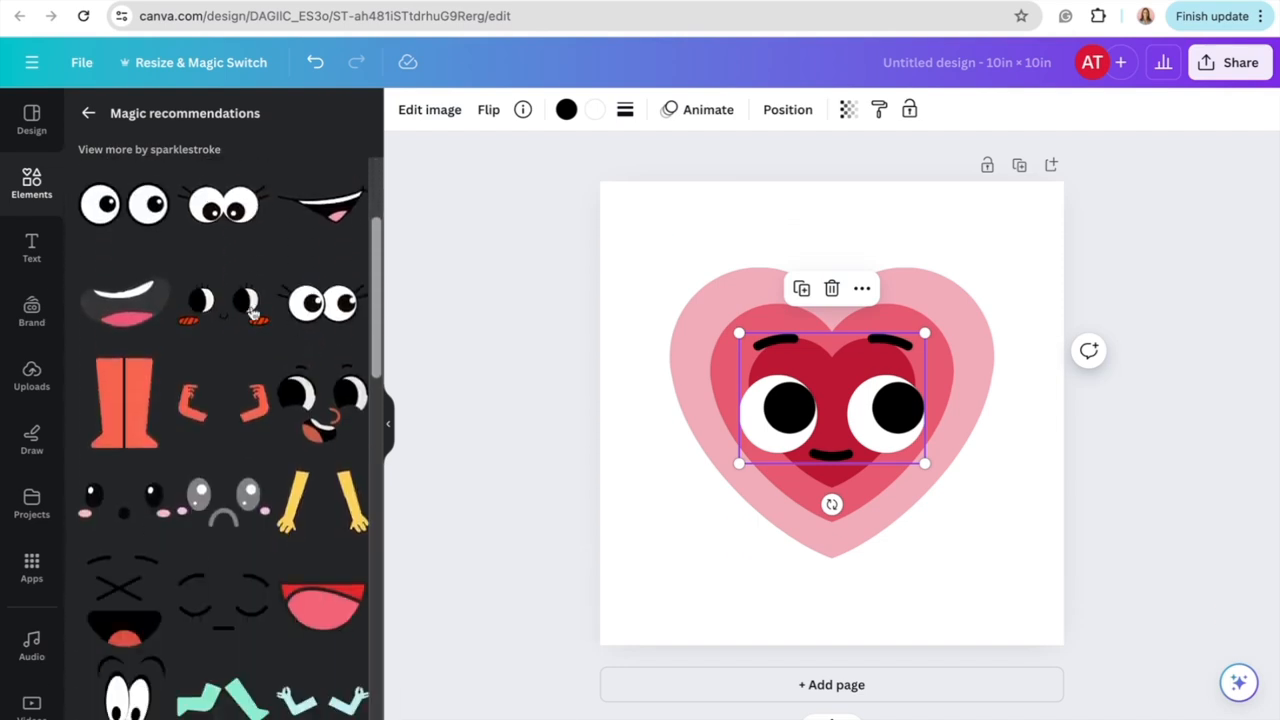
pyautogui.scroll(3)
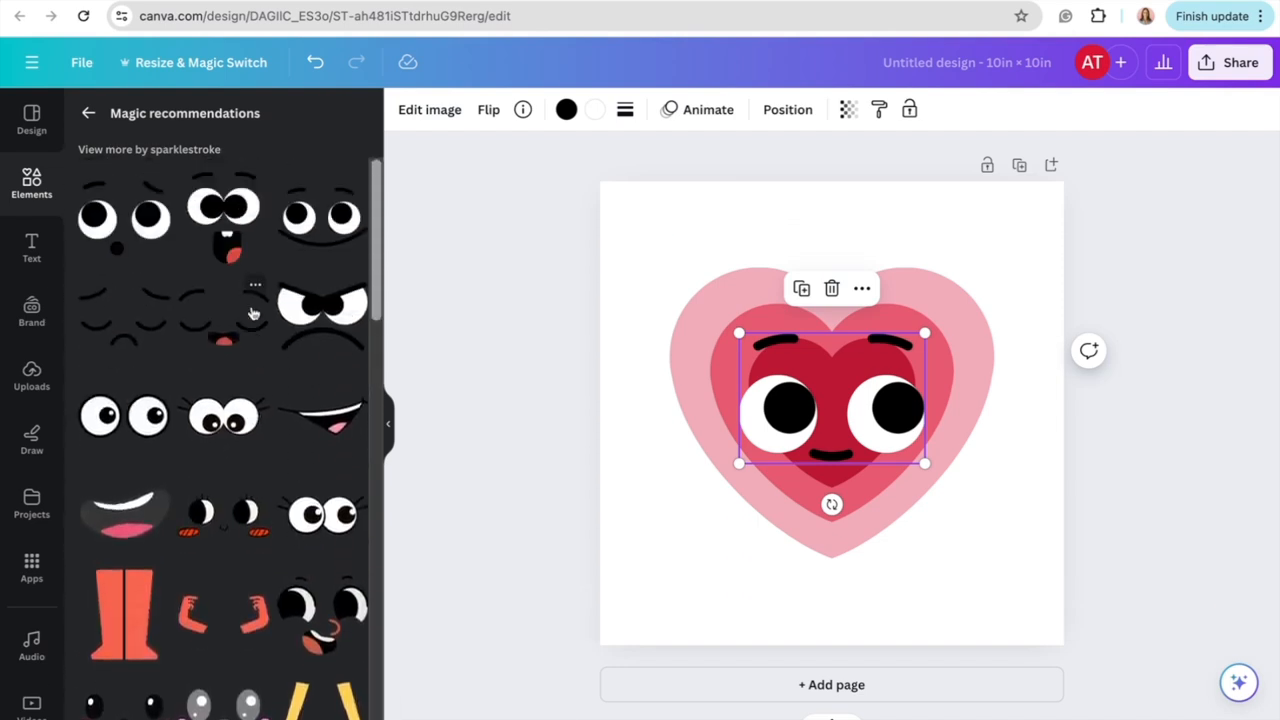
pyautogui.moveTo(784, 430)
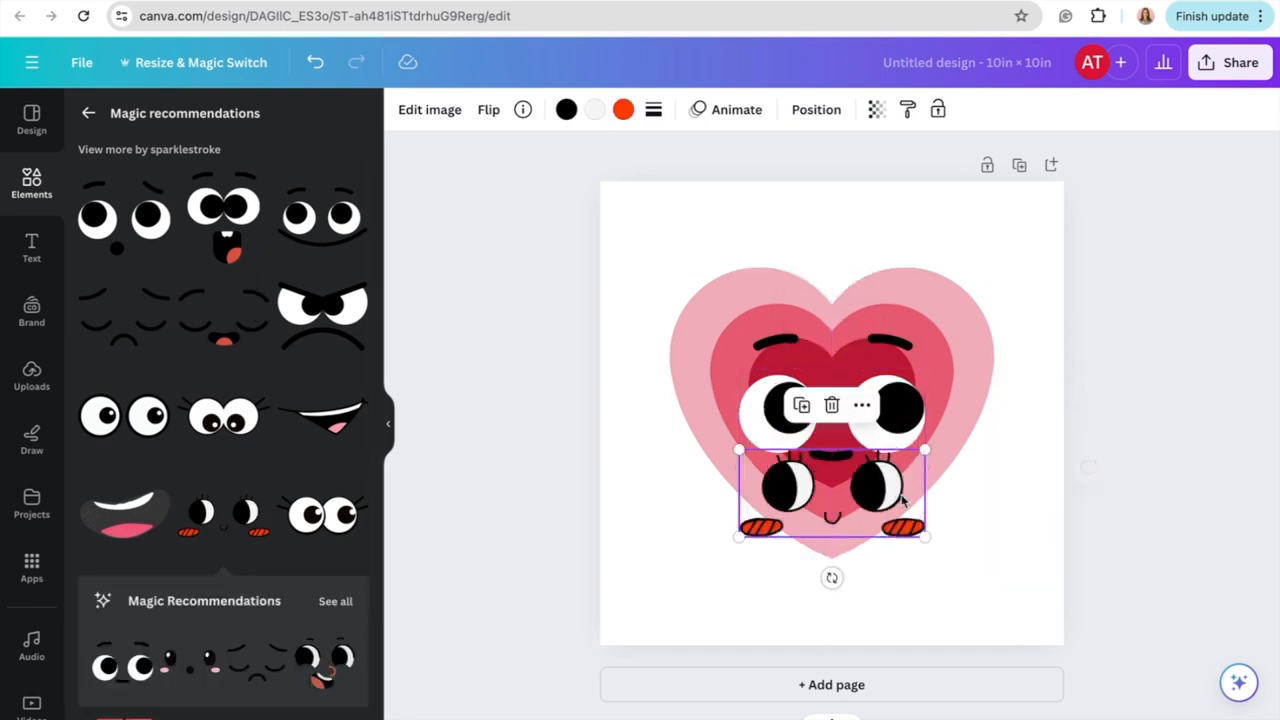
pyautogui.moveTo(830, 490); pyautogui.dragTo(838, 414)
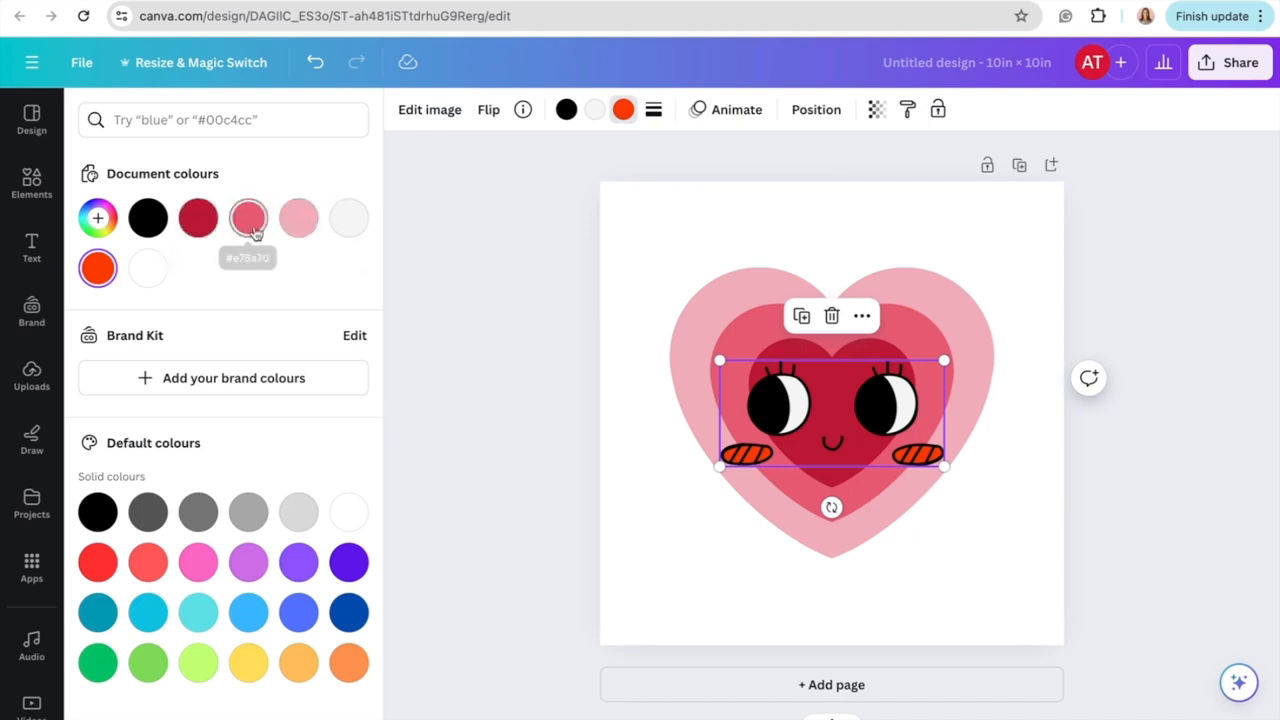
pyautogui.moveTo(198, 218)
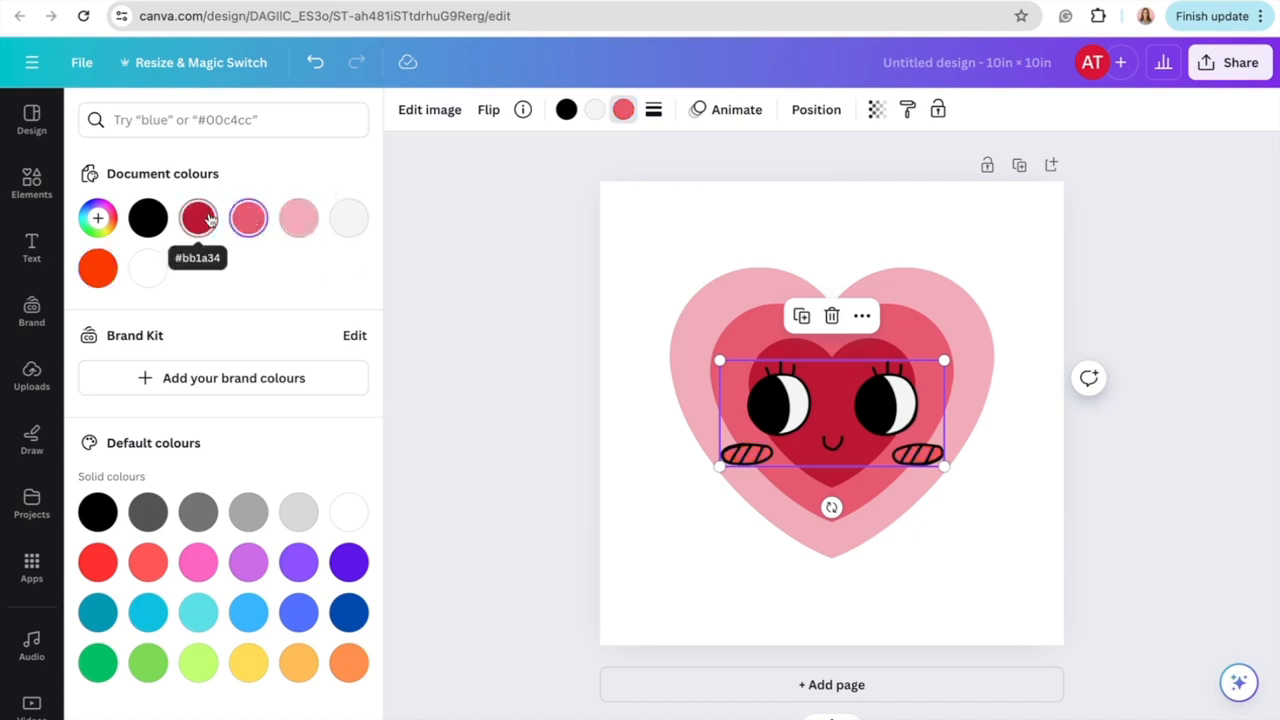
# Recolour the face's orange cheeks to one of the heart's document reds
pyautogui.click(298, 218)
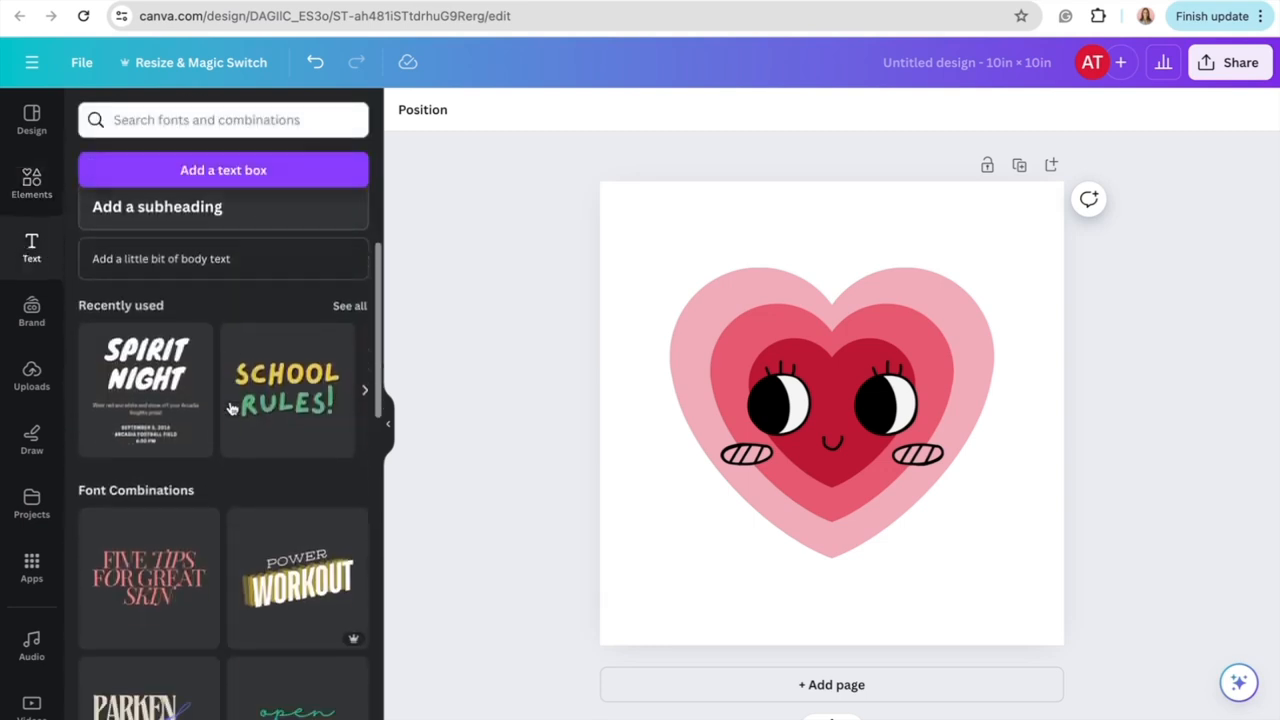
pyautogui.scroll(3)
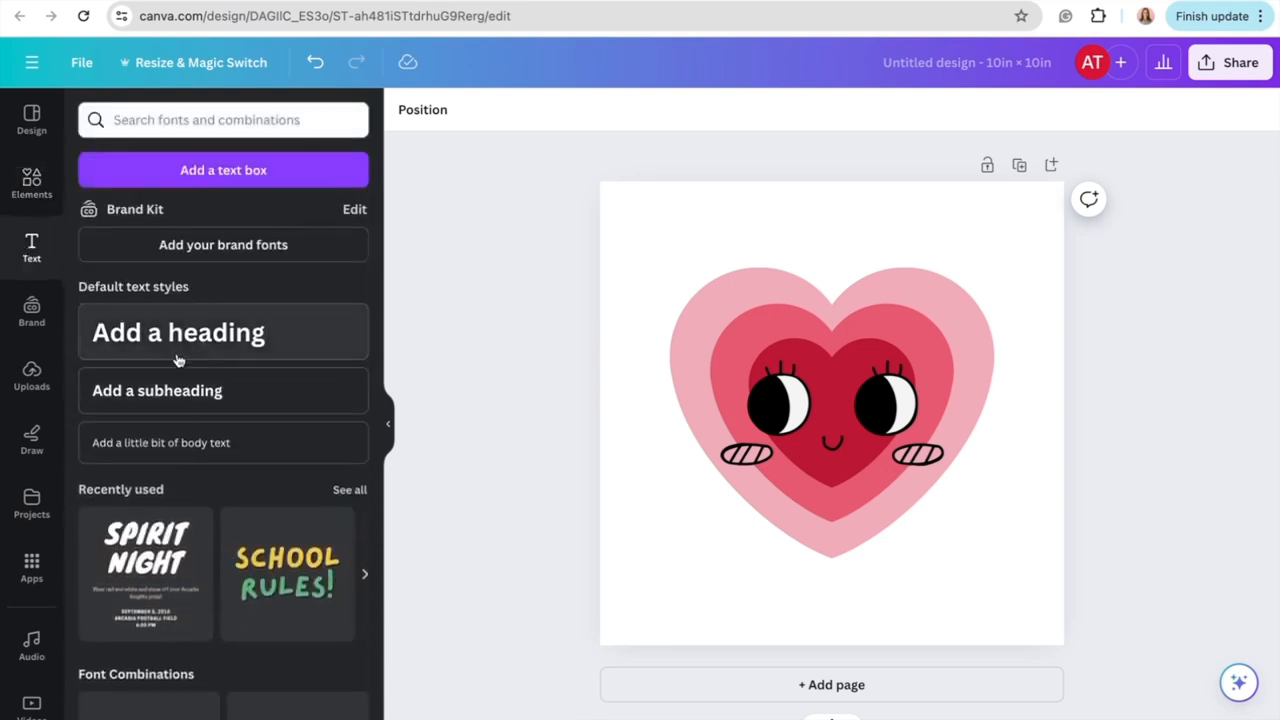
pyautogui.scroll(-3)
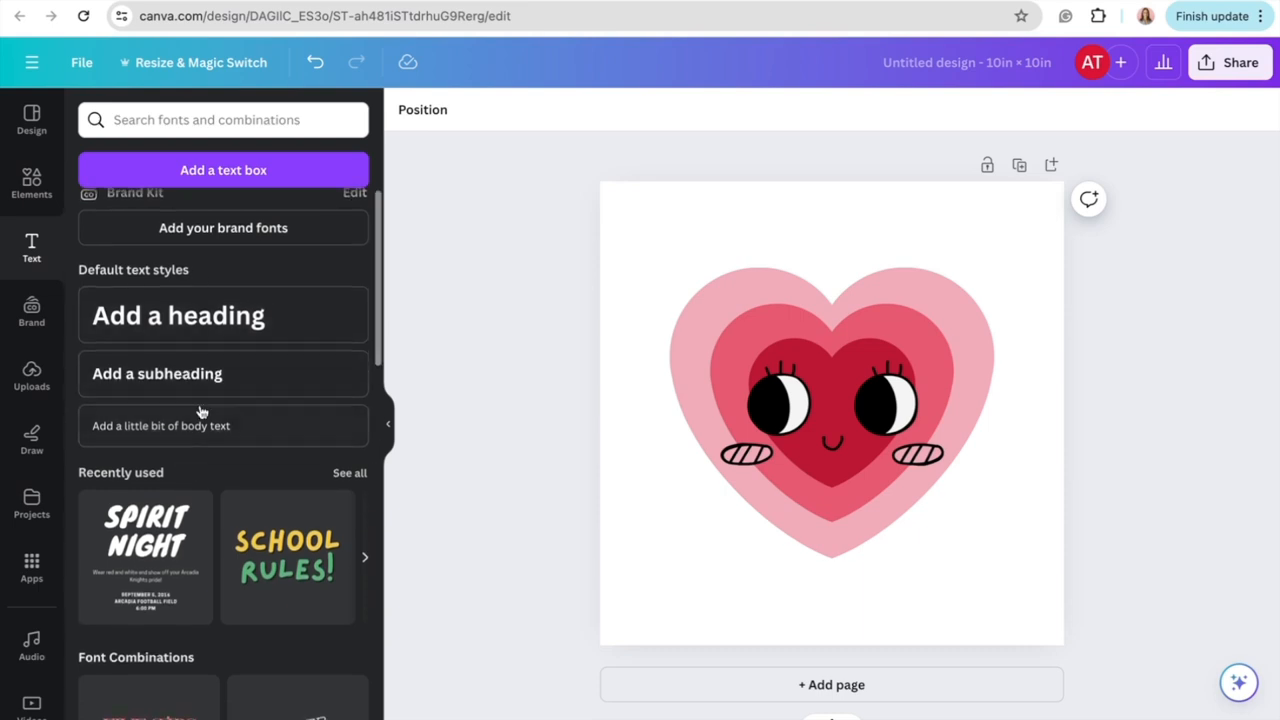
pyautogui.moveTo(224, 316)
pyautogui.write('ajja')
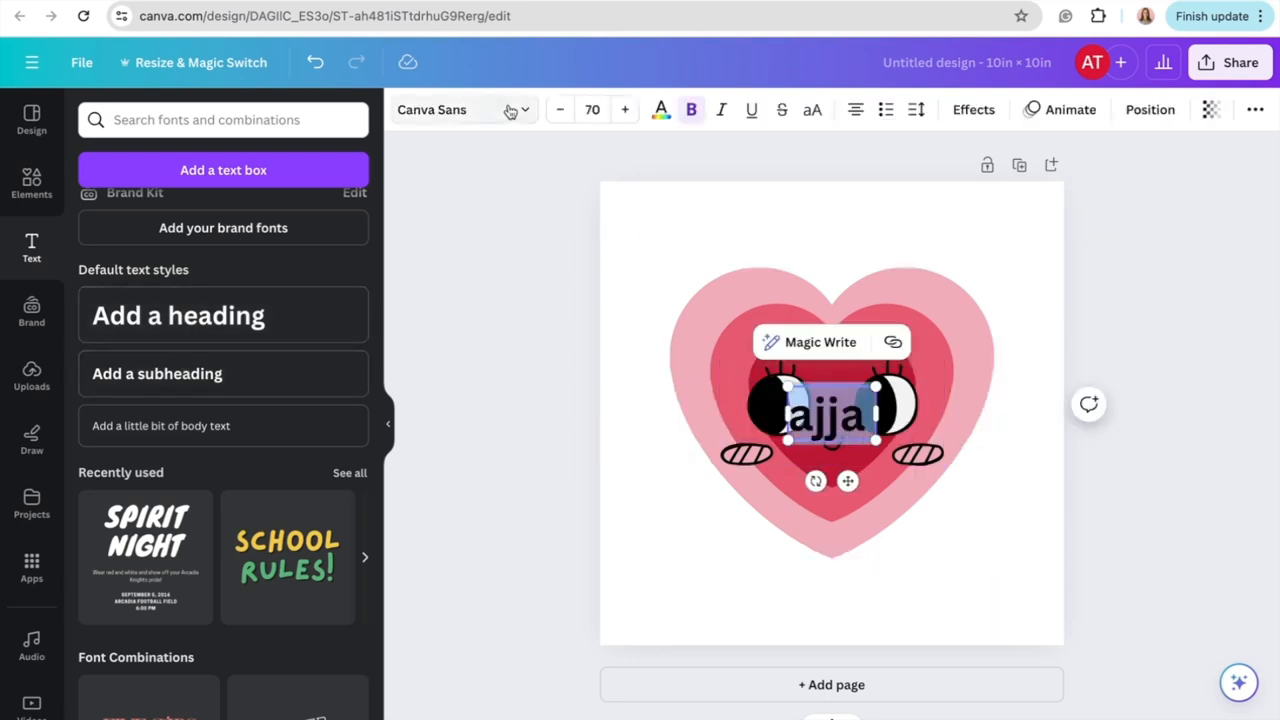
pyautogui.click(460, 108)
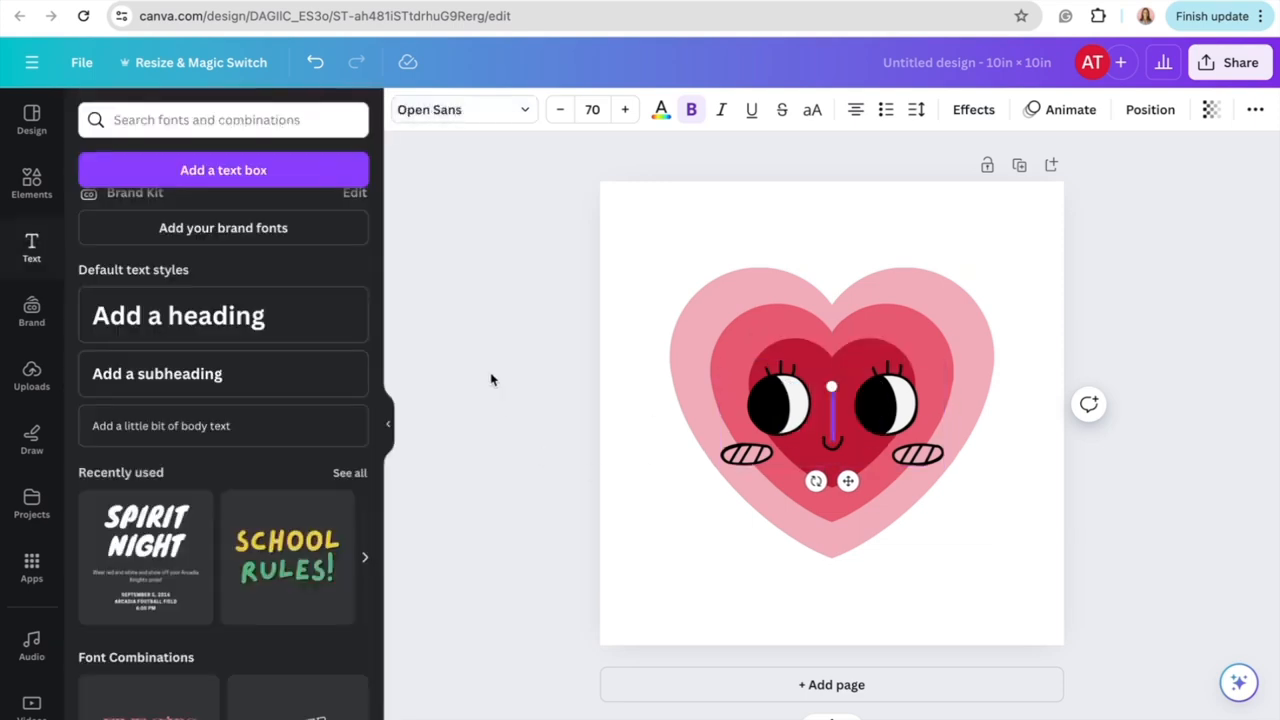
pyautogui.scroll(-3)
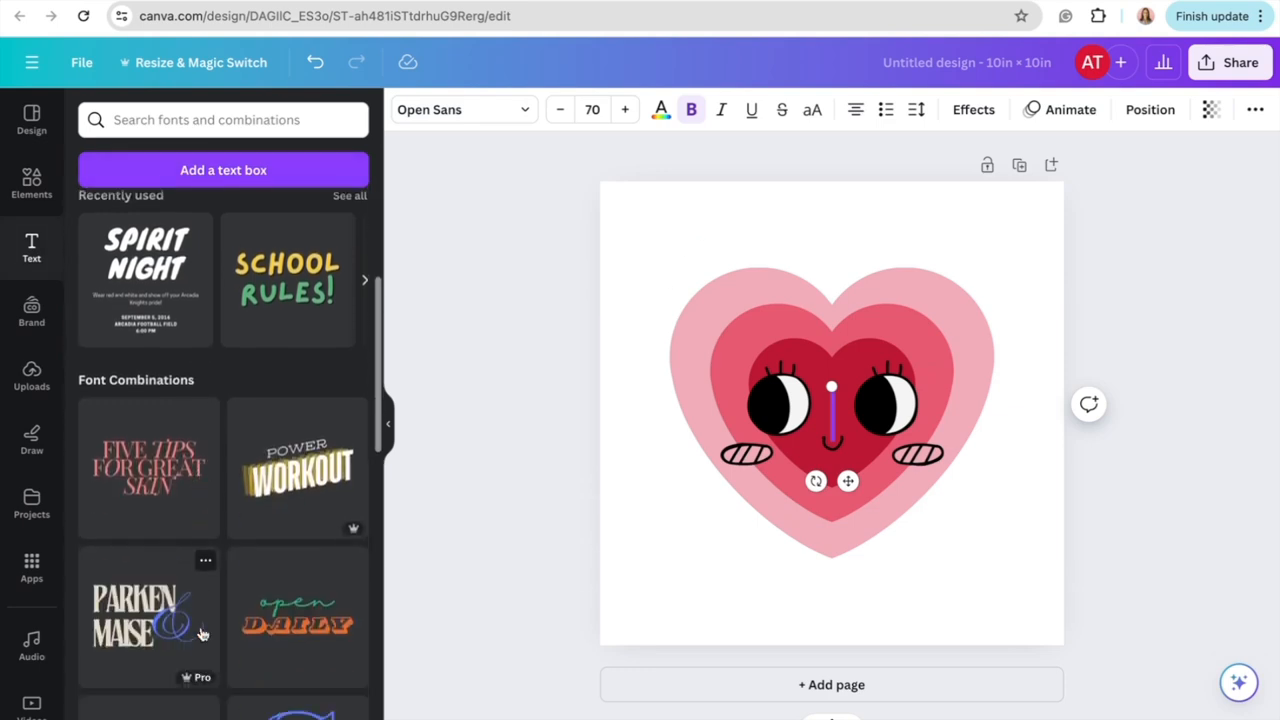
pyautogui.scroll(-3)
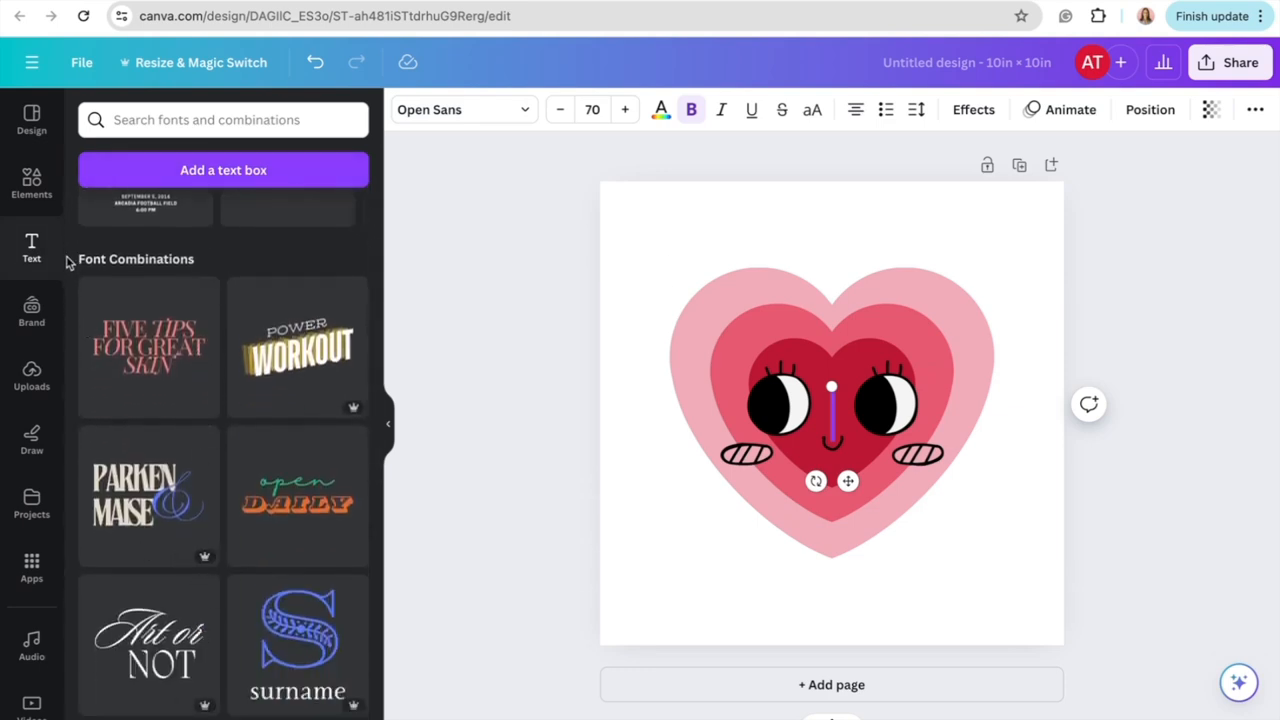
pyautogui.scroll(-3)
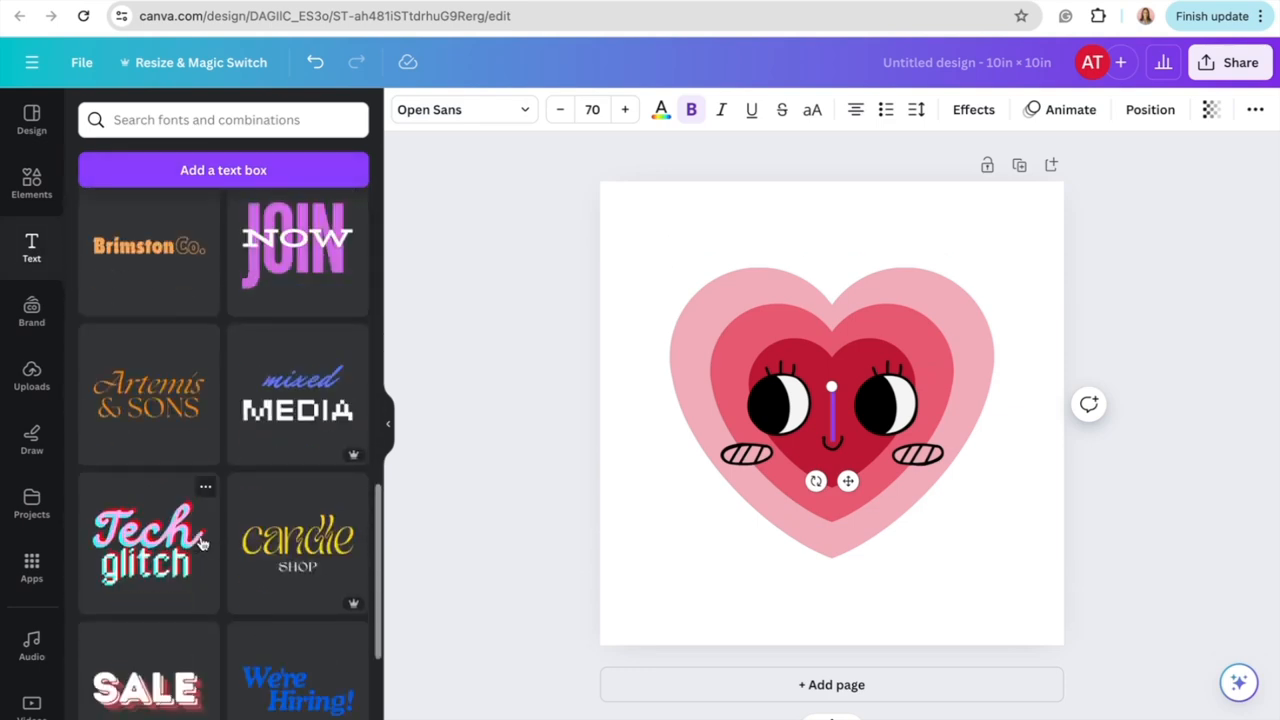
pyautogui.scroll(-3)
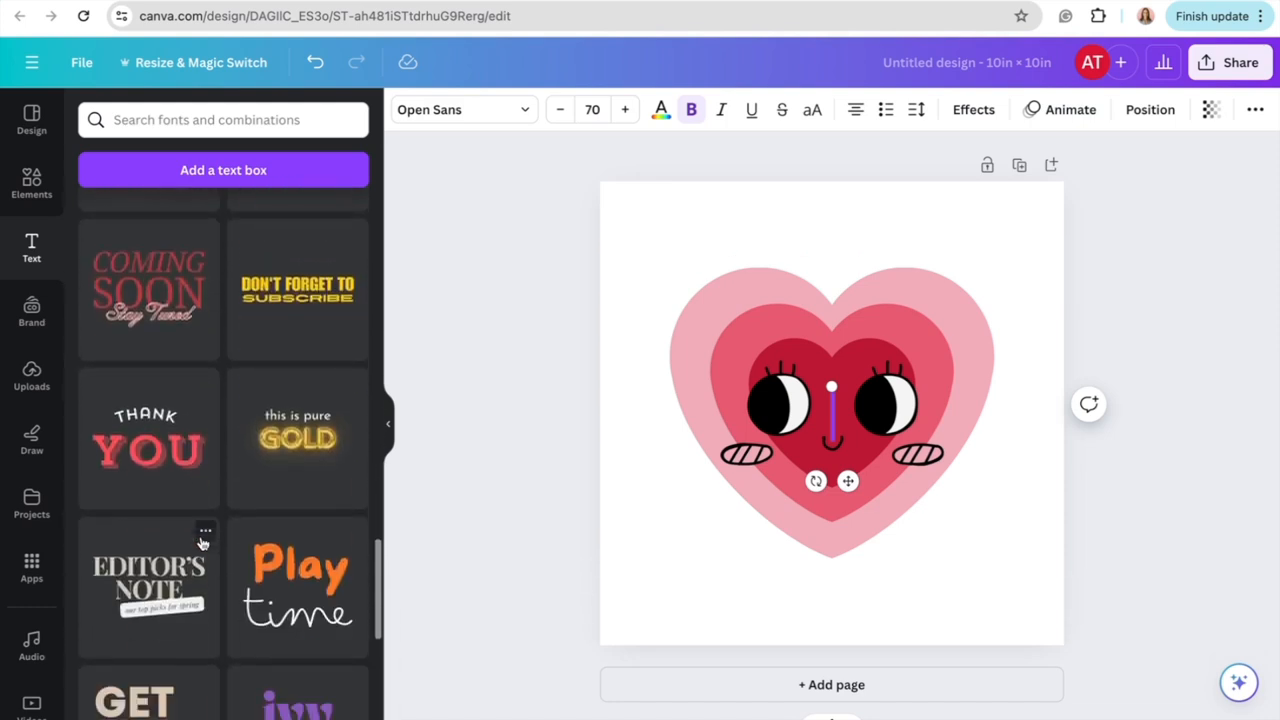
pyautogui.scroll(-3)
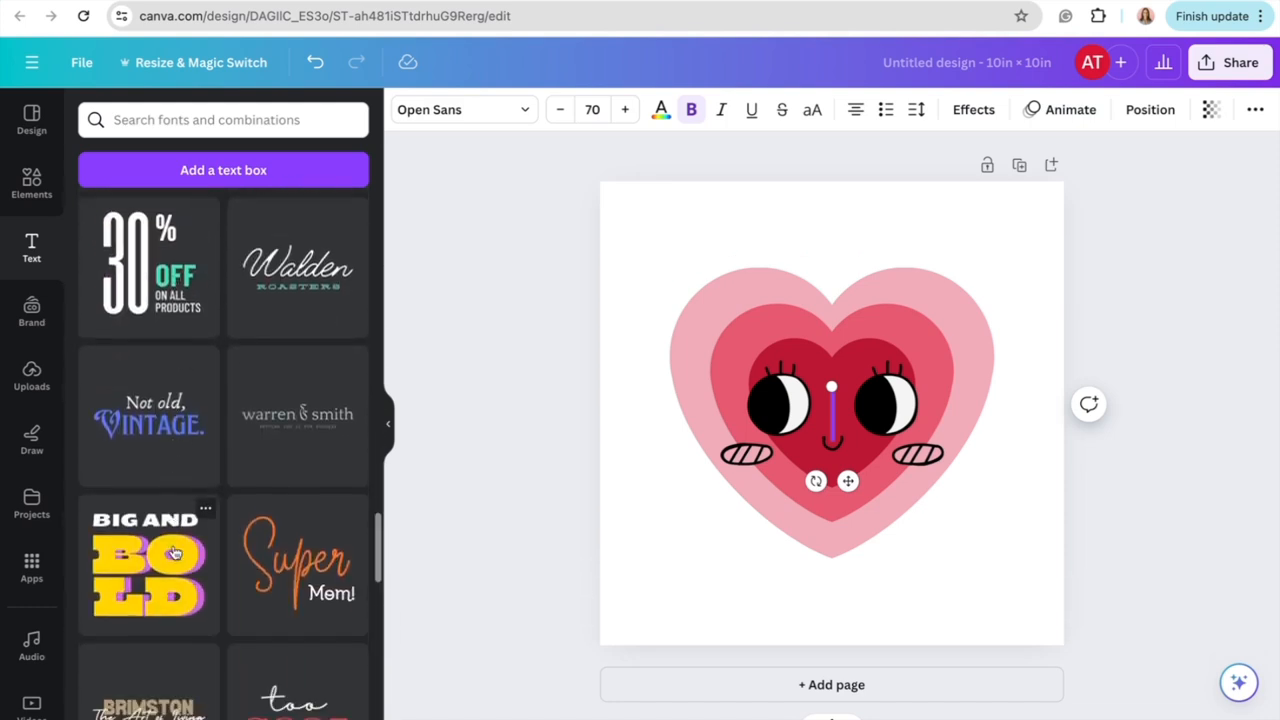
pyautogui.scroll(-3)
pyautogui.write('GRADUATON')
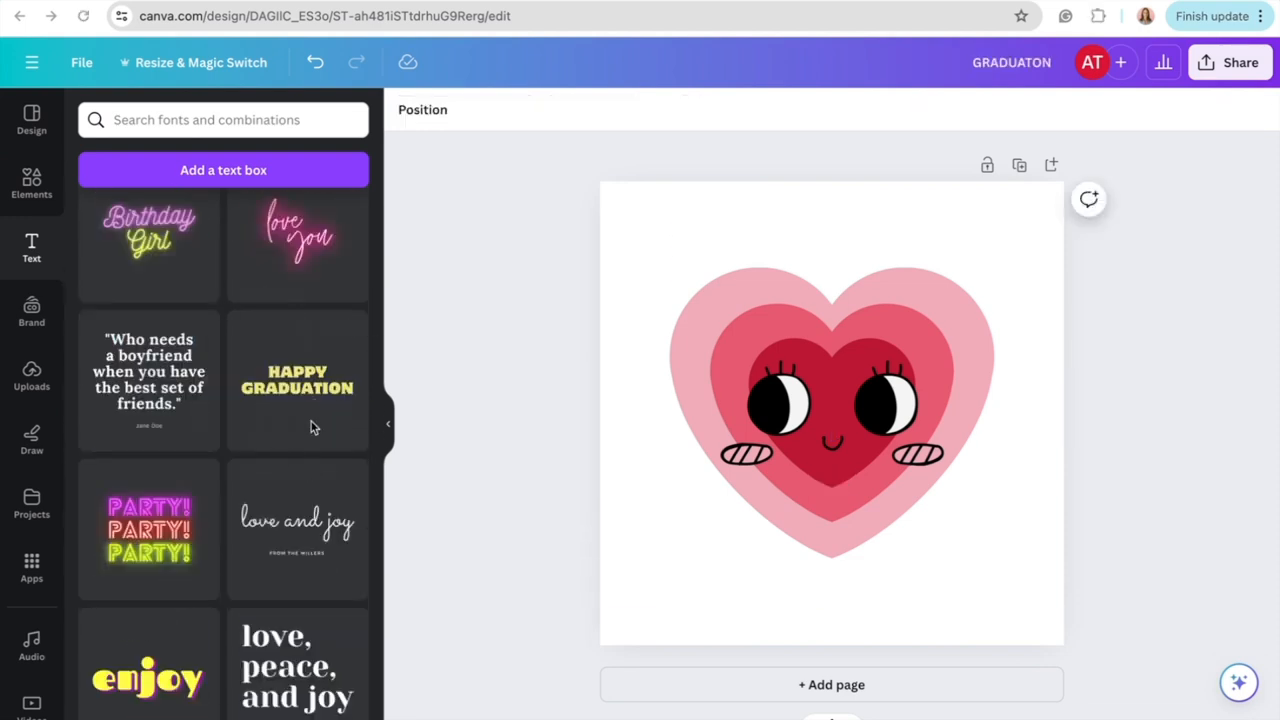
pyautogui.moveTo(220, 388)
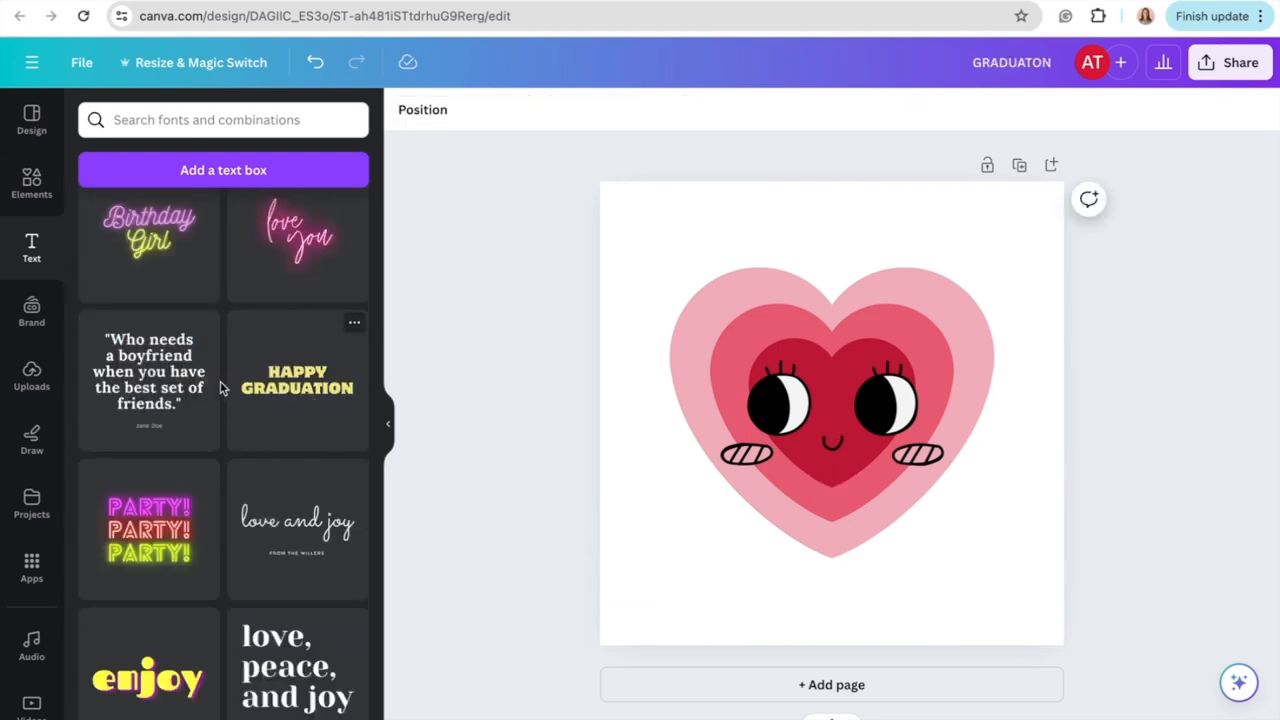
# Add the Happy Graduation font combination and start rewording its headline as GOOD JOB!
pyautogui.click(296, 380)
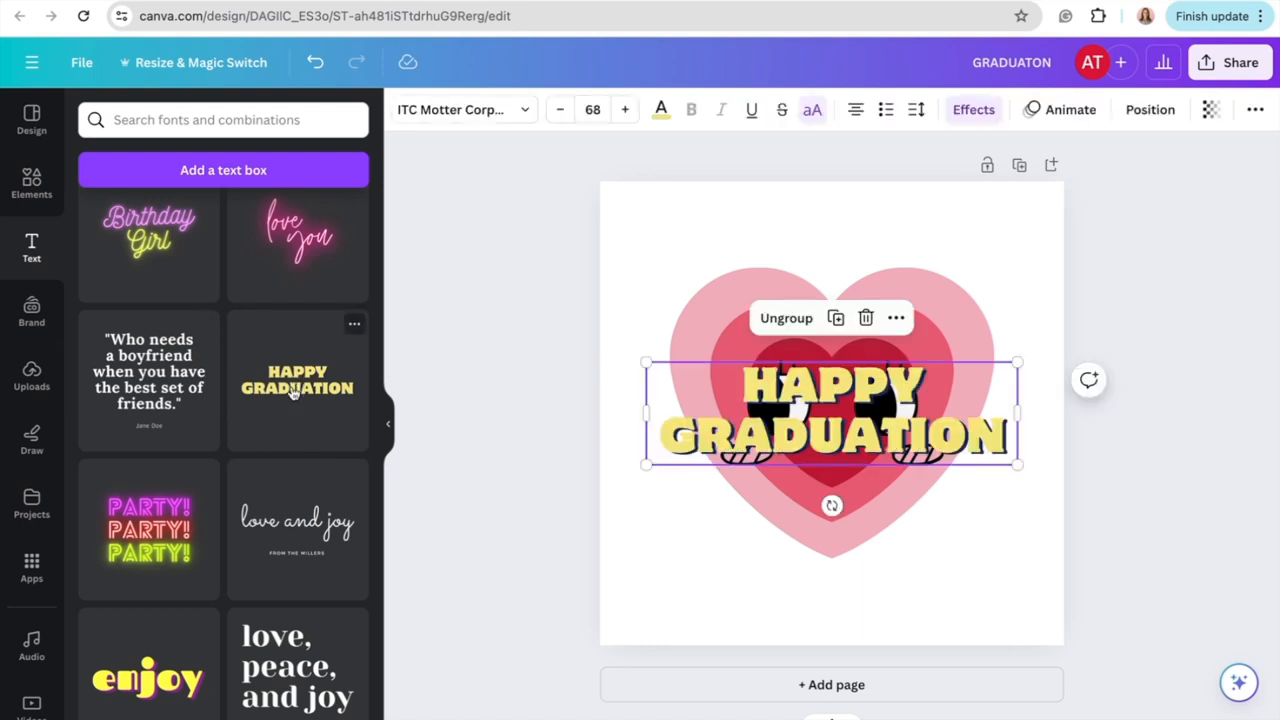
pyautogui.click(832, 436)
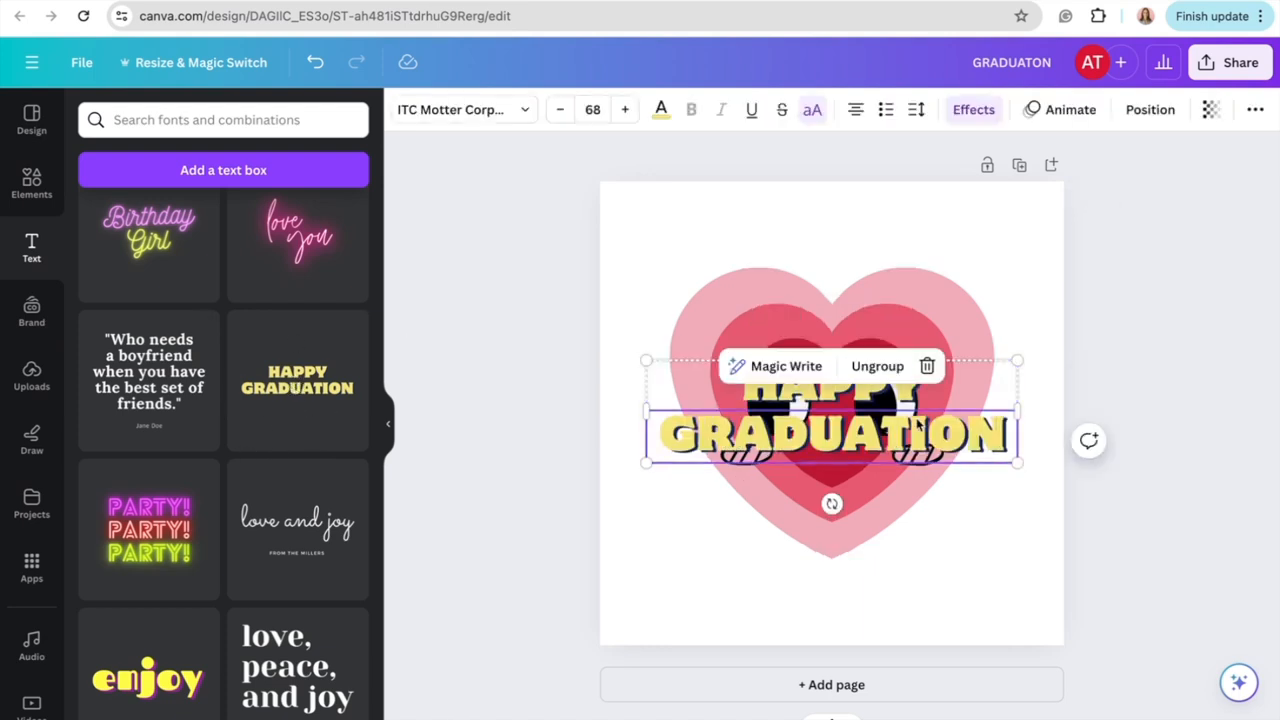
pyautogui.click(830, 388)
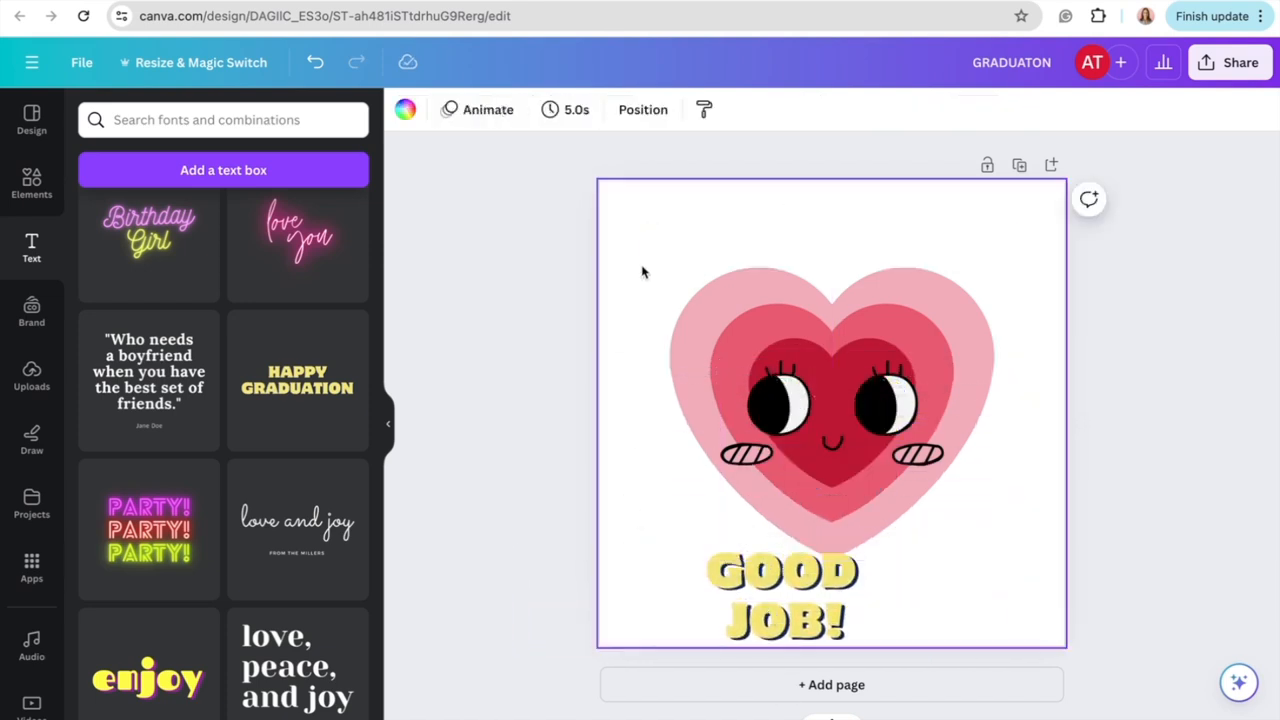
pyautogui.moveTo(650, 336)
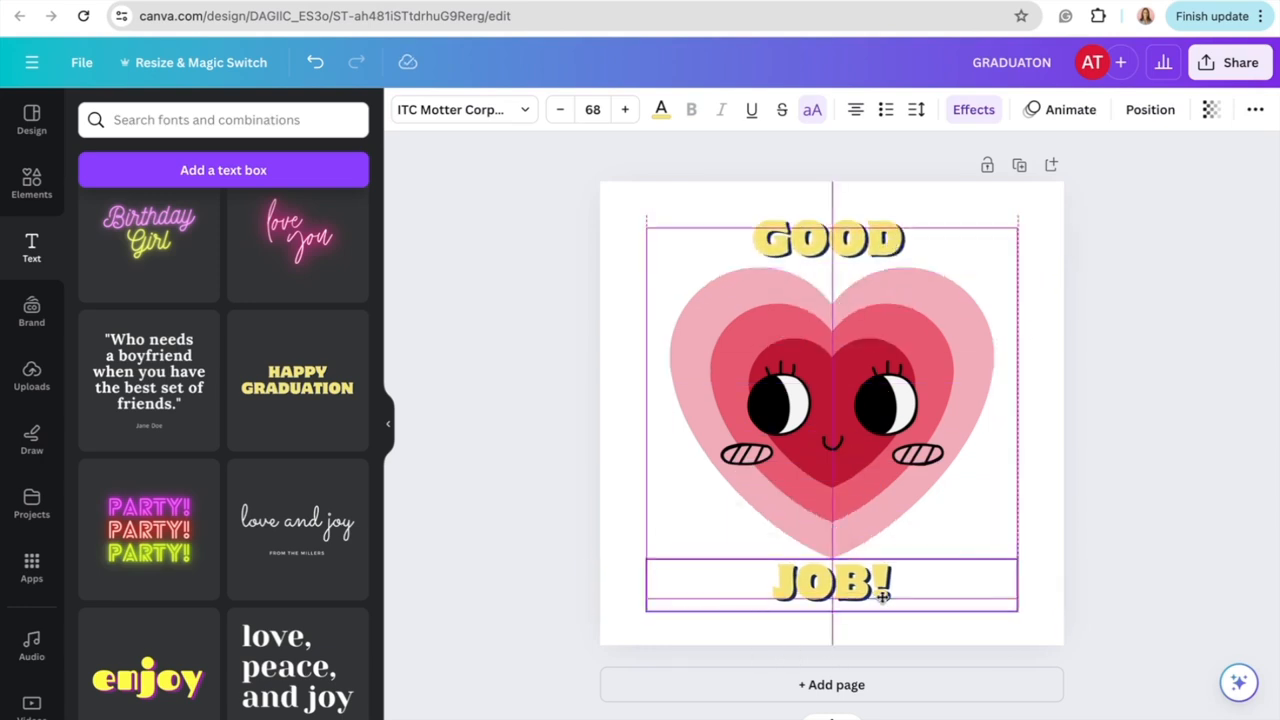
# Give the GOOD line a custom yellow shade from the colour picker instead of a preset swatch
pyautogui.click(828, 238)
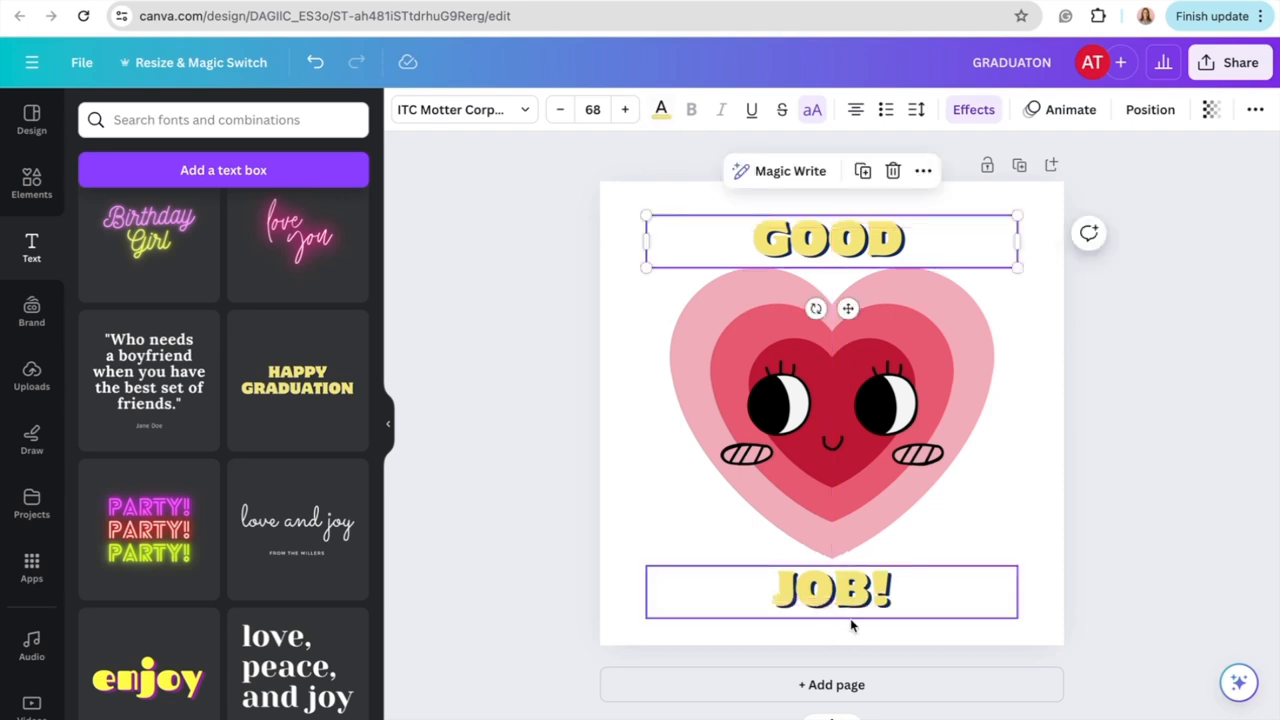
pyautogui.click(828, 238)
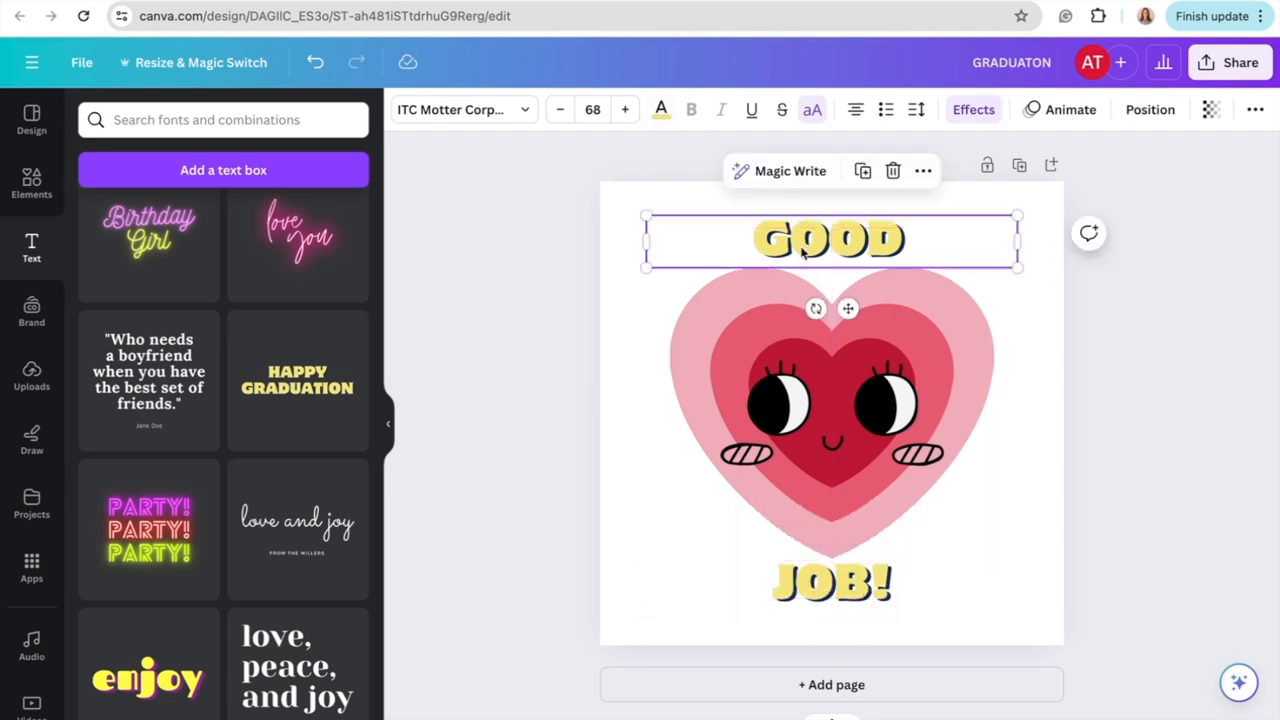
pyautogui.click(660, 110)
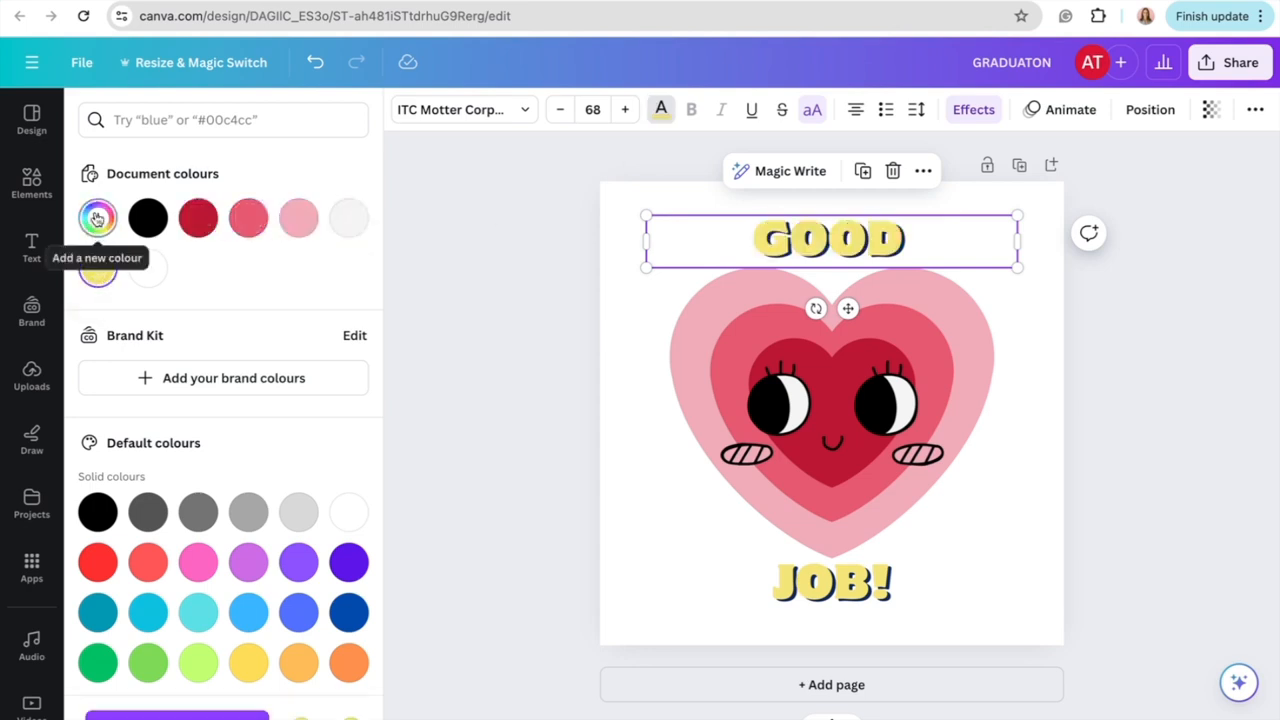
pyautogui.click(96, 218)
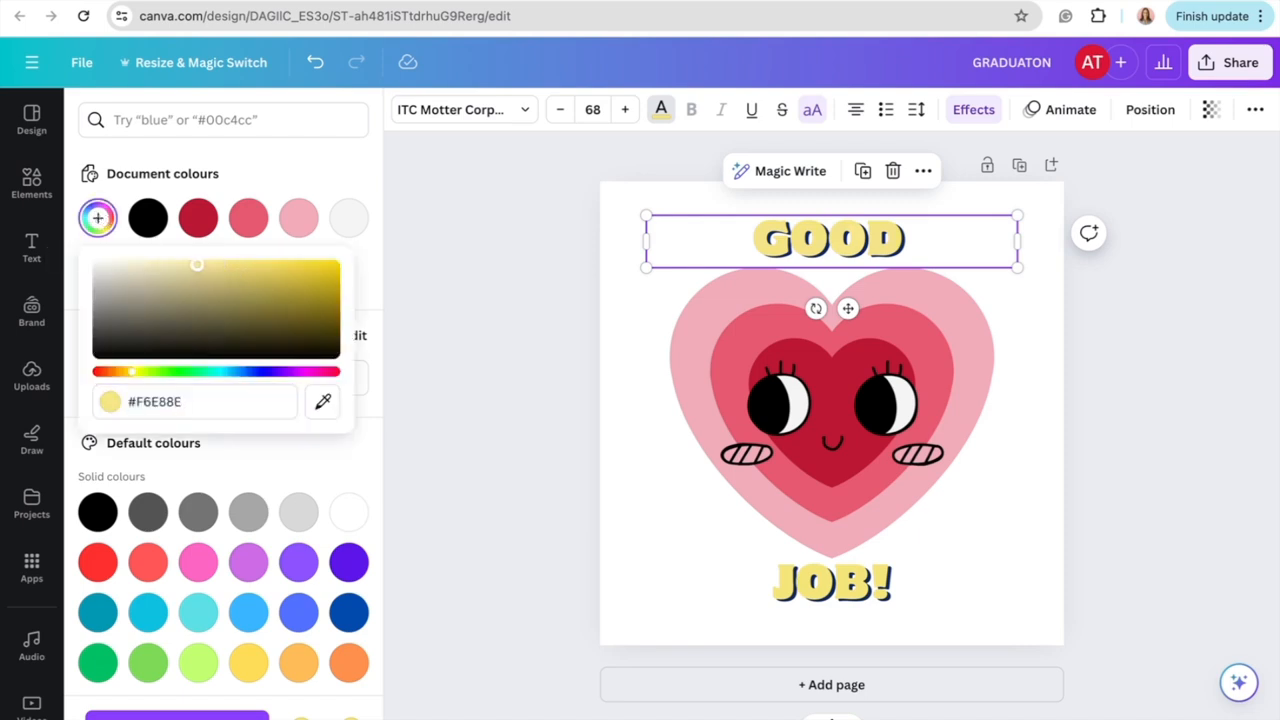
pyautogui.click(248, 282)
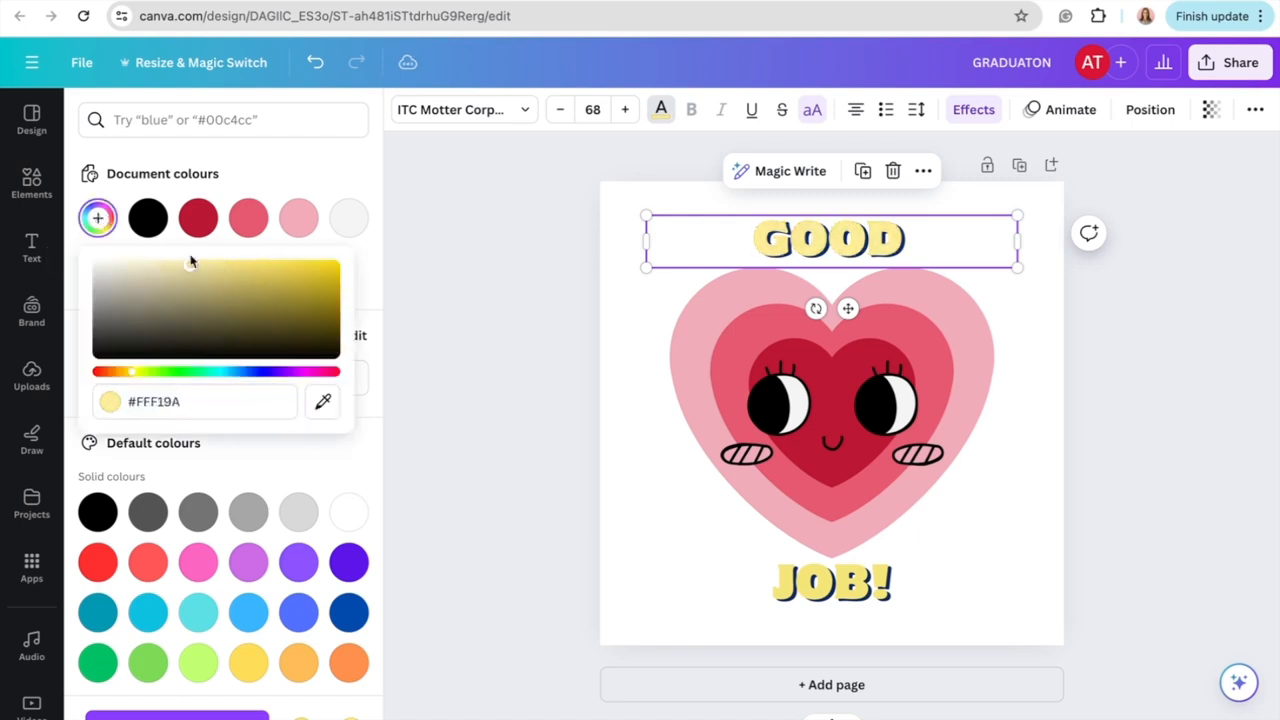
pyautogui.click(258, 262)
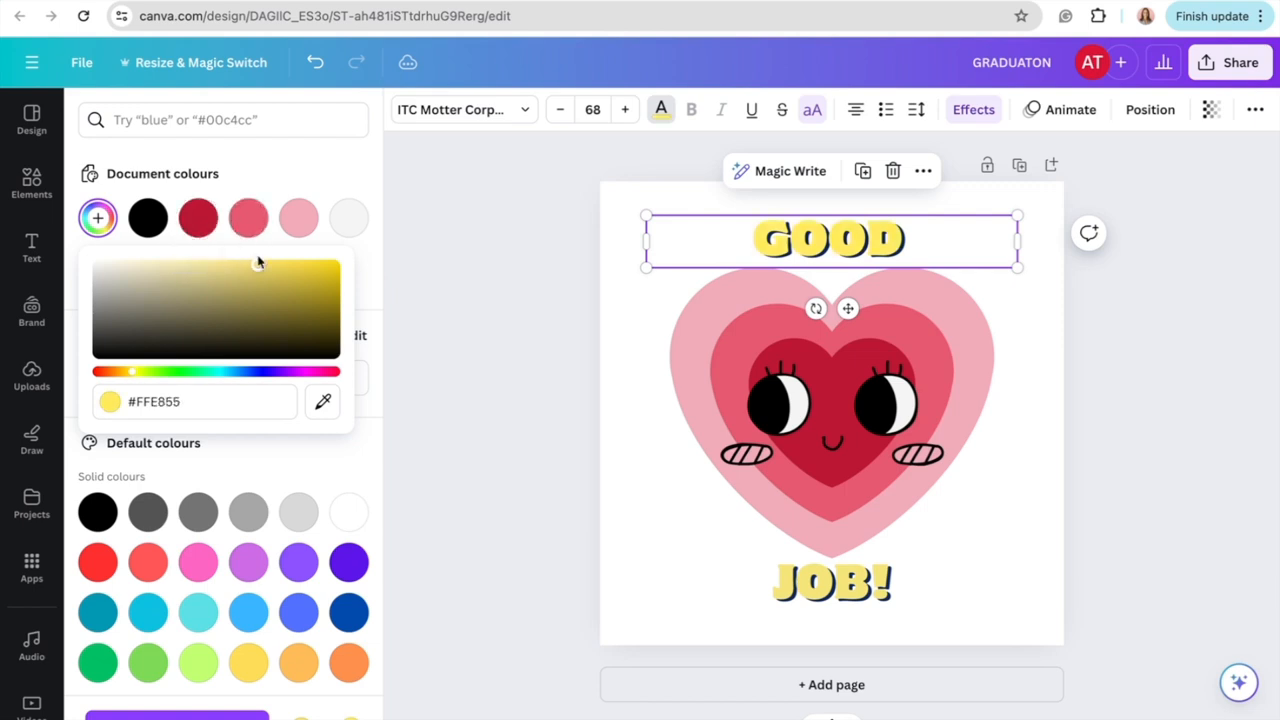
pyautogui.click(972, 108)
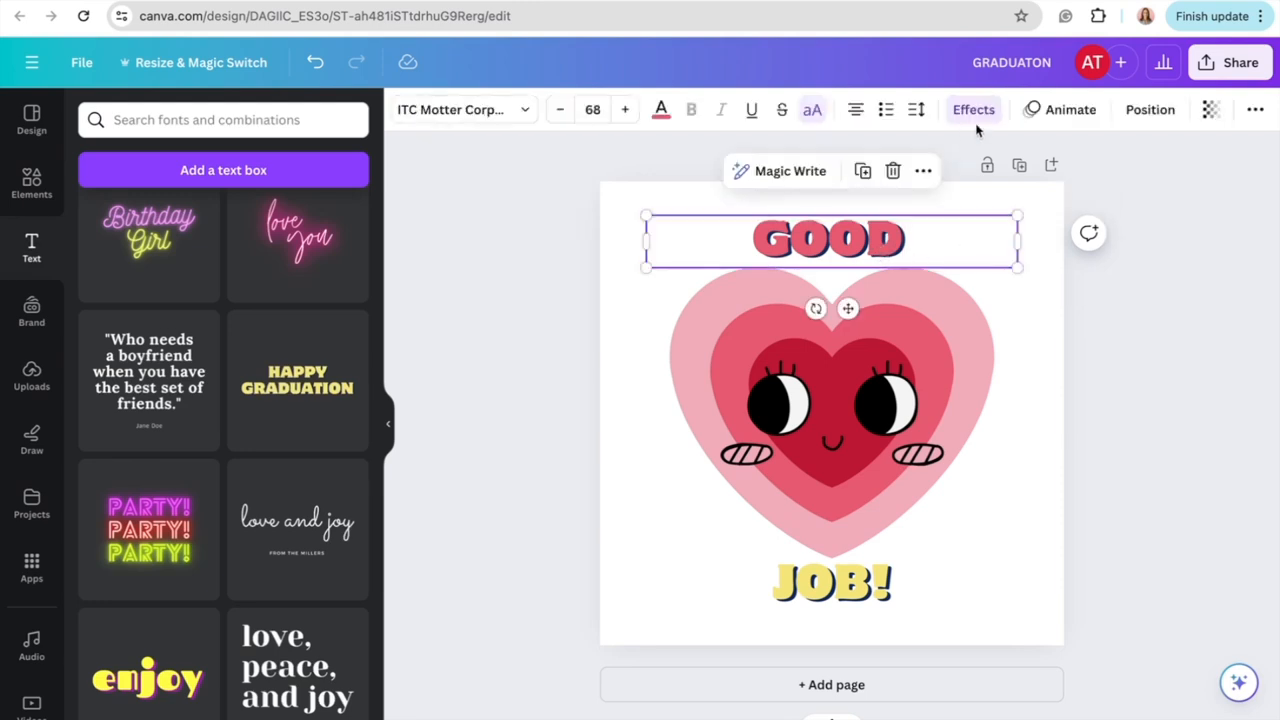
# Remove GOOD's shadow effect and give it a dark red Outline effect instead
pyautogui.click(972, 108)
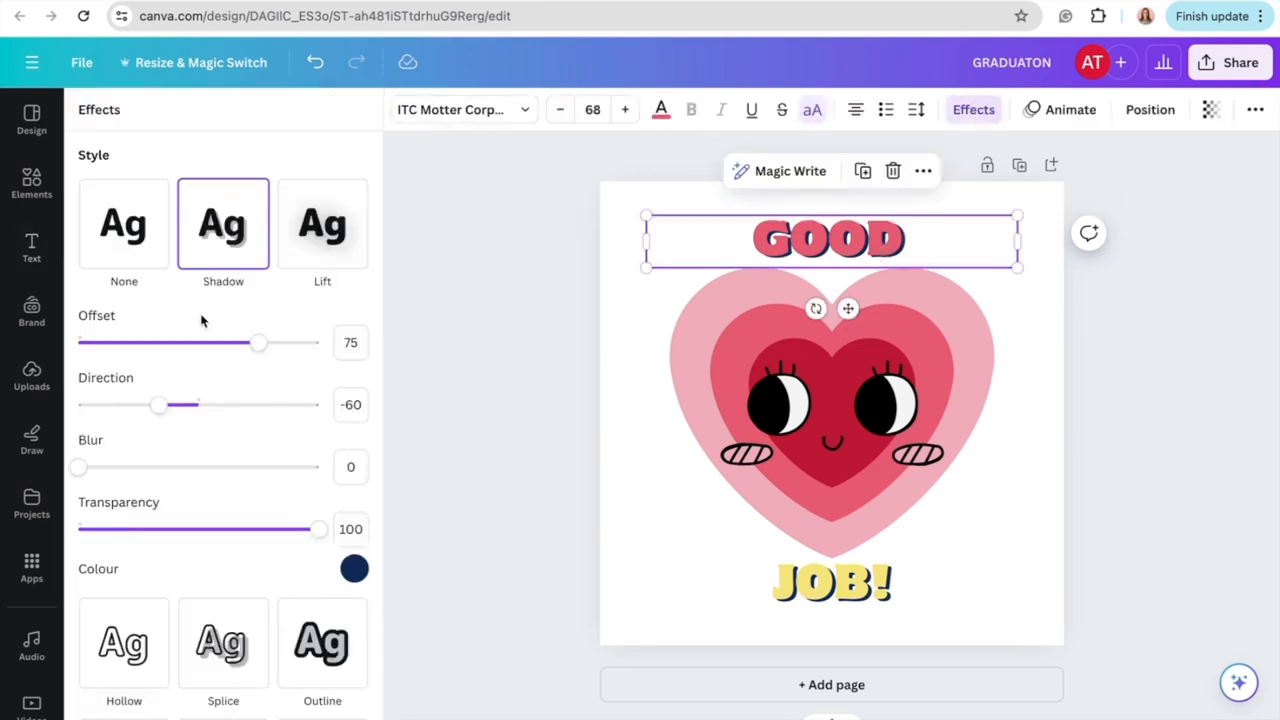
pyautogui.moveTo(178, 296)
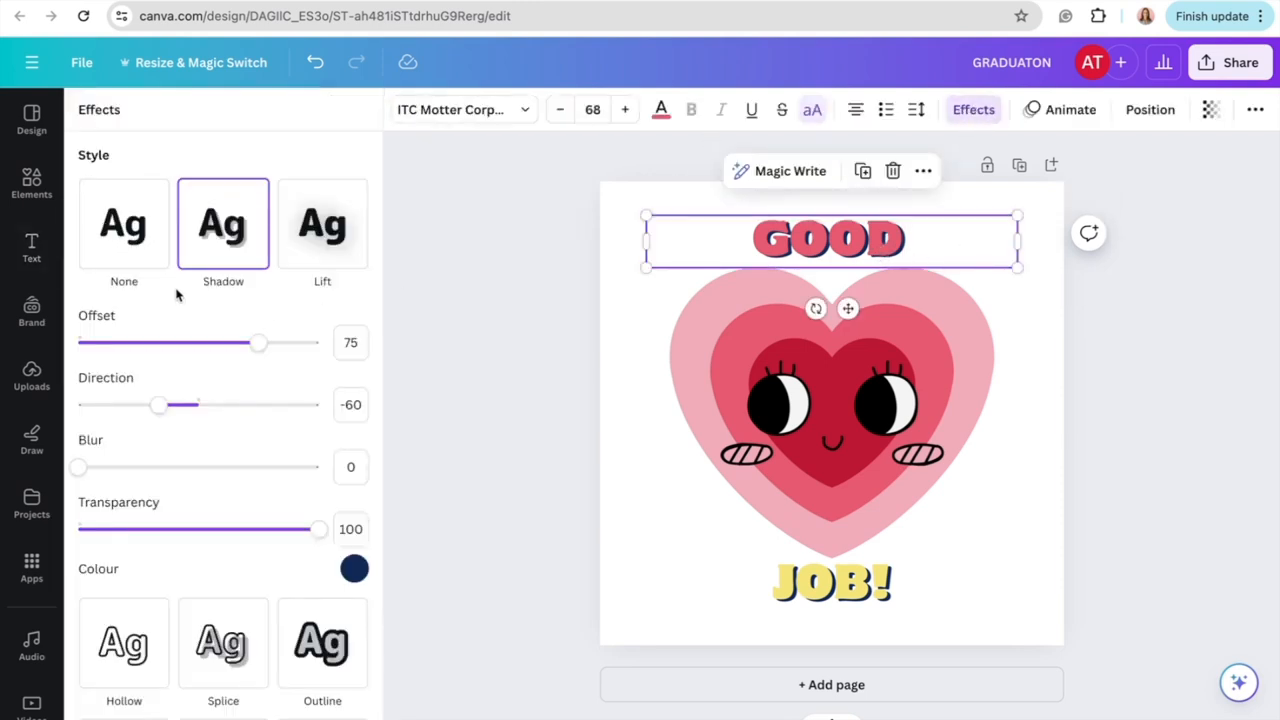
pyautogui.click(124, 224)
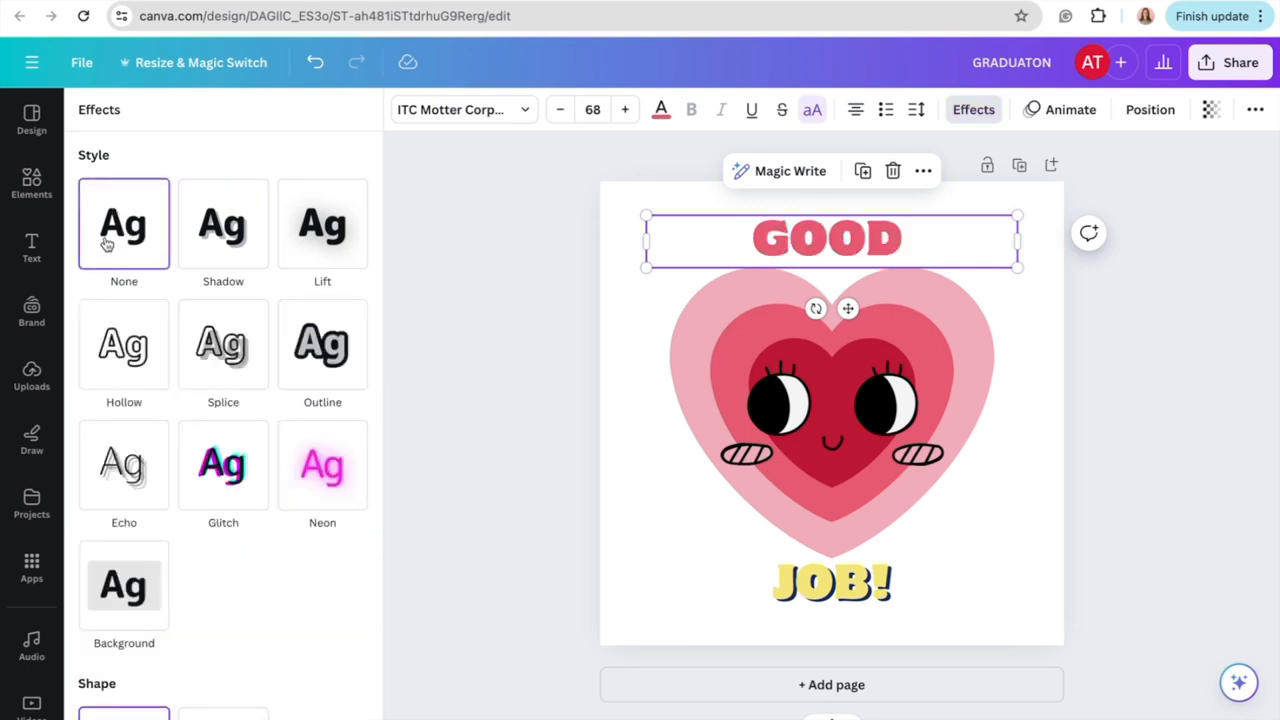
pyautogui.moveTo(170, 260)
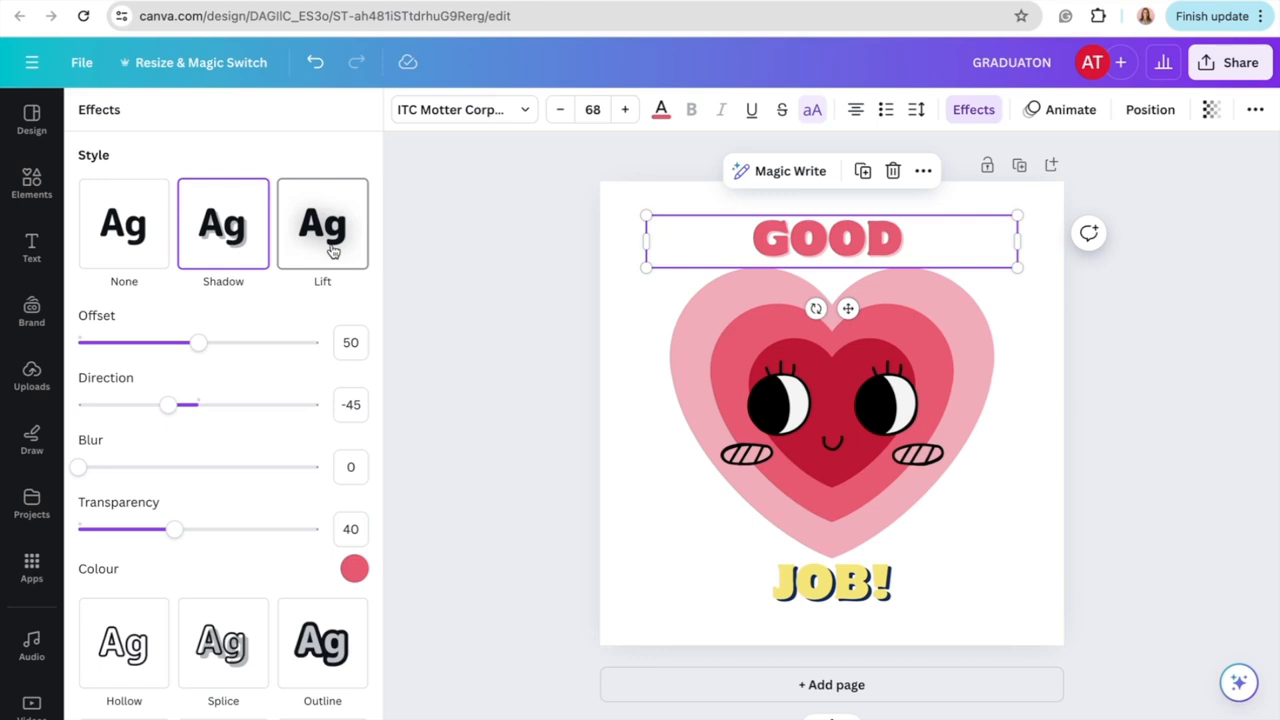
pyautogui.scroll(-3)
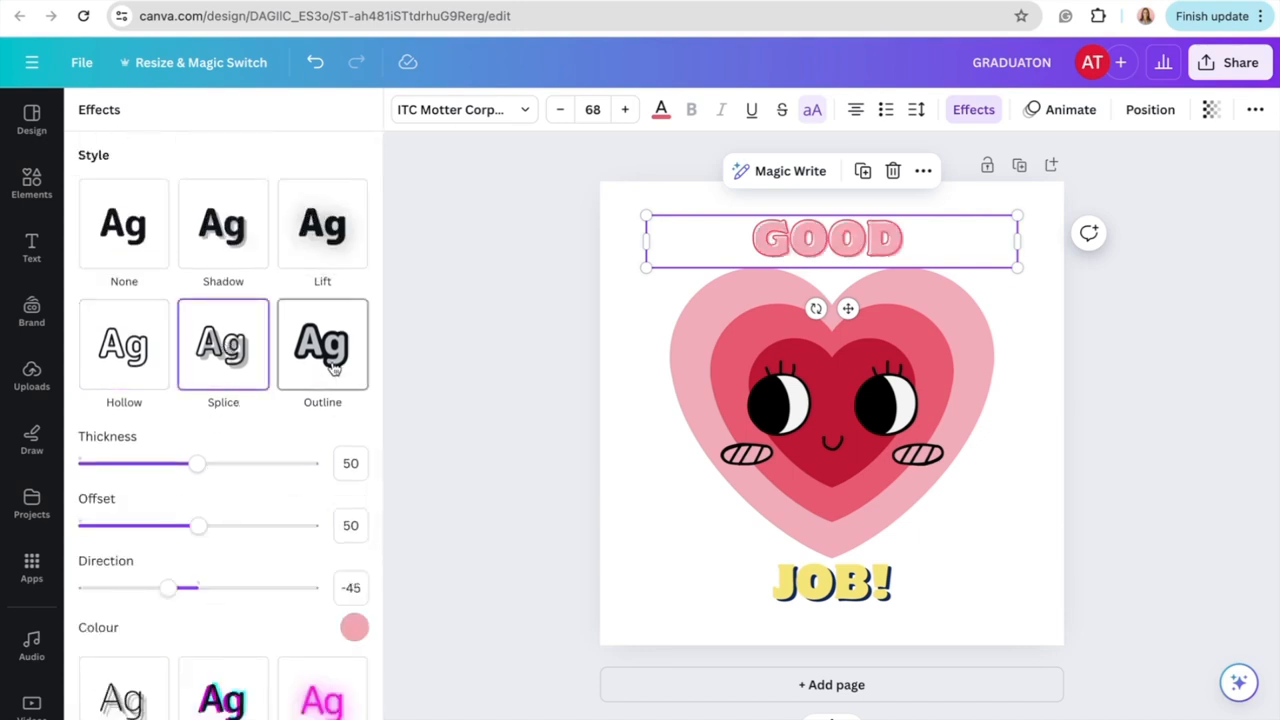
pyautogui.click(322, 344)
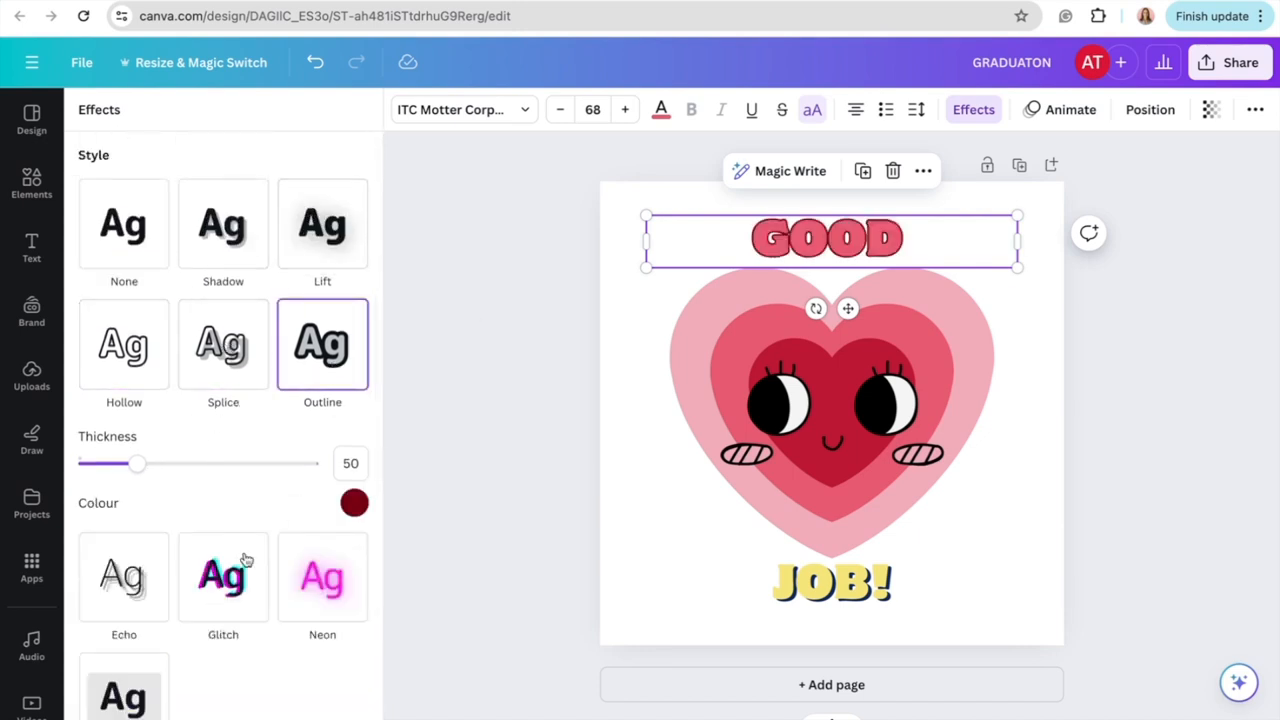
# Select the yellow WELL and DONE! text boxes around the heart to check them
pyautogui.click(32, 248)
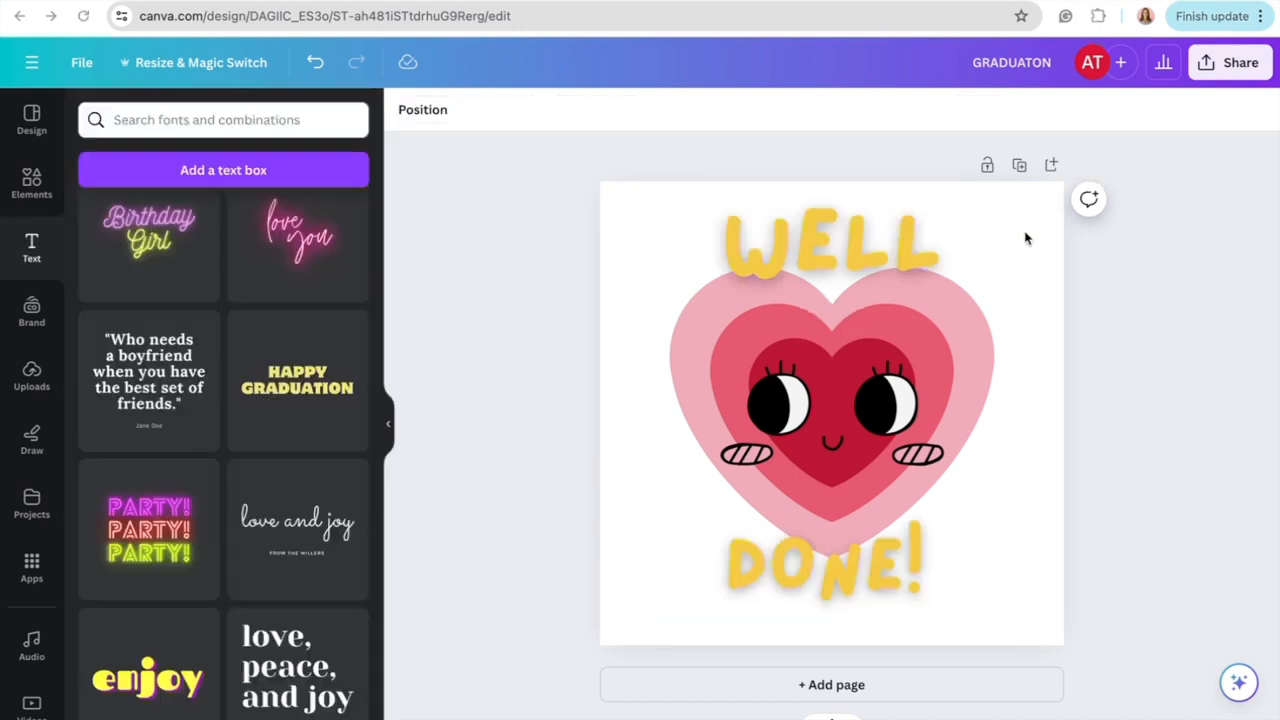
pyautogui.click(830, 244)
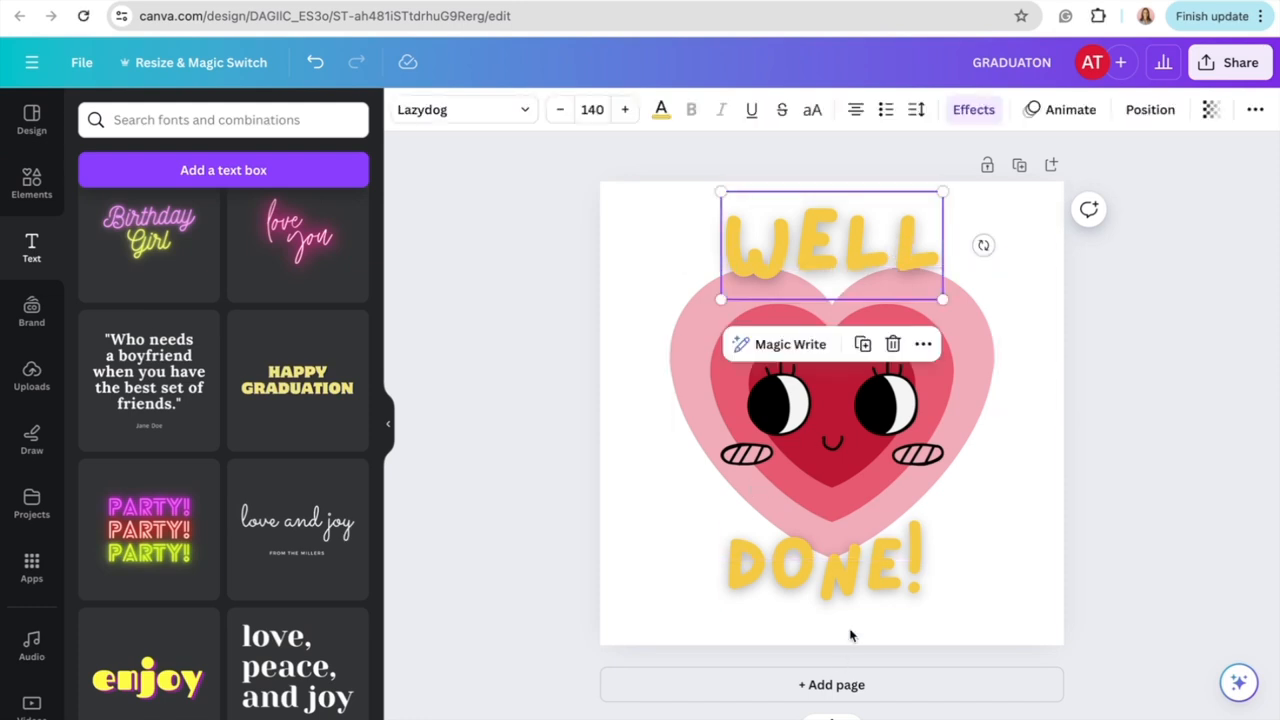
pyautogui.click(804, 508)
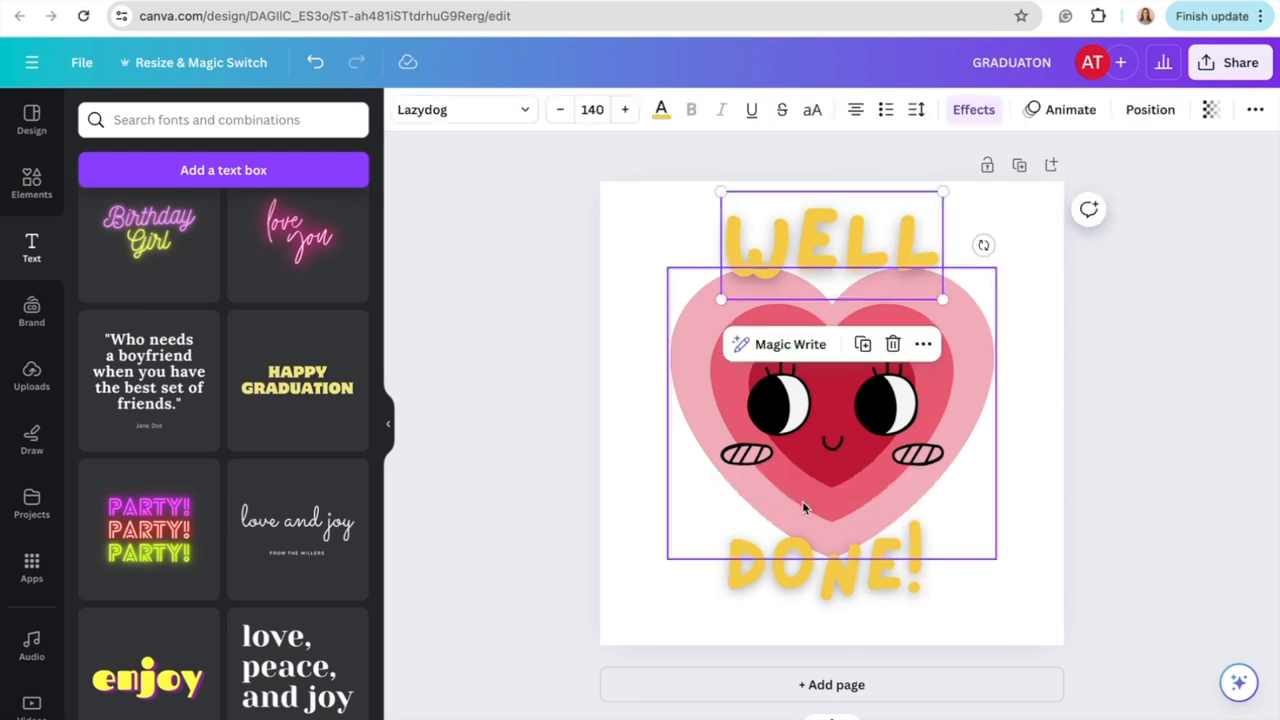
pyautogui.click(824, 570)
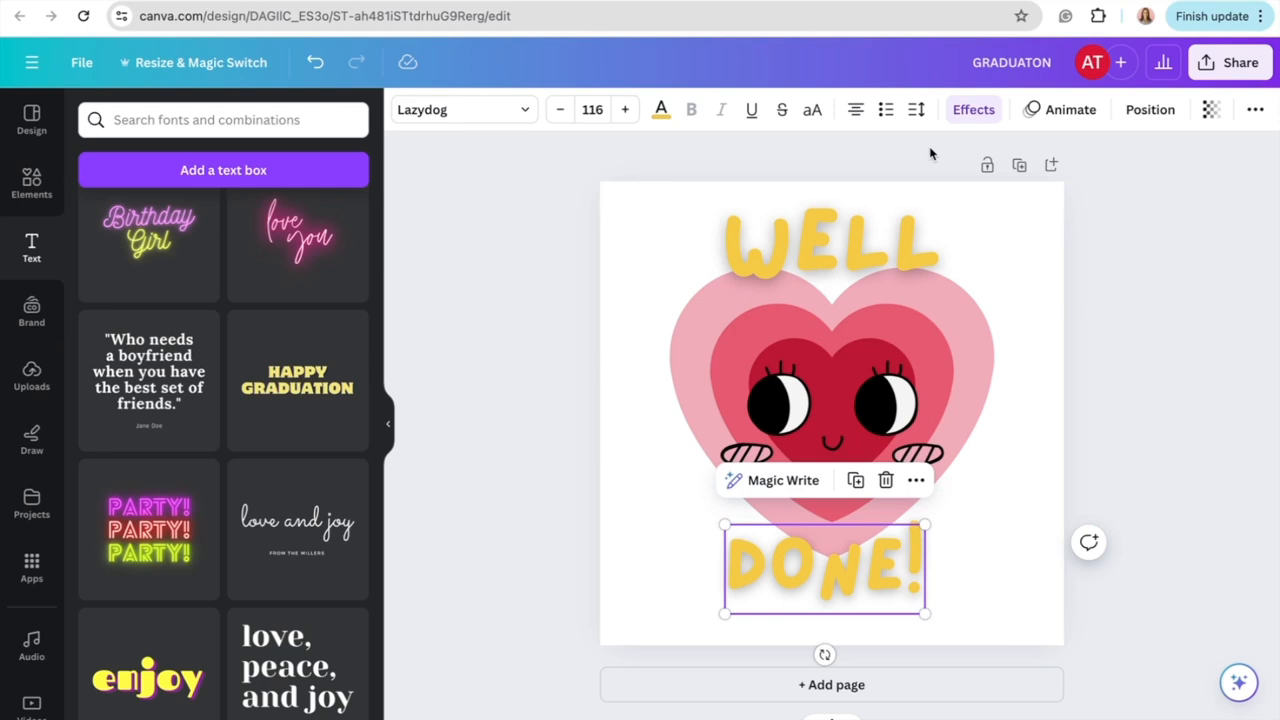
pyautogui.click(820, 244)
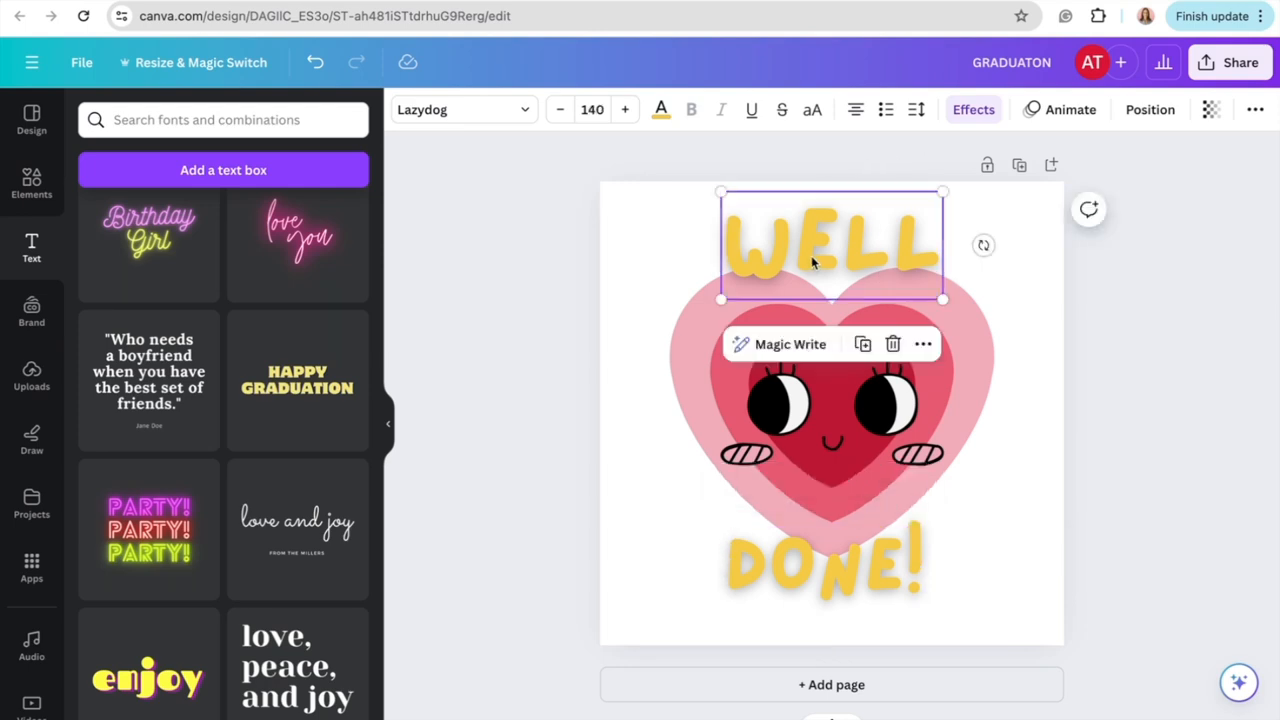
# Try a Curve shape effect on WELL at weak and strong arcs, then leave it straight
pyautogui.click(972, 108)
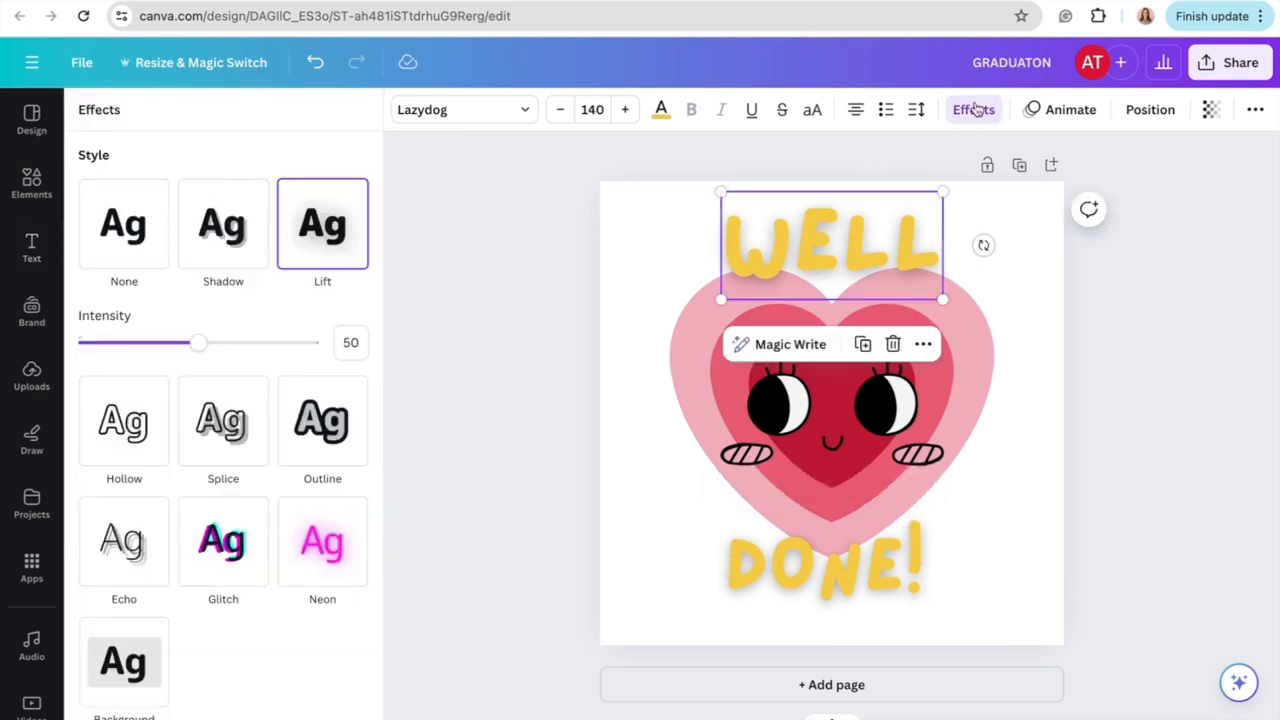
pyautogui.scroll(-3)
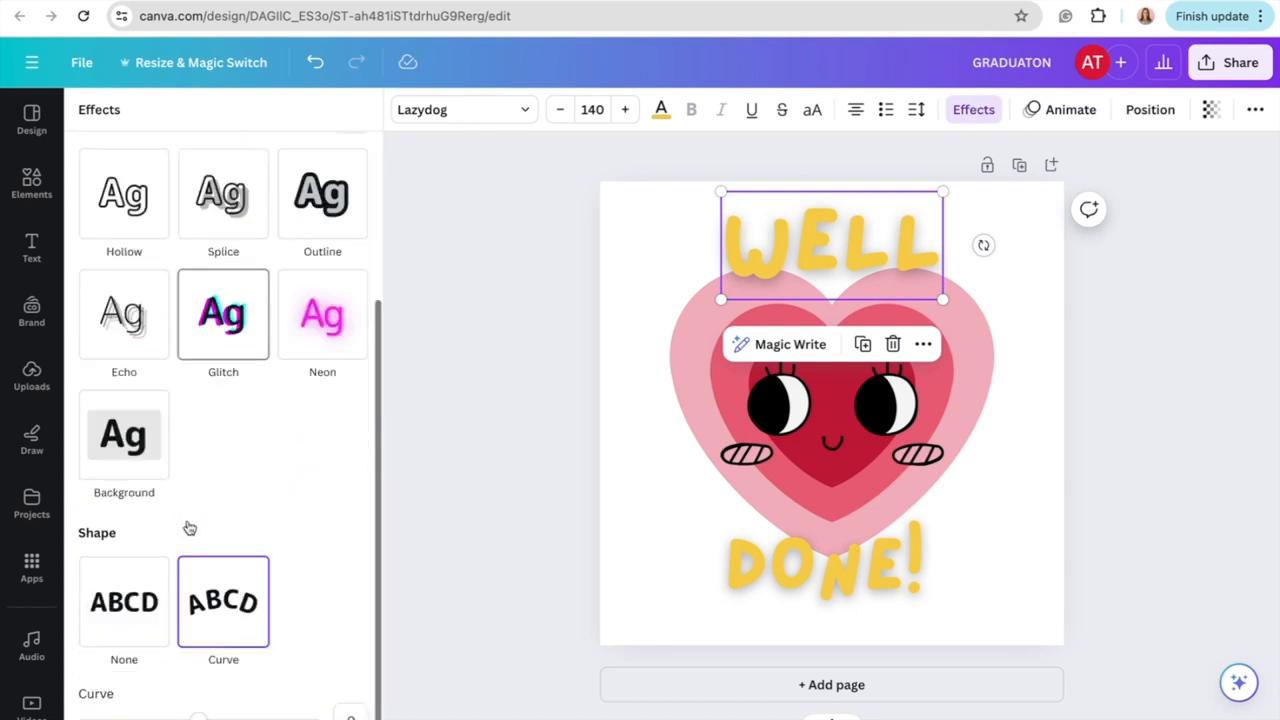
pyautogui.scroll(3)
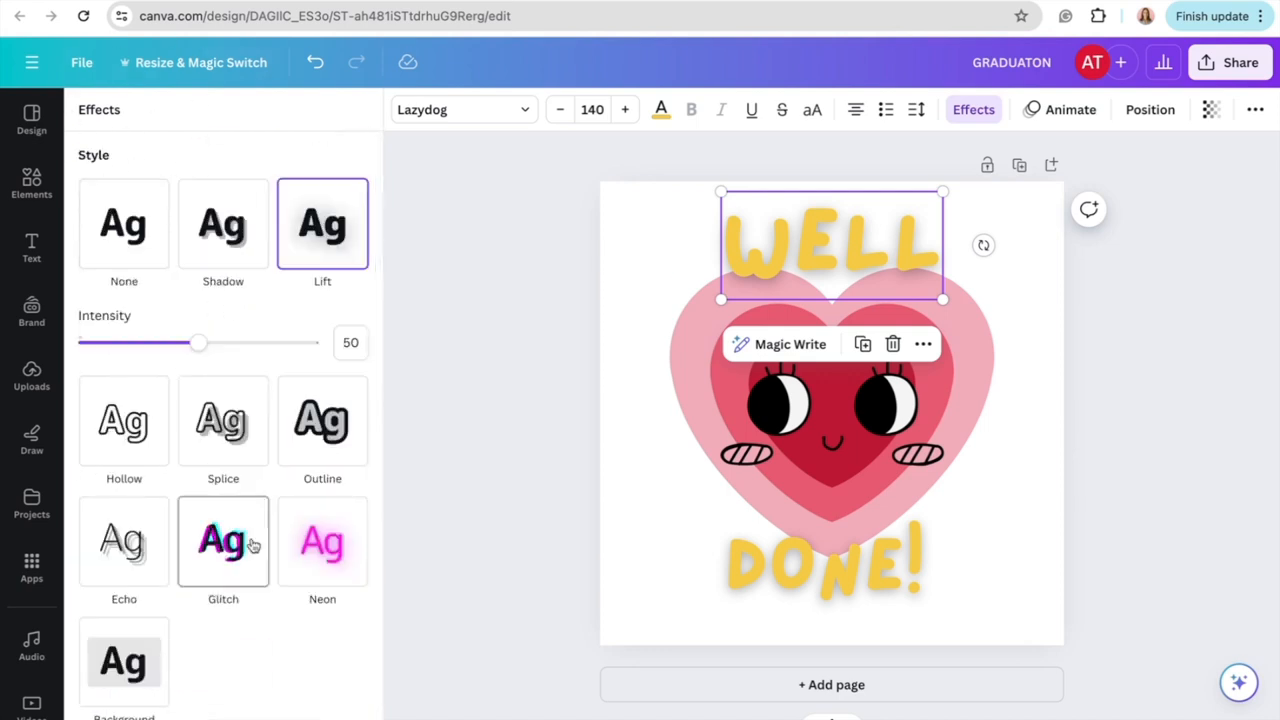
pyautogui.scroll(-3)
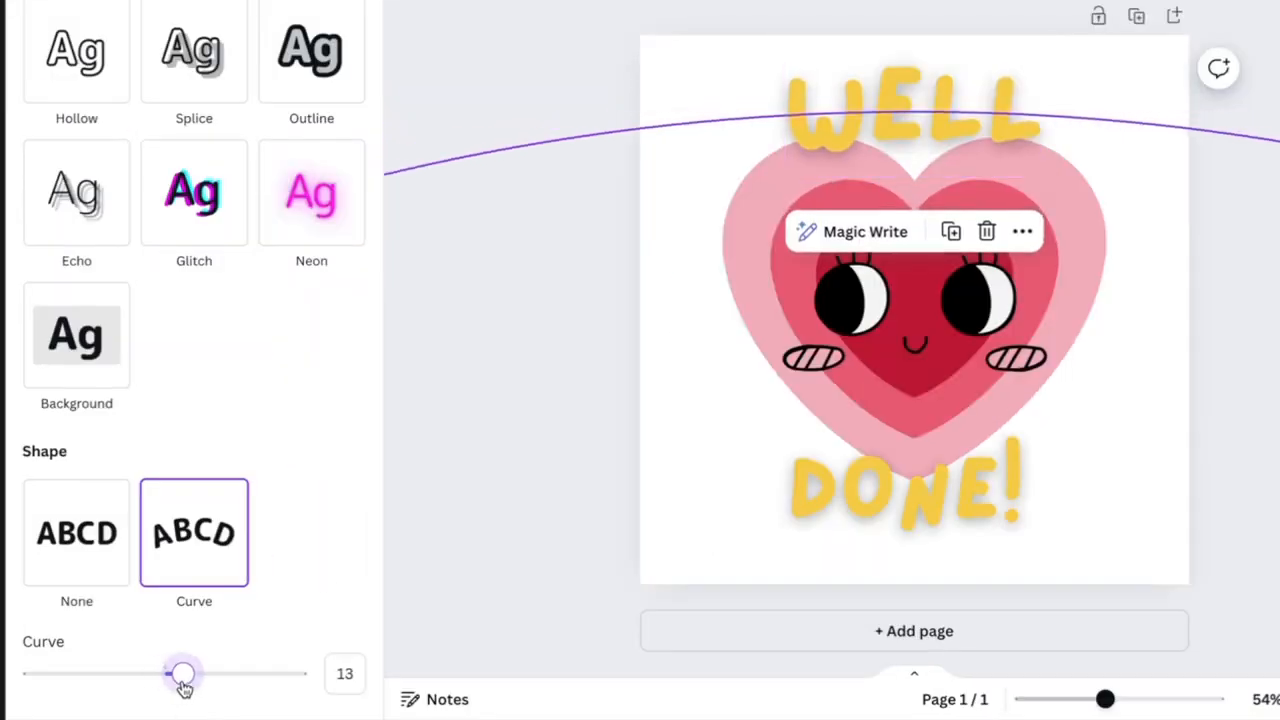
pyautogui.moveTo(184, 672); pyautogui.dragTo(268, 672)
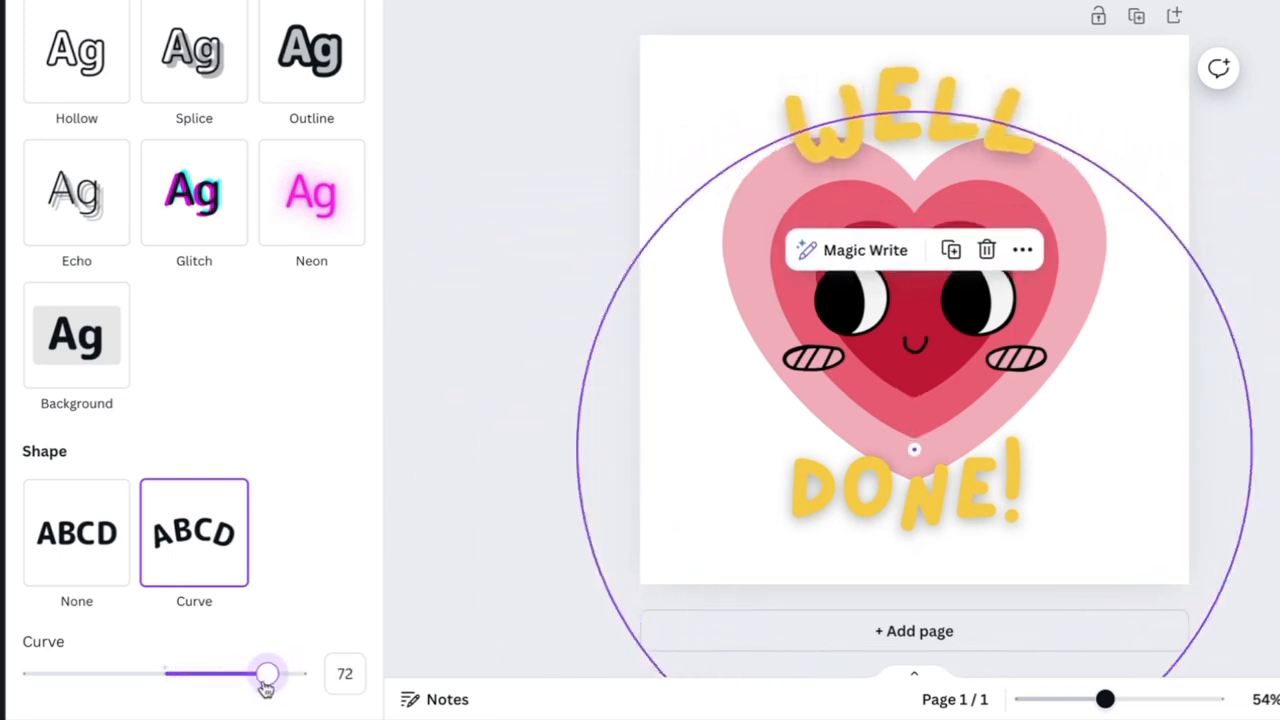
pyautogui.moveTo(268, 672); pyautogui.dragTo(22, 672)
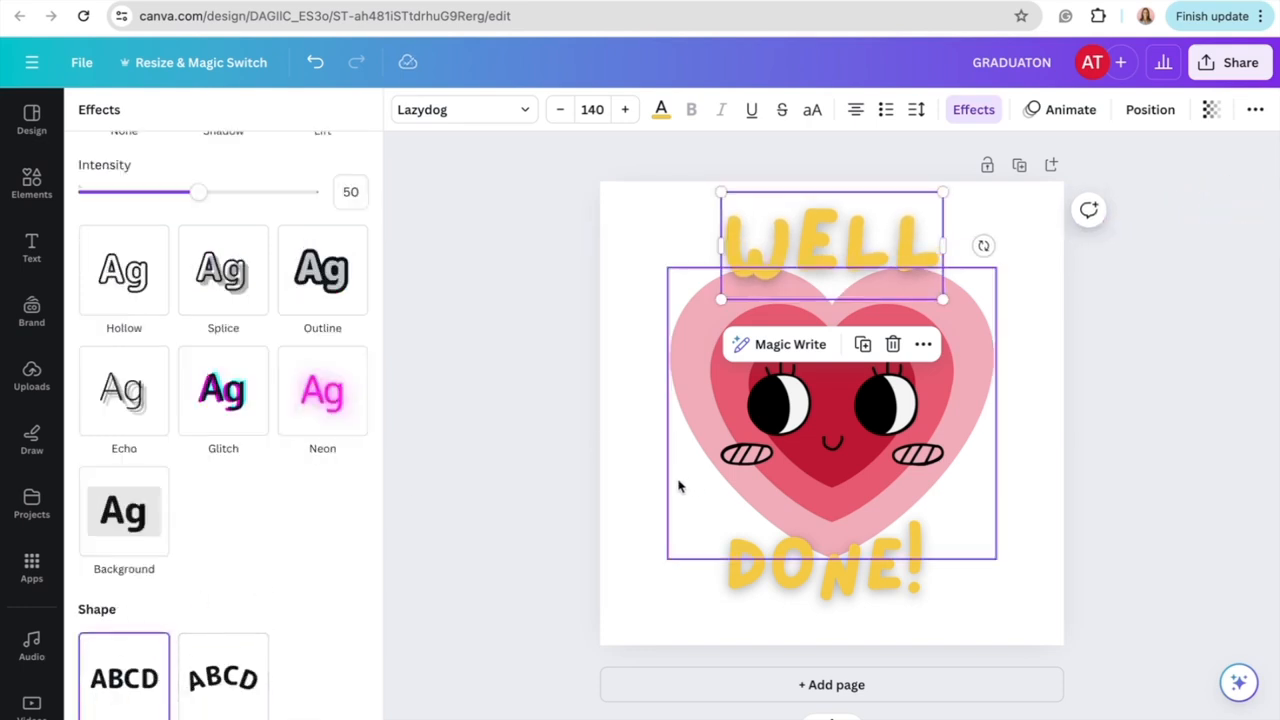
pyautogui.click(32, 248)
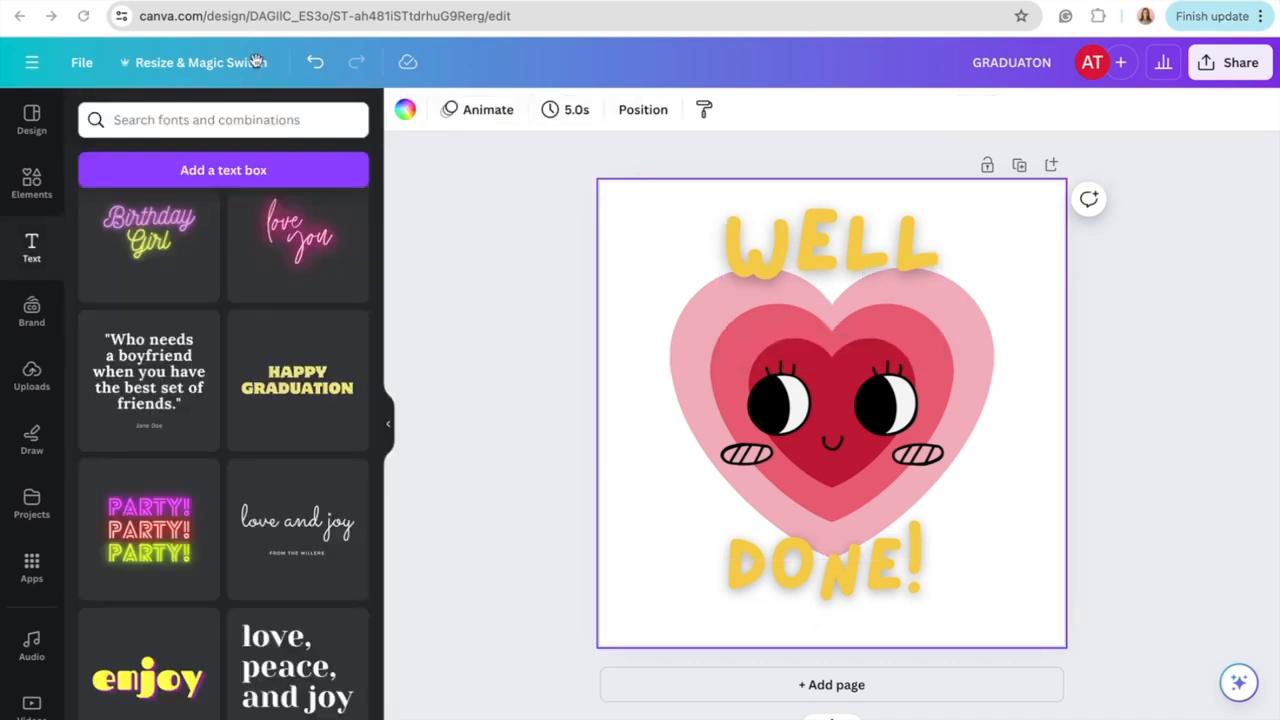
pyautogui.moveTo(616, 340)
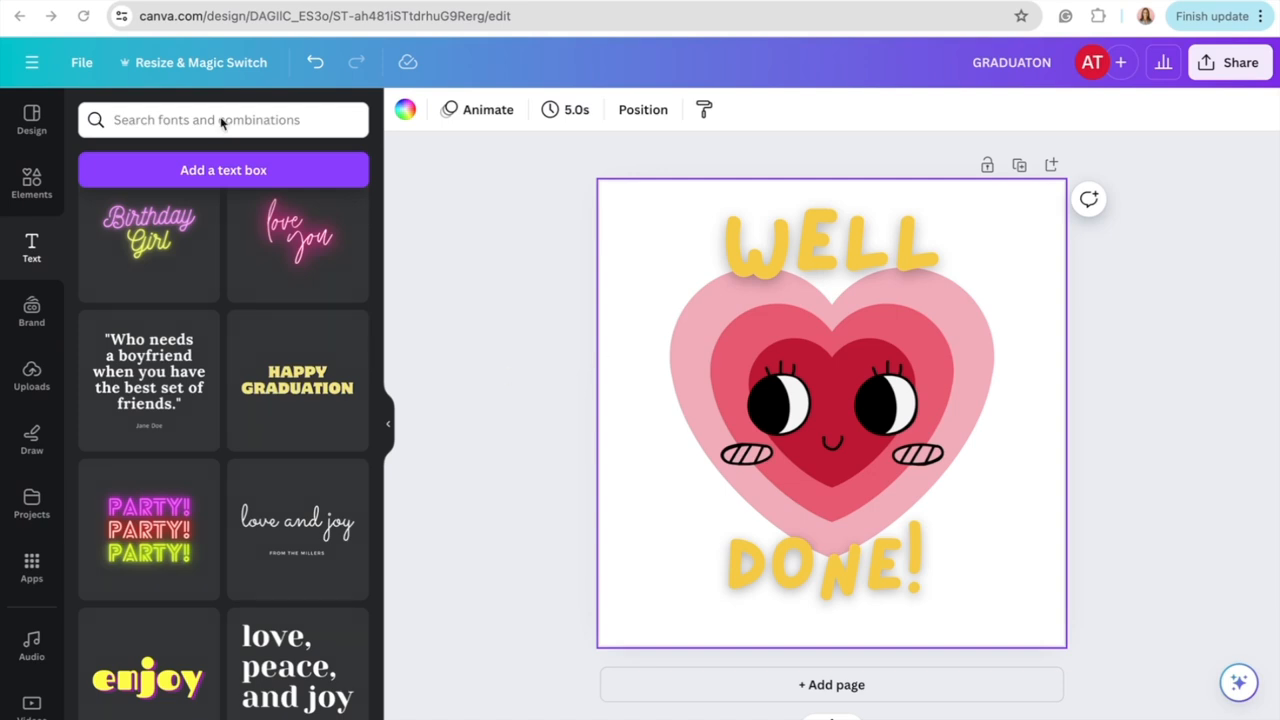
pyautogui.moveTo(490, 124)
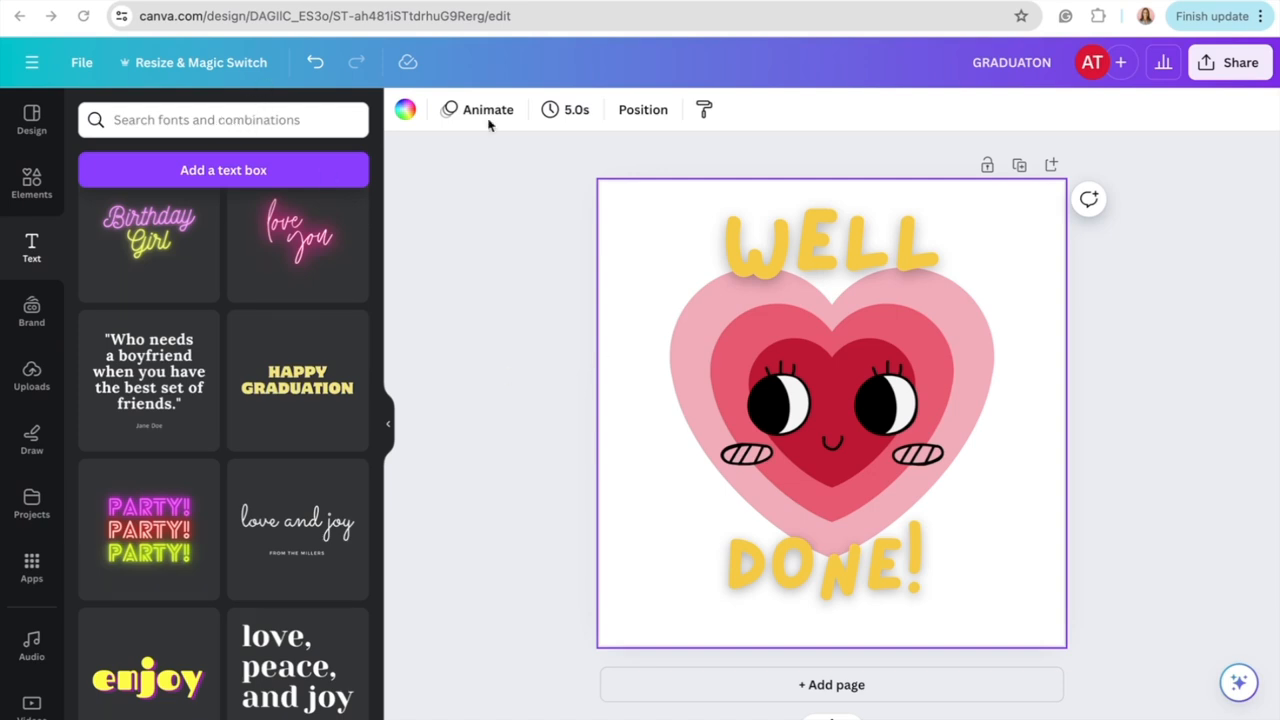
# Fill the sticker page background with a pale pink document colour
pyautogui.click(644, 240)
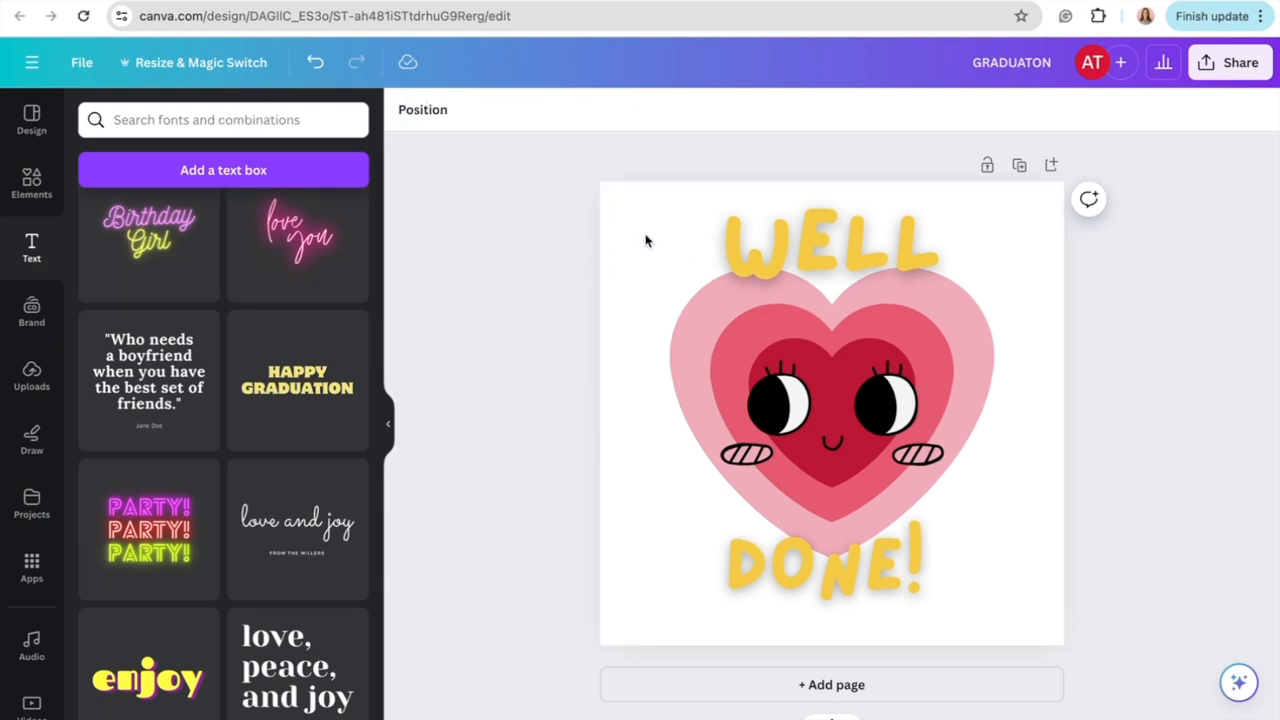
pyautogui.click(830, 410)
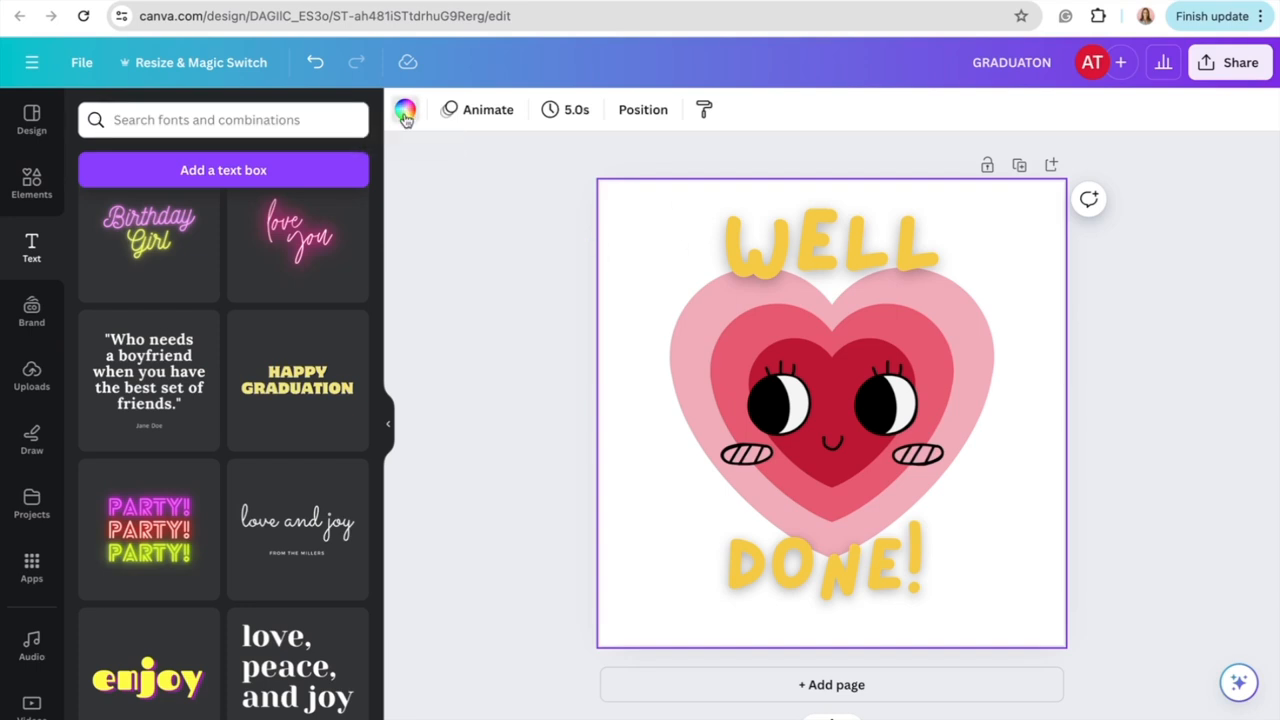
pyautogui.click(404, 108)
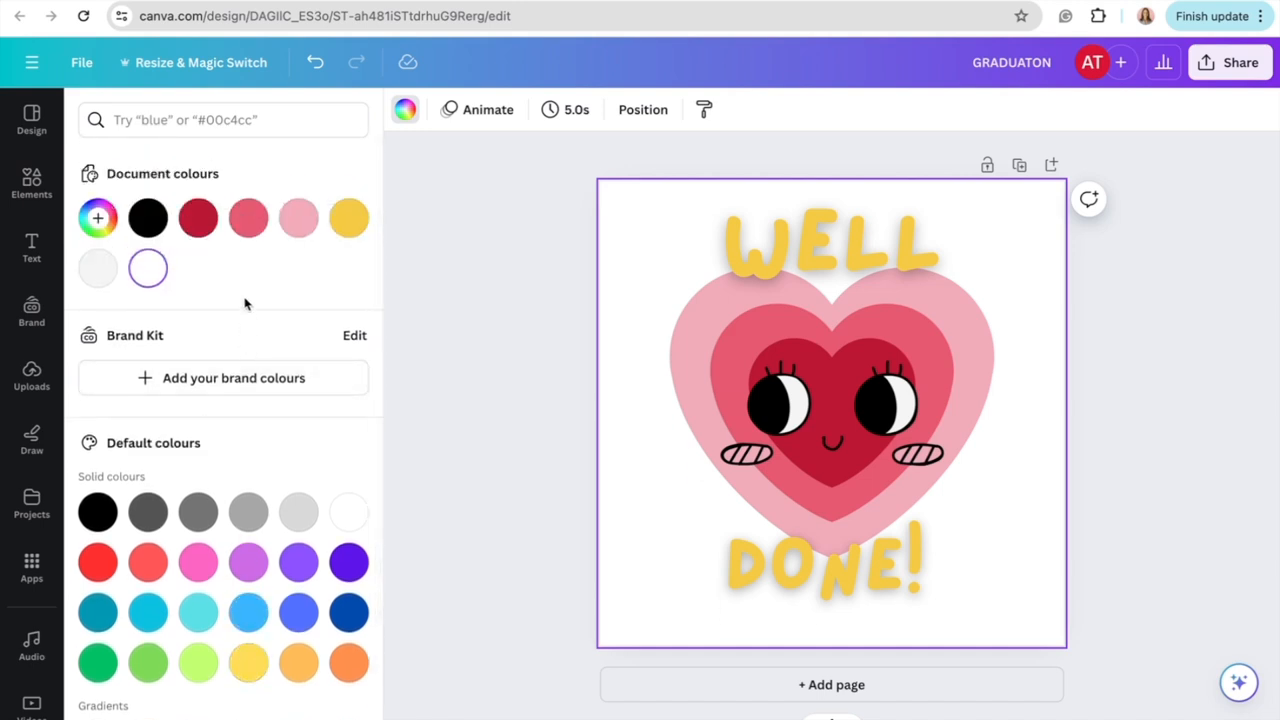
pyautogui.click(298, 218)
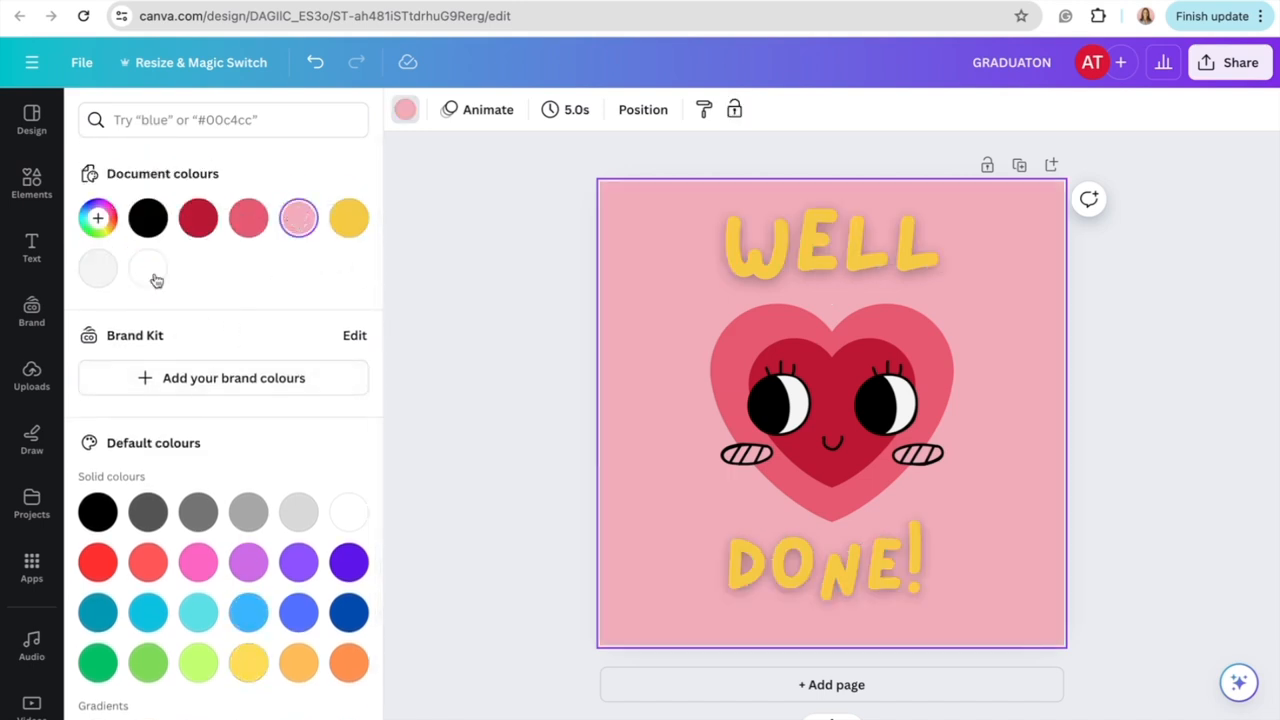
pyautogui.click(32, 248)
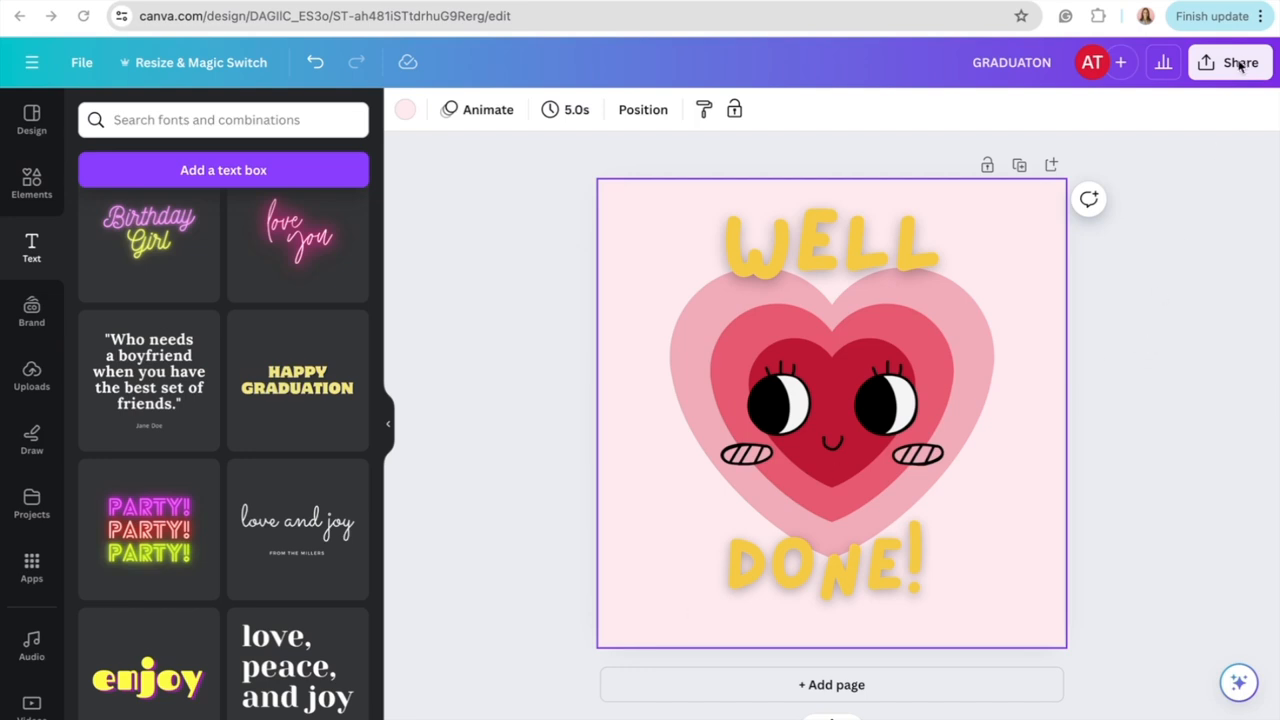
pyautogui.moveTo(1240, 62)
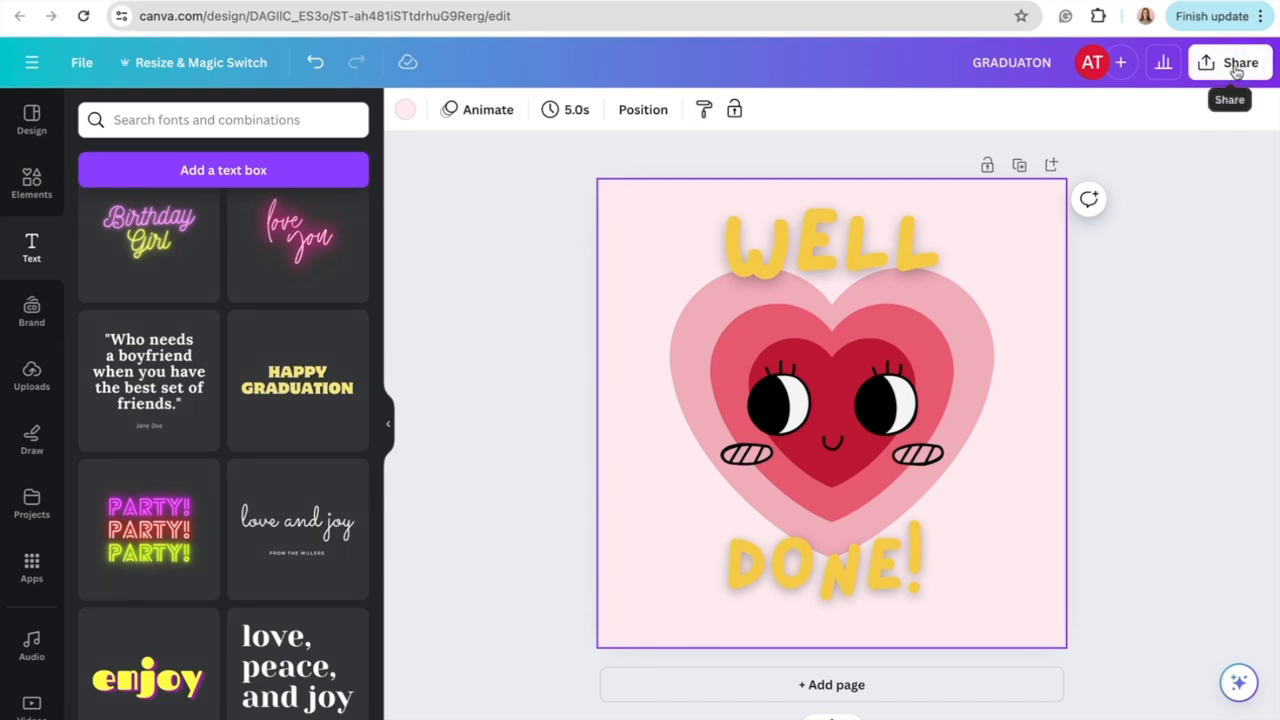
# Download the heart sticker as a 2,000 × 2,000 px PNG with transparent background off
pyautogui.click(1240, 62)
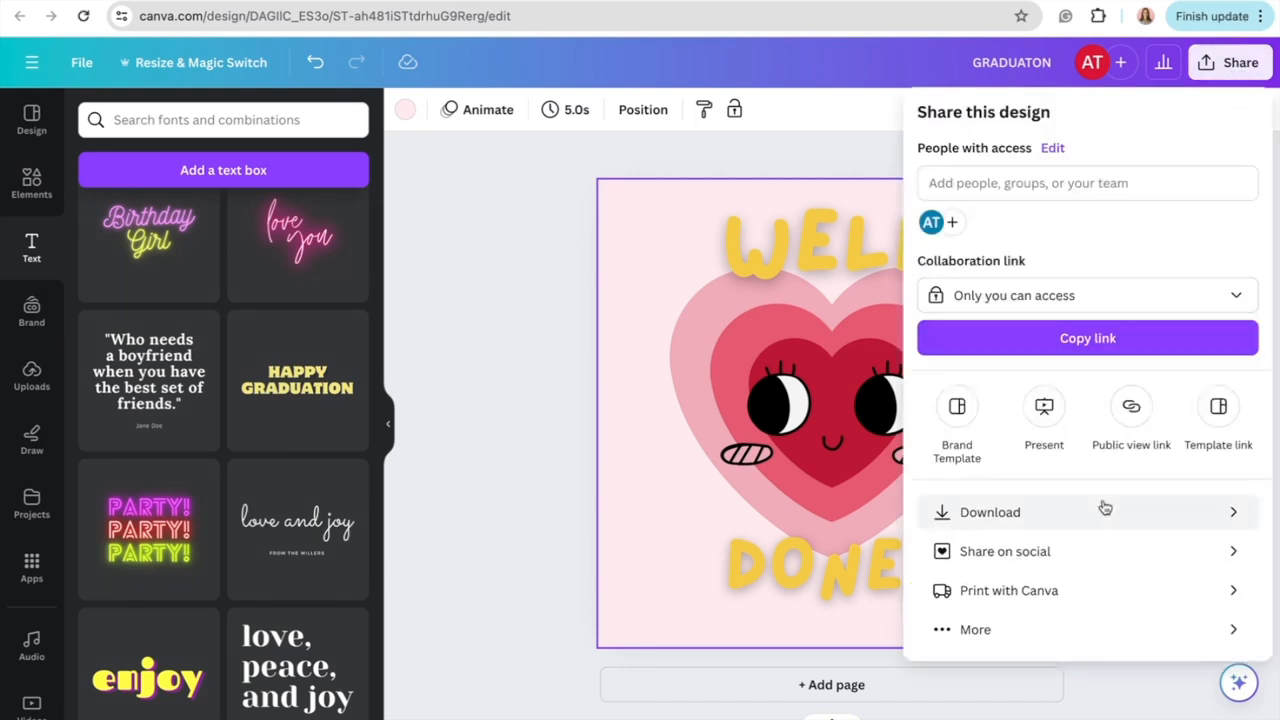
pyautogui.click(988, 512)
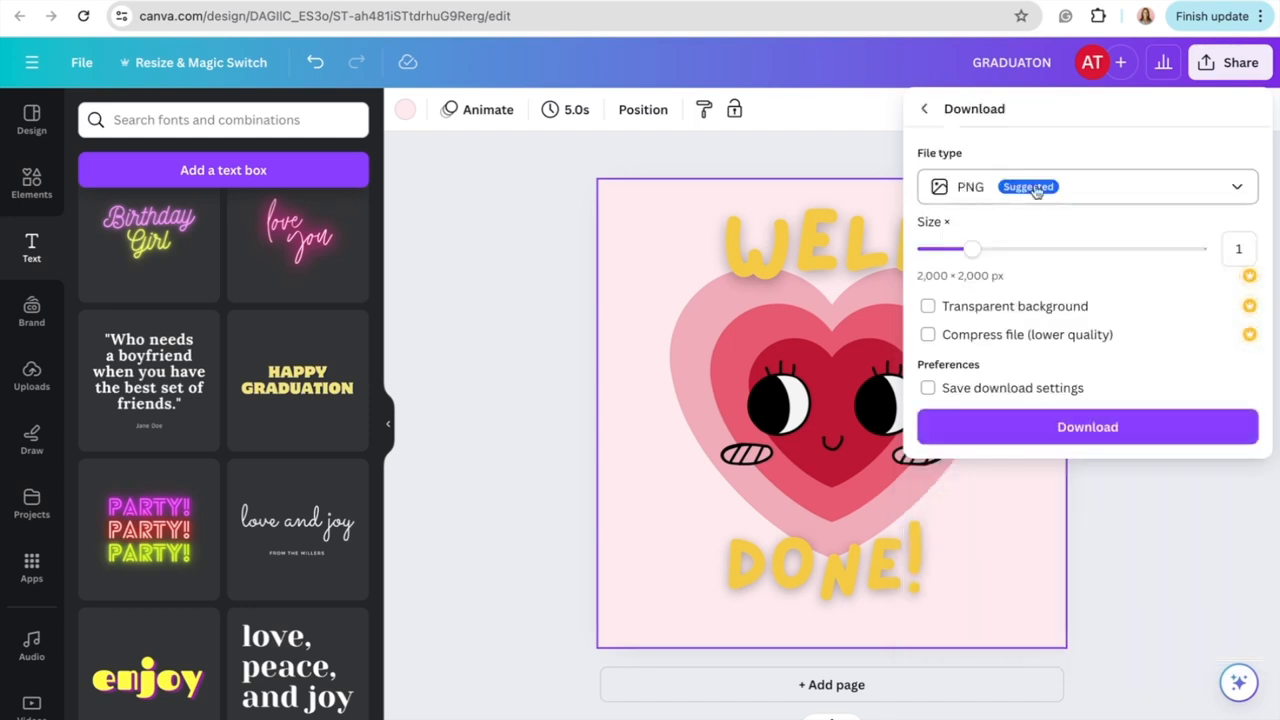
pyautogui.click(1084, 186)
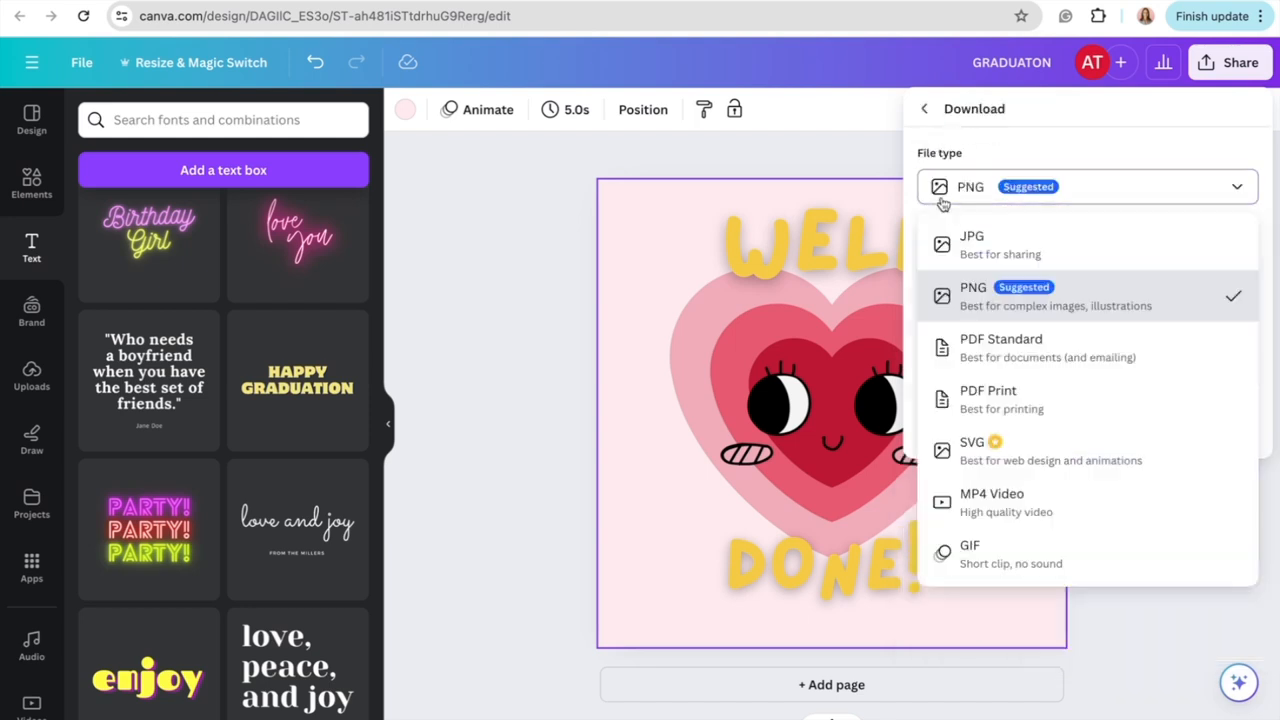
pyautogui.click(1084, 296)
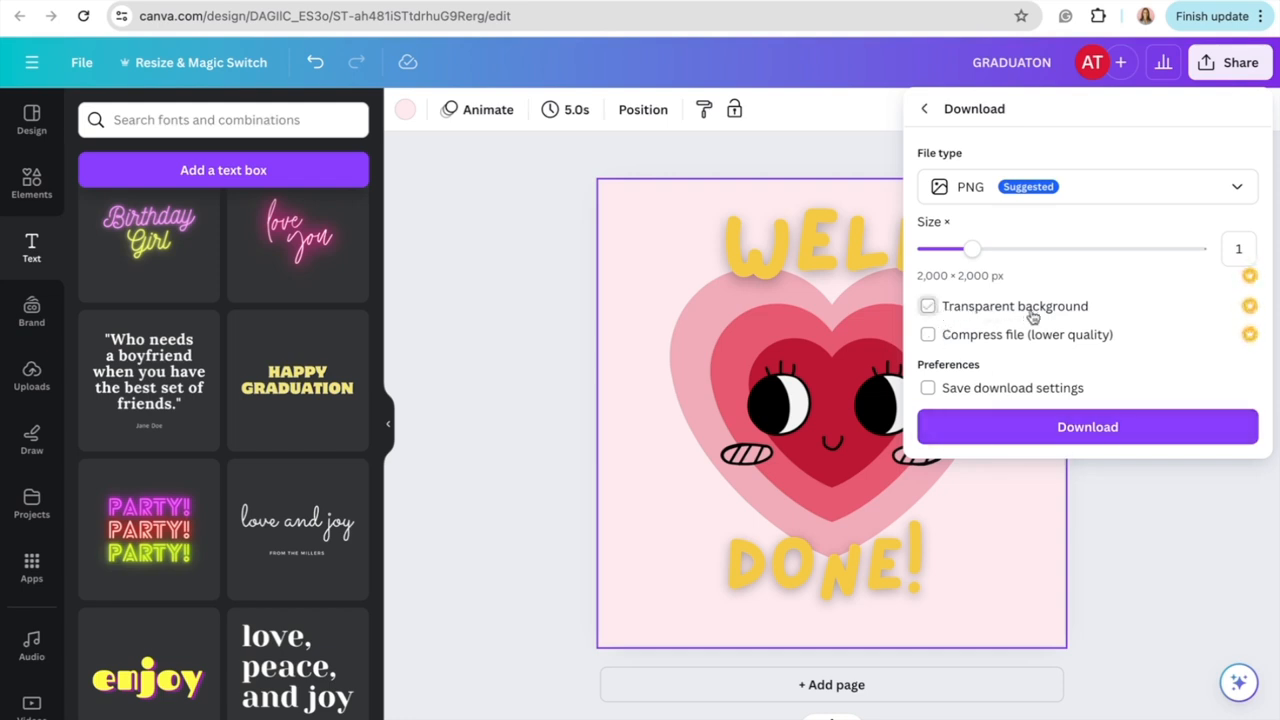
pyautogui.click(928, 306)
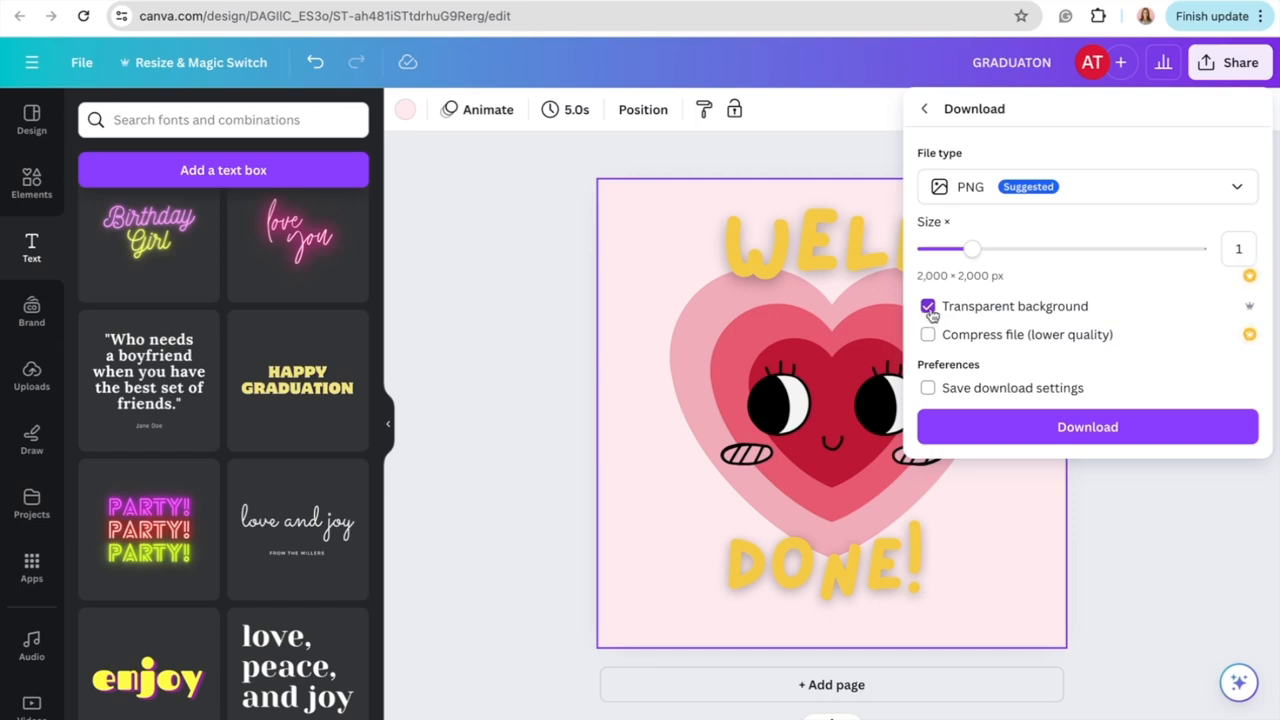
pyautogui.click(928, 306)
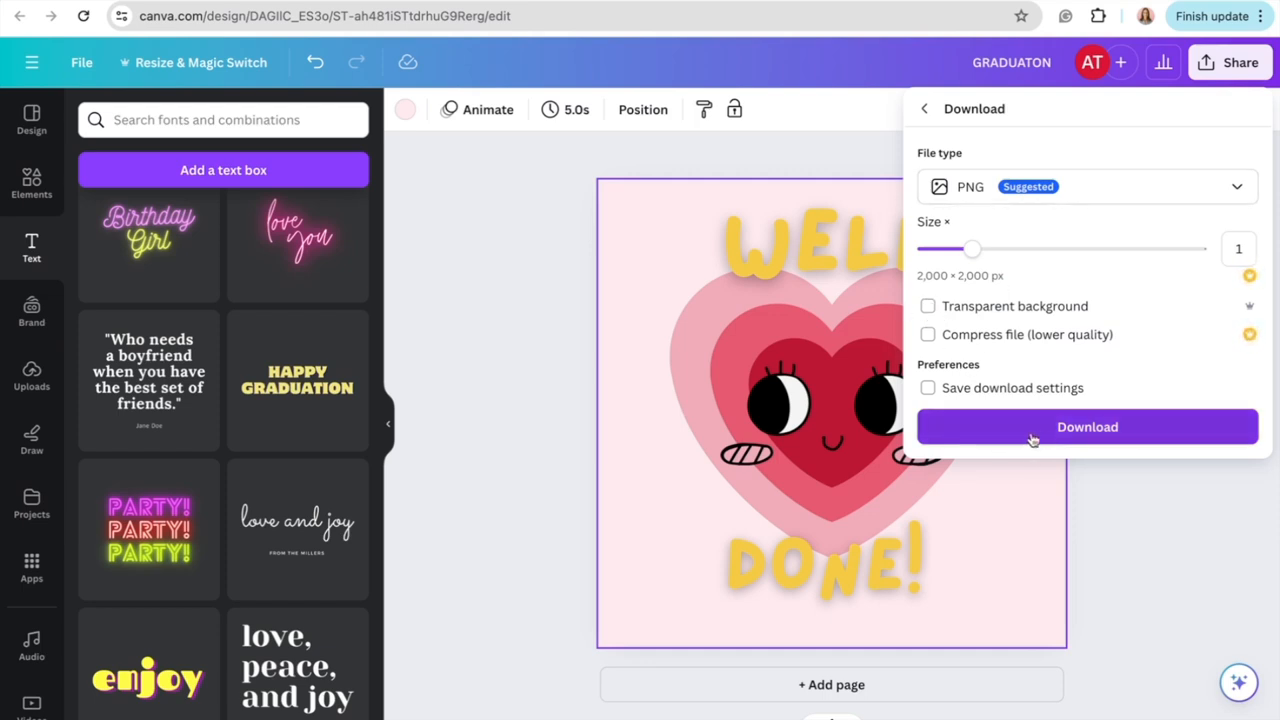
pyautogui.moveTo(1102, 442)
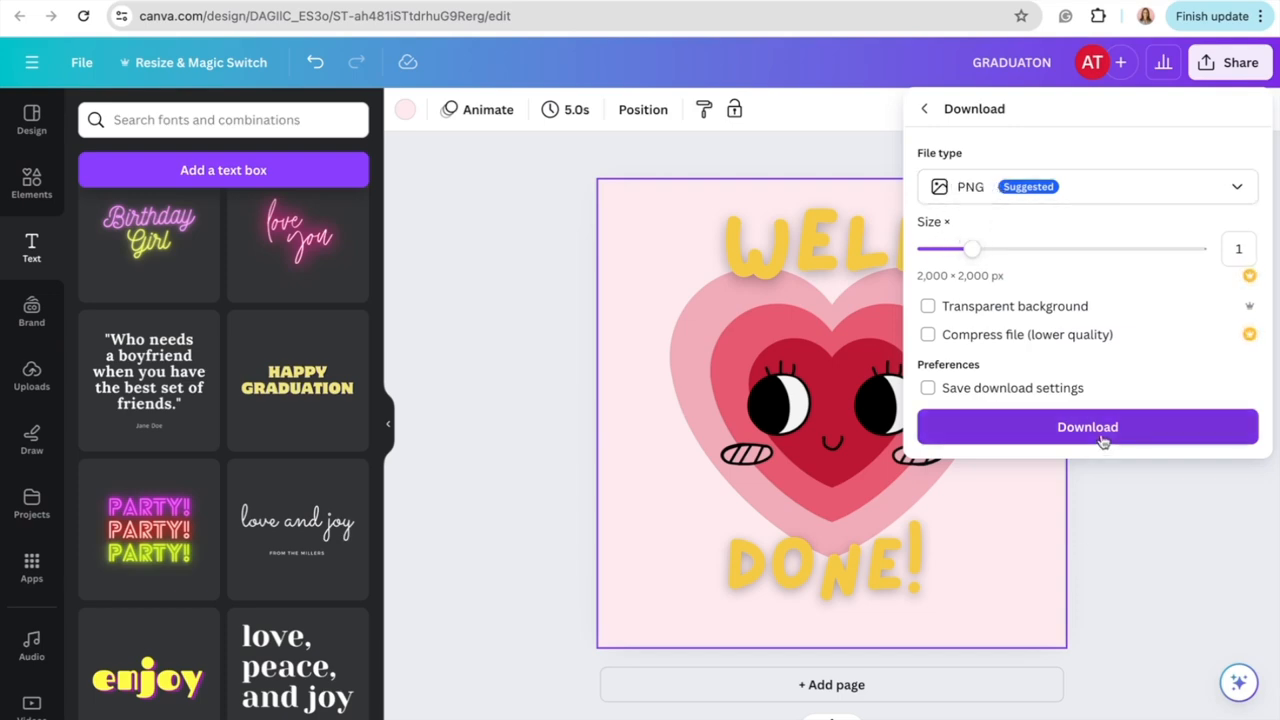
pyautogui.click(1088, 428)
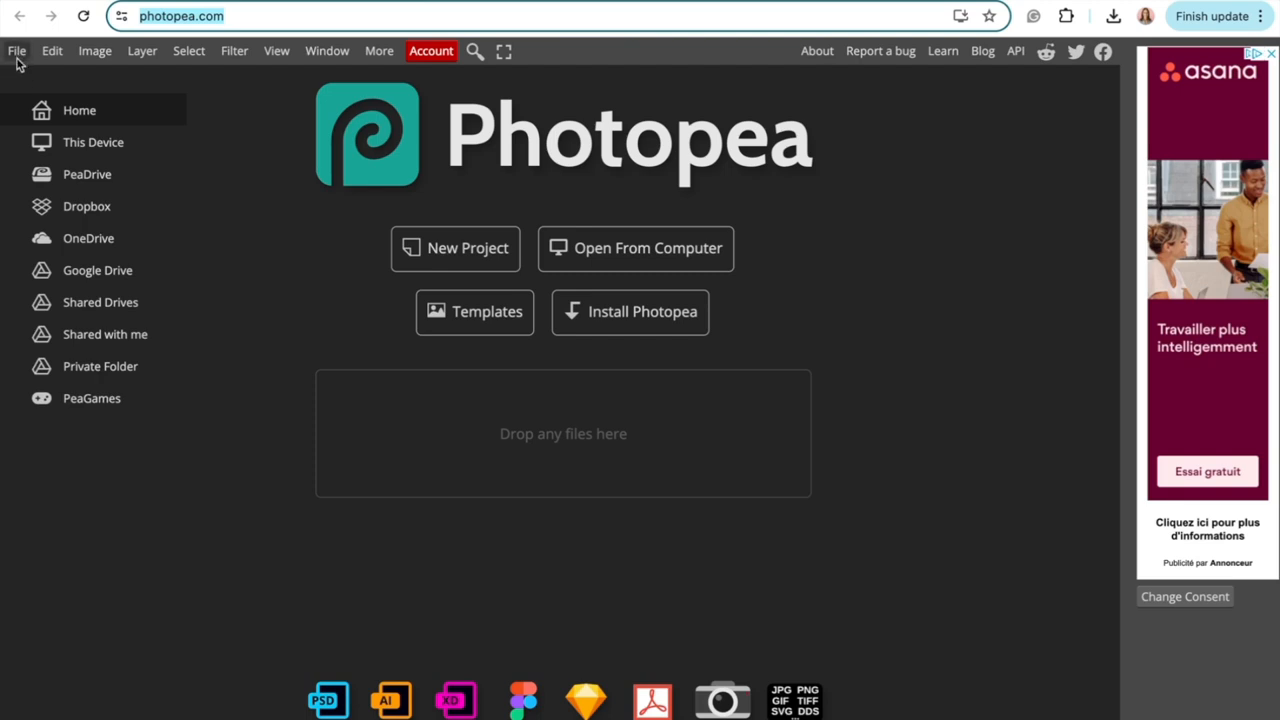
# Create a new white 10 × 10 inch, 300 DPI document in Photopea
pyautogui.click(16, 52)
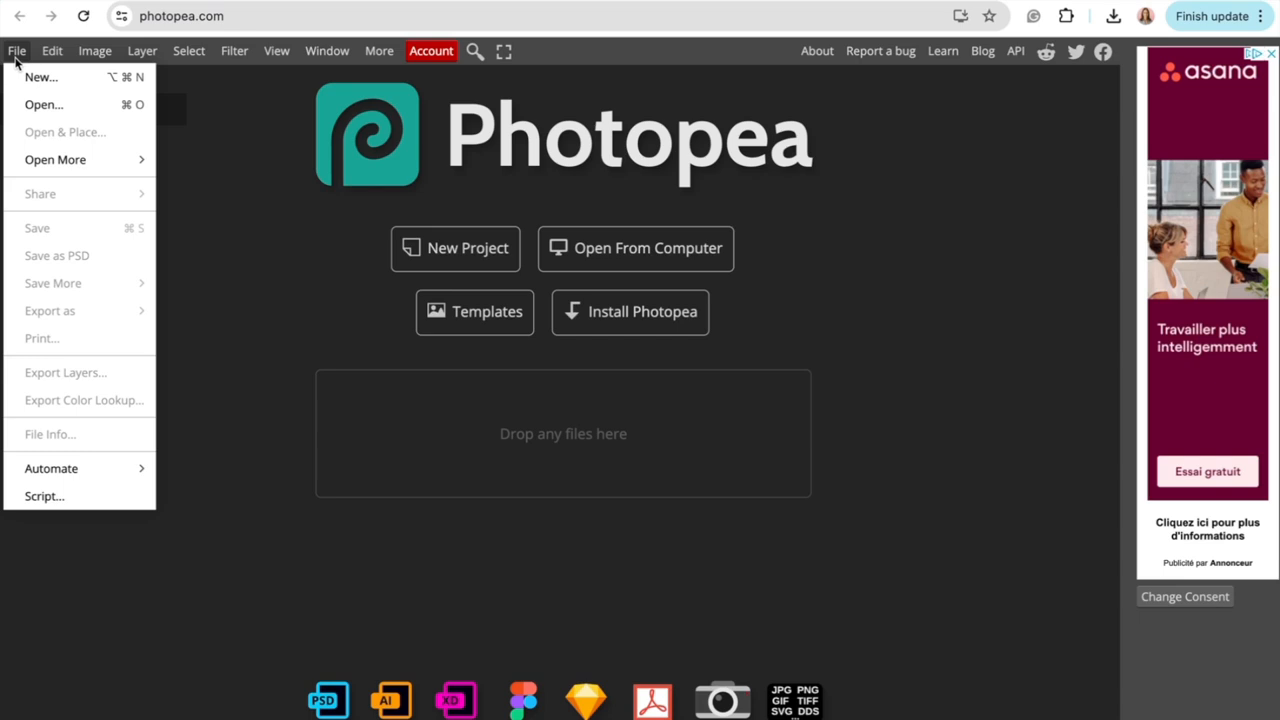
pyautogui.click(40, 76)
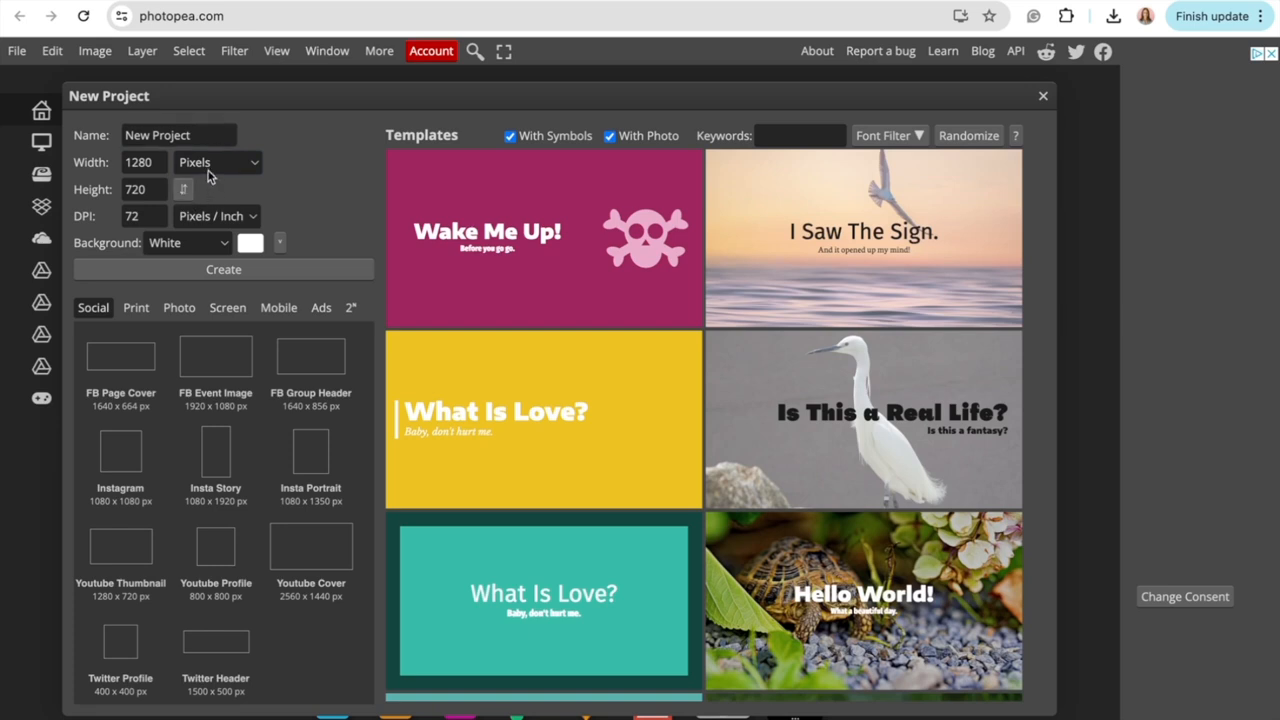
pyautogui.click(216, 162)
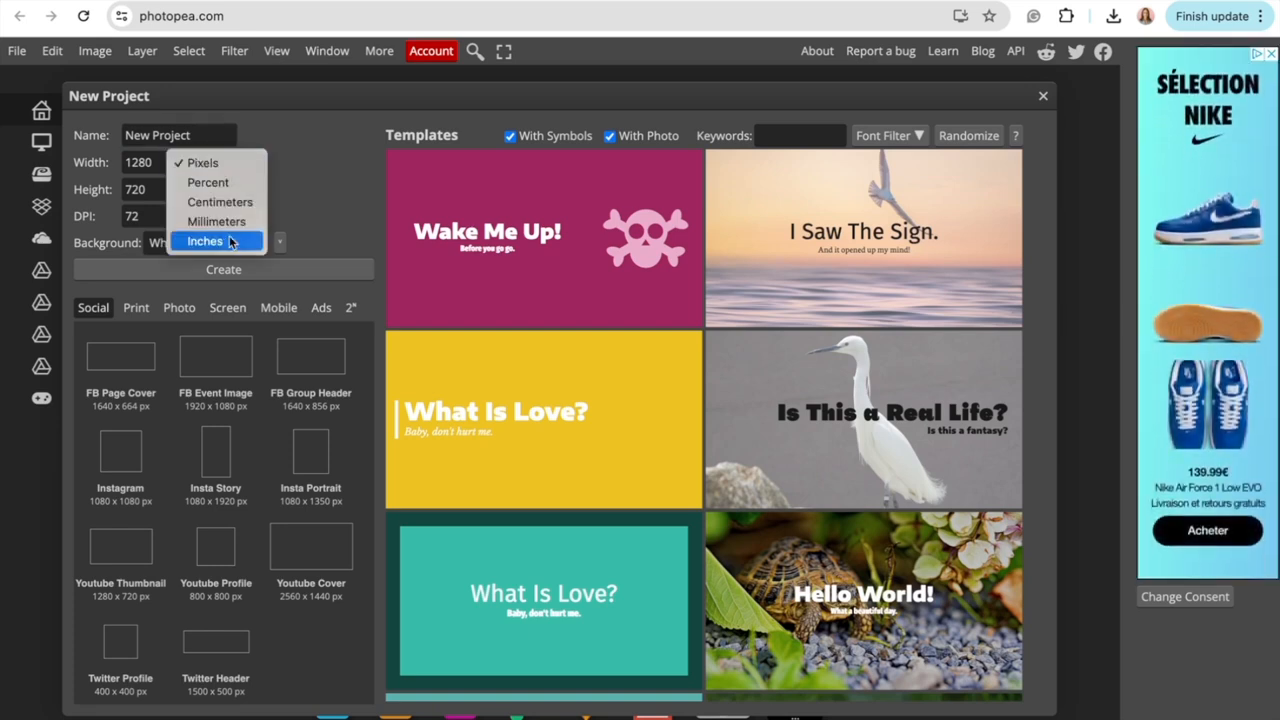
pyautogui.click(204, 240)
pyautogui.write('10')
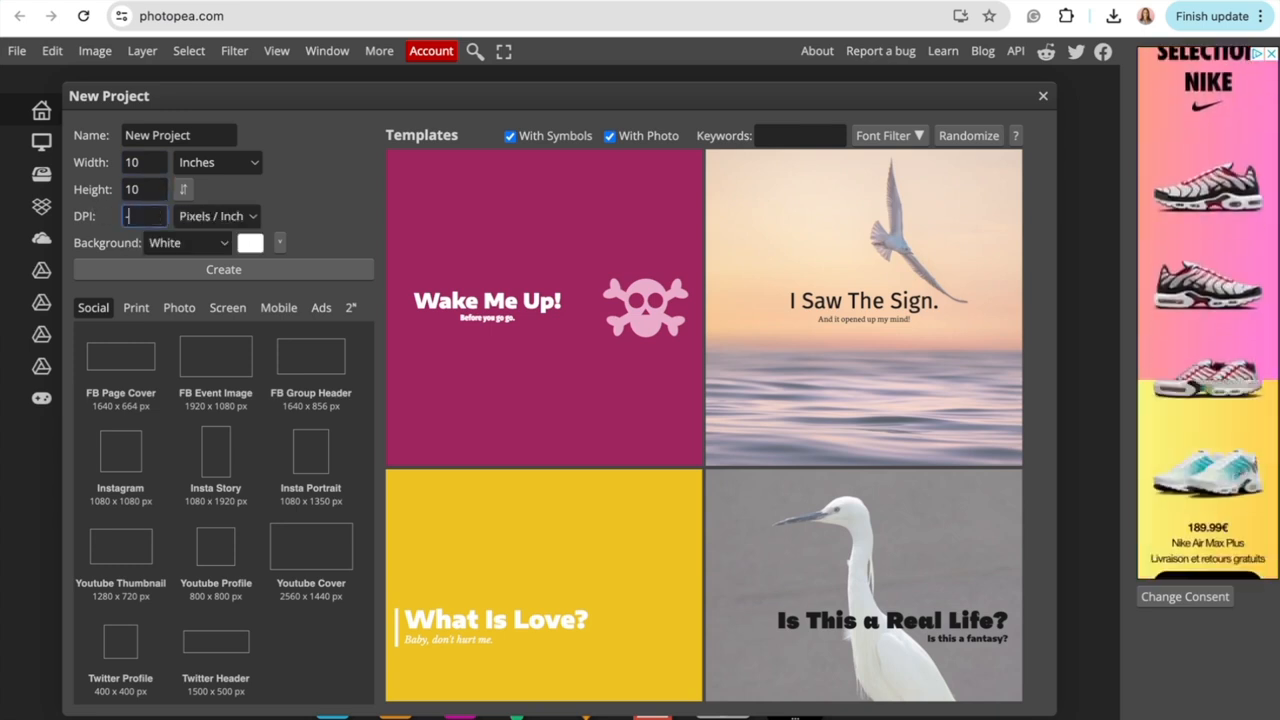
pyautogui.write('300')
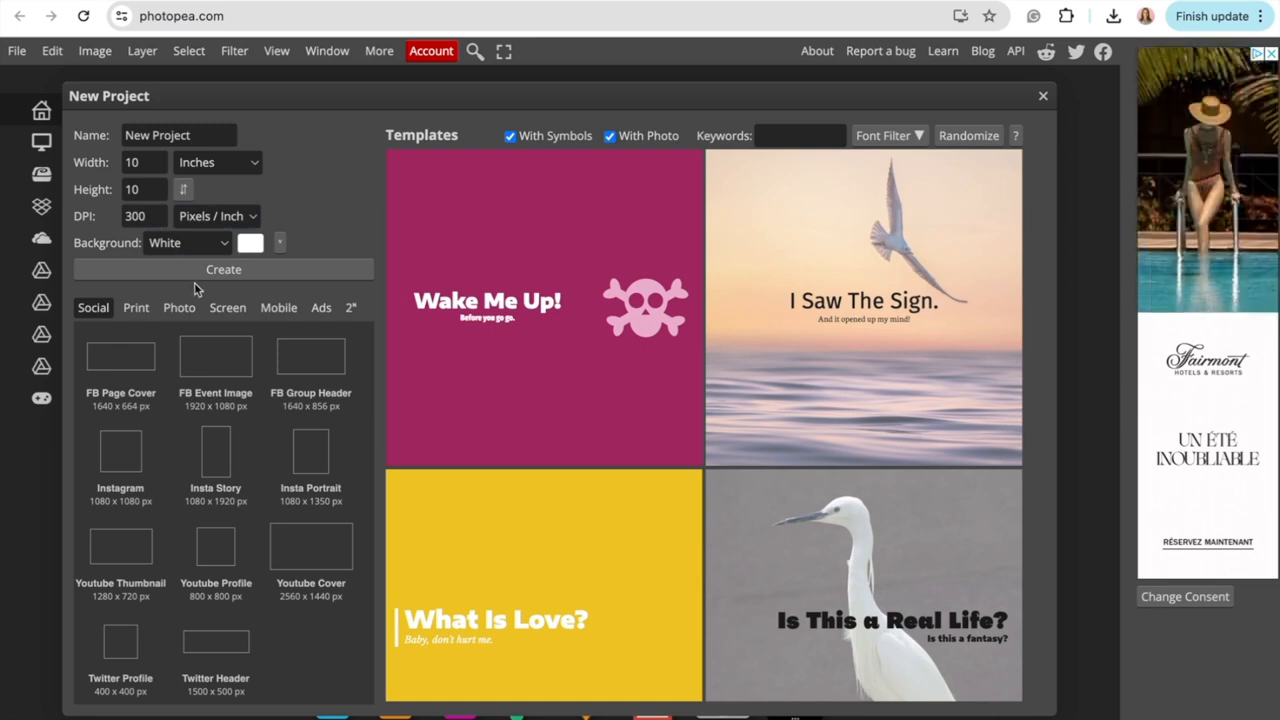
pyautogui.click(224, 268)
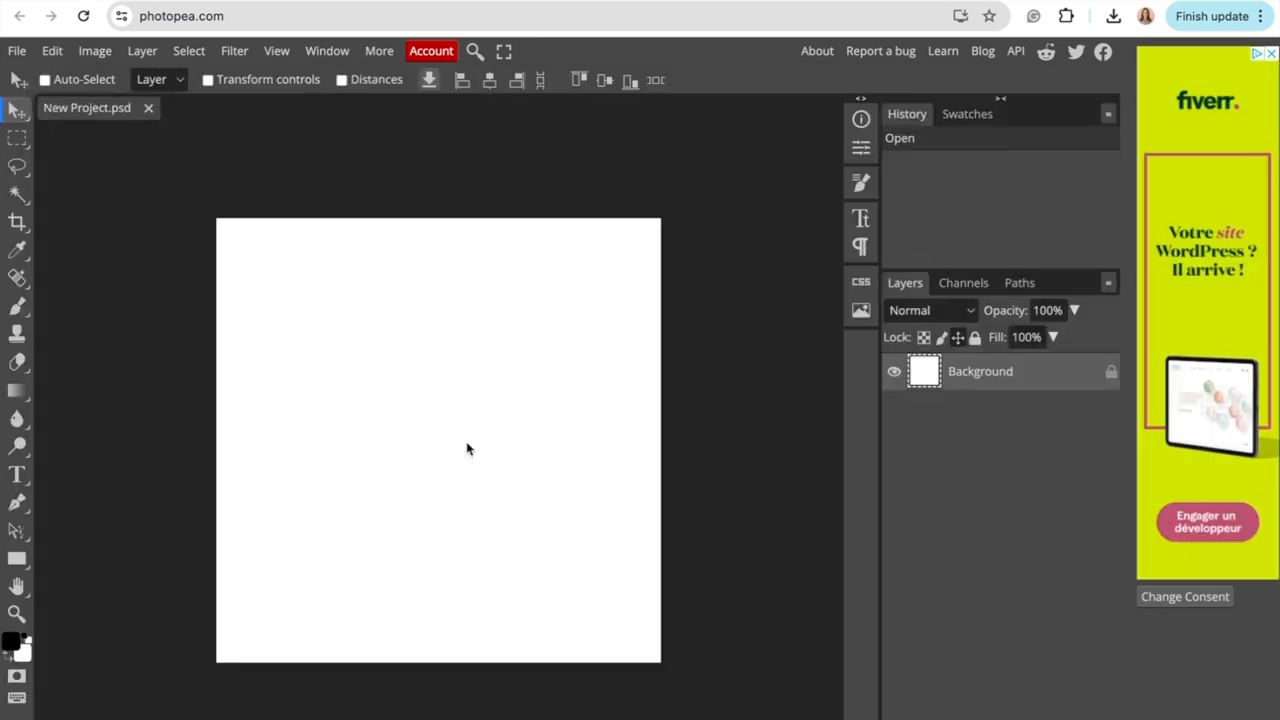
pyautogui.moveTo(798, 376)
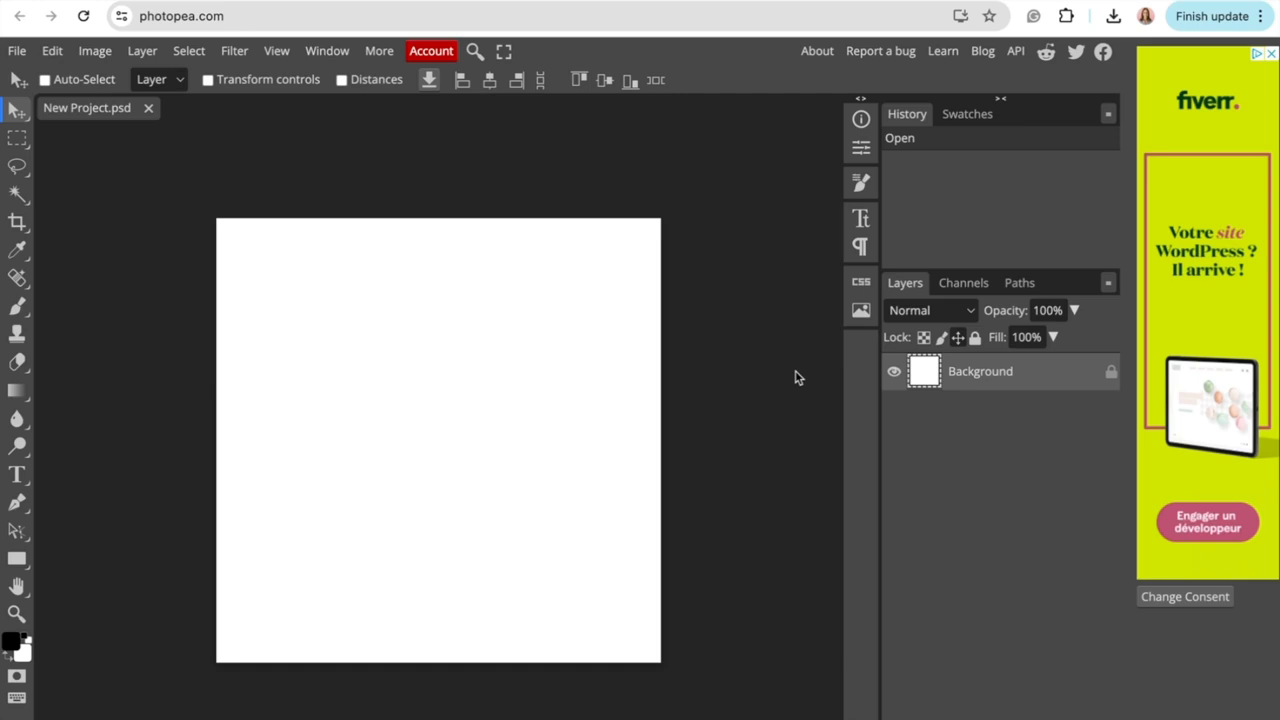
pyautogui.moveTo(828, 384)
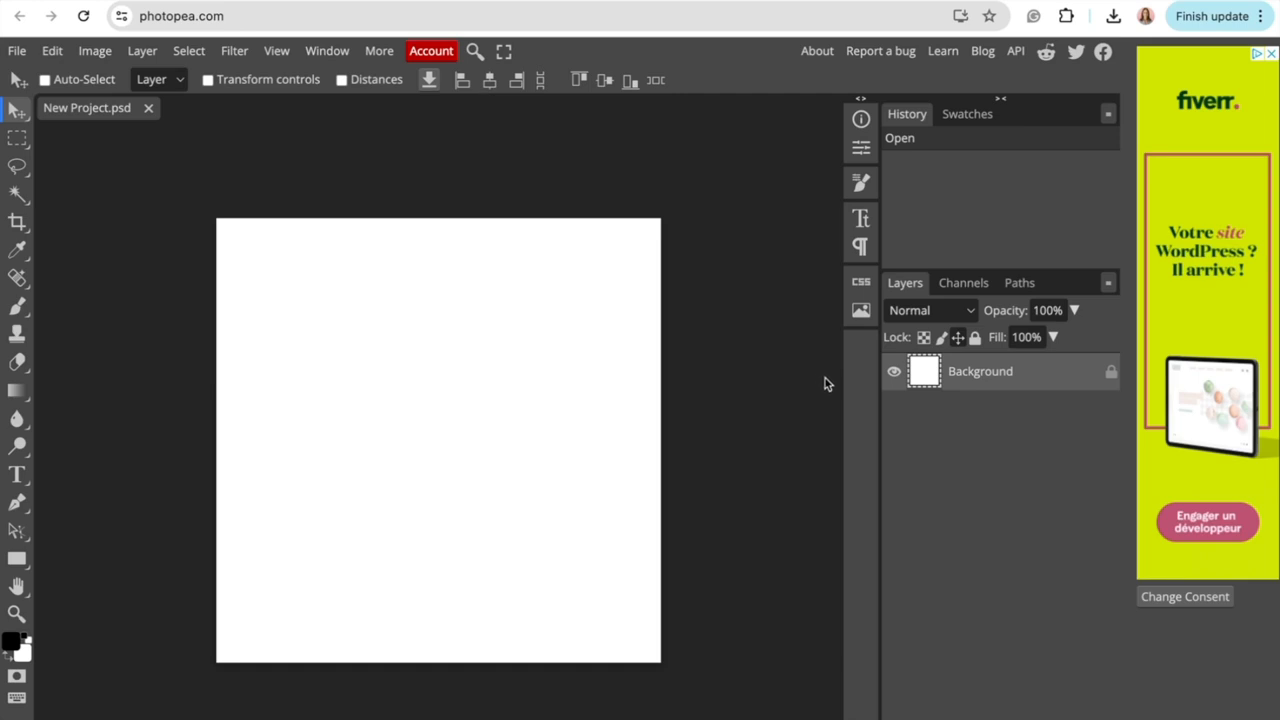
pyautogui.moveTo(724, 530)
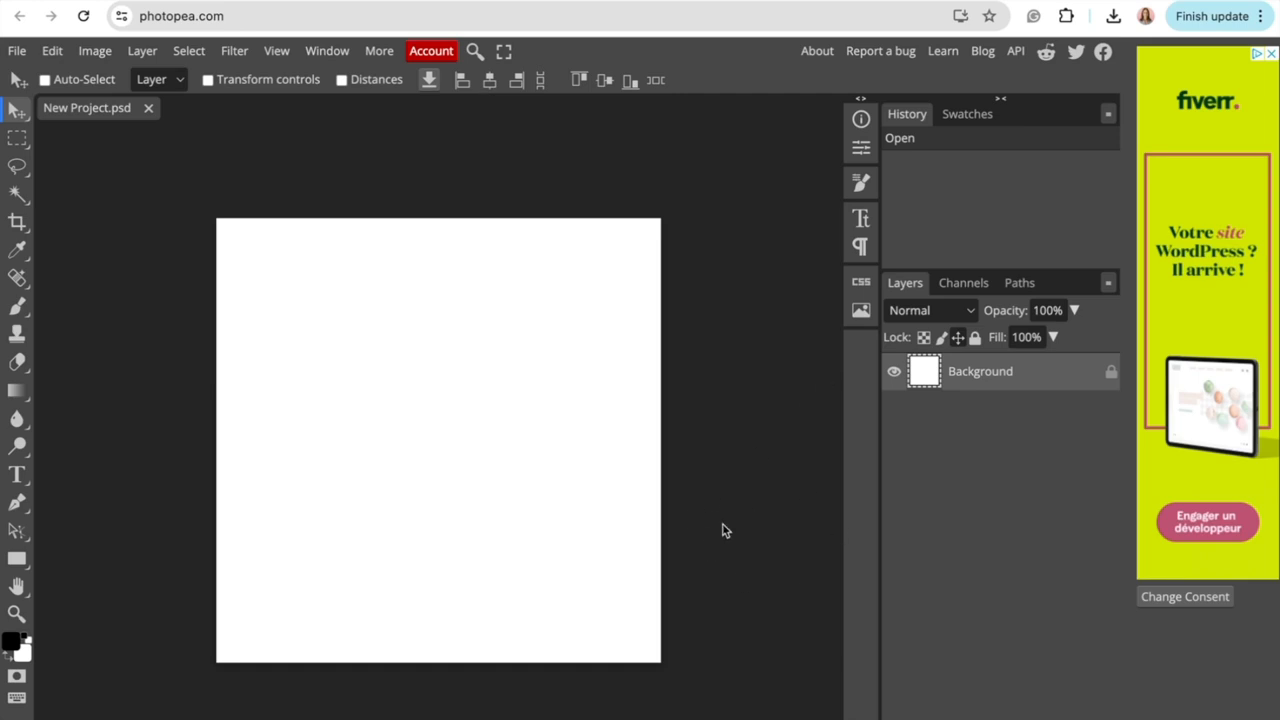
pyautogui.moveTo(392, 470)
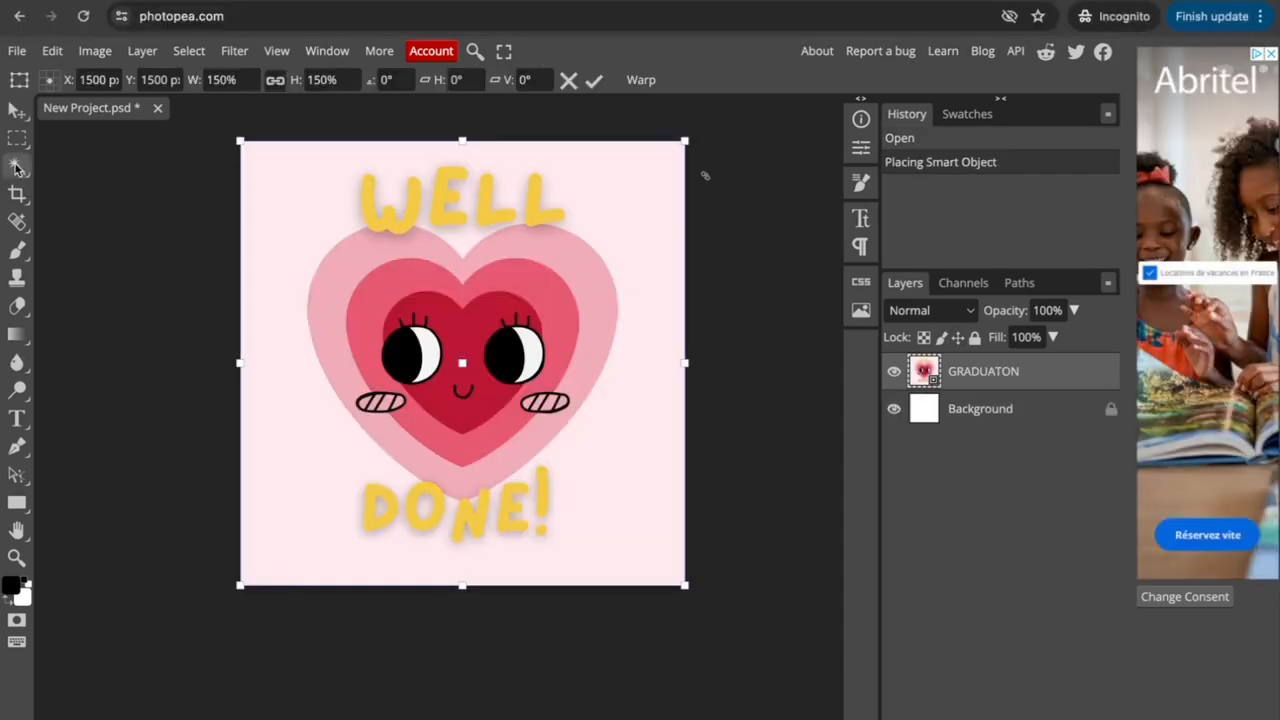
# Remove the pale backdrop with Magic Wand and Remove BG, then hide the white Background layer
pyautogui.click(592, 80)
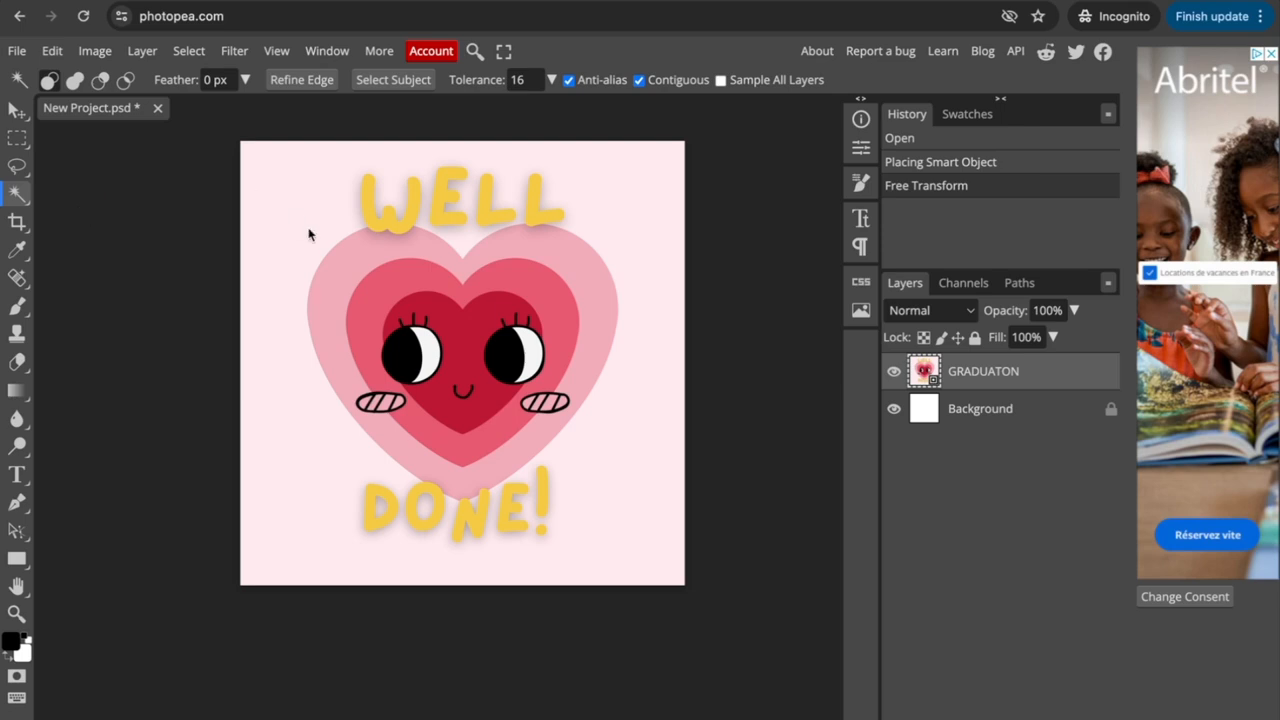
pyautogui.click(322, 184)
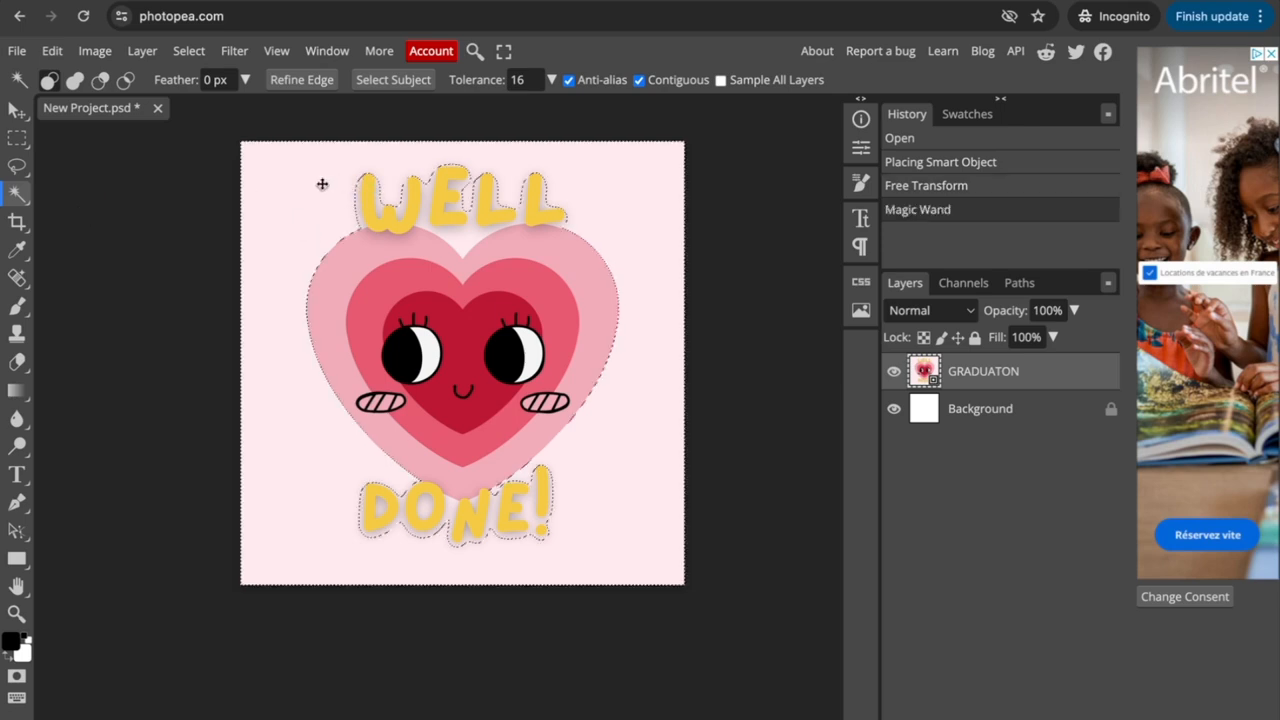
pyautogui.moveTo(546, 198)
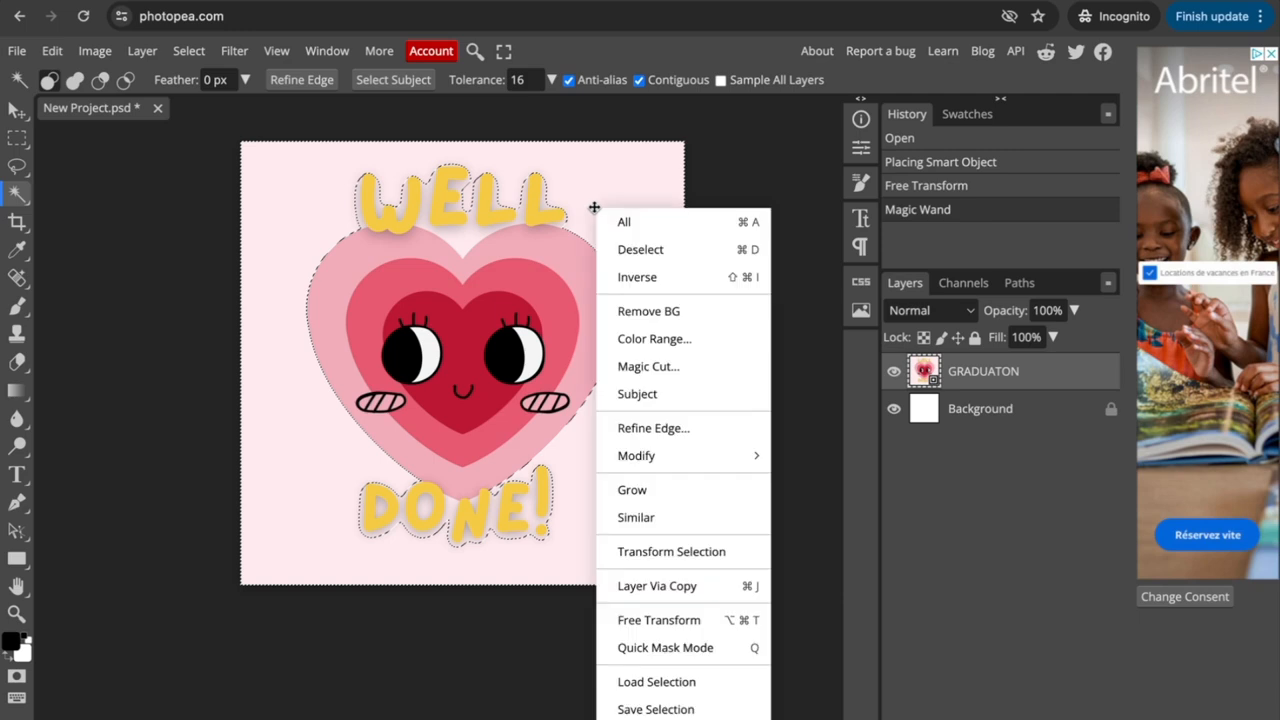
pyautogui.moveTo(654, 338)
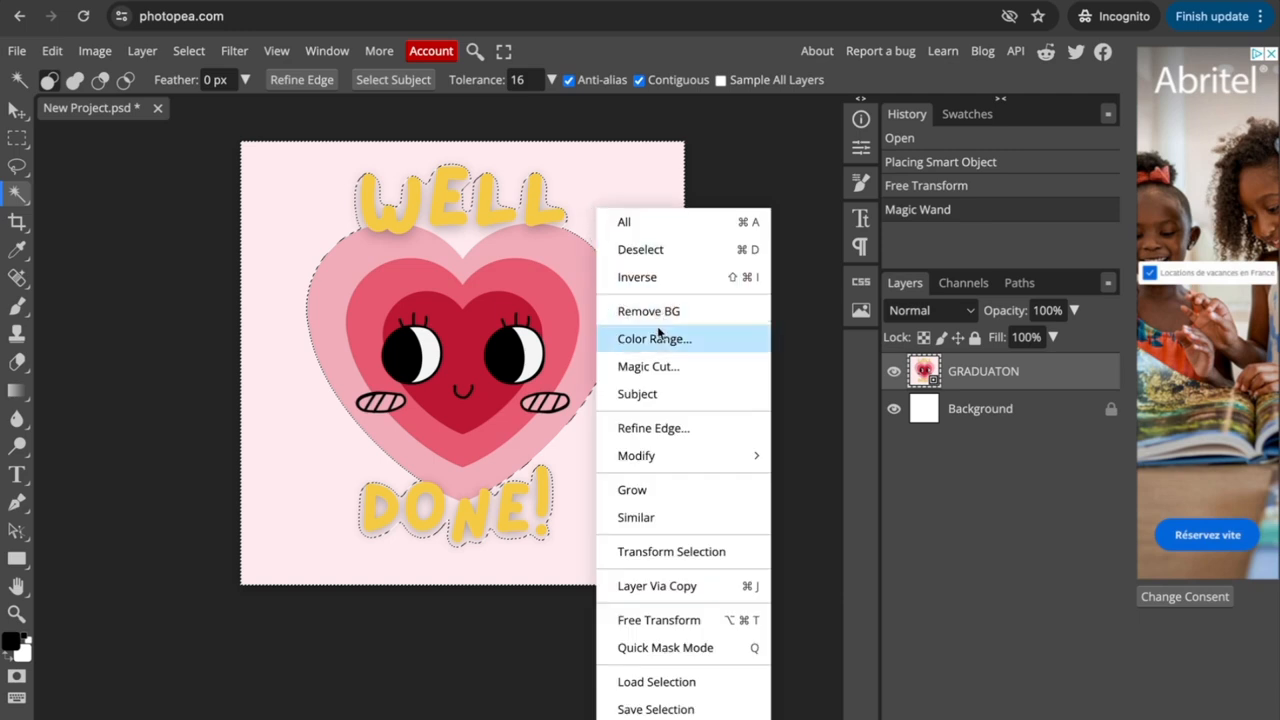
pyautogui.moveTo(648, 312)
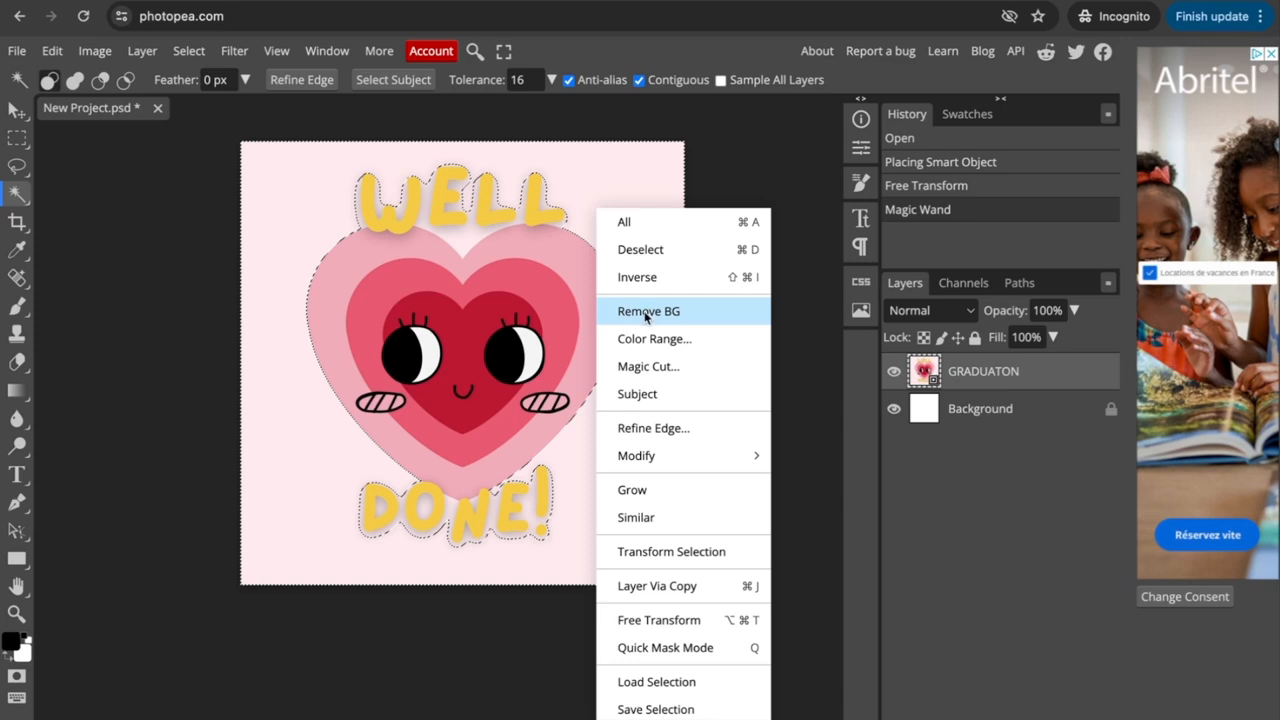
pyautogui.click(648, 312)
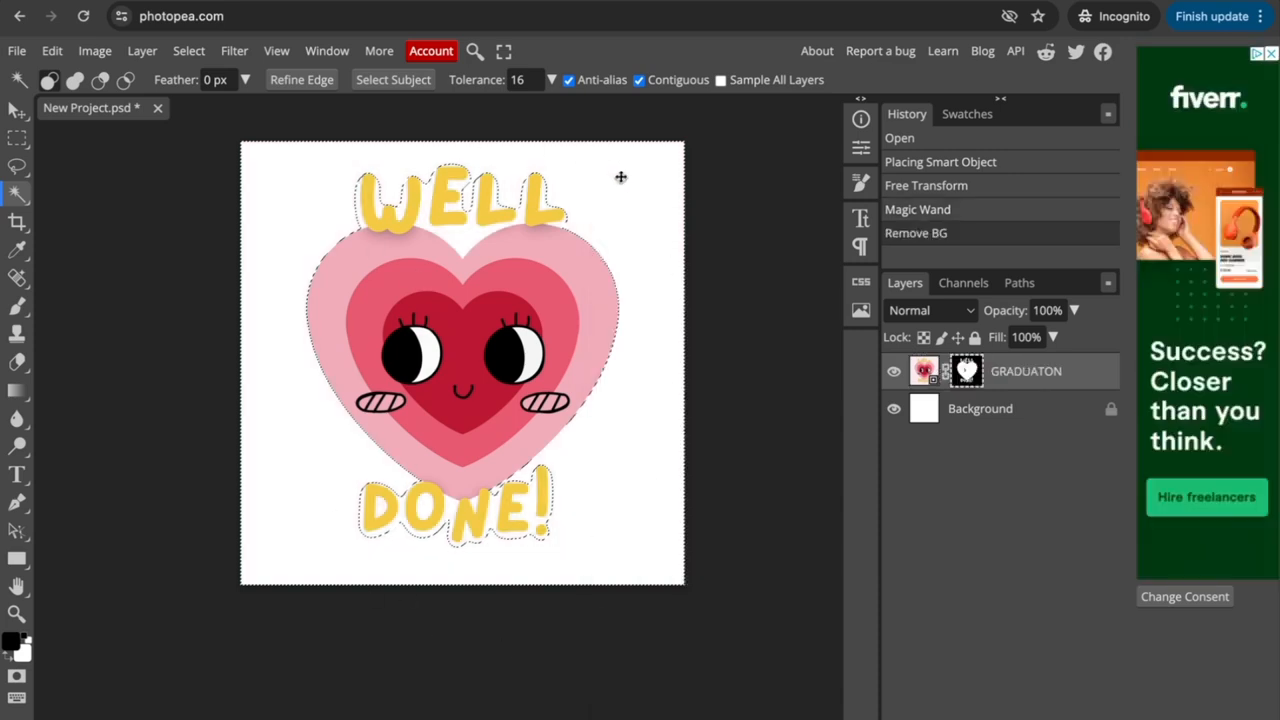
pyautogui.moveTo(540, 196)
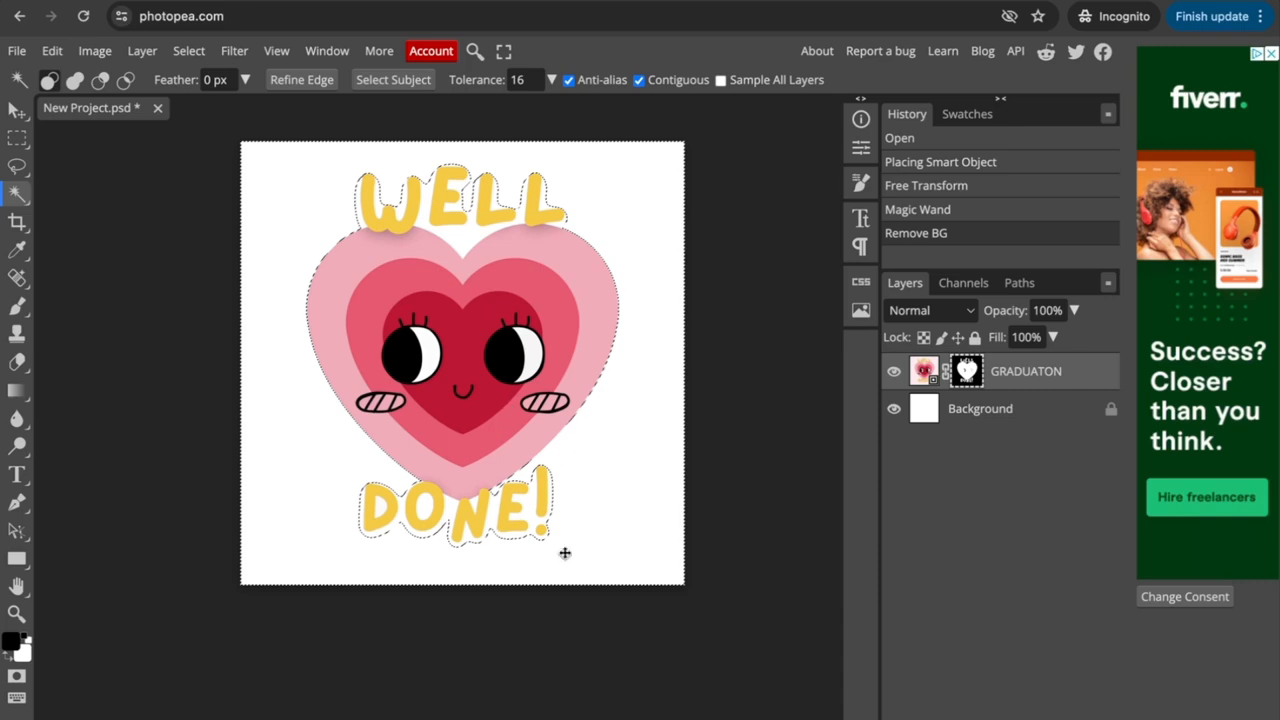
pyautogui.moveTo(386, 552)
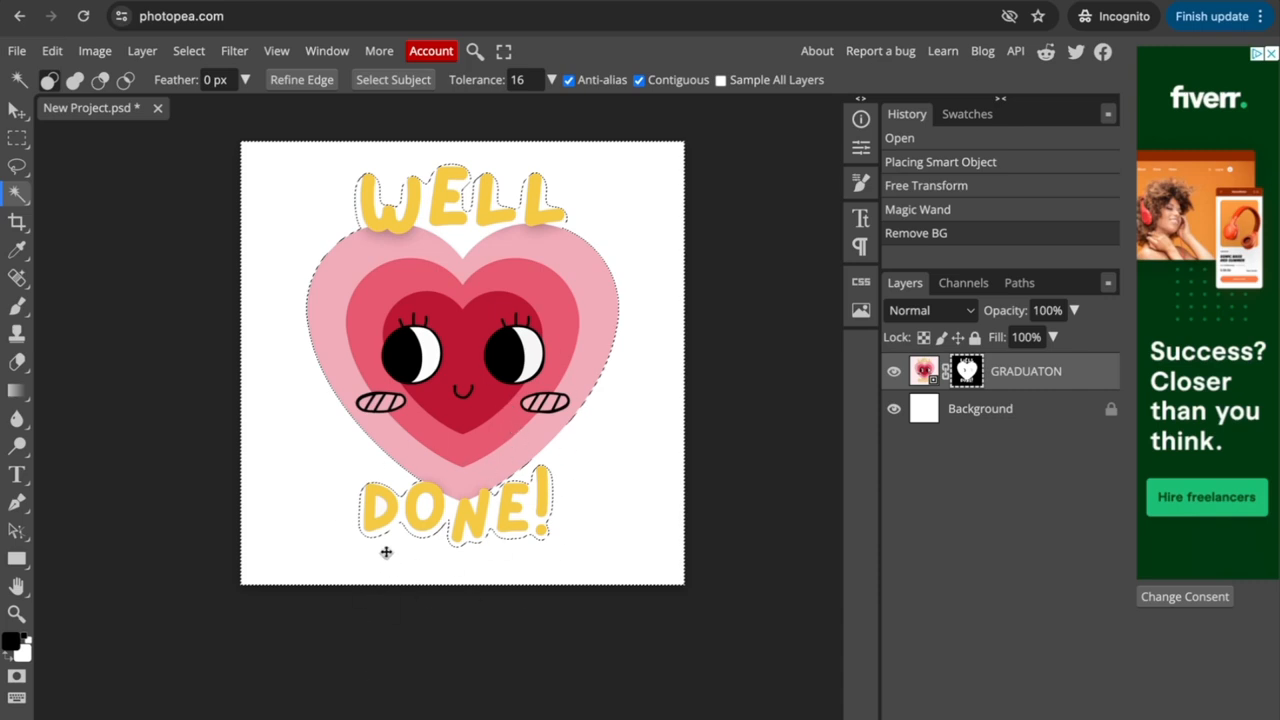
pyautogui.moveTo(484, 500)
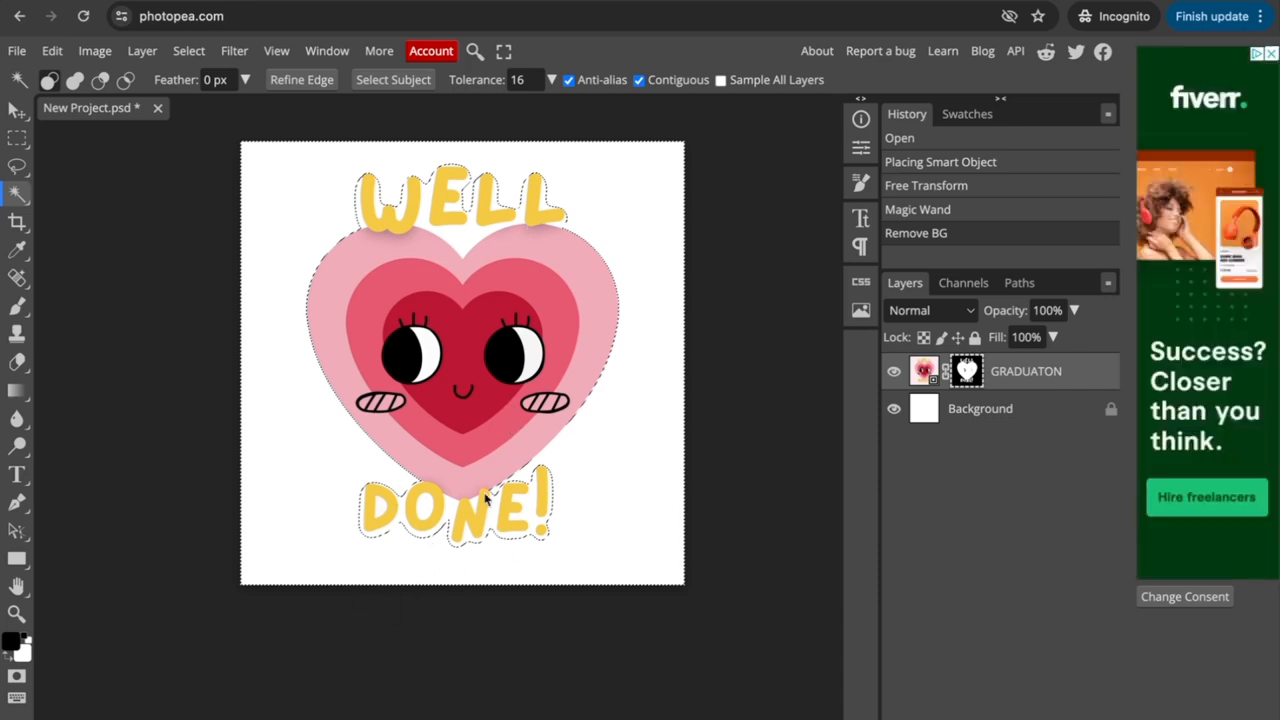
pyautogui.moveTo(518, 402)
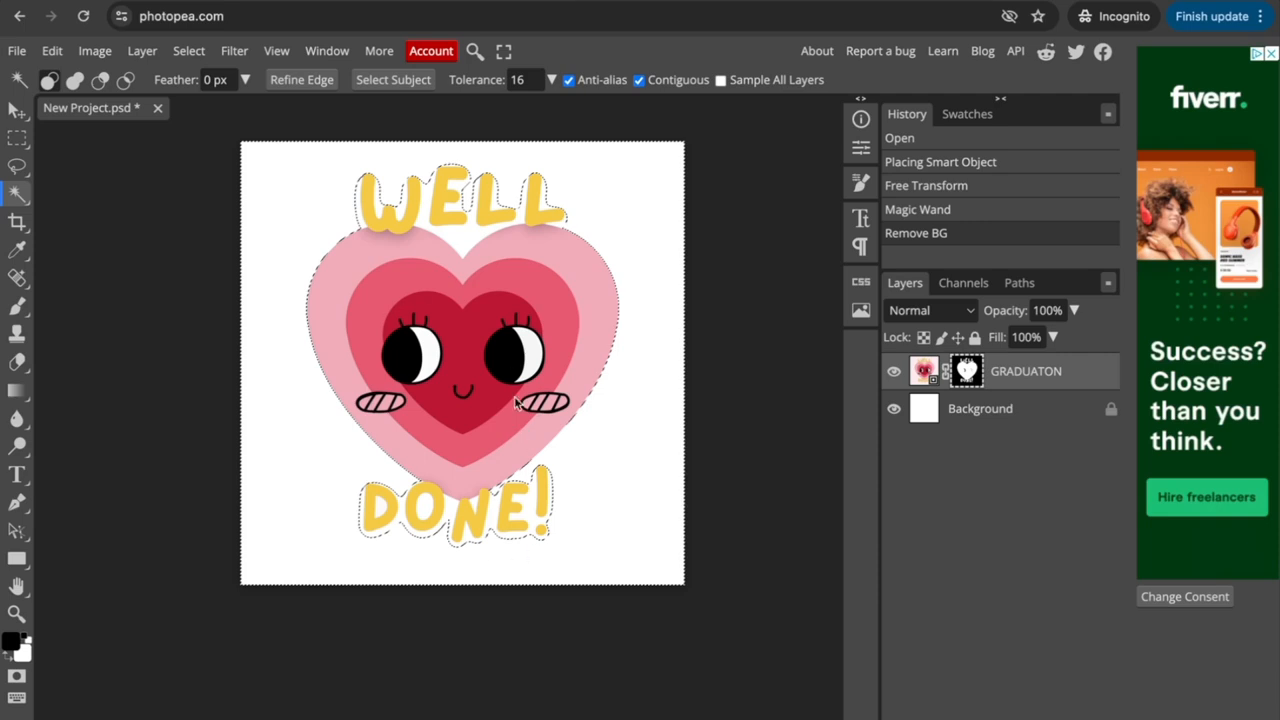
pyautogui.moveTo(976, 410)
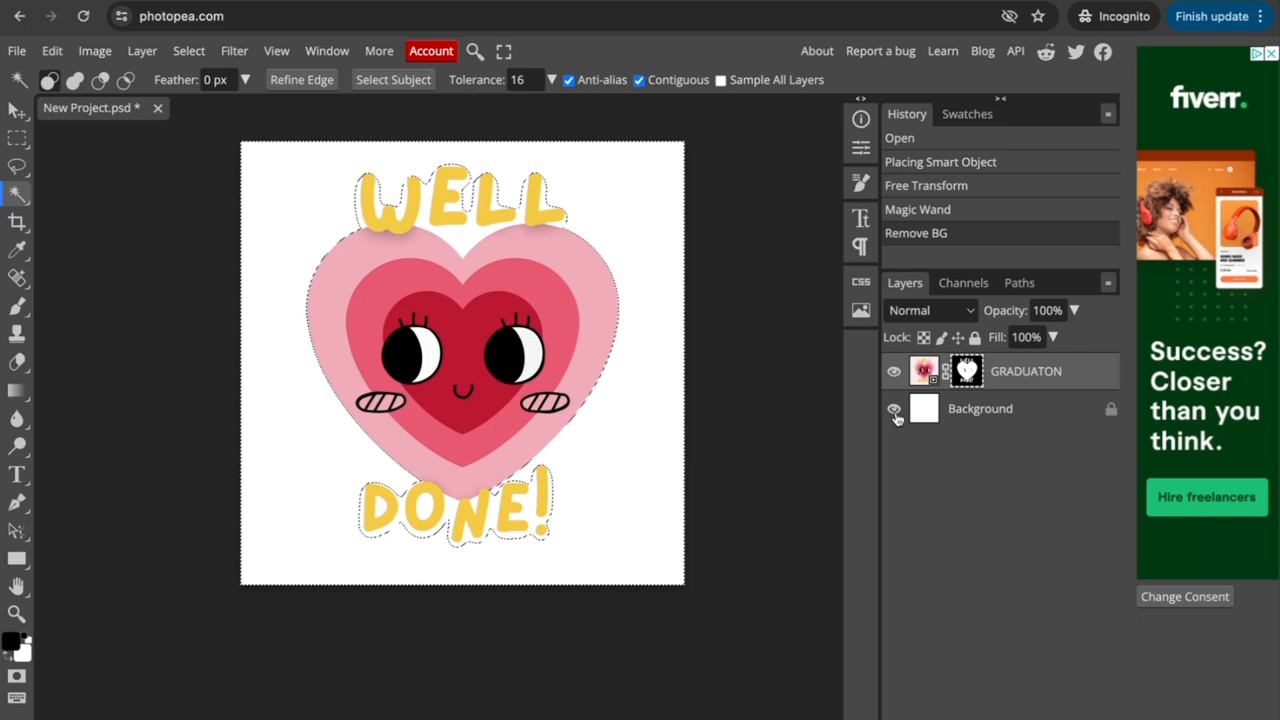
pyautogui.click(892, 408)
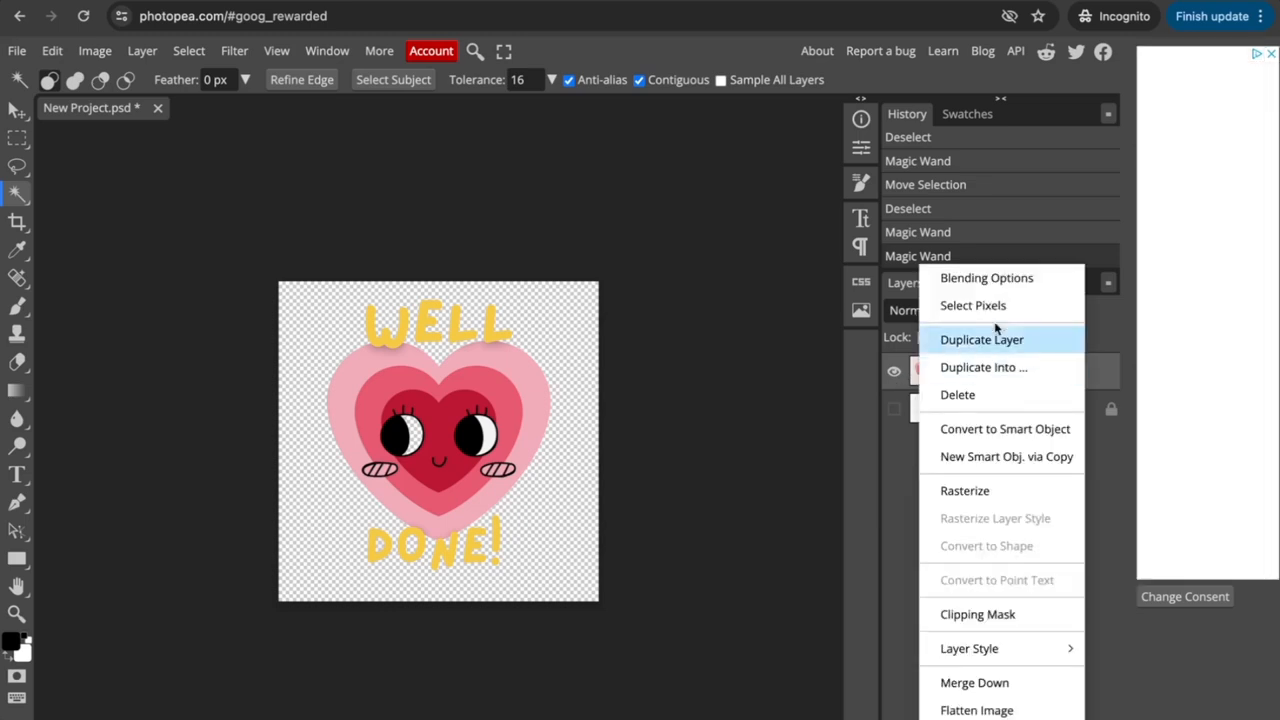
pyautogui.moveTo(988, 278)
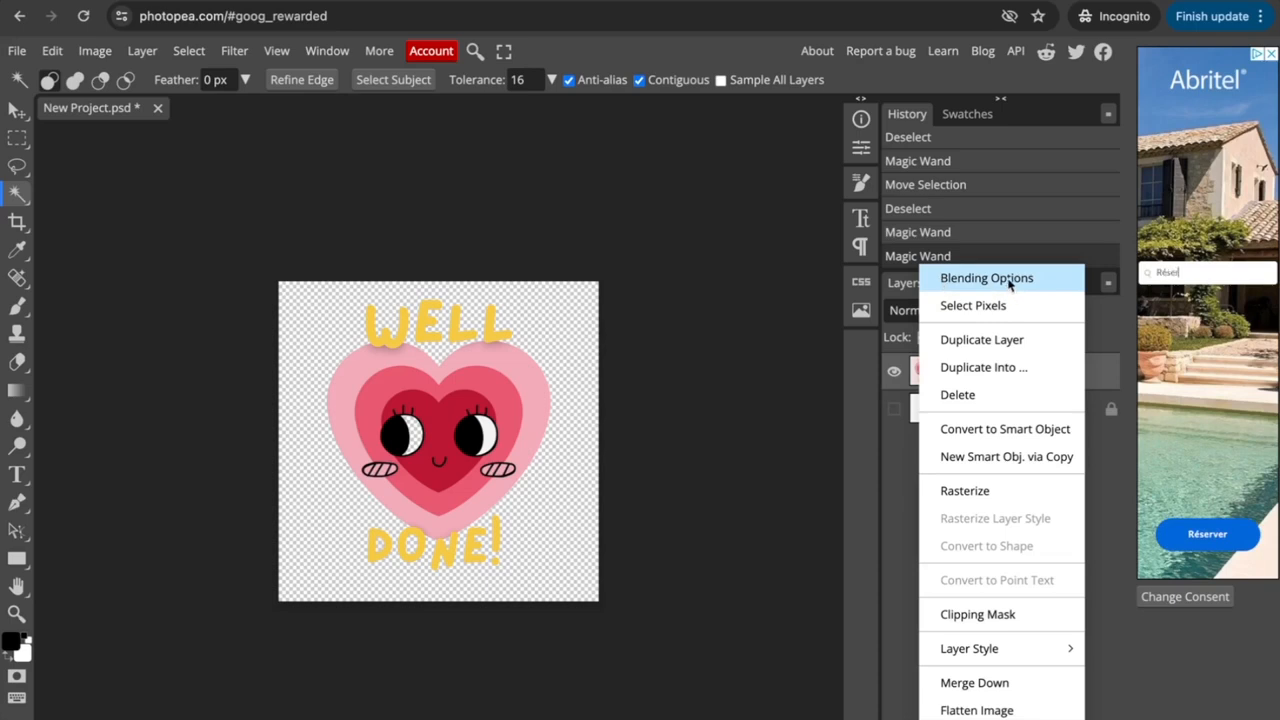
# Enable a Stroke layer style on the sticker and set its colour to white
pyautogui.click(986, 276)
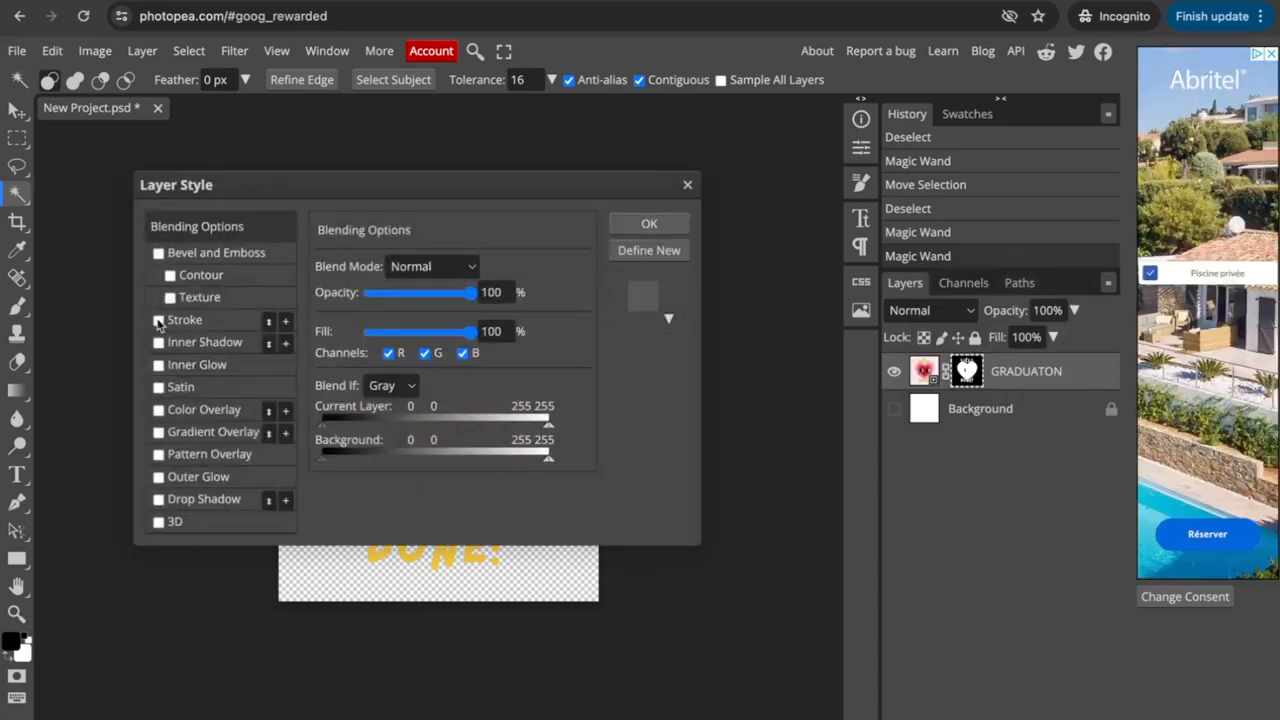
pyautogui.click(158, 320)
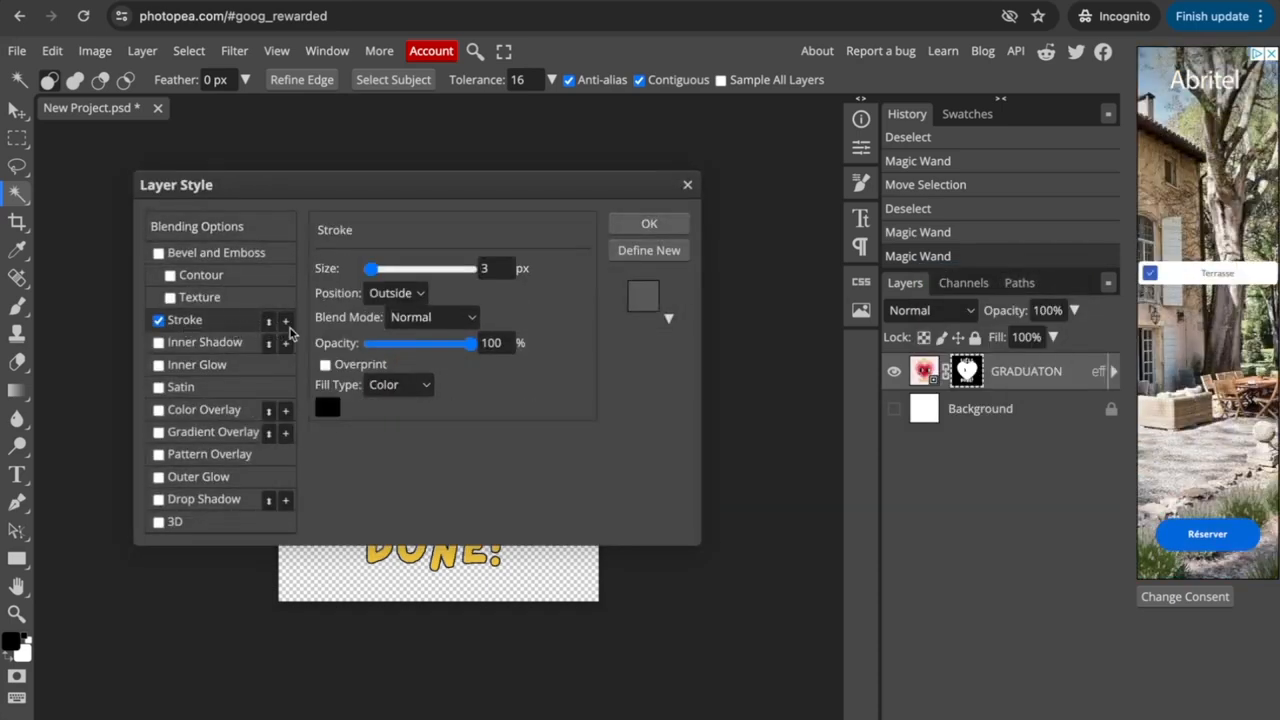
pyautogui.moveTo(176, 184); pyautogui.dragTo(642, 132)
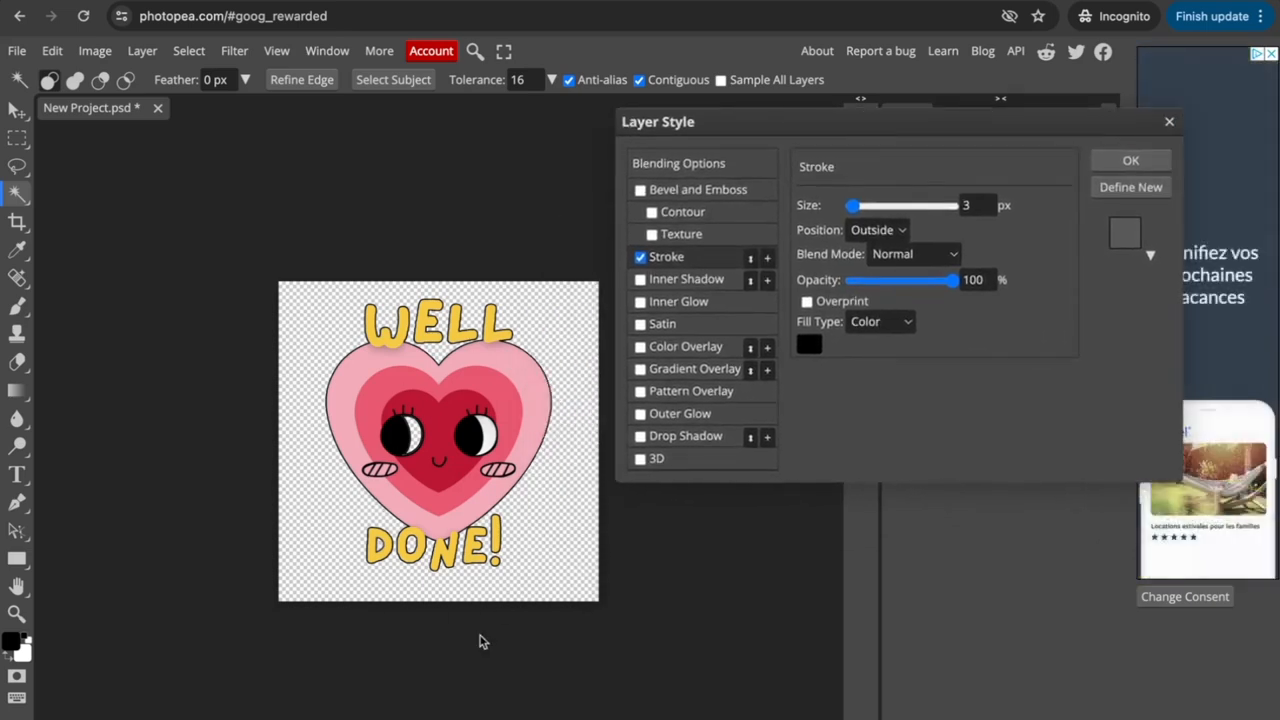
pyautogui.click(808, 344)
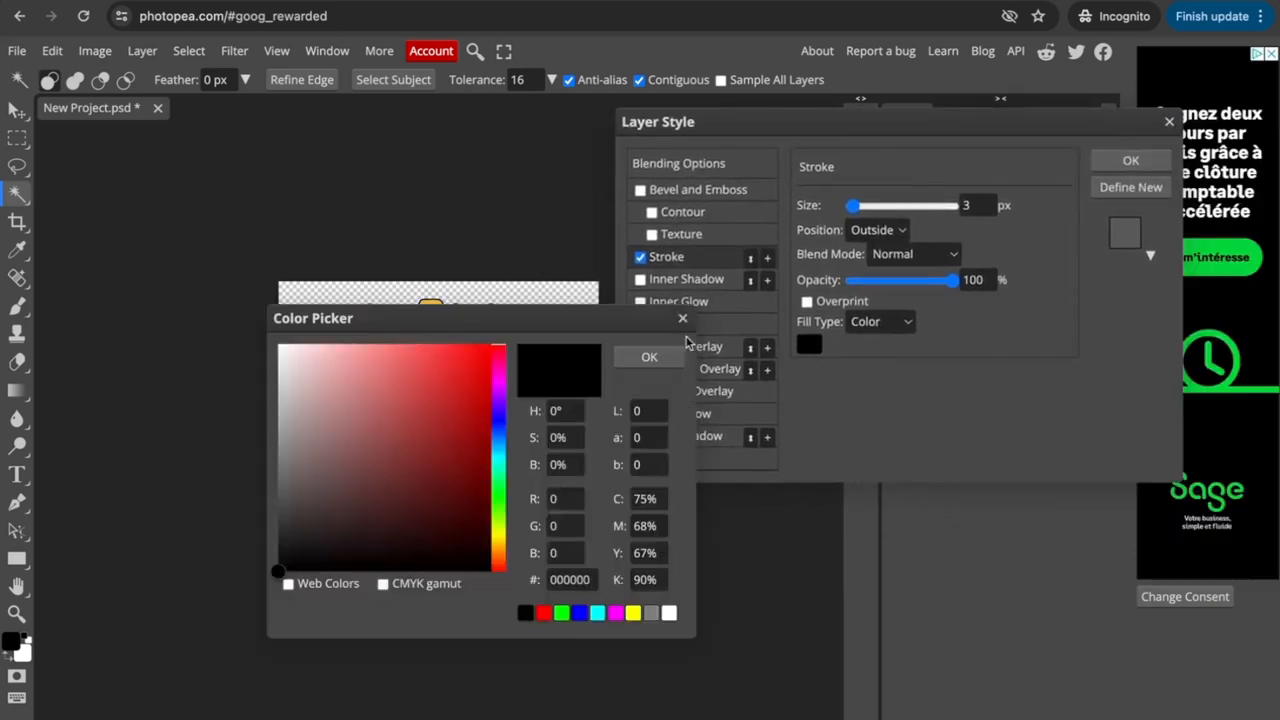
pyautogui.click(808, 344)
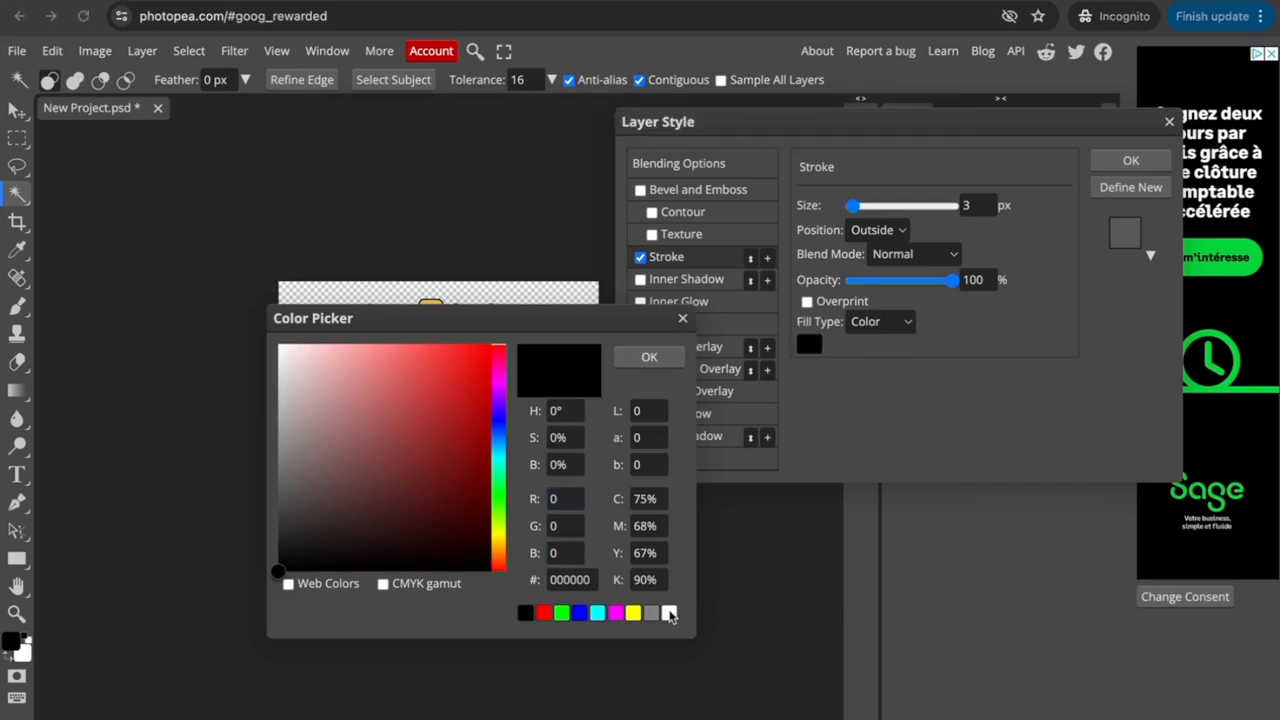
pyautogui.click(668, 612)
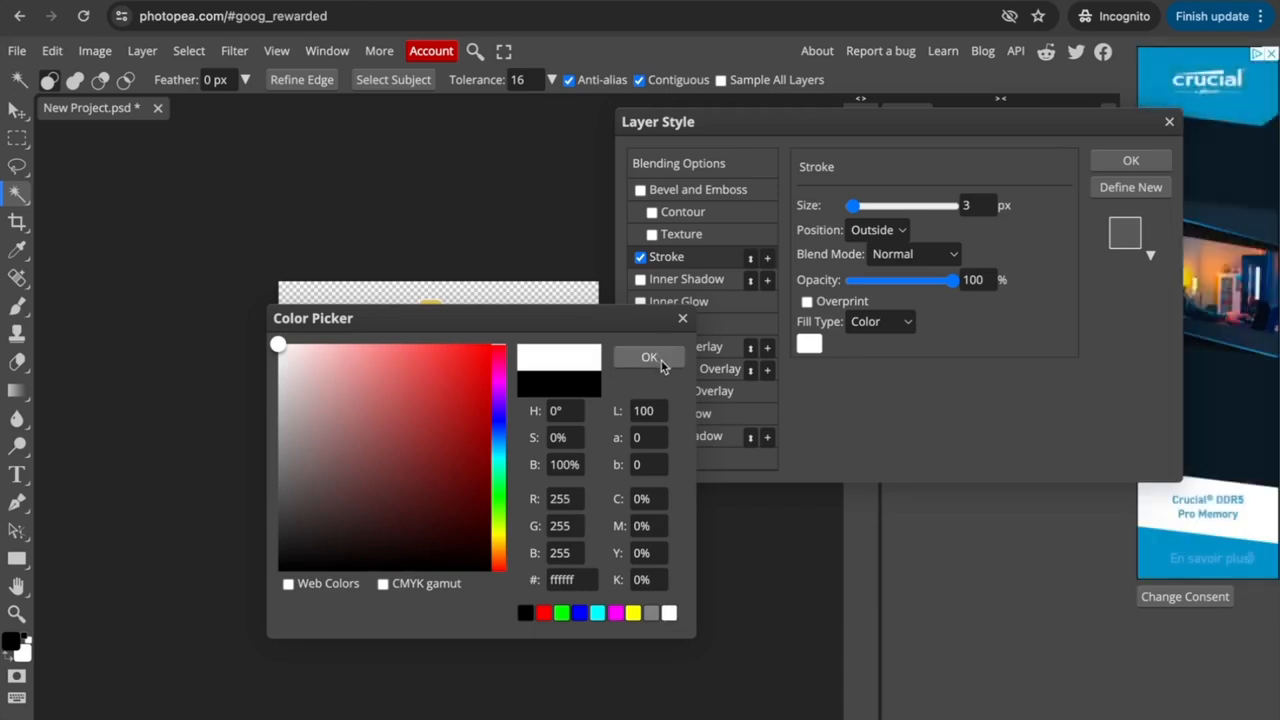
pyautogui.click(648, 356)
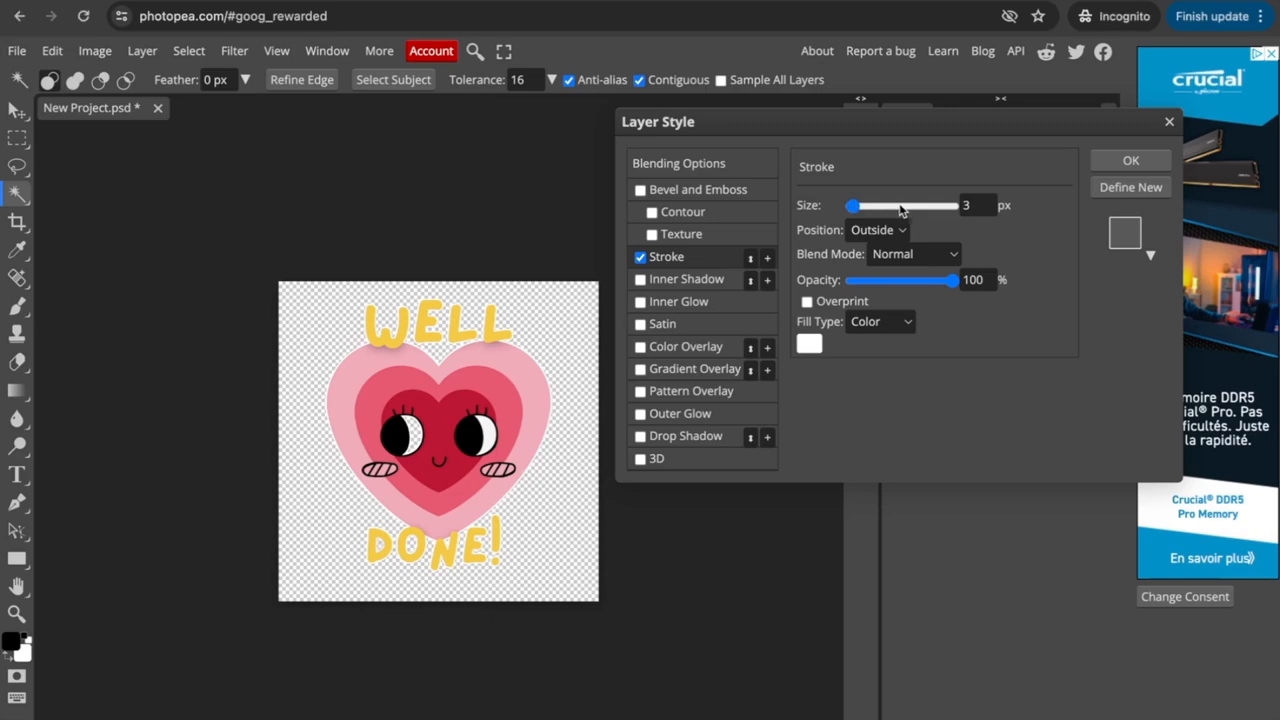
# Adjust the white stroke size to about 26 px for a thick die-cut border
pyautogui.moveTo(856, 204); pyautogui.dragTo(872, 204)
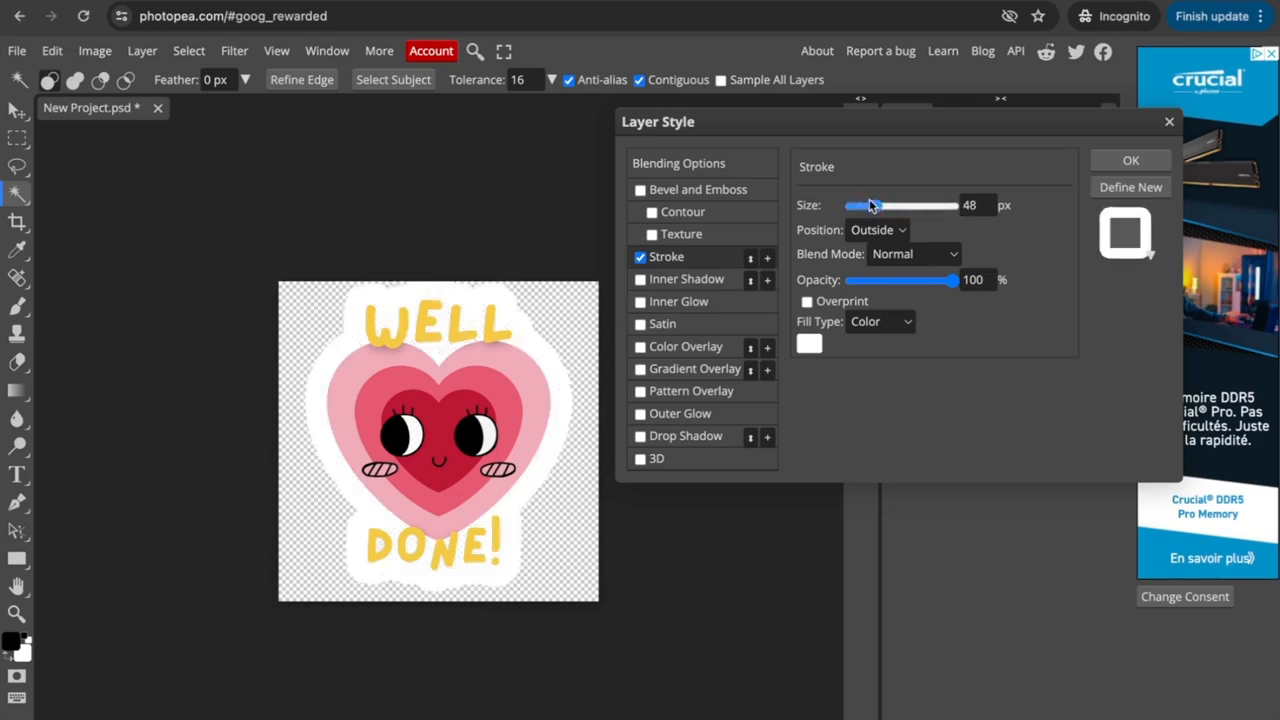
pyautogui.moveTo(872, 206); pyautogui.dragTo(862, 206)
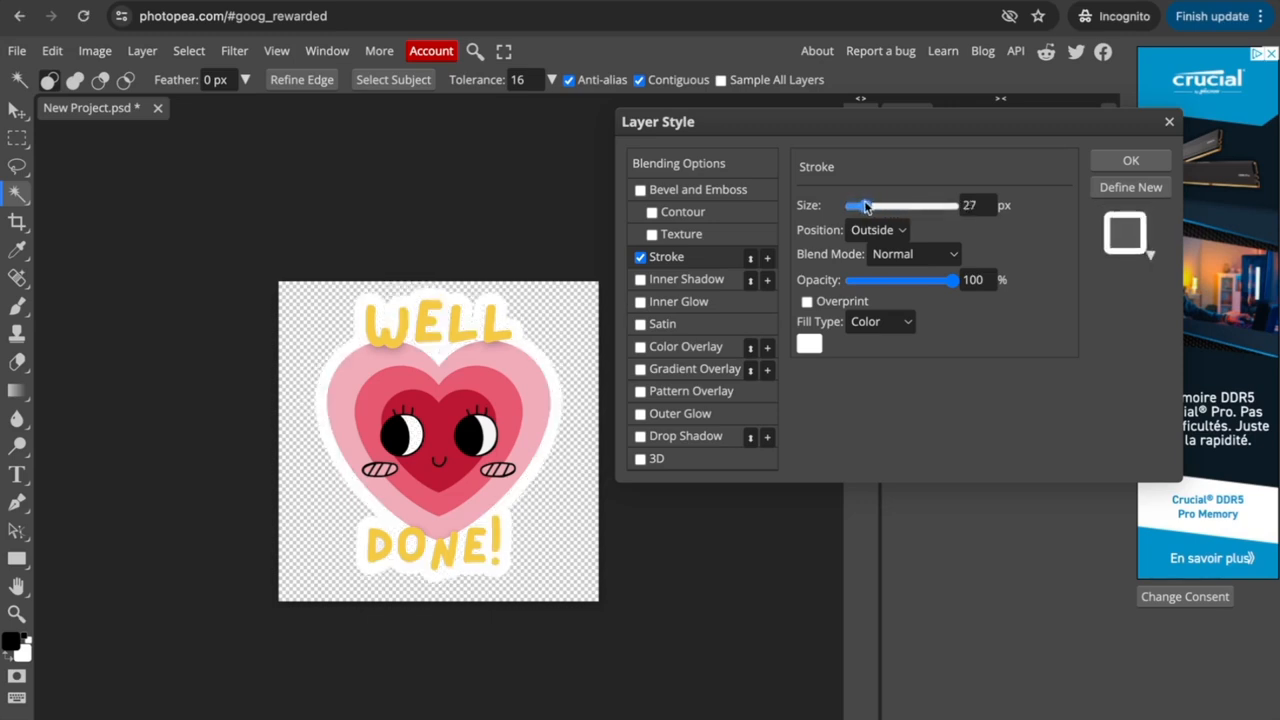
pyautogui.moveTo(862, 204); pyautogui.dragTo(872, 204)
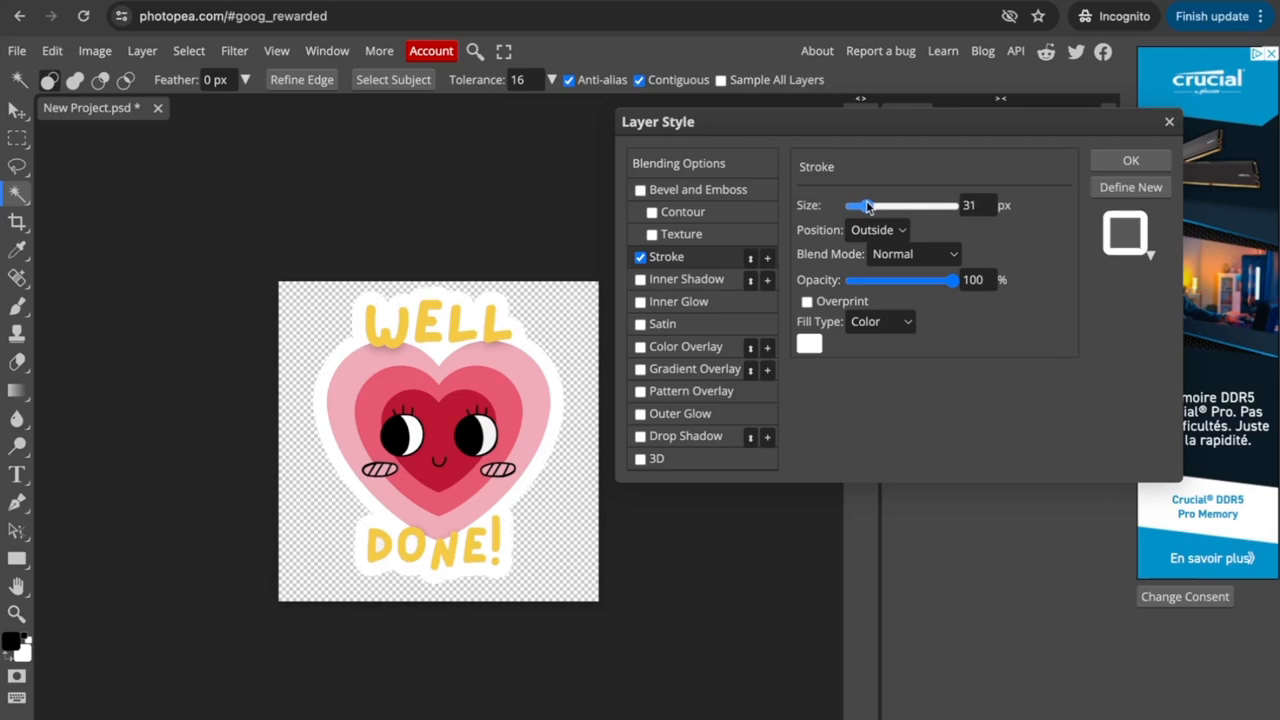
pyautogui.moveTo(862, 204); pyautogui.dragTo(870, 204)
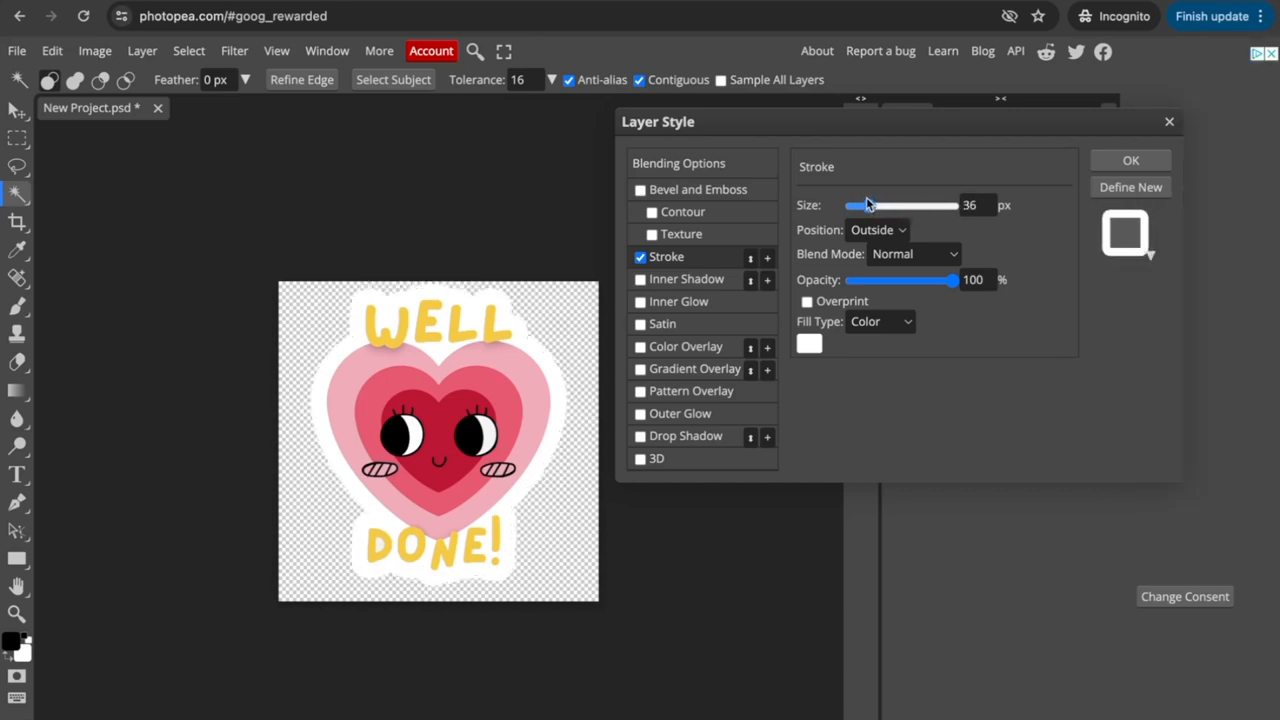
pyautogui.moveTo(868, 204); pyautogui.dragTo(862, 204)
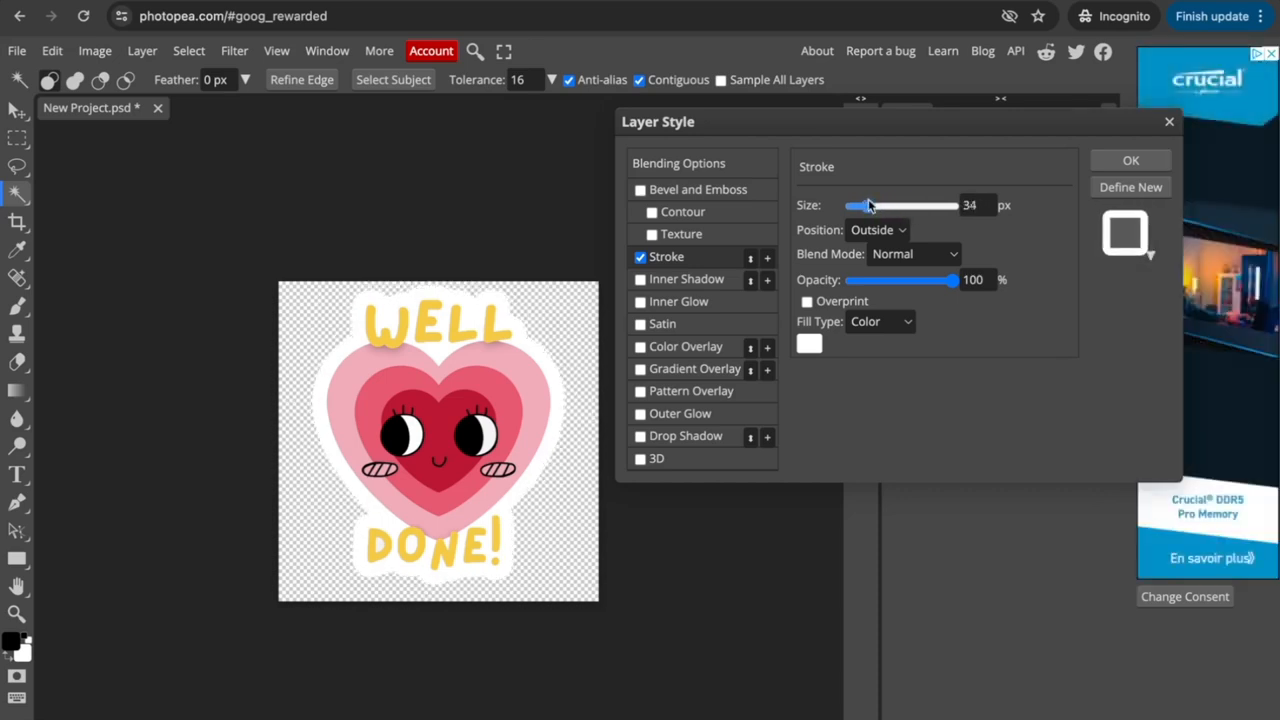
pyautogui.moveTo(868, 204); pyautogui.dragTo(862, 204)
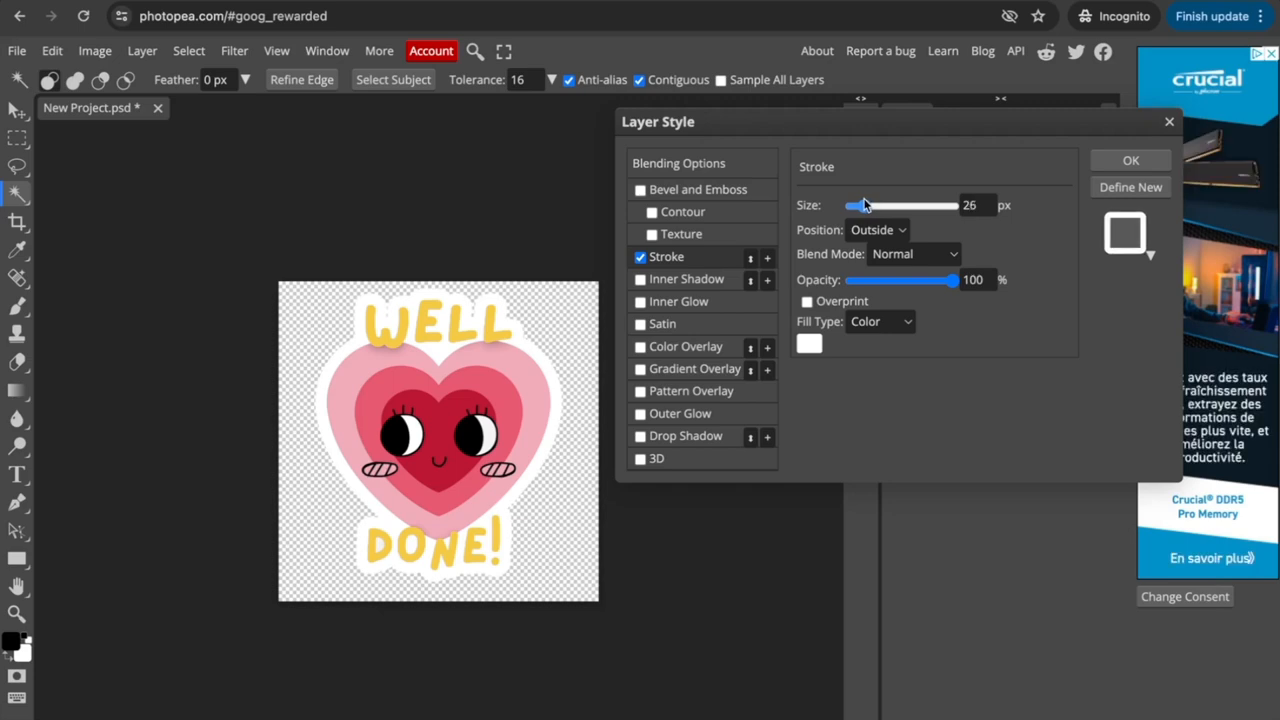
pyautogui.moveTo(864, 204); pyautogui.dragTo(860, 204)
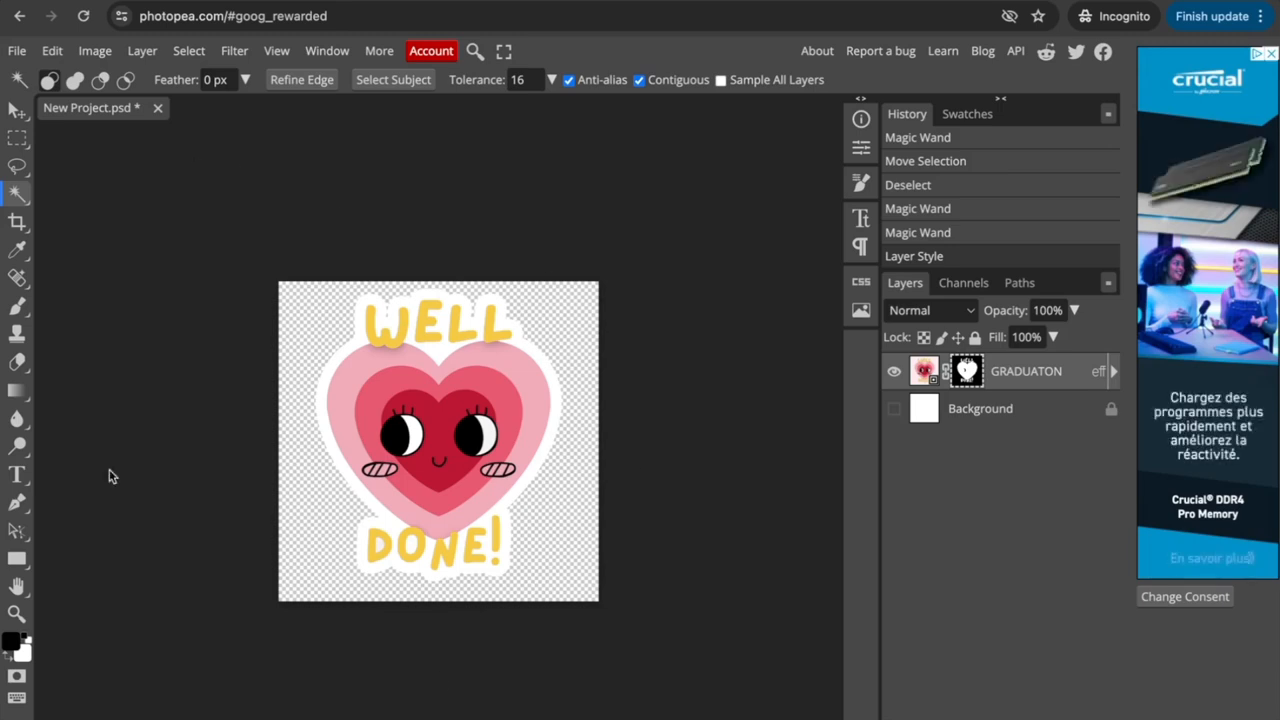
pyautogui.moveTo(16, 62)
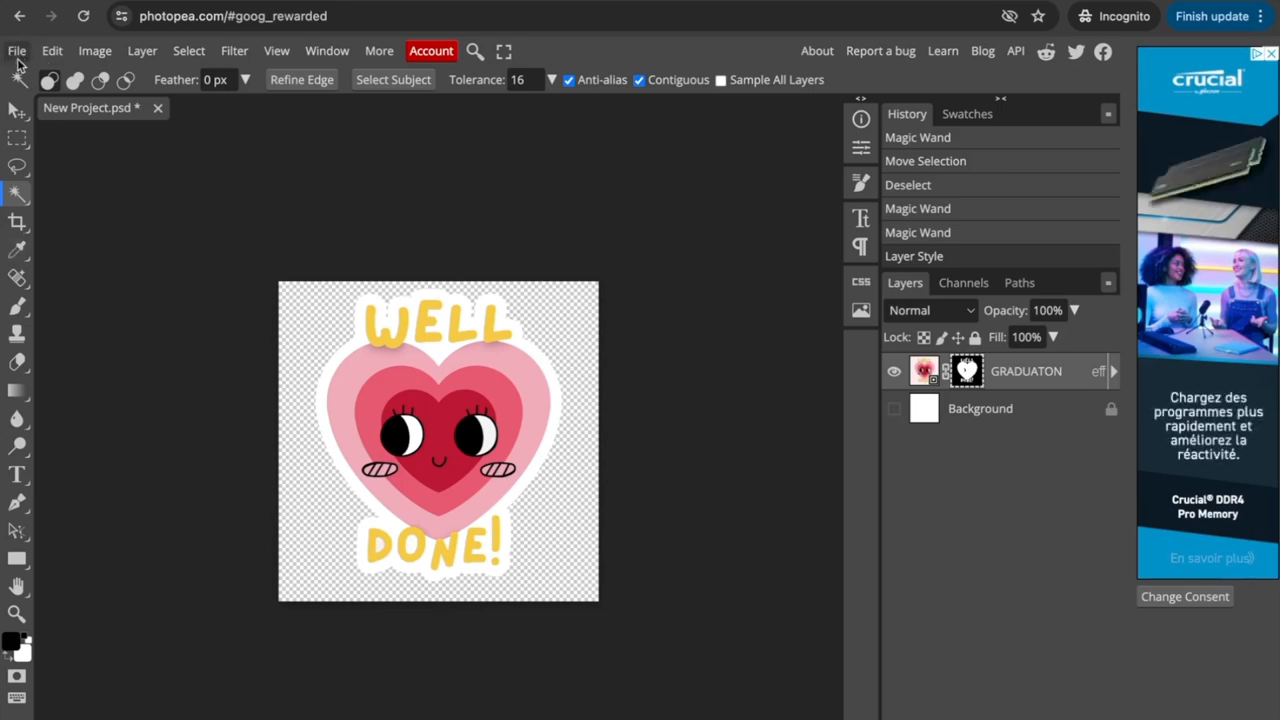
# Export the white-bordered sticker as a PNG via File > Export as
pyautogui.click(16, 50)
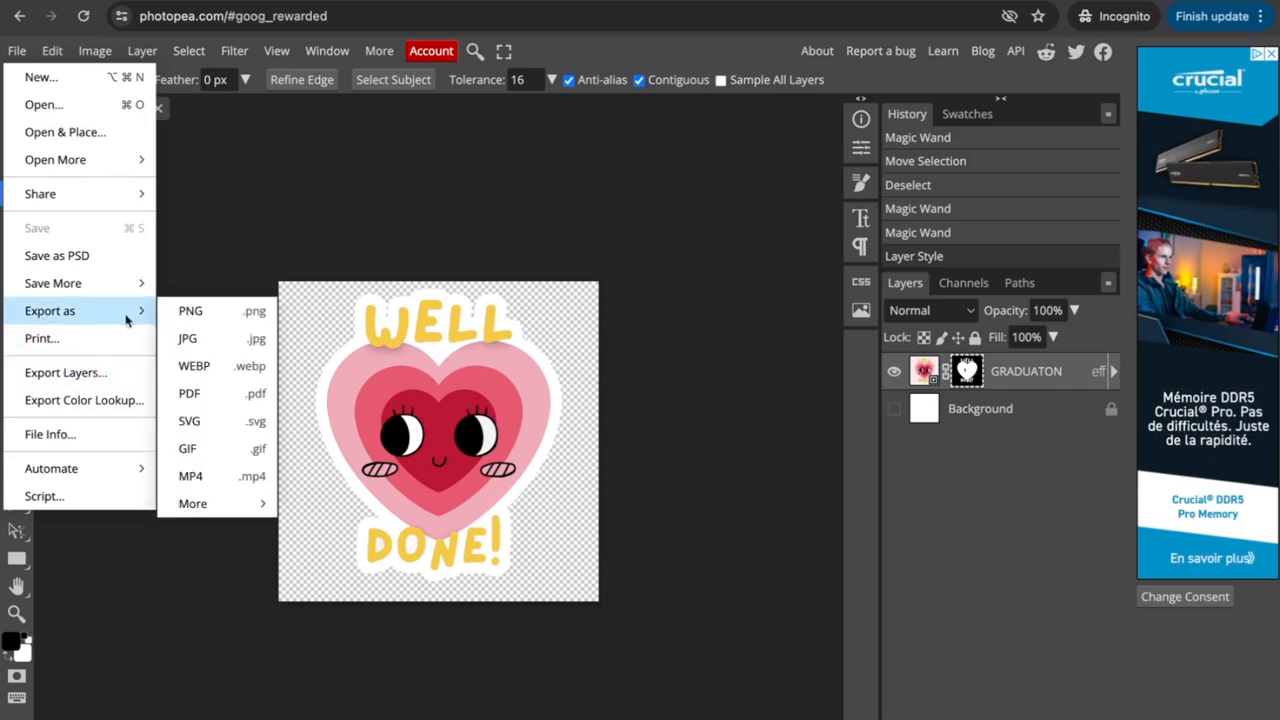
pyautogui.moveTo(190, 312)
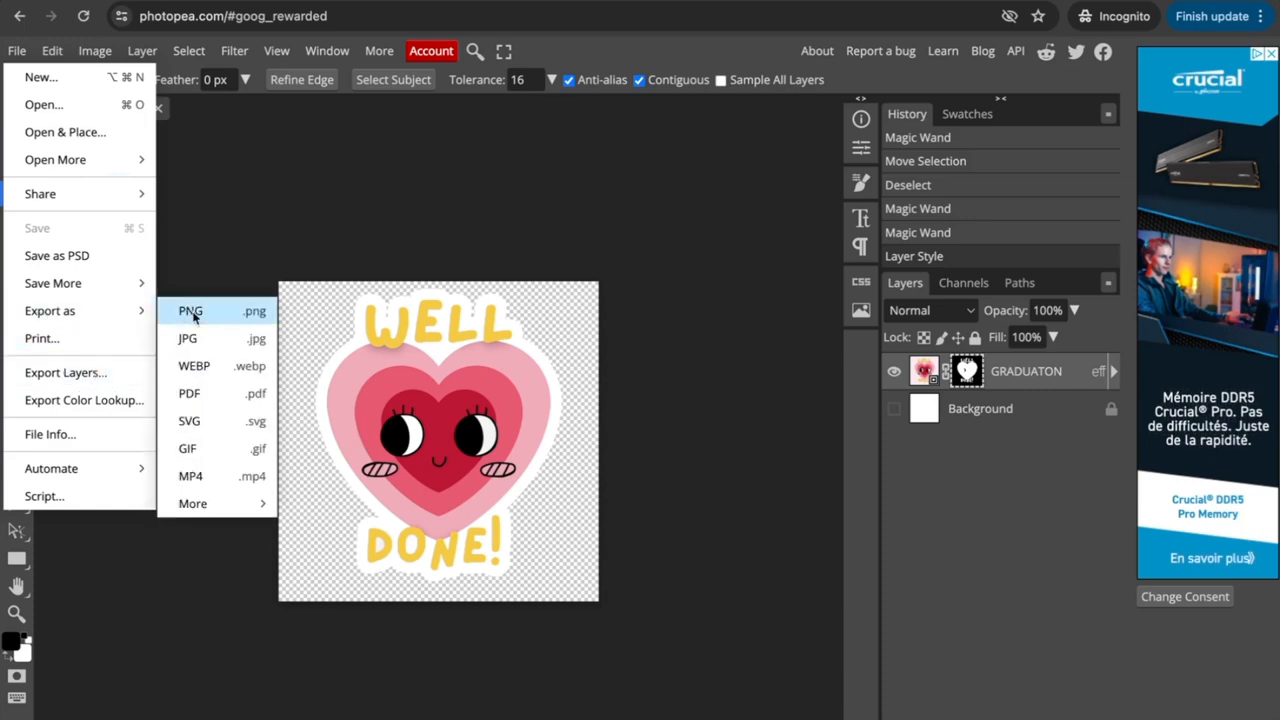
pyautogui.click(190, 312)
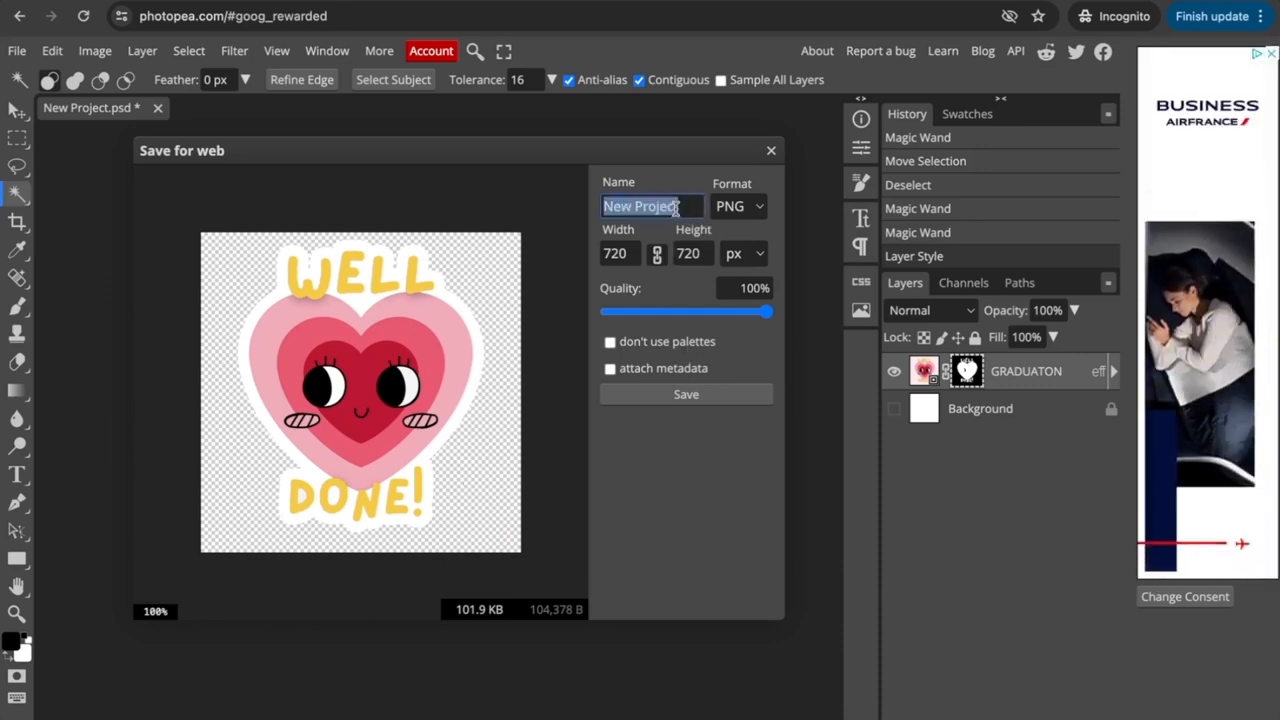
pyautogui.write('s')
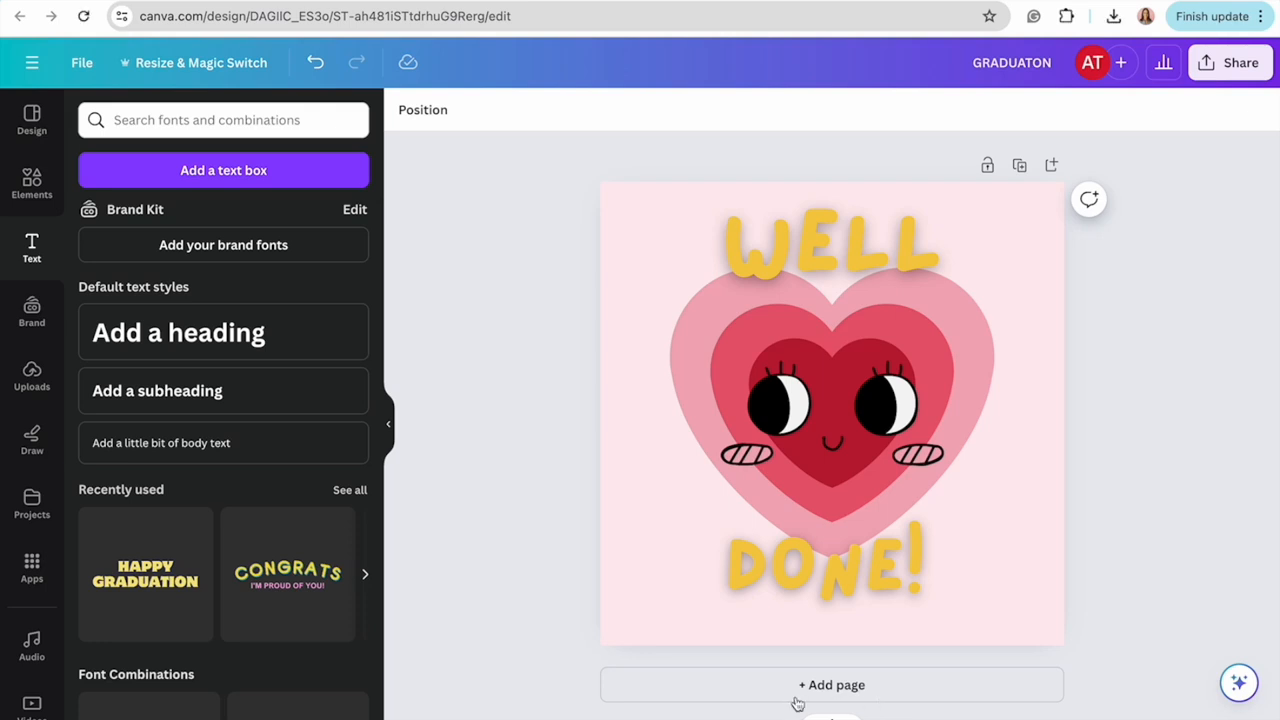
# Add a new blank page, upload sticker.png and place the heart sticker on it
pyautogui.click(832, 684)
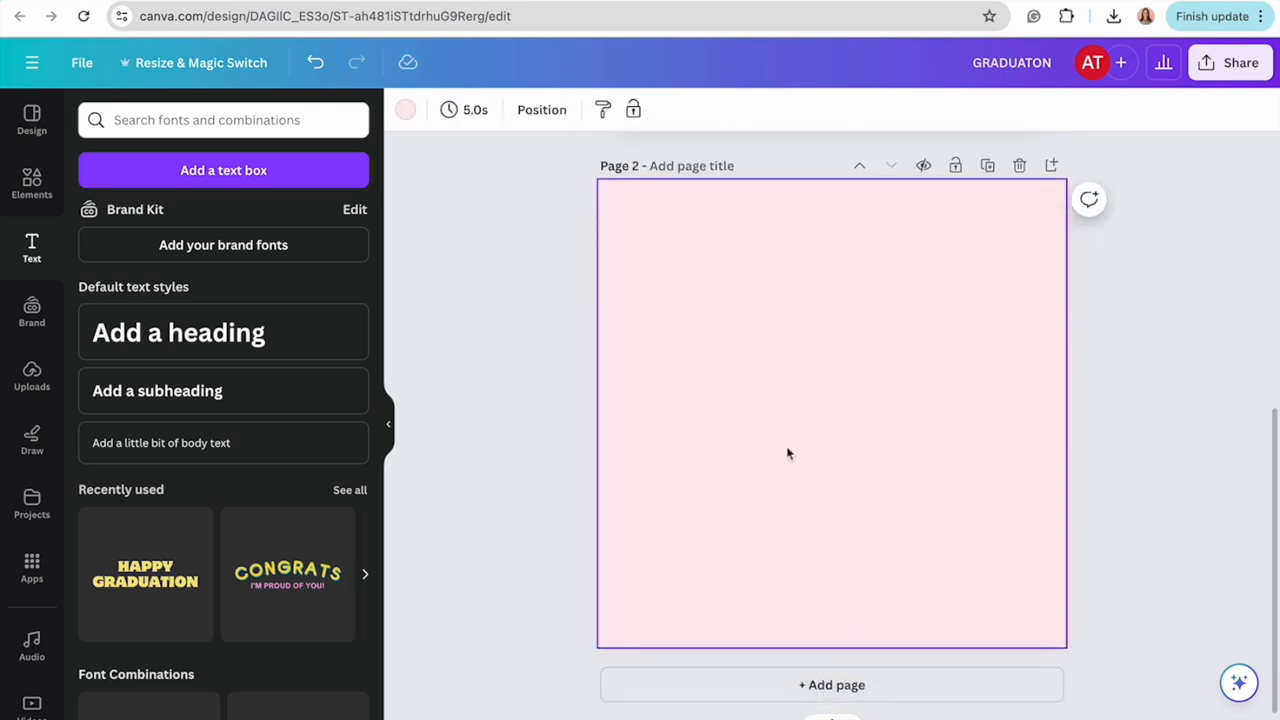
pyautogui.click(32, 376)
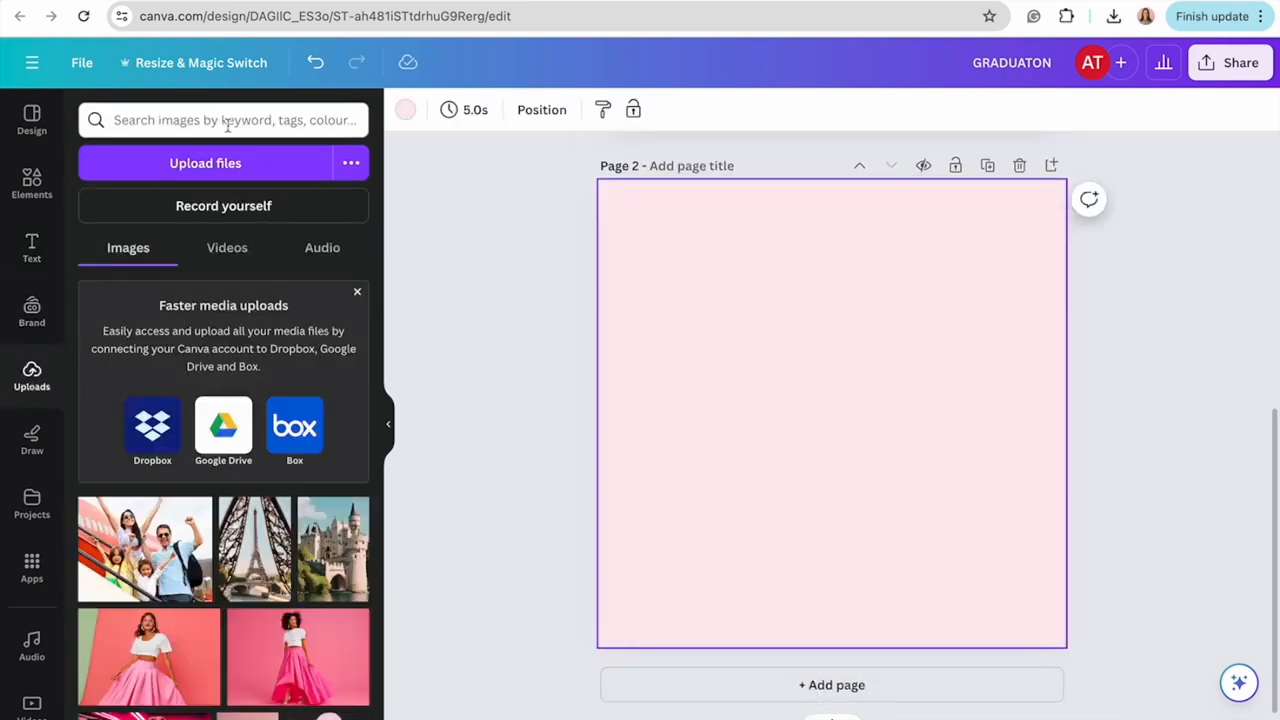
pyautogui.moveTo(252, 176)
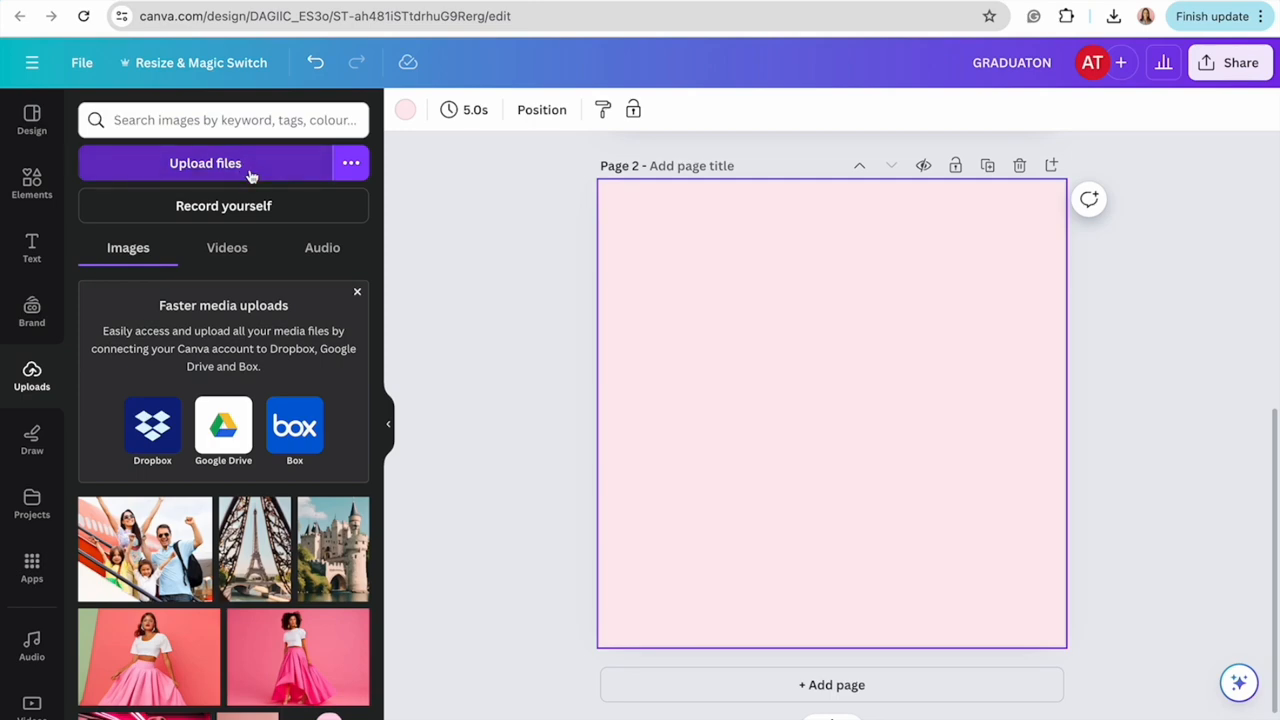
pyautogui.click(204, 164)
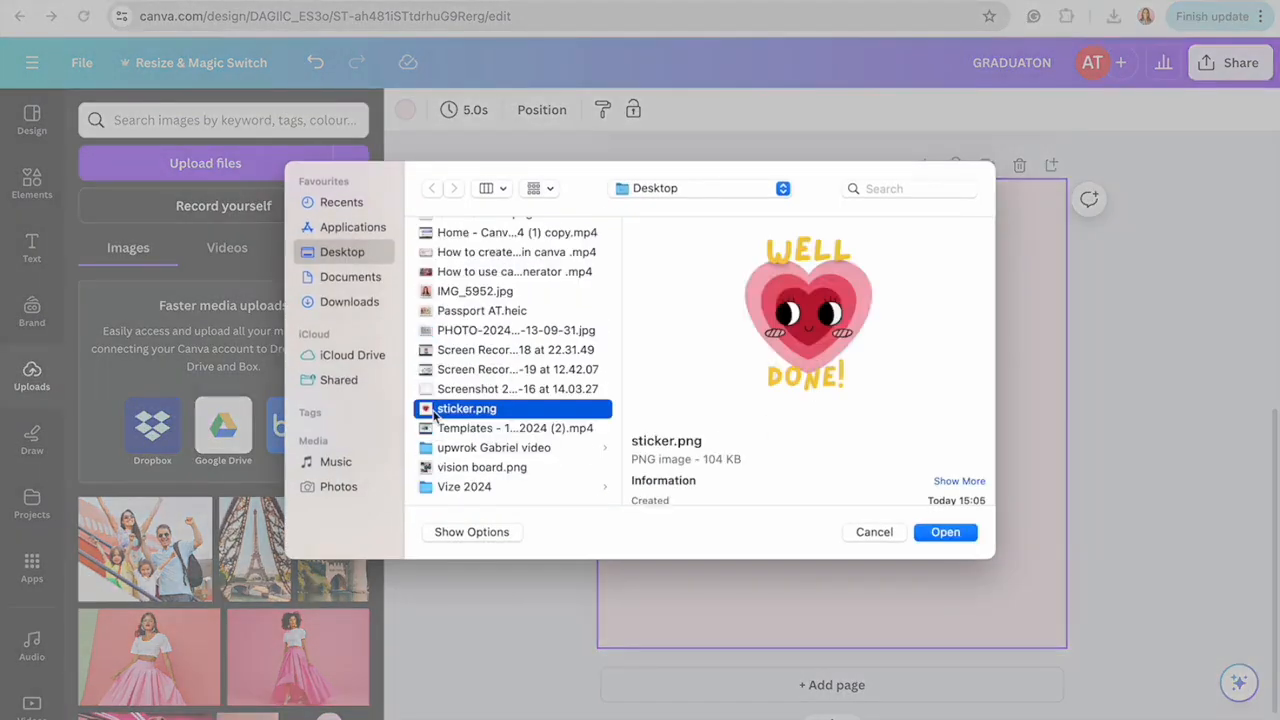
pyautogui.moveTo(876, 458)
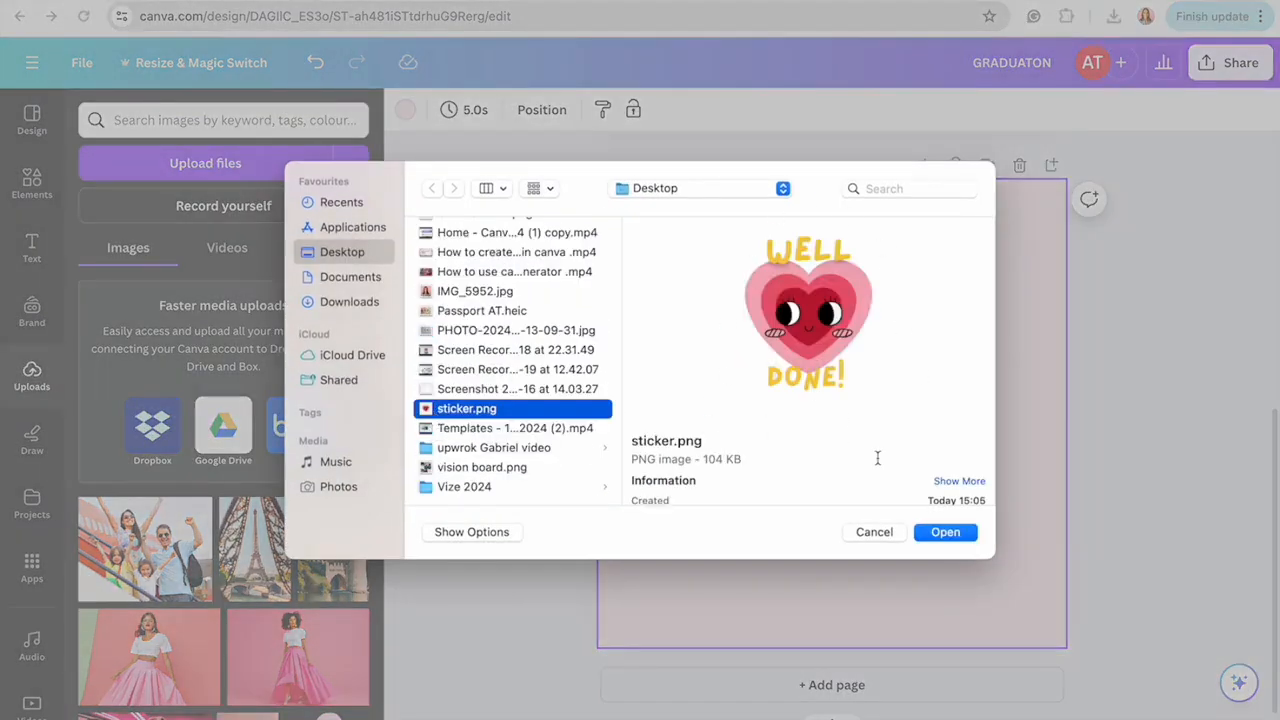
pyautogui.click(944, 532)
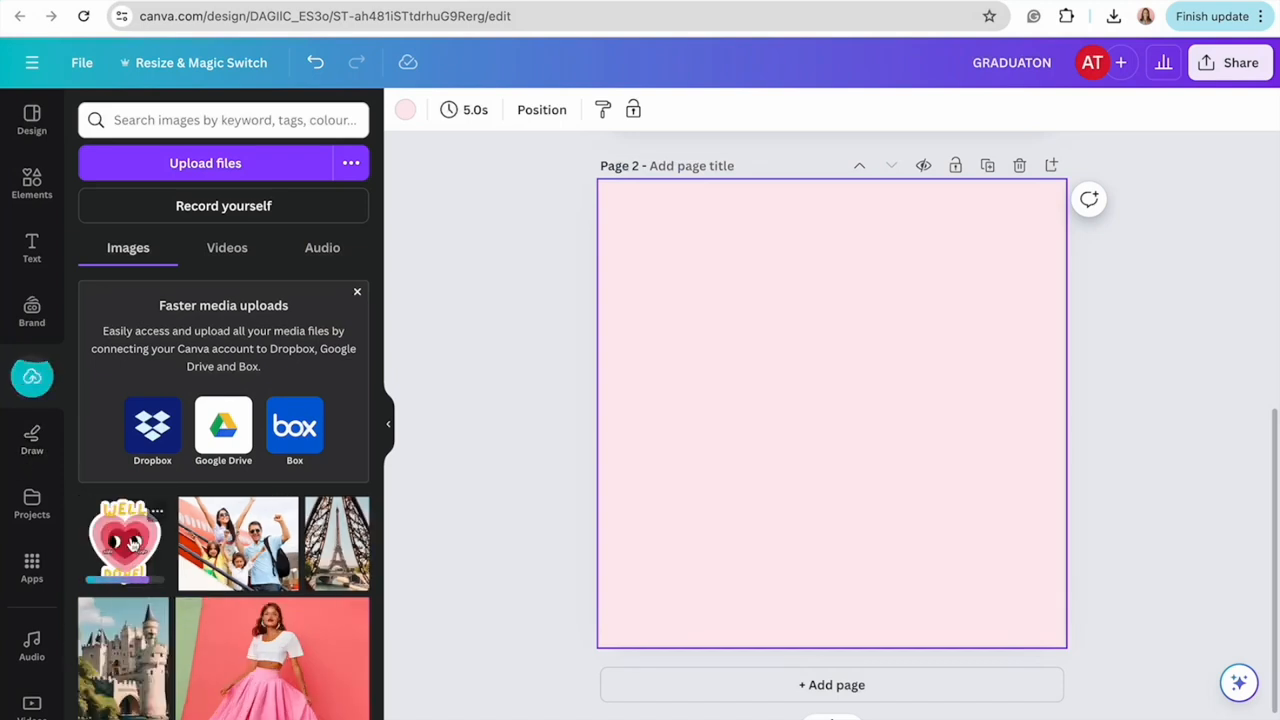
pyautogui.click(124, 544)
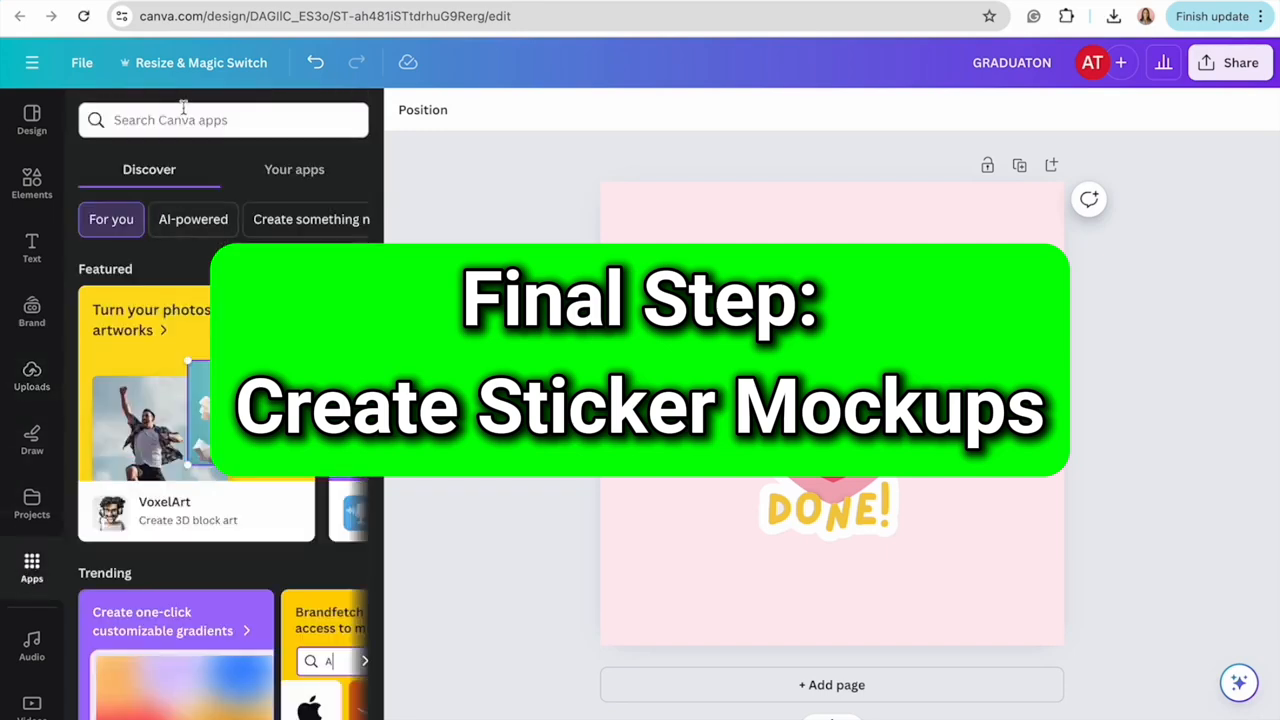
# Find the Mockups app, browse all print mockups and add the laptop sticker mockup
pyautogui.write('mod')
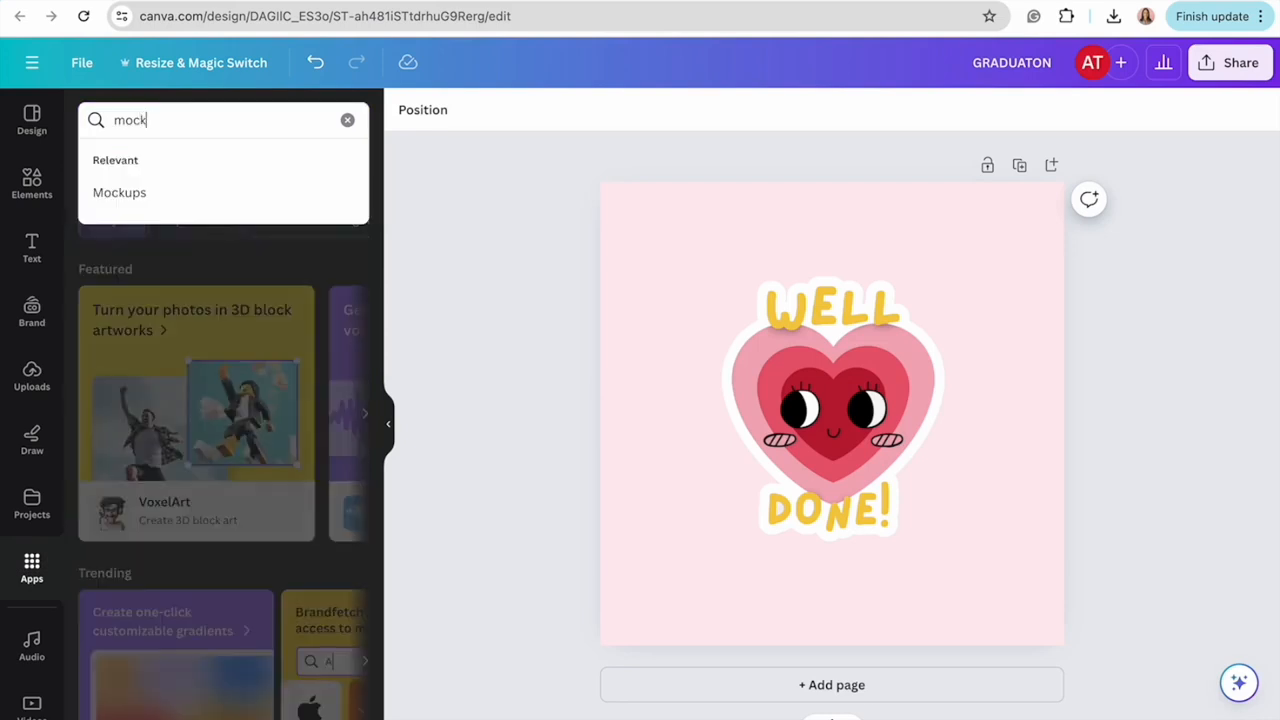
pyautogui.click(120, 192)
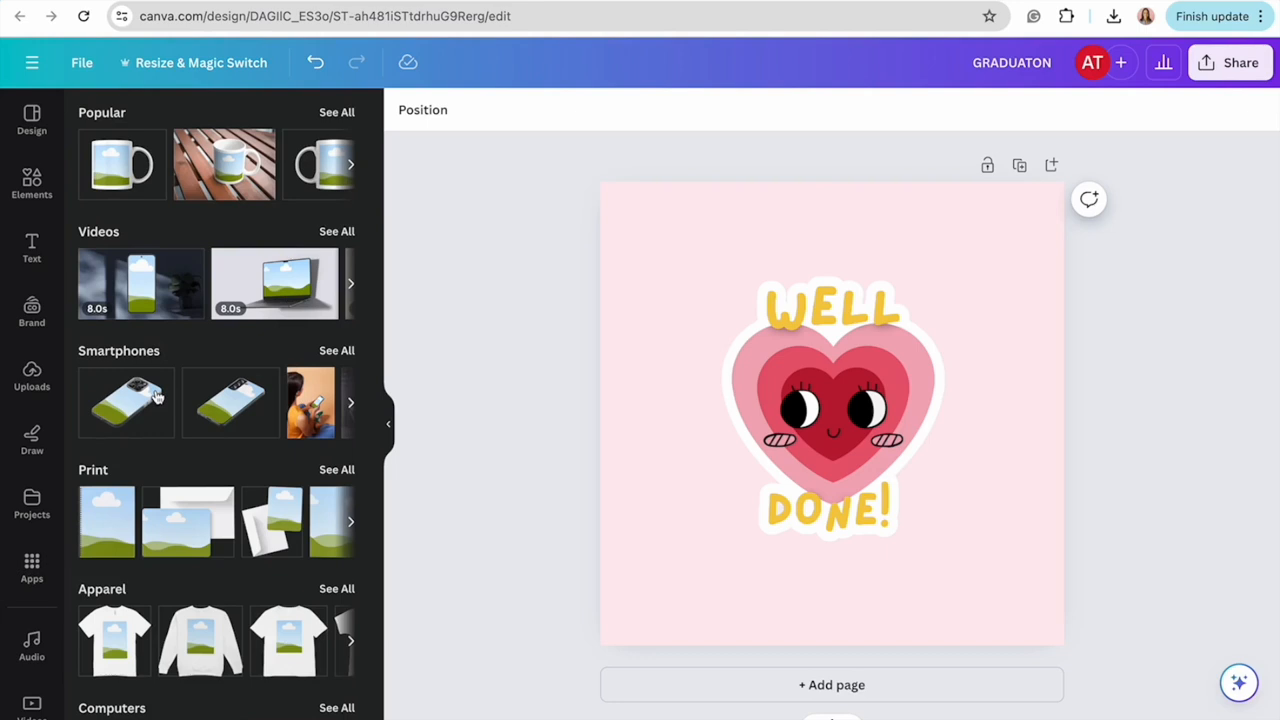
pyautogui.moveTo(116, 472)
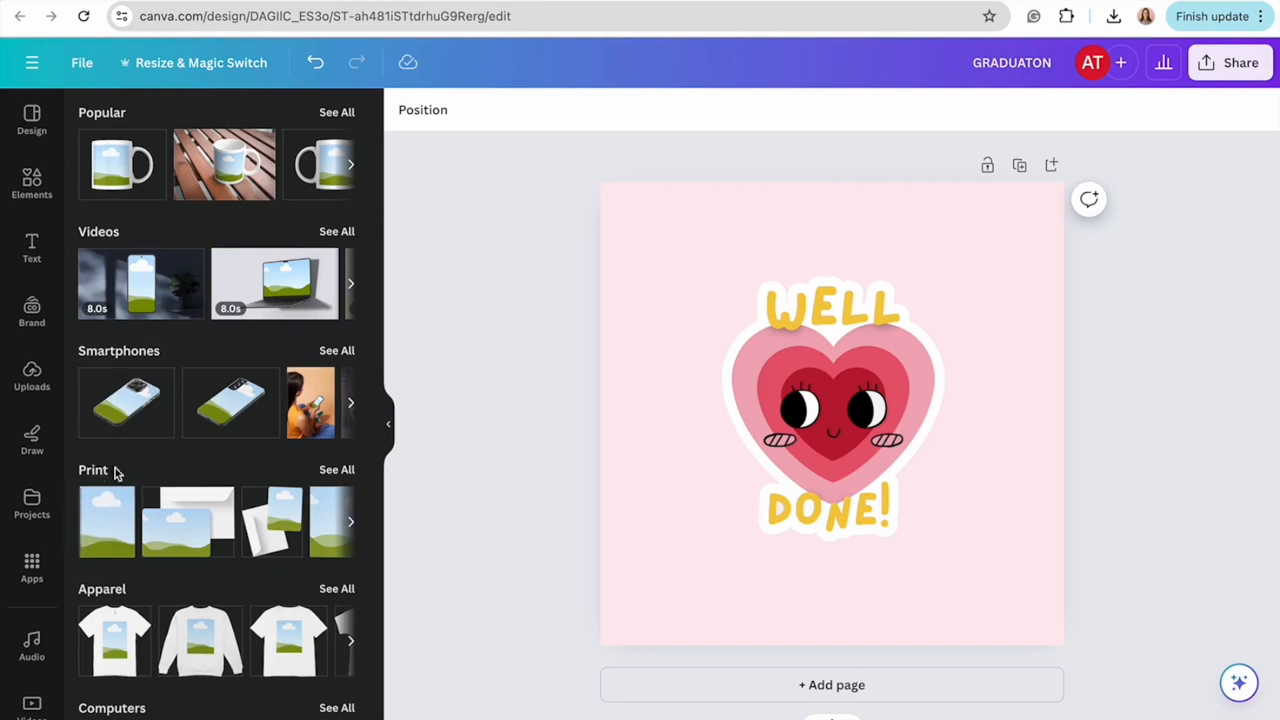
pyautogui.click(336, 468)
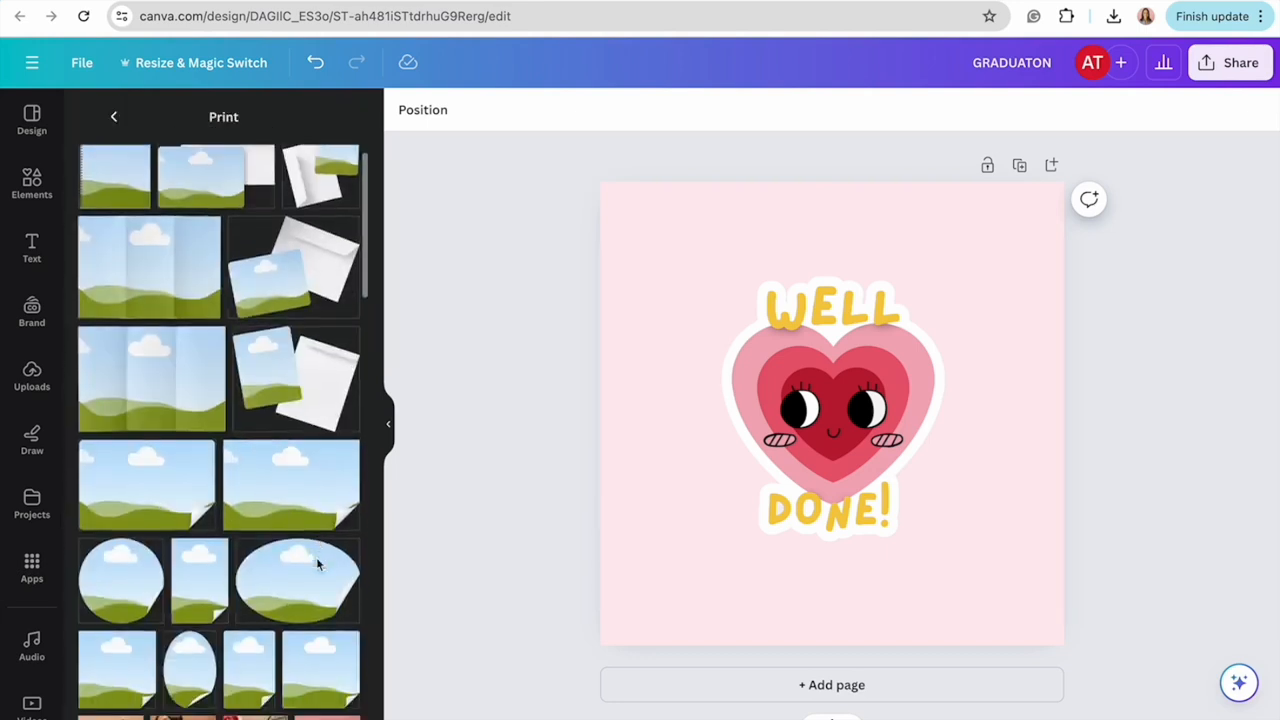
pyautogui.scroll(-3)
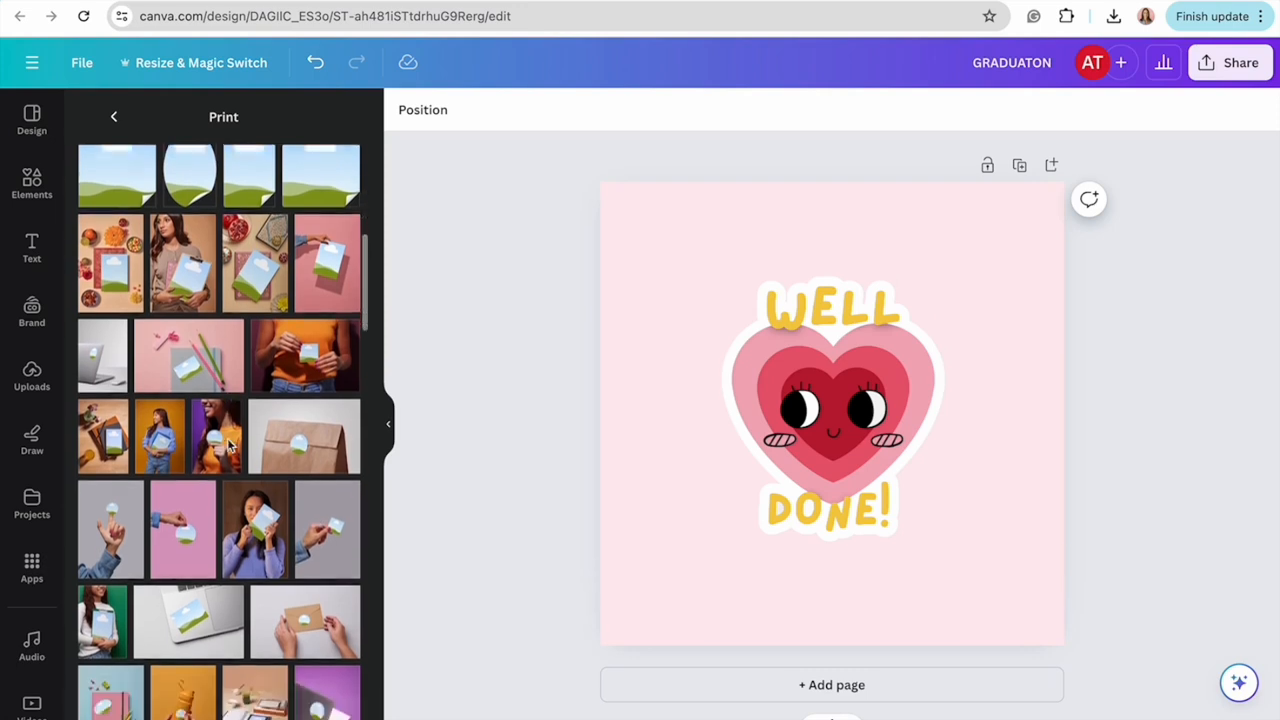
pyautogui.scroll(-3)
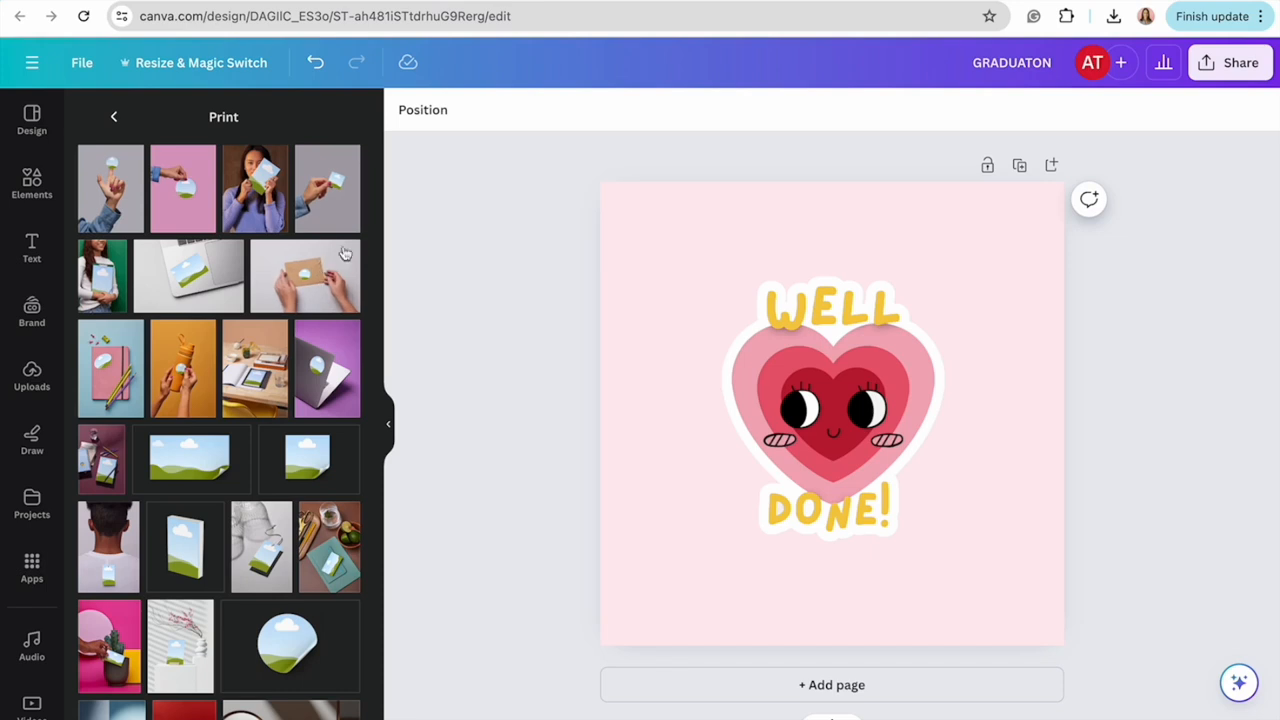
pyautogui.moveTo(220, 280)
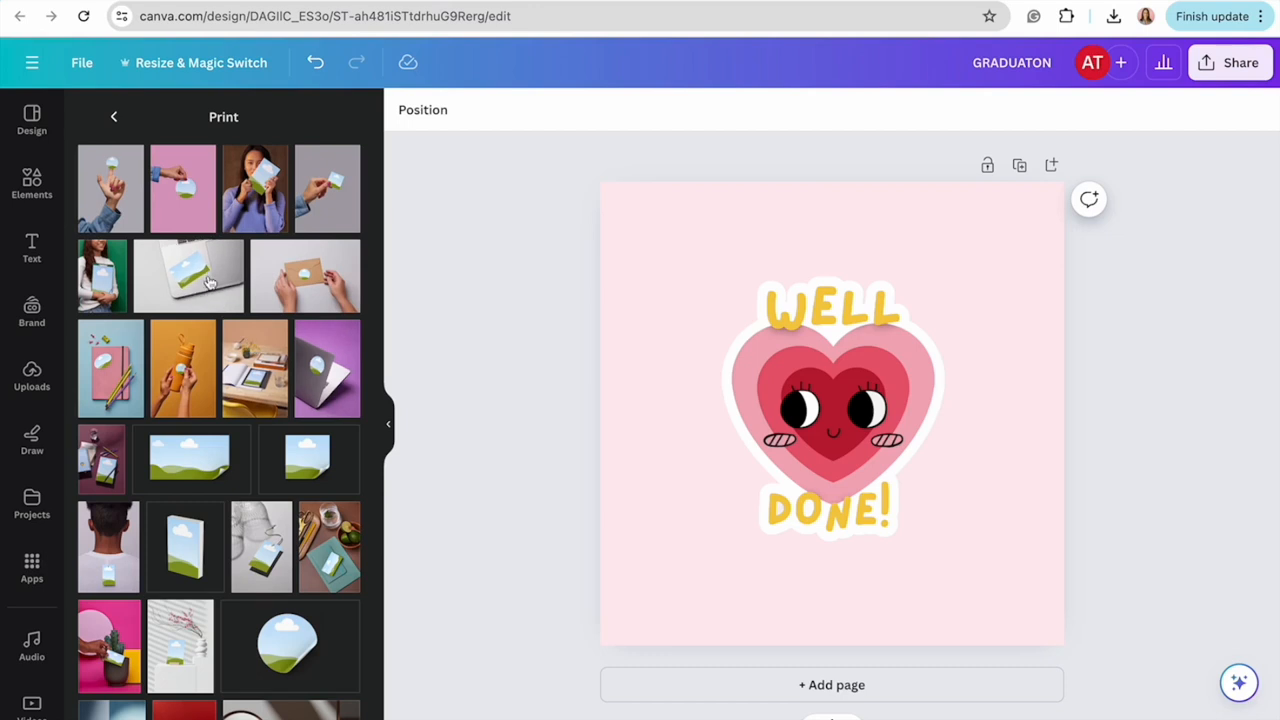
pyautogui.click(188, 276)
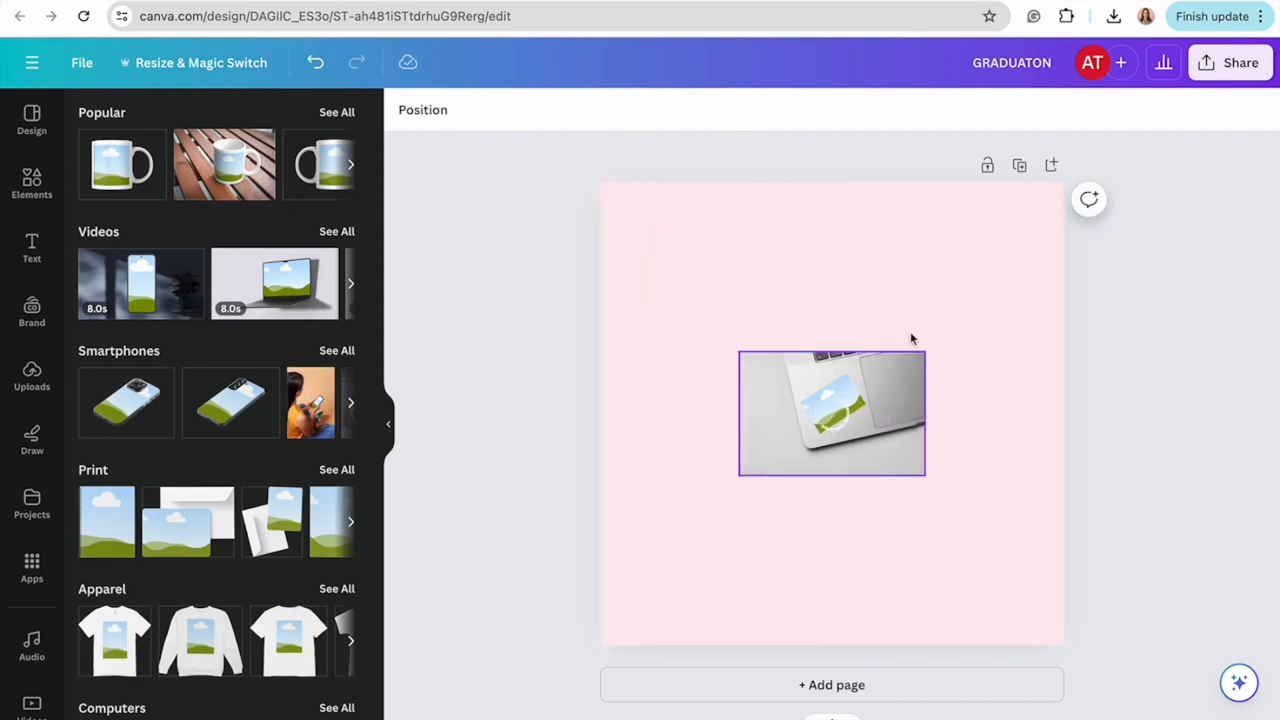
# Fill the laptop mockup with the heart sticker and stretch it from the top-left corner across the whole page
pyautogui.click(832, 412)
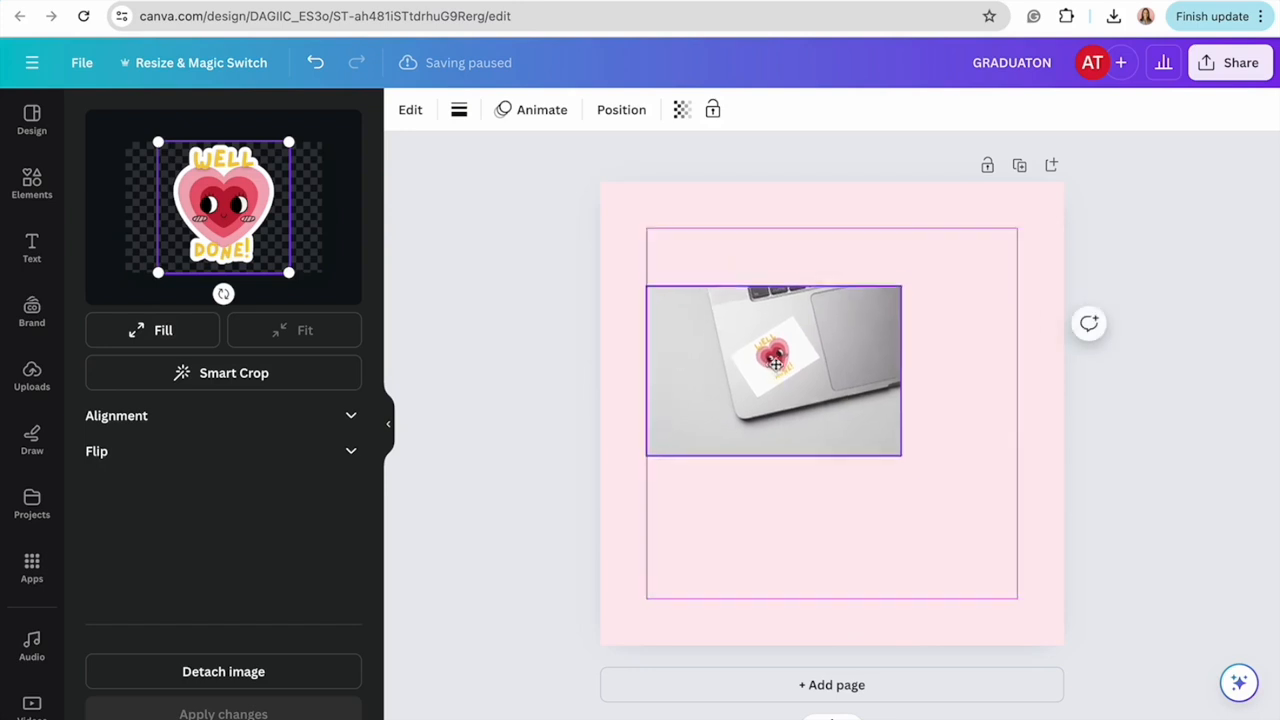
pyautogui.moveTo(774, 370); pyautogui.dragTo(728, 272)
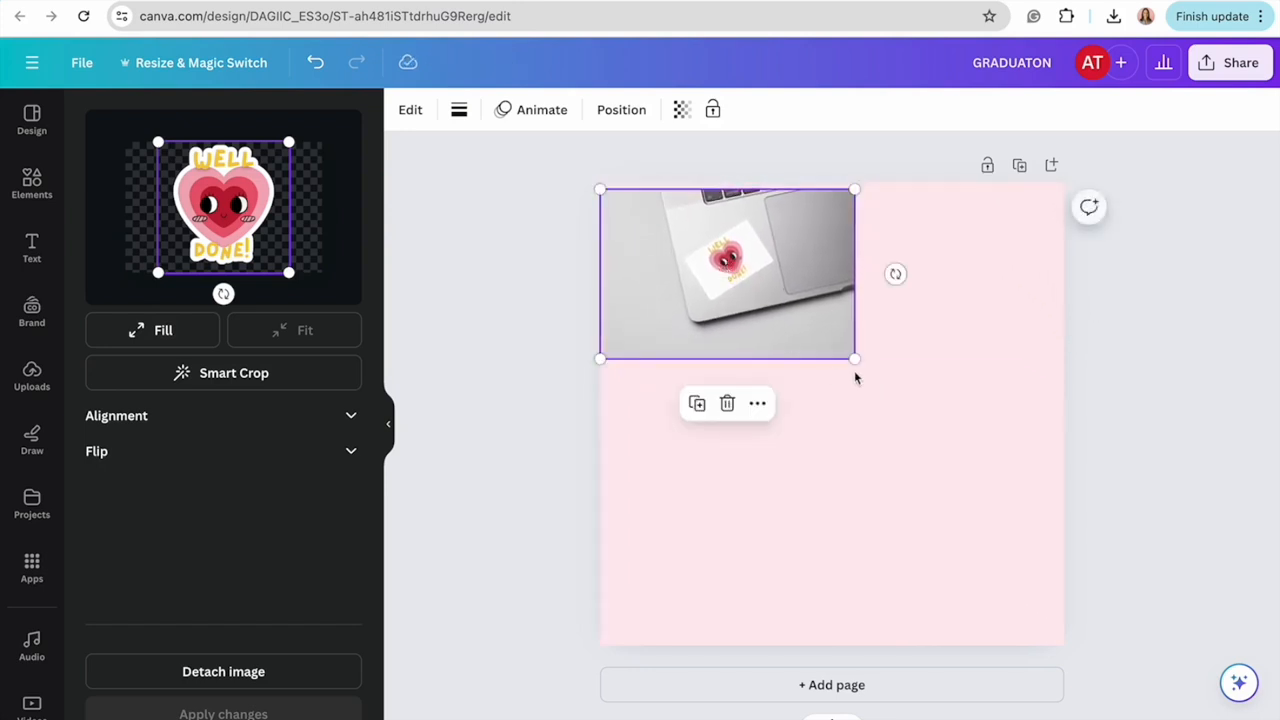
pyautogui.moveTo(856, 358); pyautogui.dragTo(948, 412)
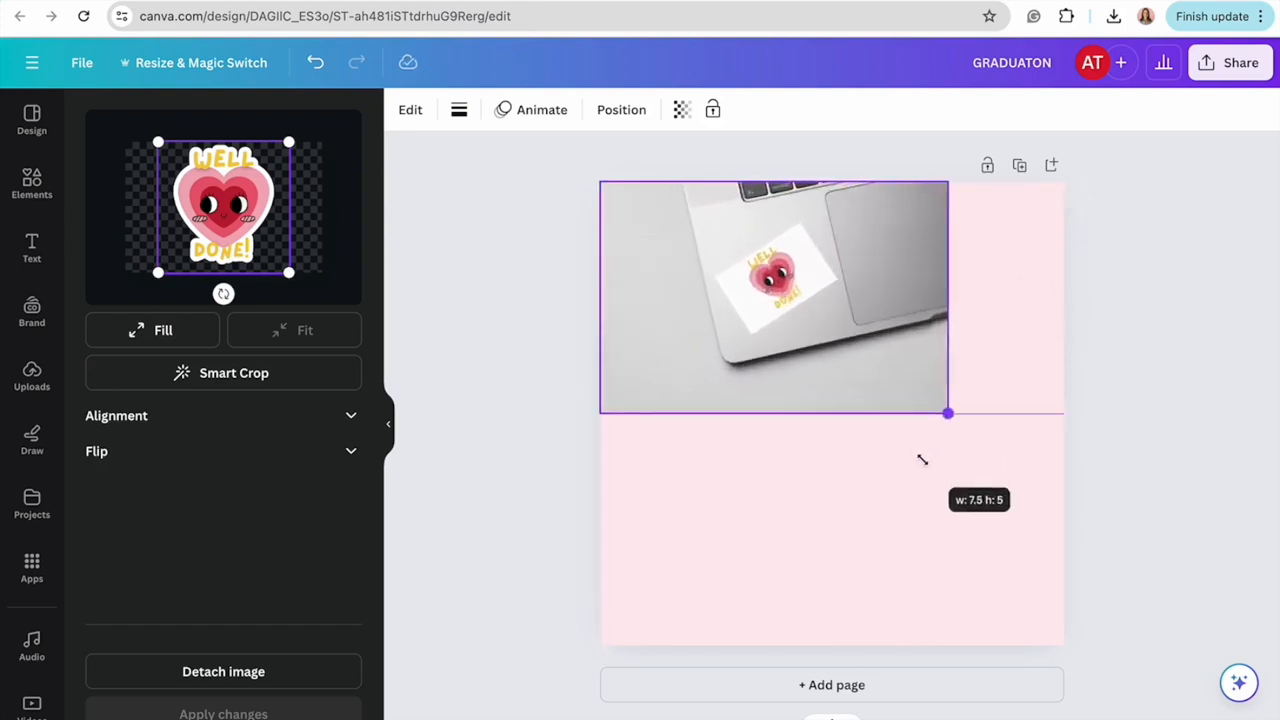
pyautogui.moveTo(948, 412); pyautogui.dragTo(1064, 490)
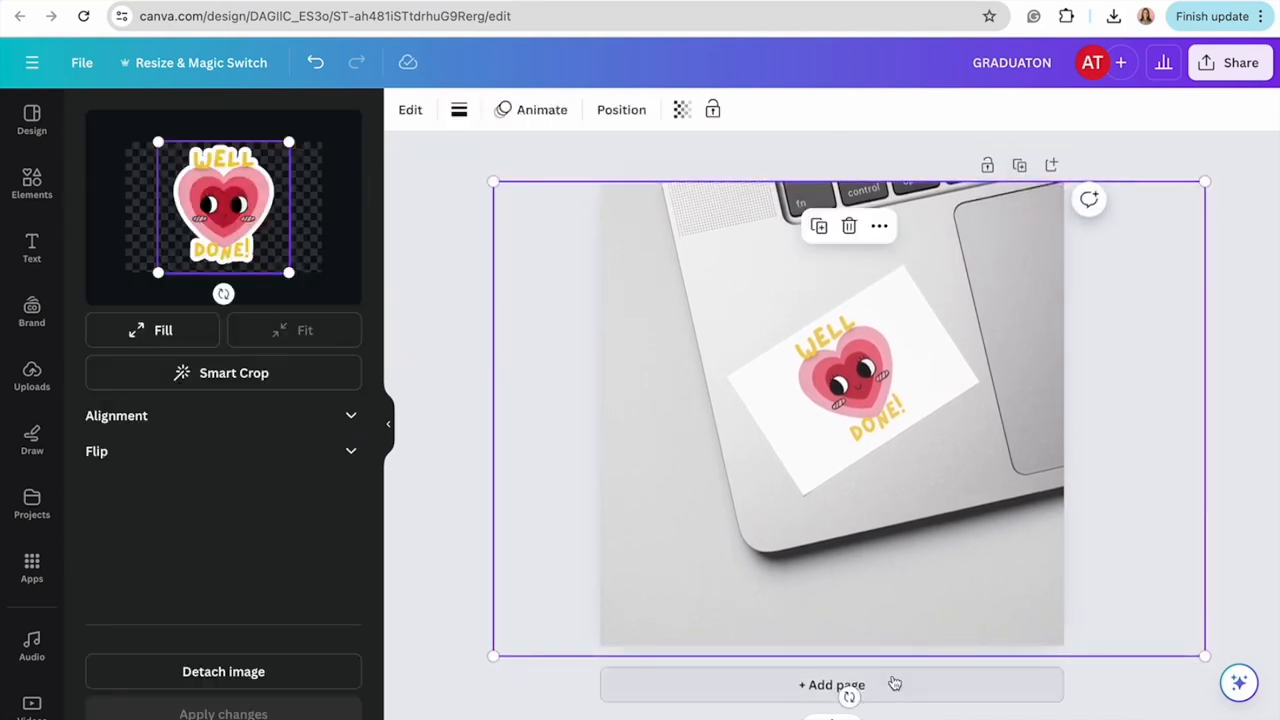
# Add a blank page with the round peeling-sticker print mockup and bring up the Uploads panel
pyautogui.click(832, 684)
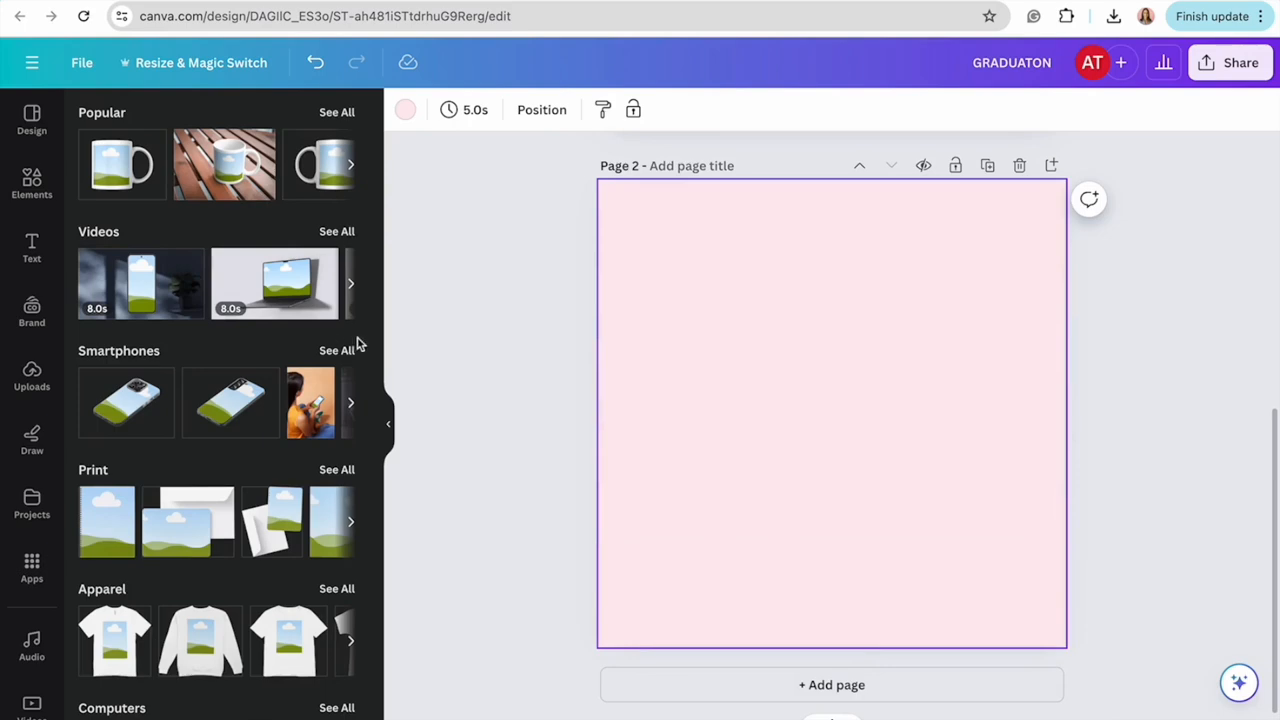
pyautogui.moveTo(310, 472)
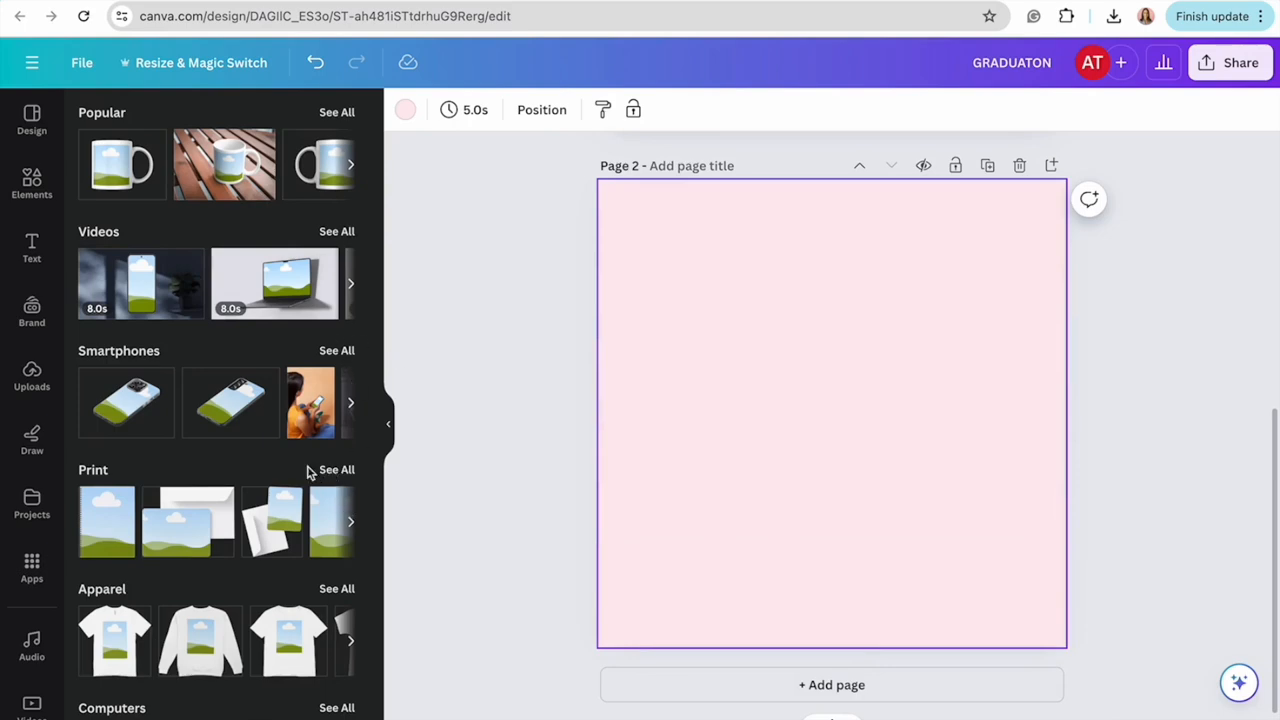
pyautogui.click(336, 468)
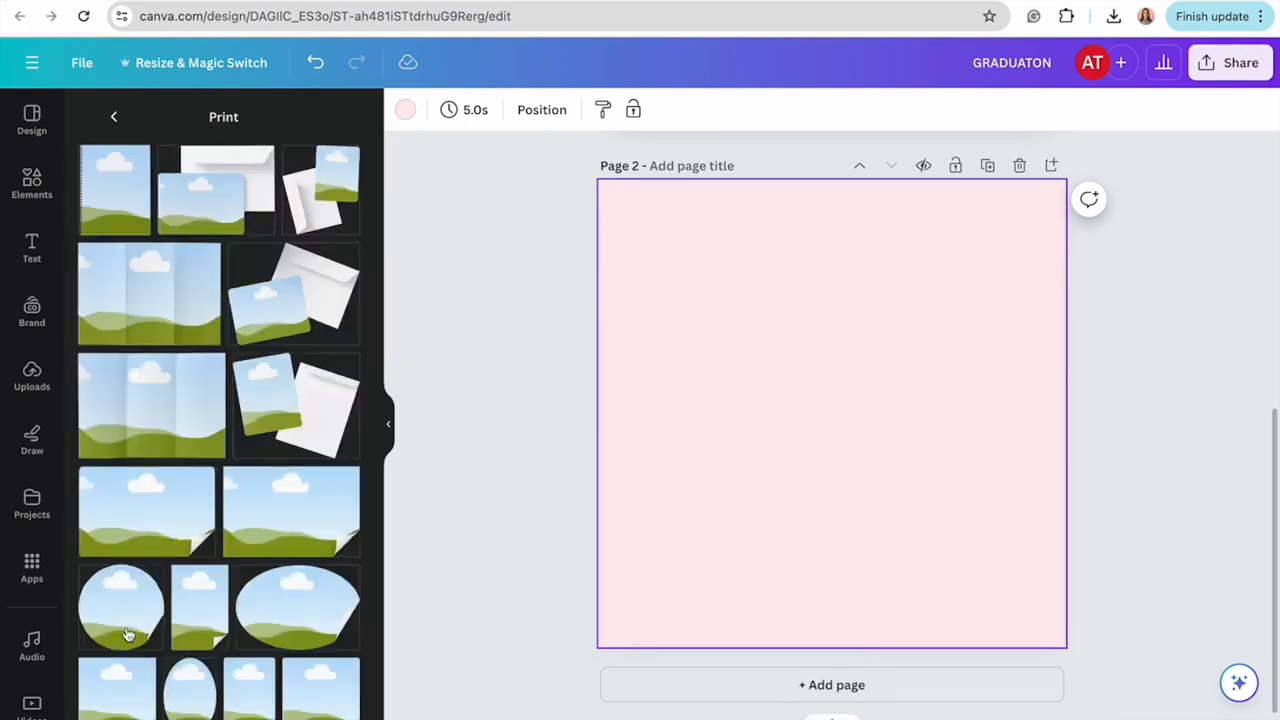
pyautogui.scroll(-3)
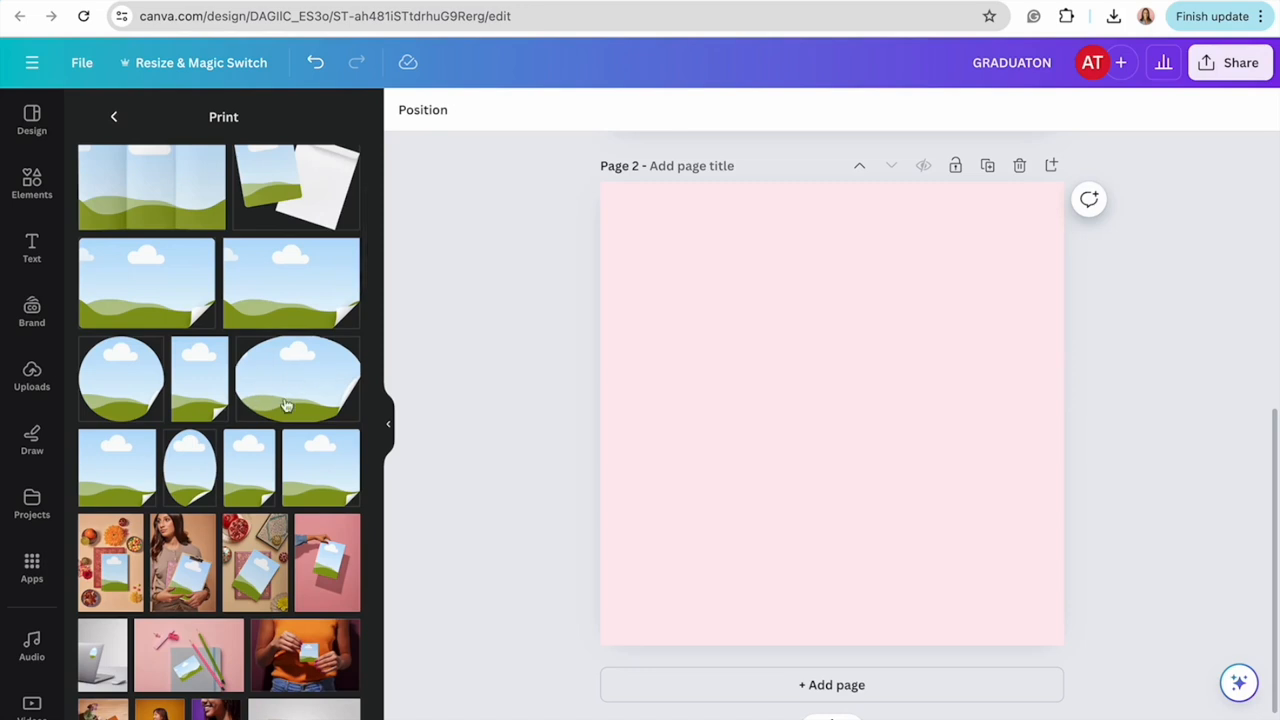
pyautogui.moveTo(296, 392)
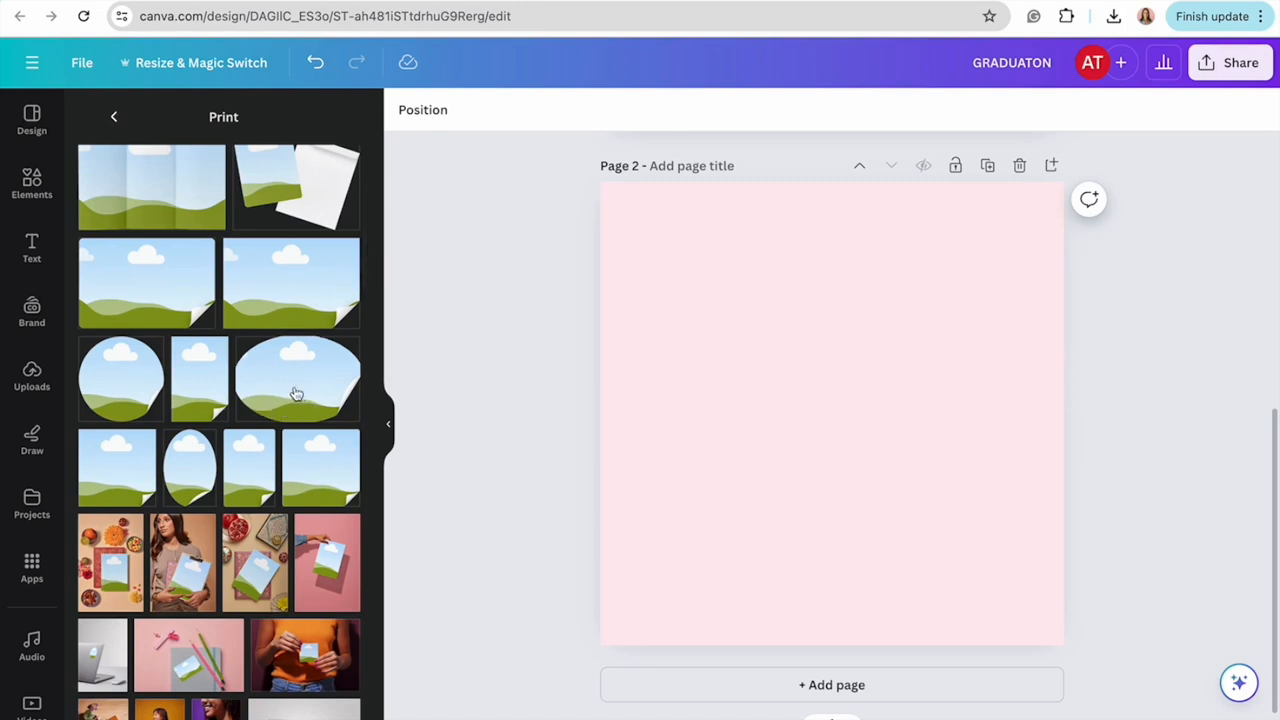
pyautogui.click(296, 378)
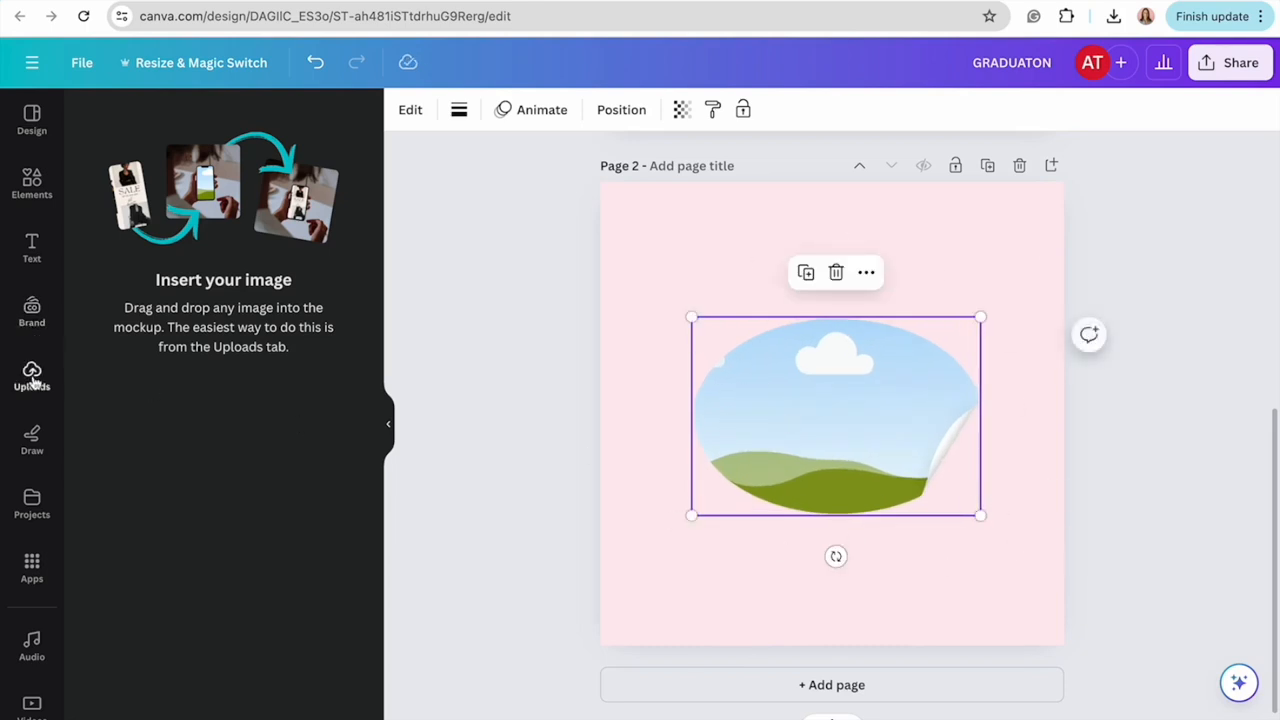
pyautogui.click(32, 376)
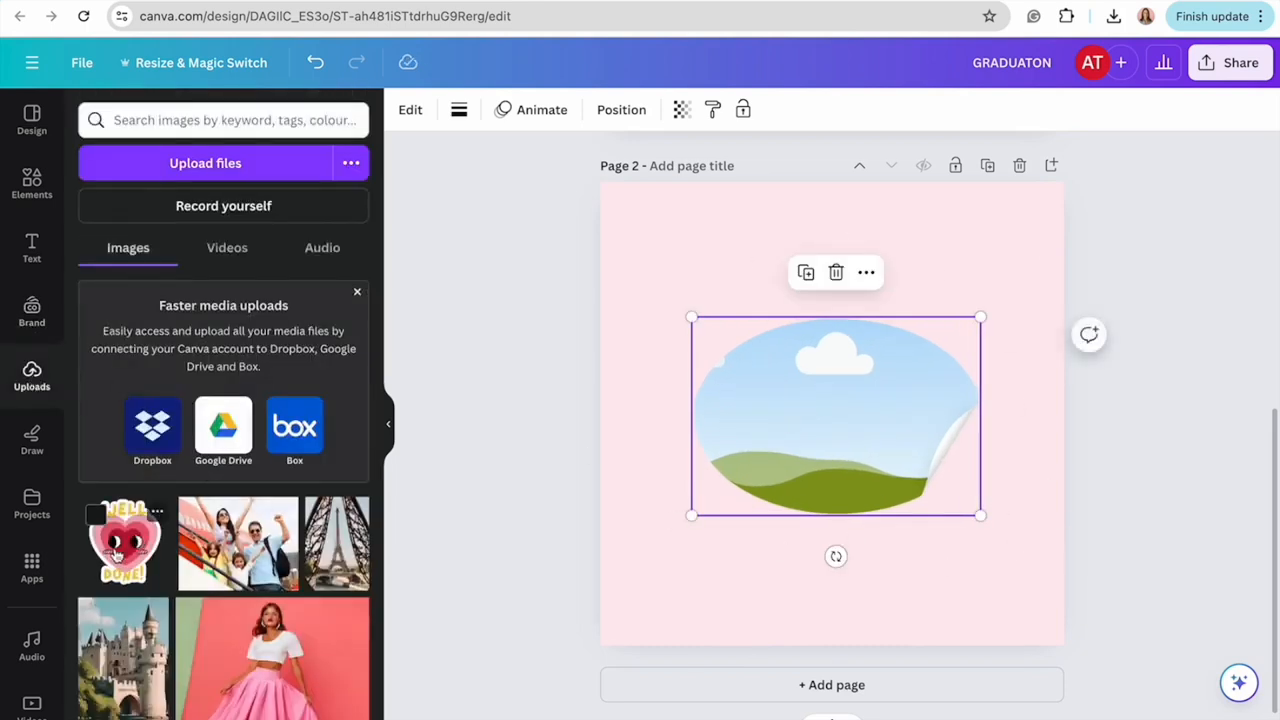